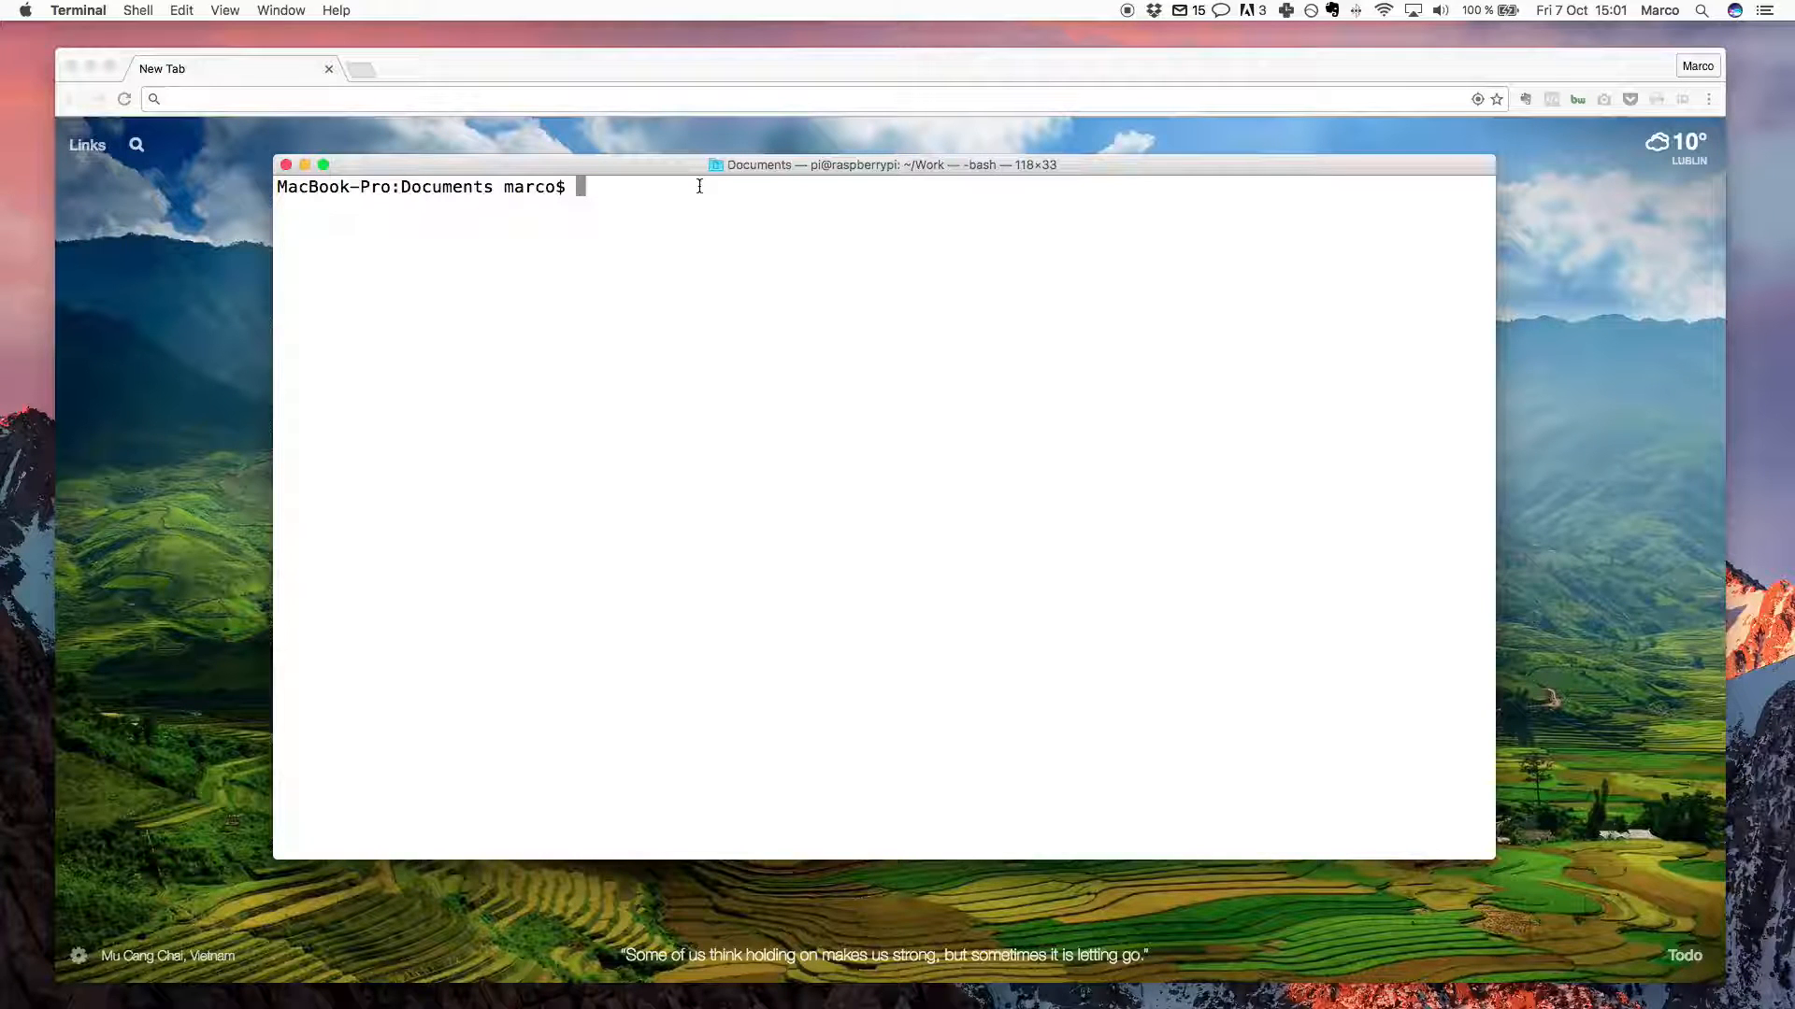
pyautogui.moveTo(703, 209)
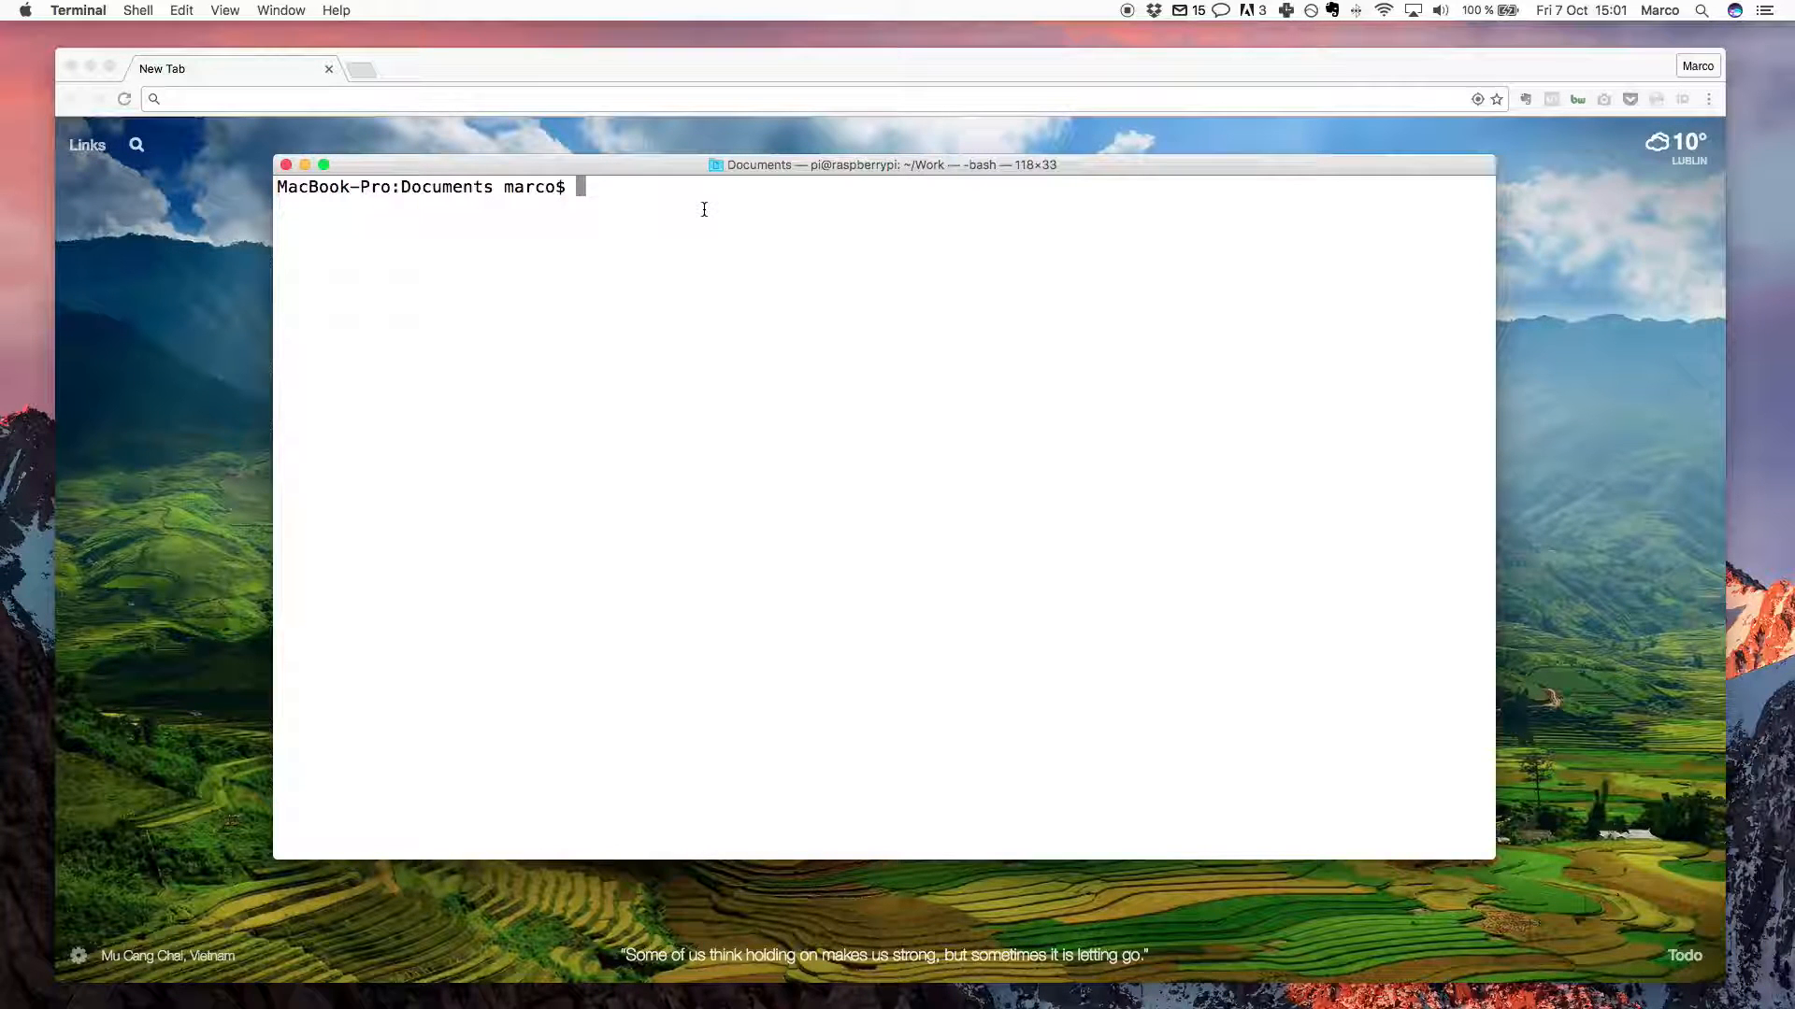
pyautogui.write('ssh')
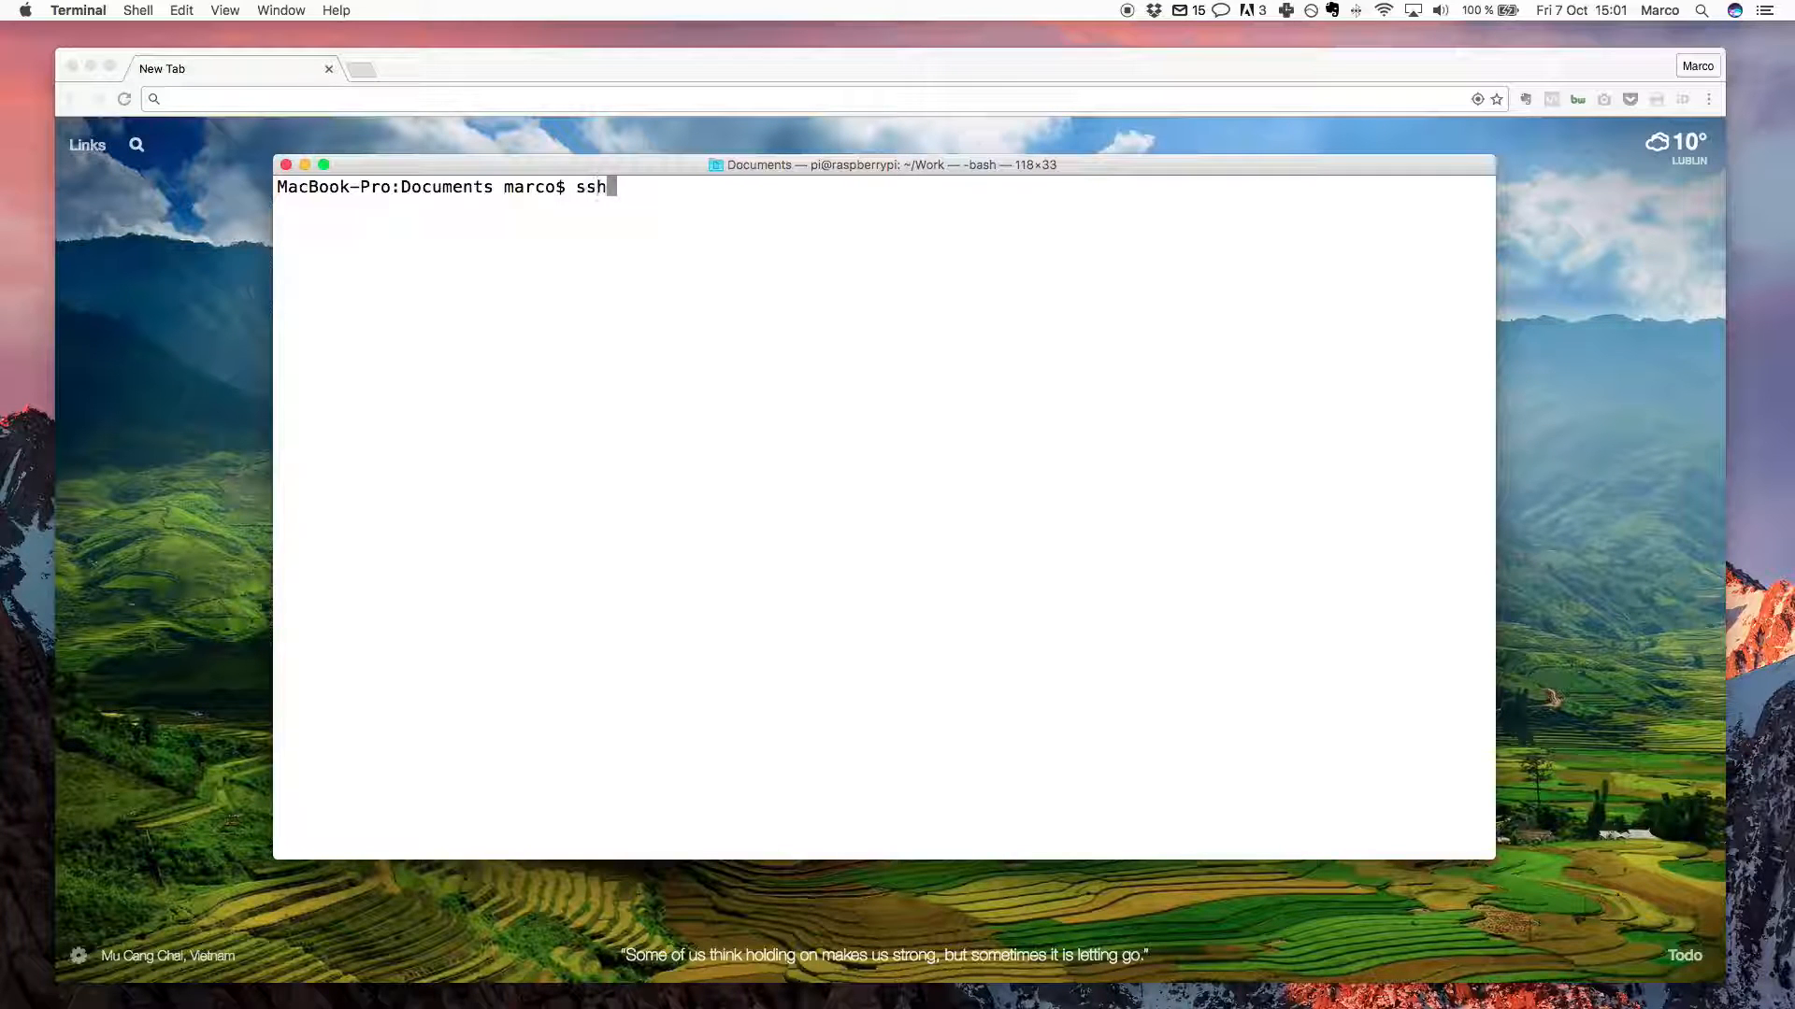
pyautogui.write('pi@rasp')
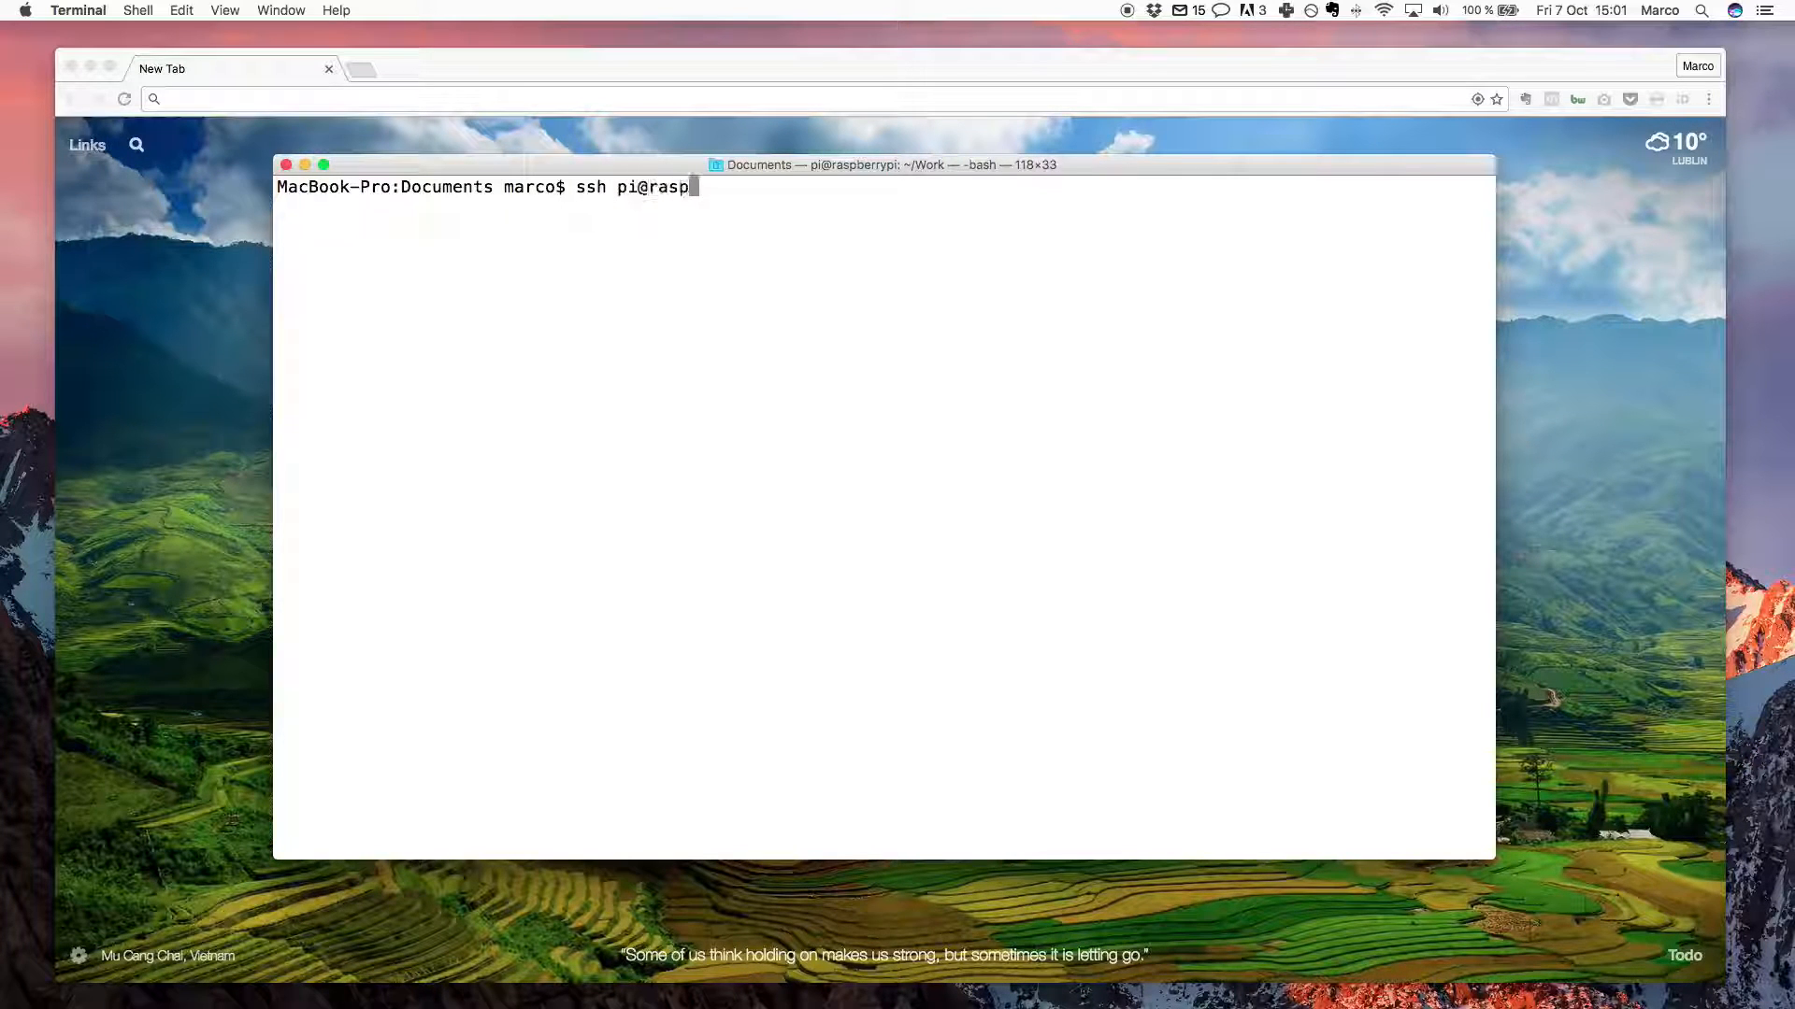
pyautogui.write('berrypi.local')
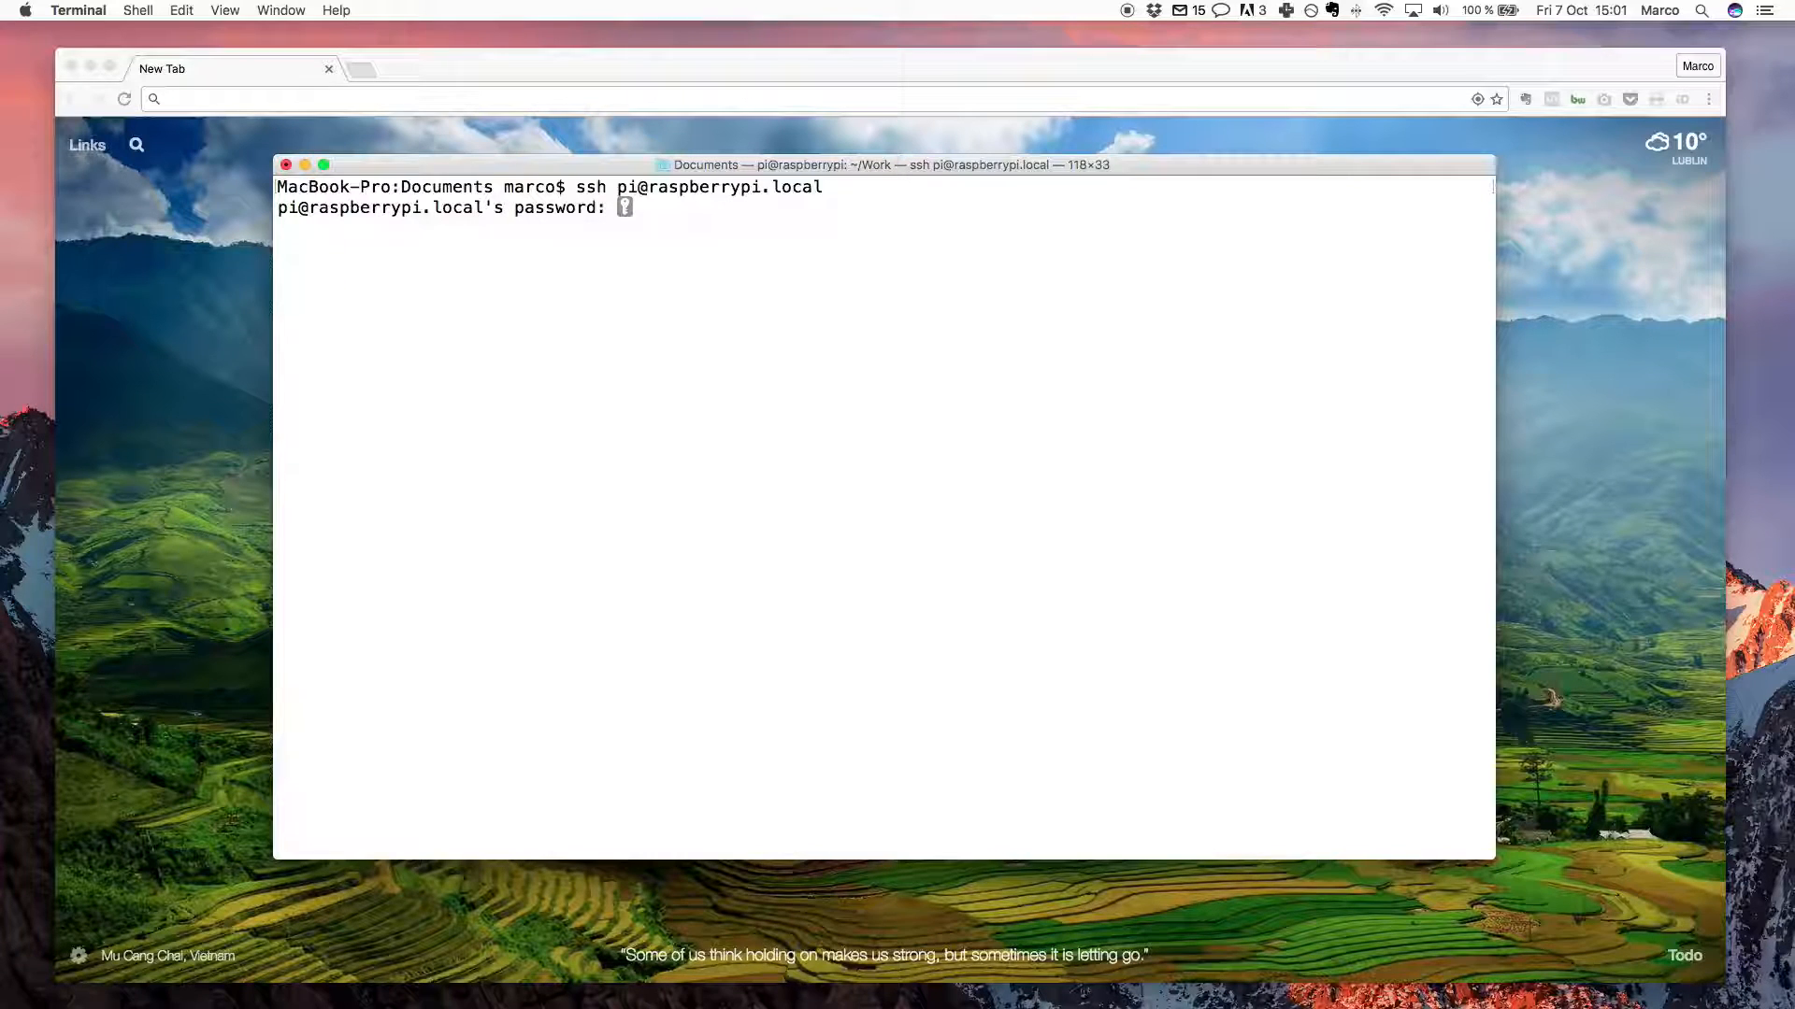
pyautogui.press('Return')
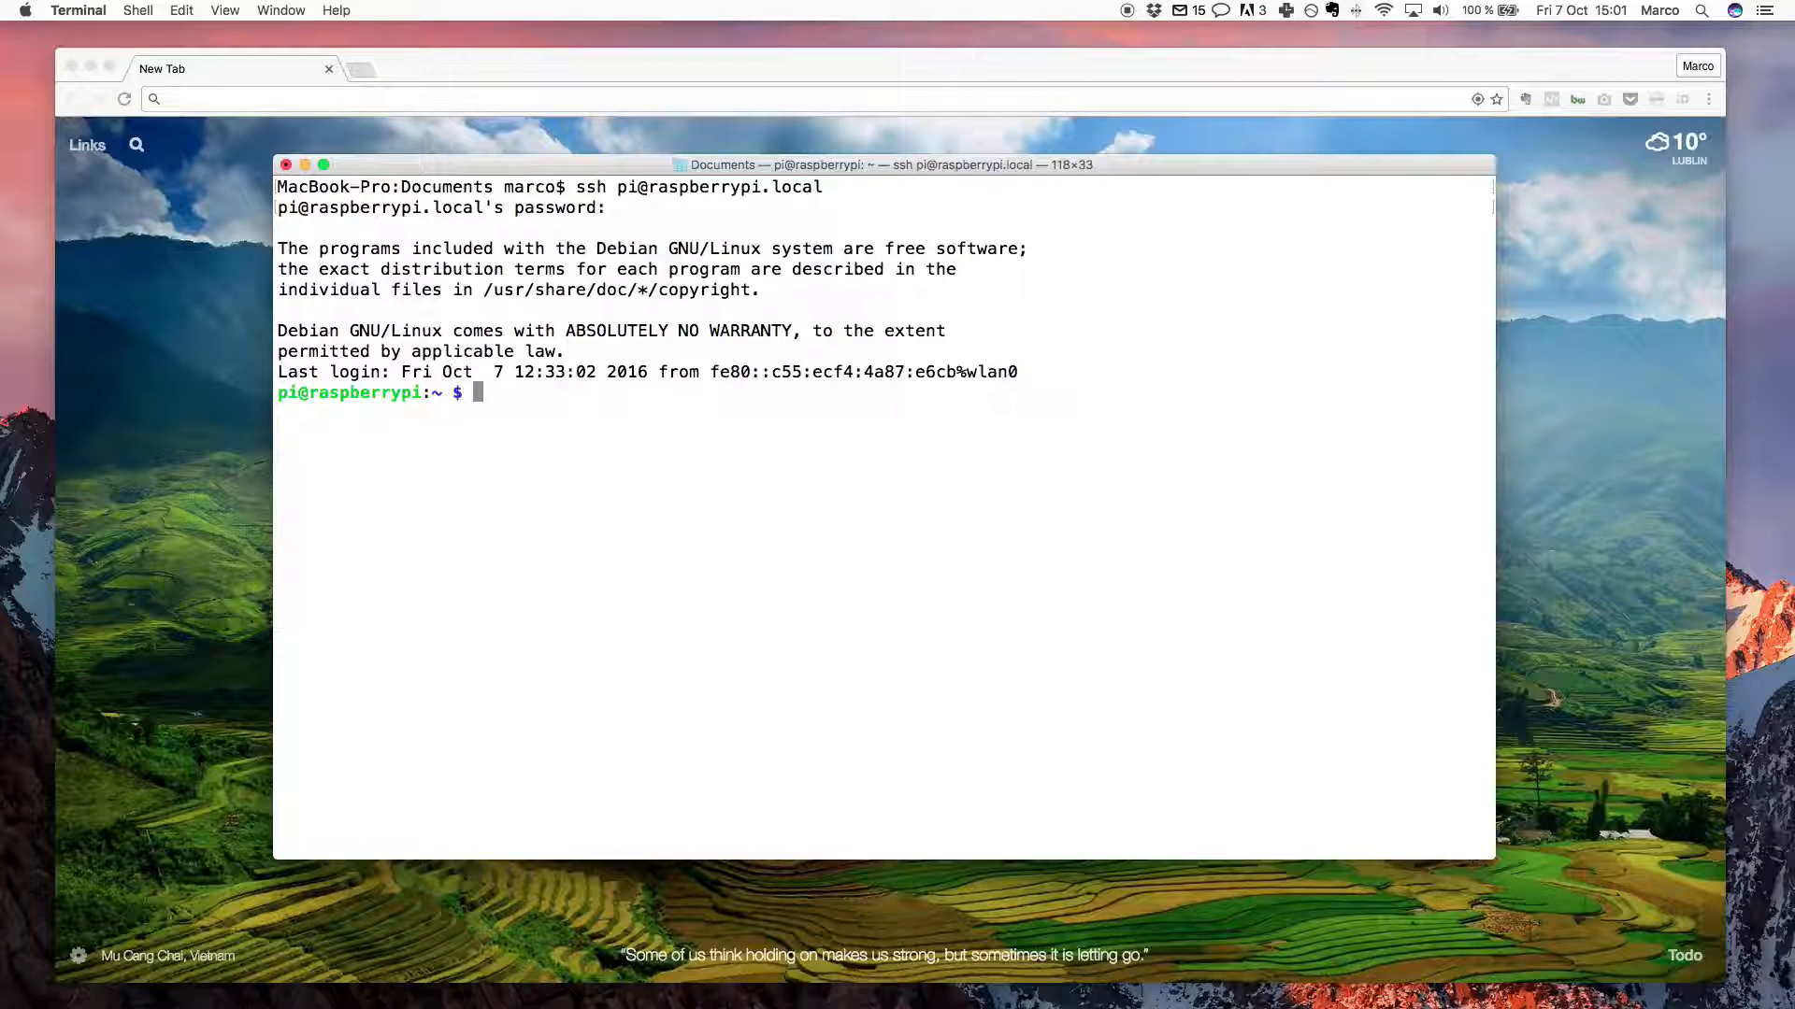
# Step: Change into the Work/pi-aREST-test folder and clear the screen
pyautogui.write('c')
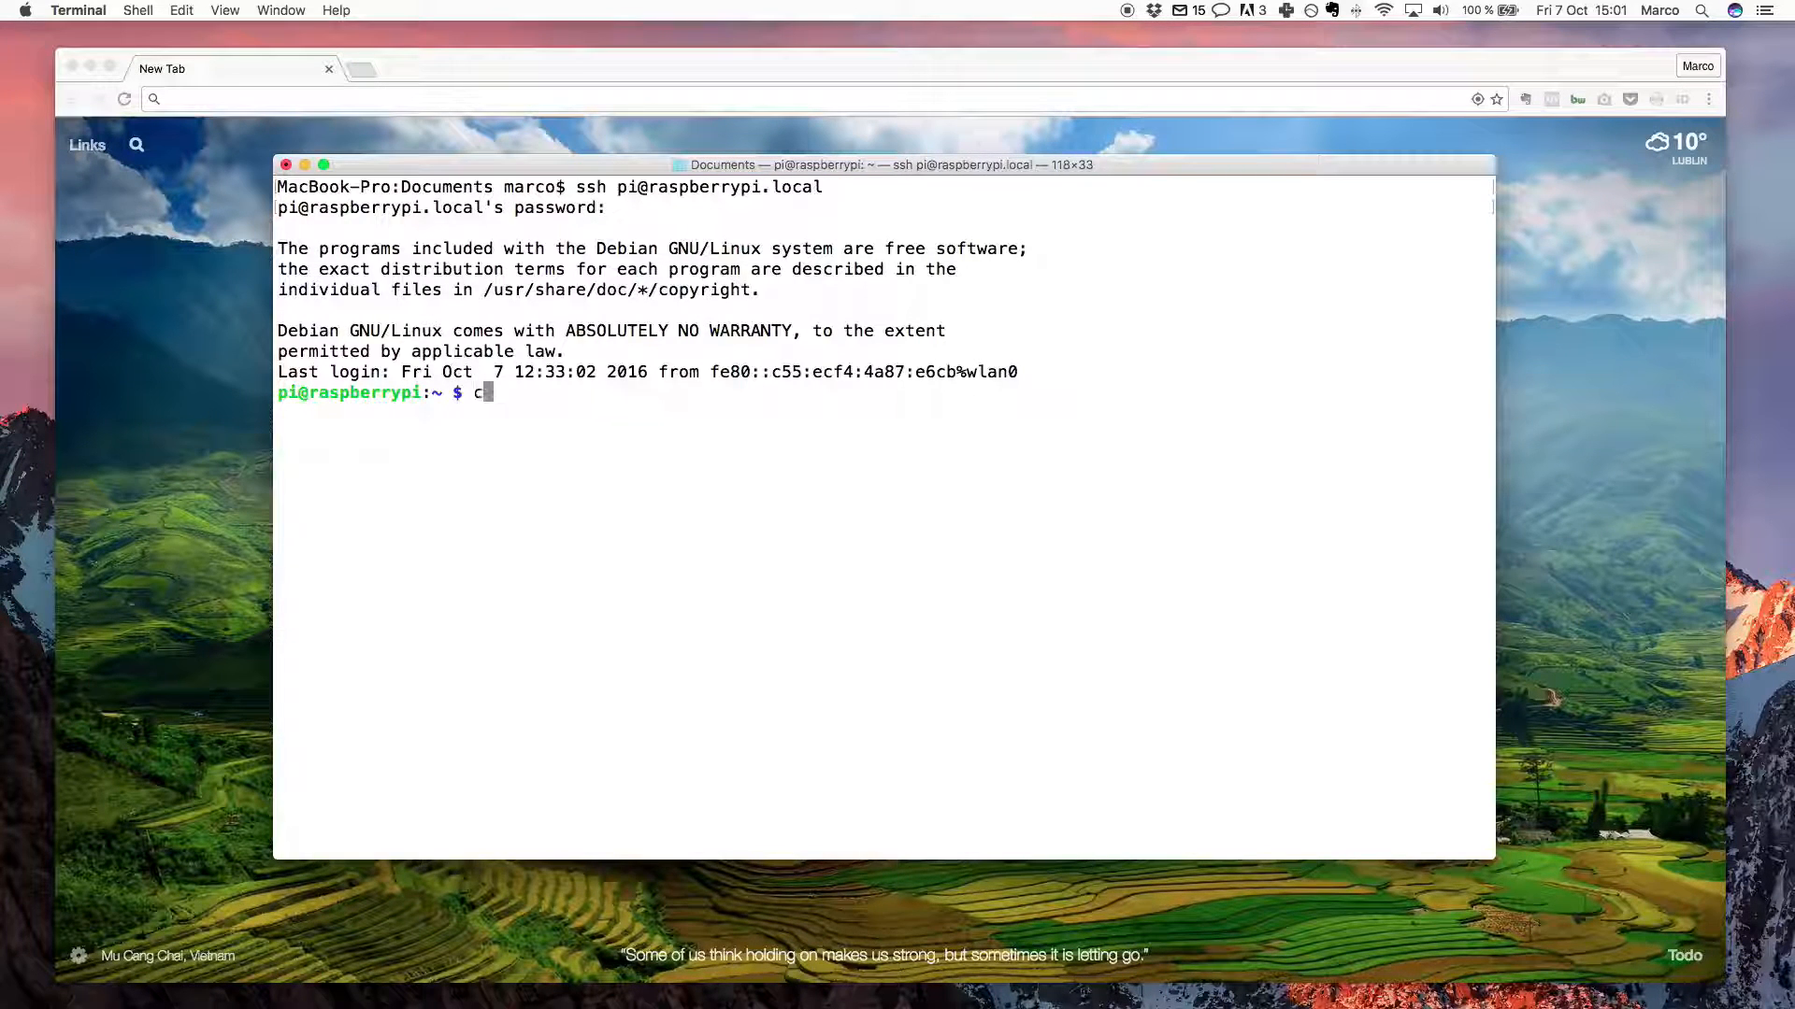
pyautogui.write('d Work/')
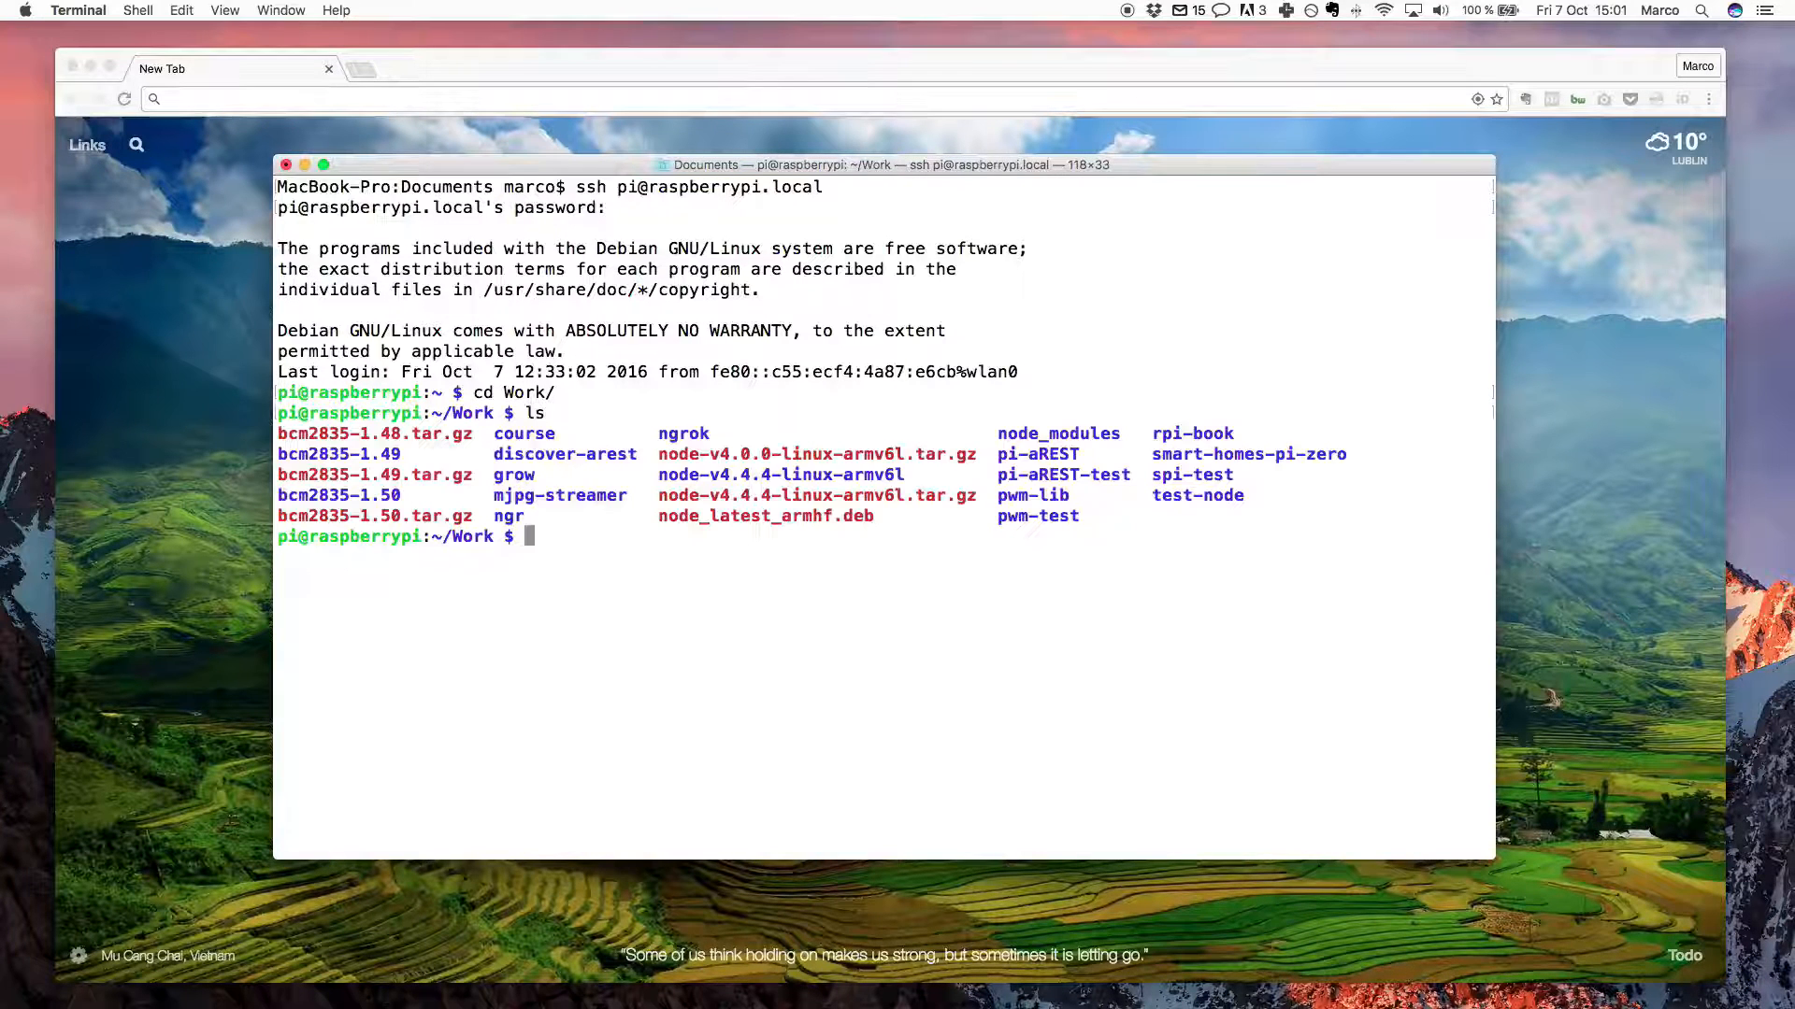
pyautogui.write('cd pi-')
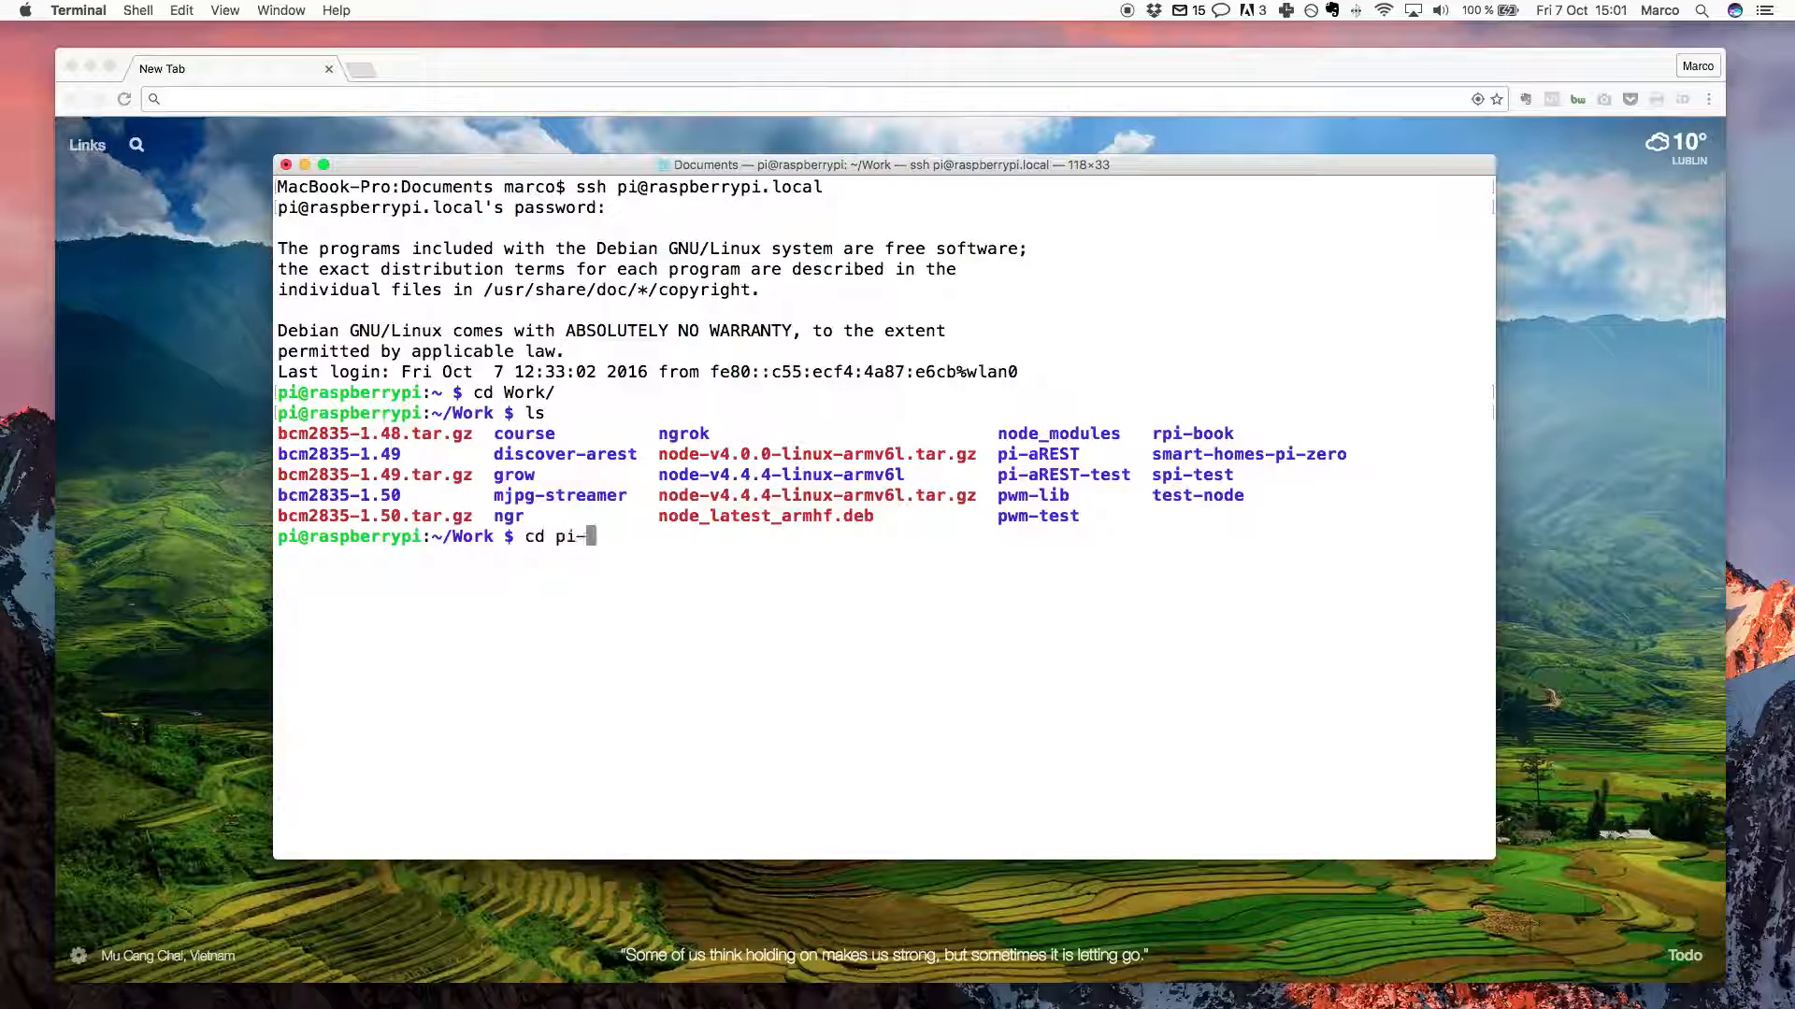
pyautogui.press('Tab')
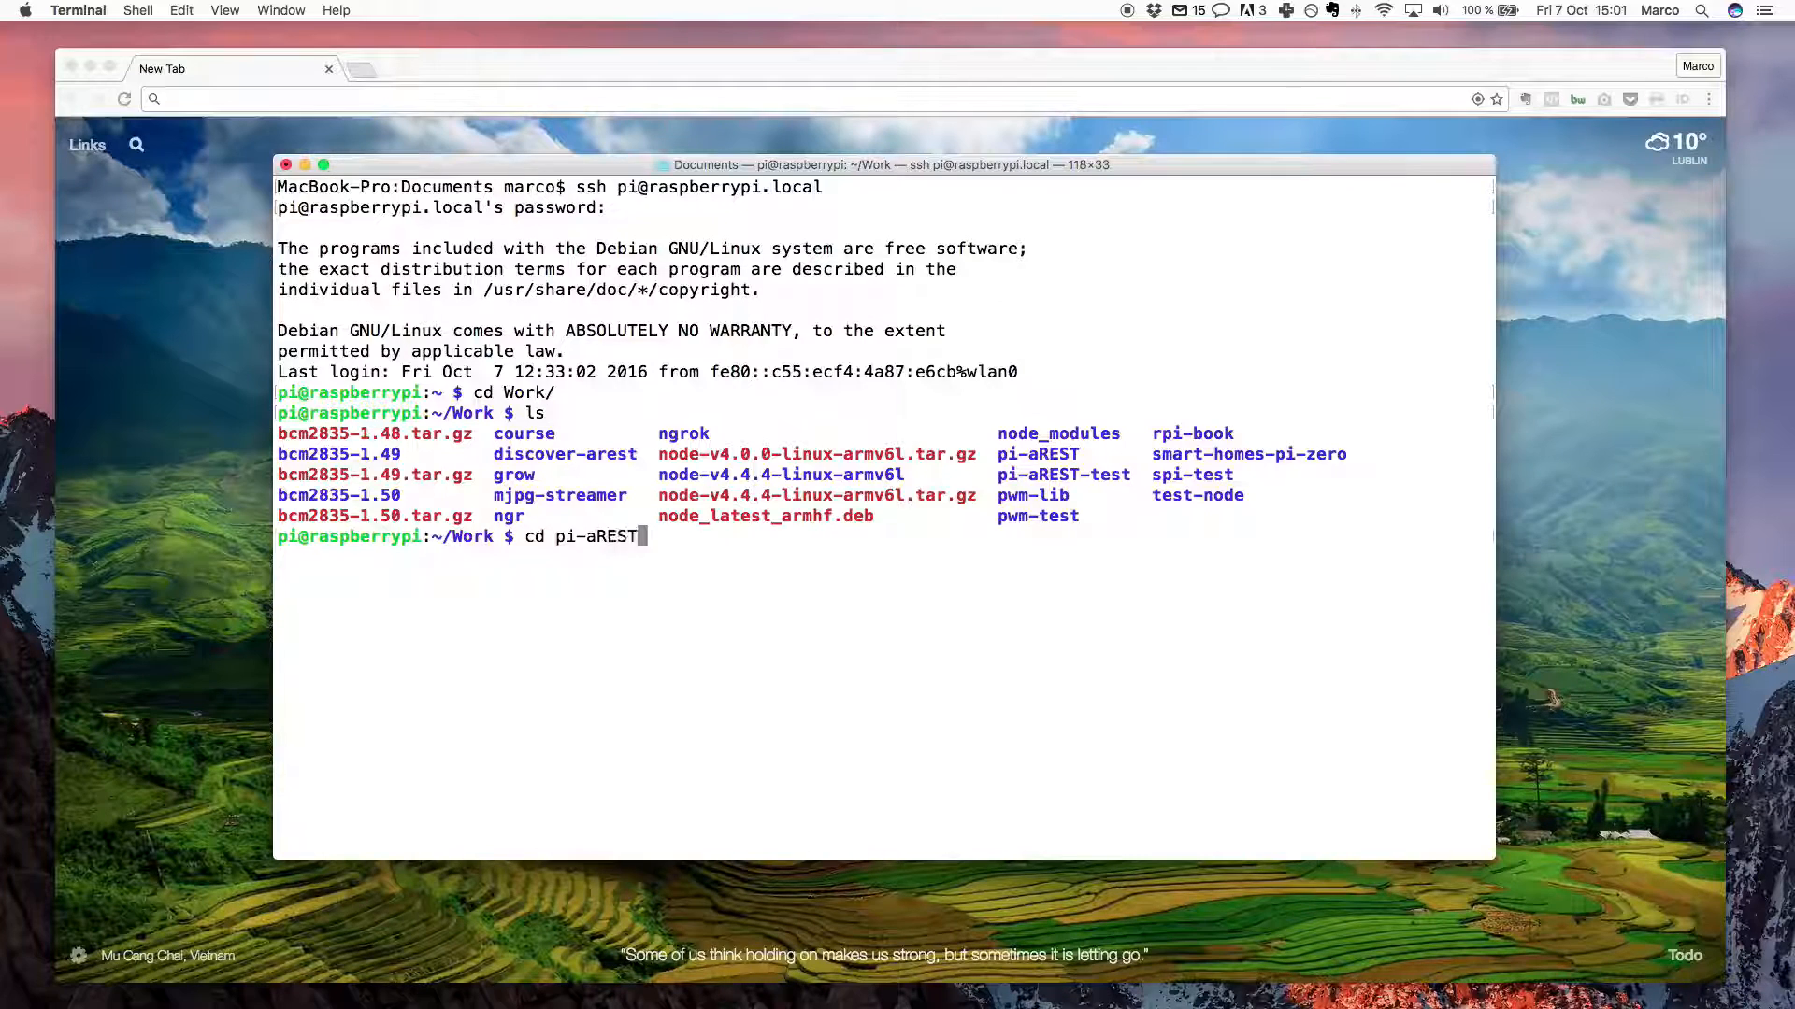
pyautogui.press('Return')
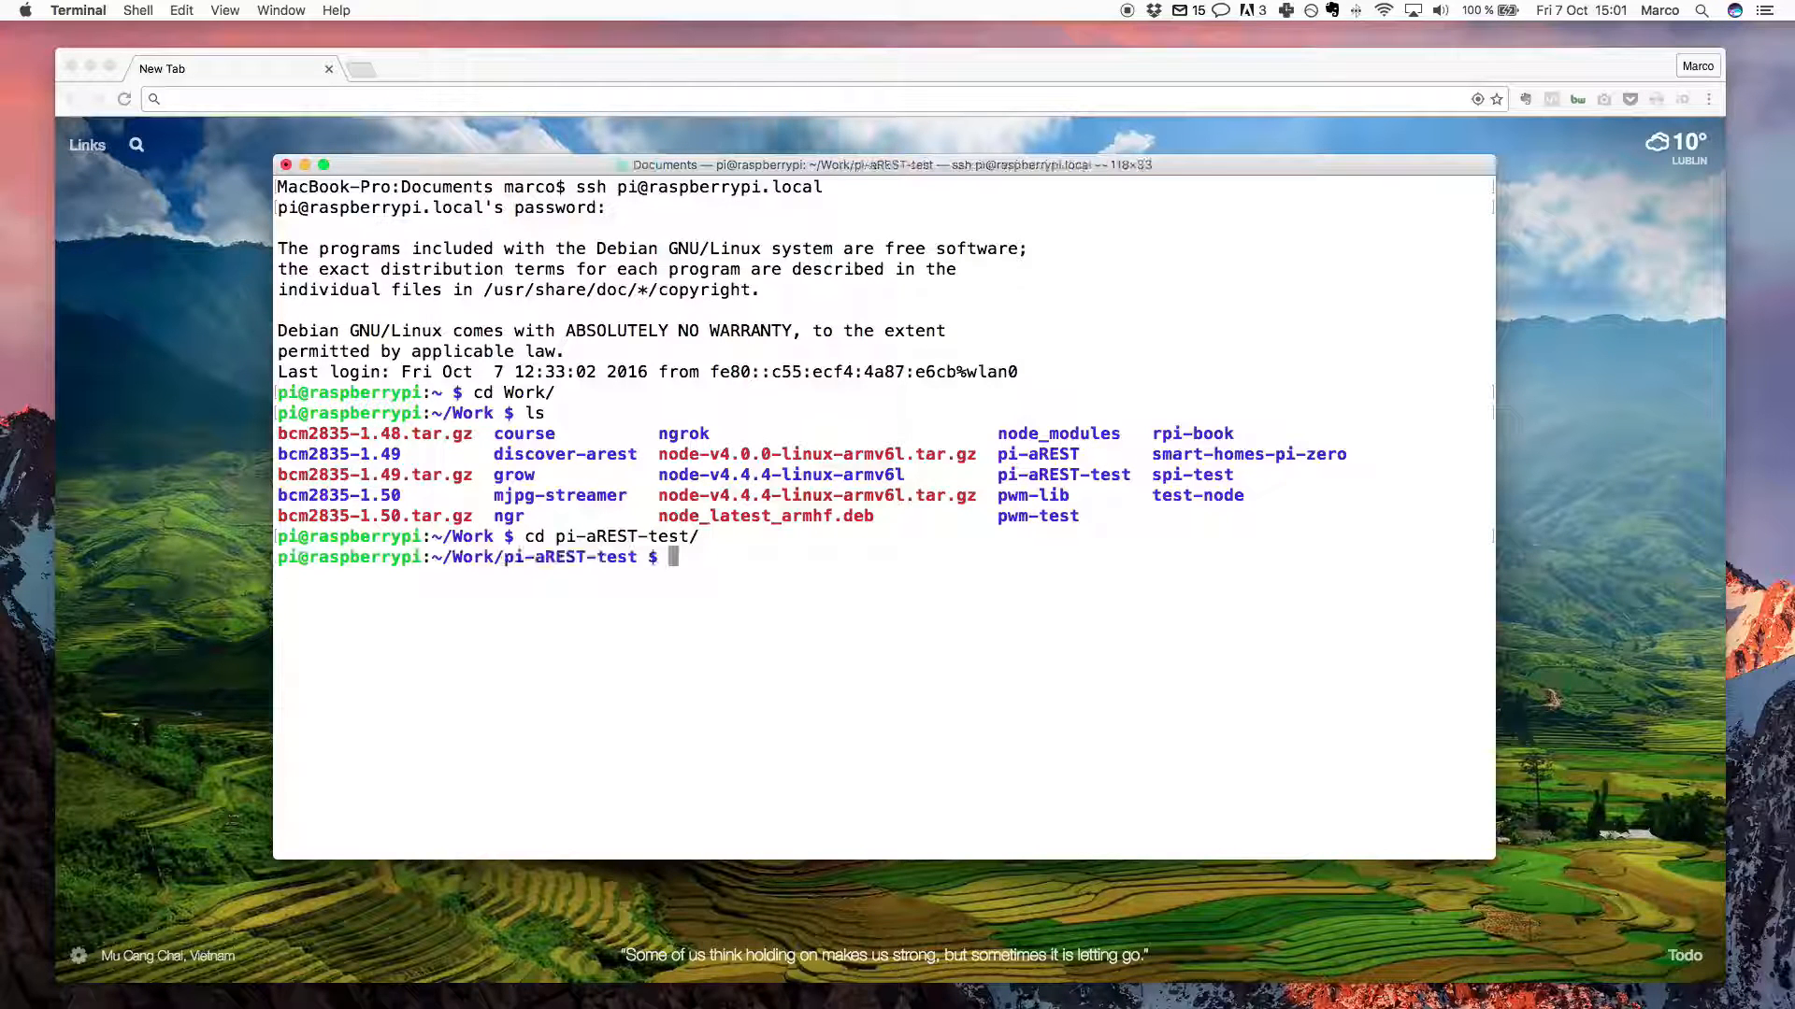
pyautogui.write('clear')
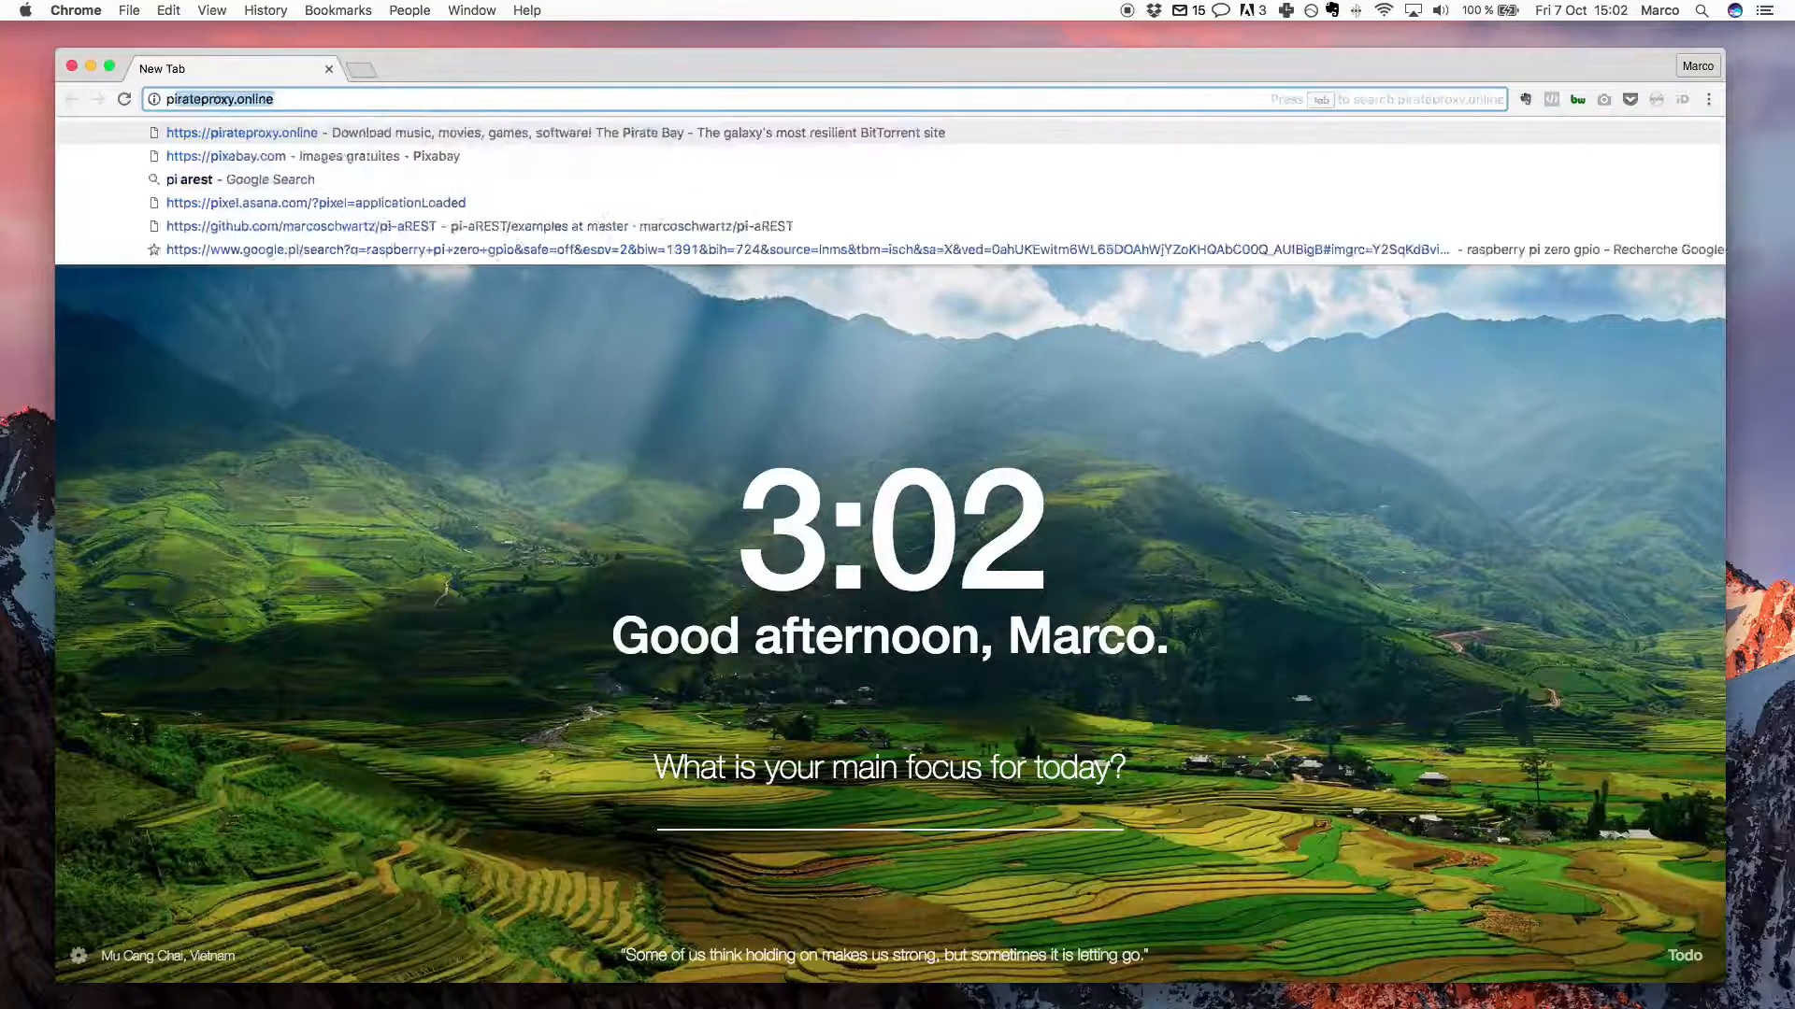
# Step: Open the marcoschwartz/pi-aREST GitHub repository, read the README, and enter the examples folder
pyautogui.write('pi arest')
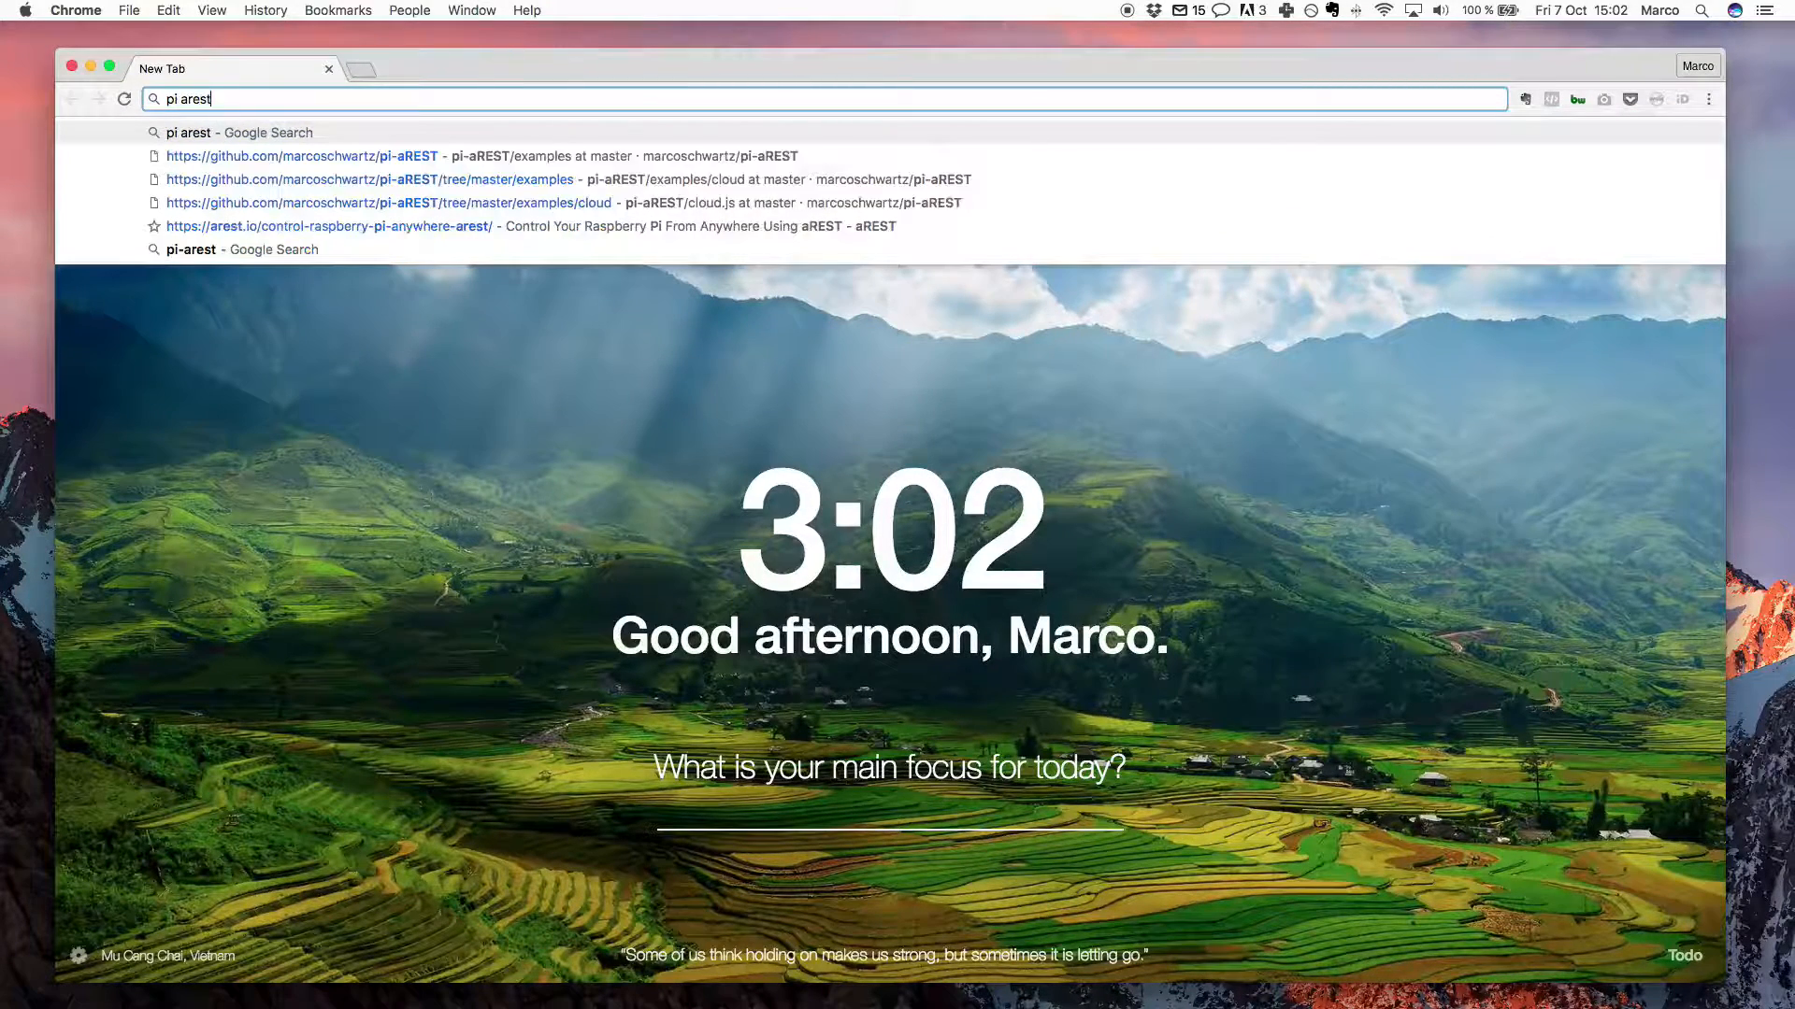
pyautogui.click(308, 155)
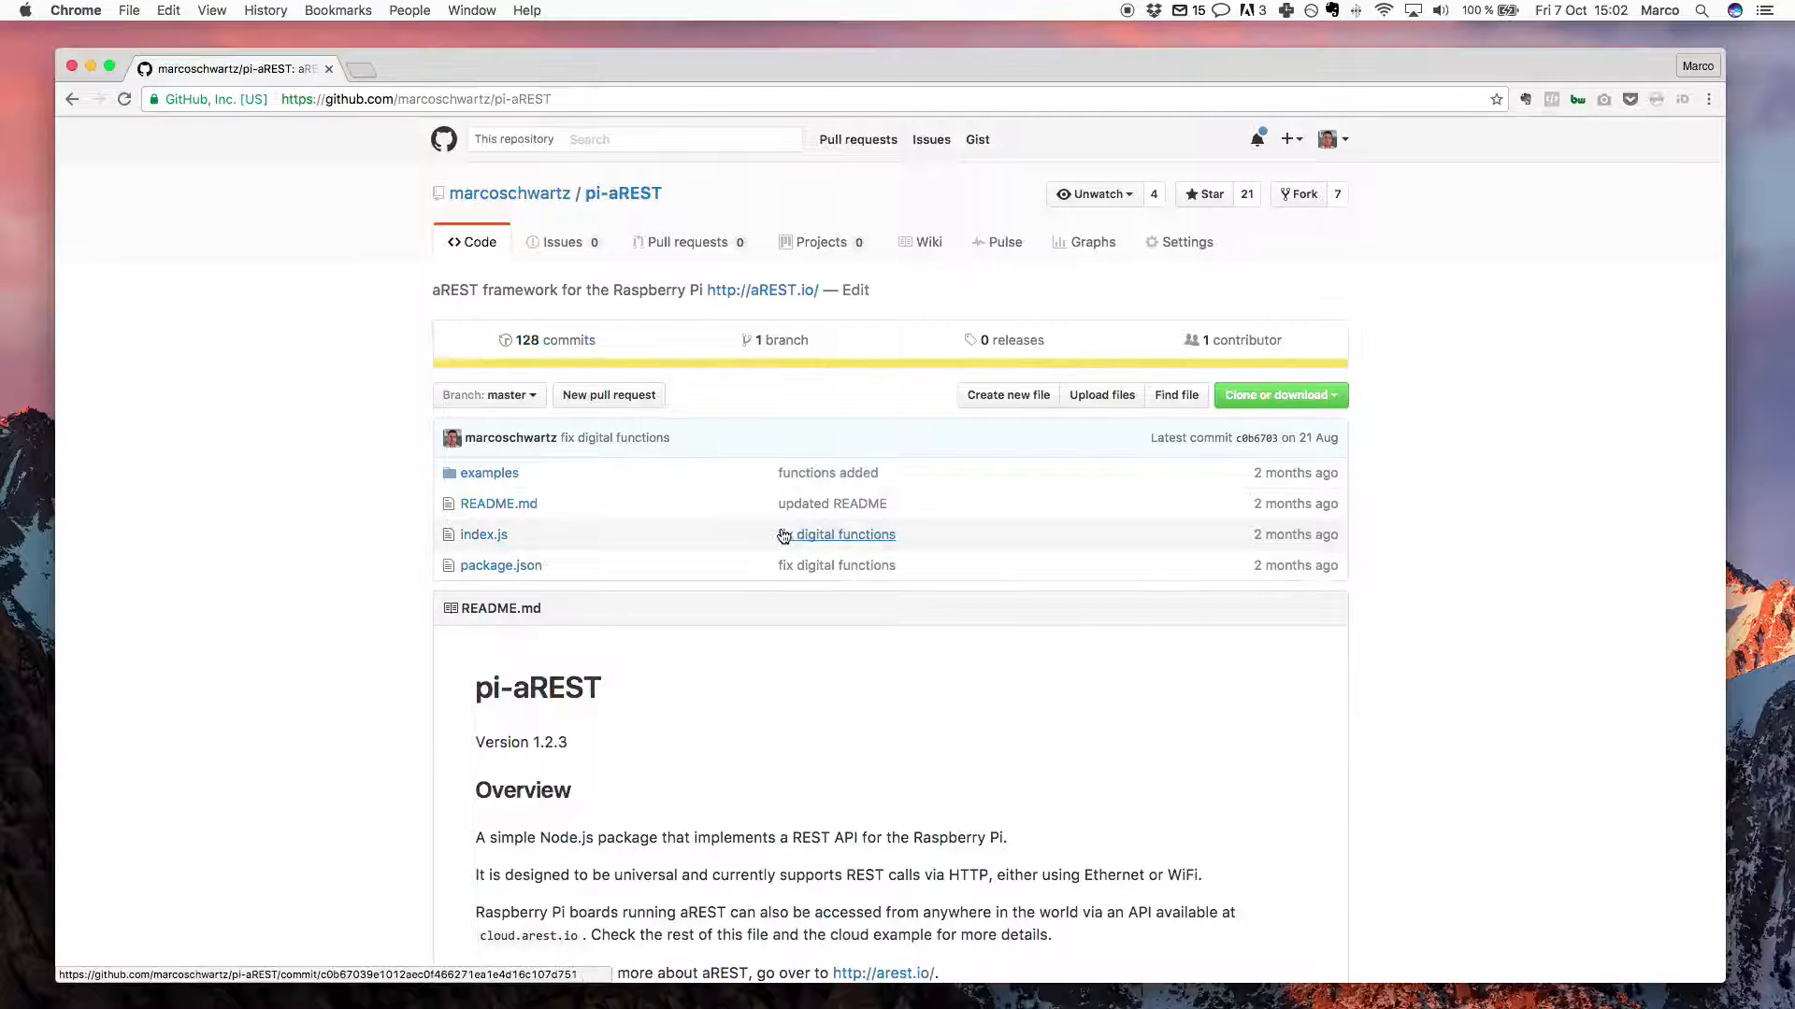
pyautogui.scroll(-3)
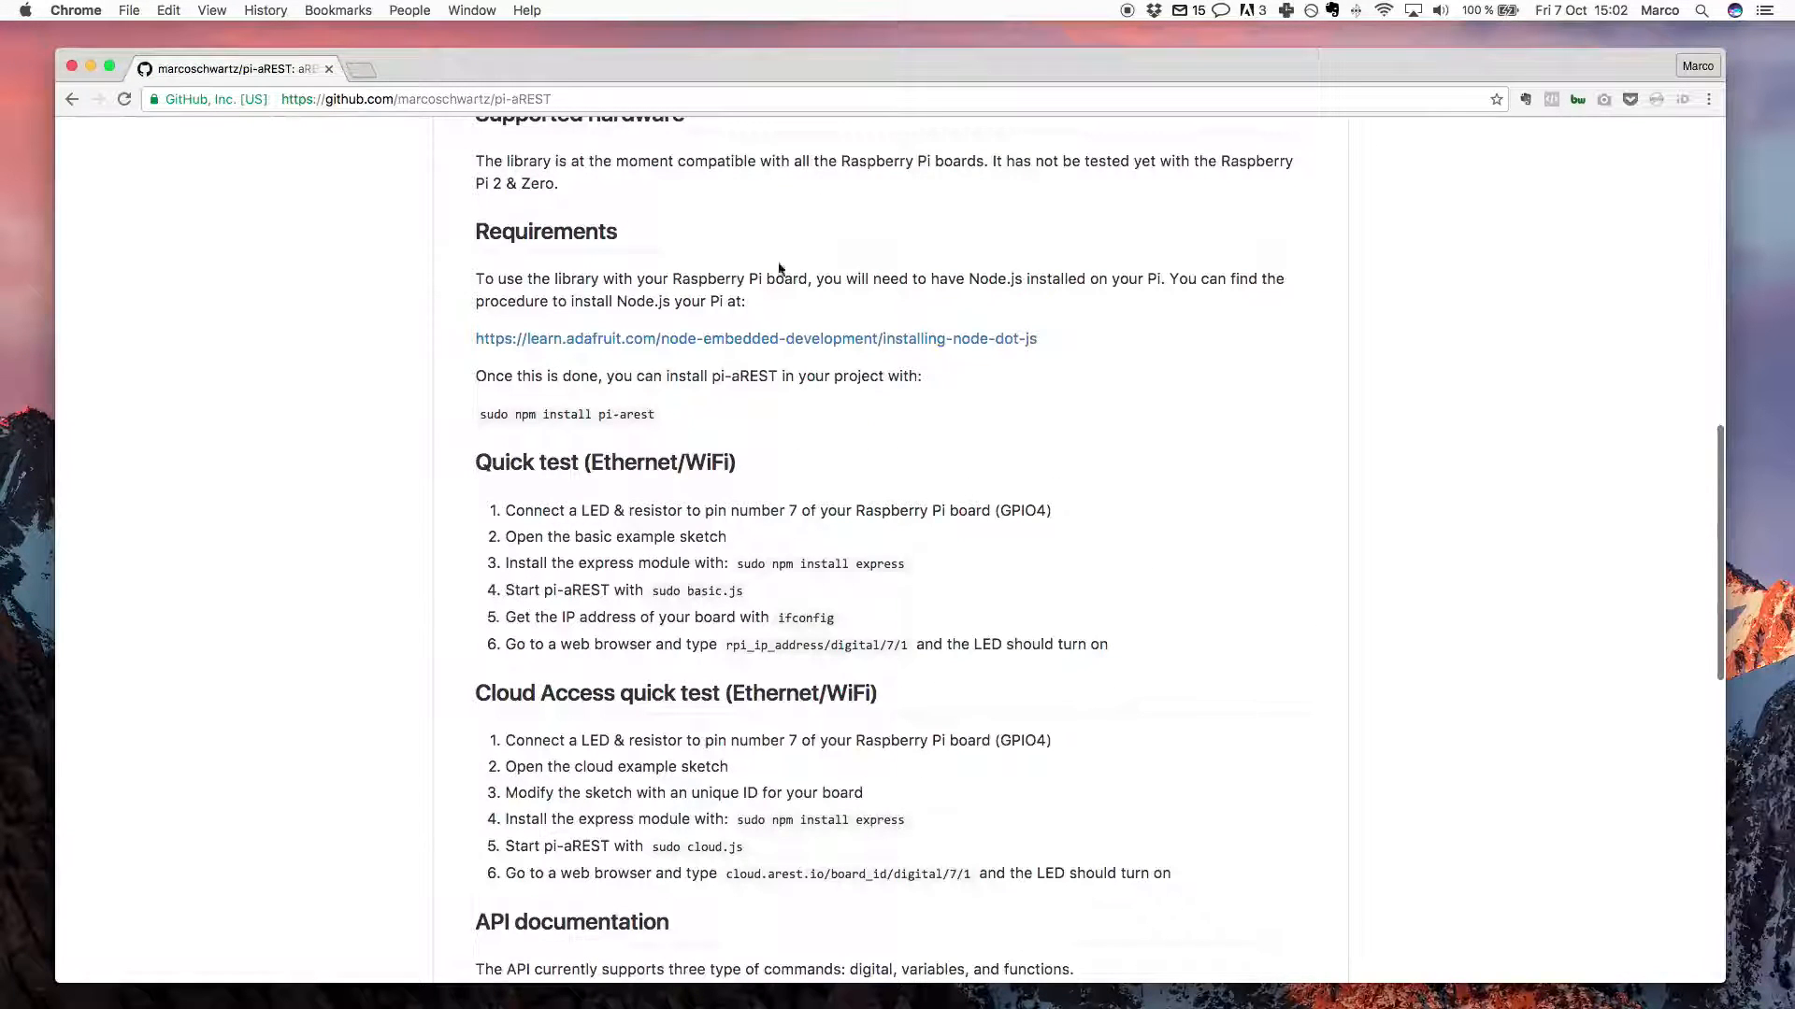
pyautogui.scroll(-3)
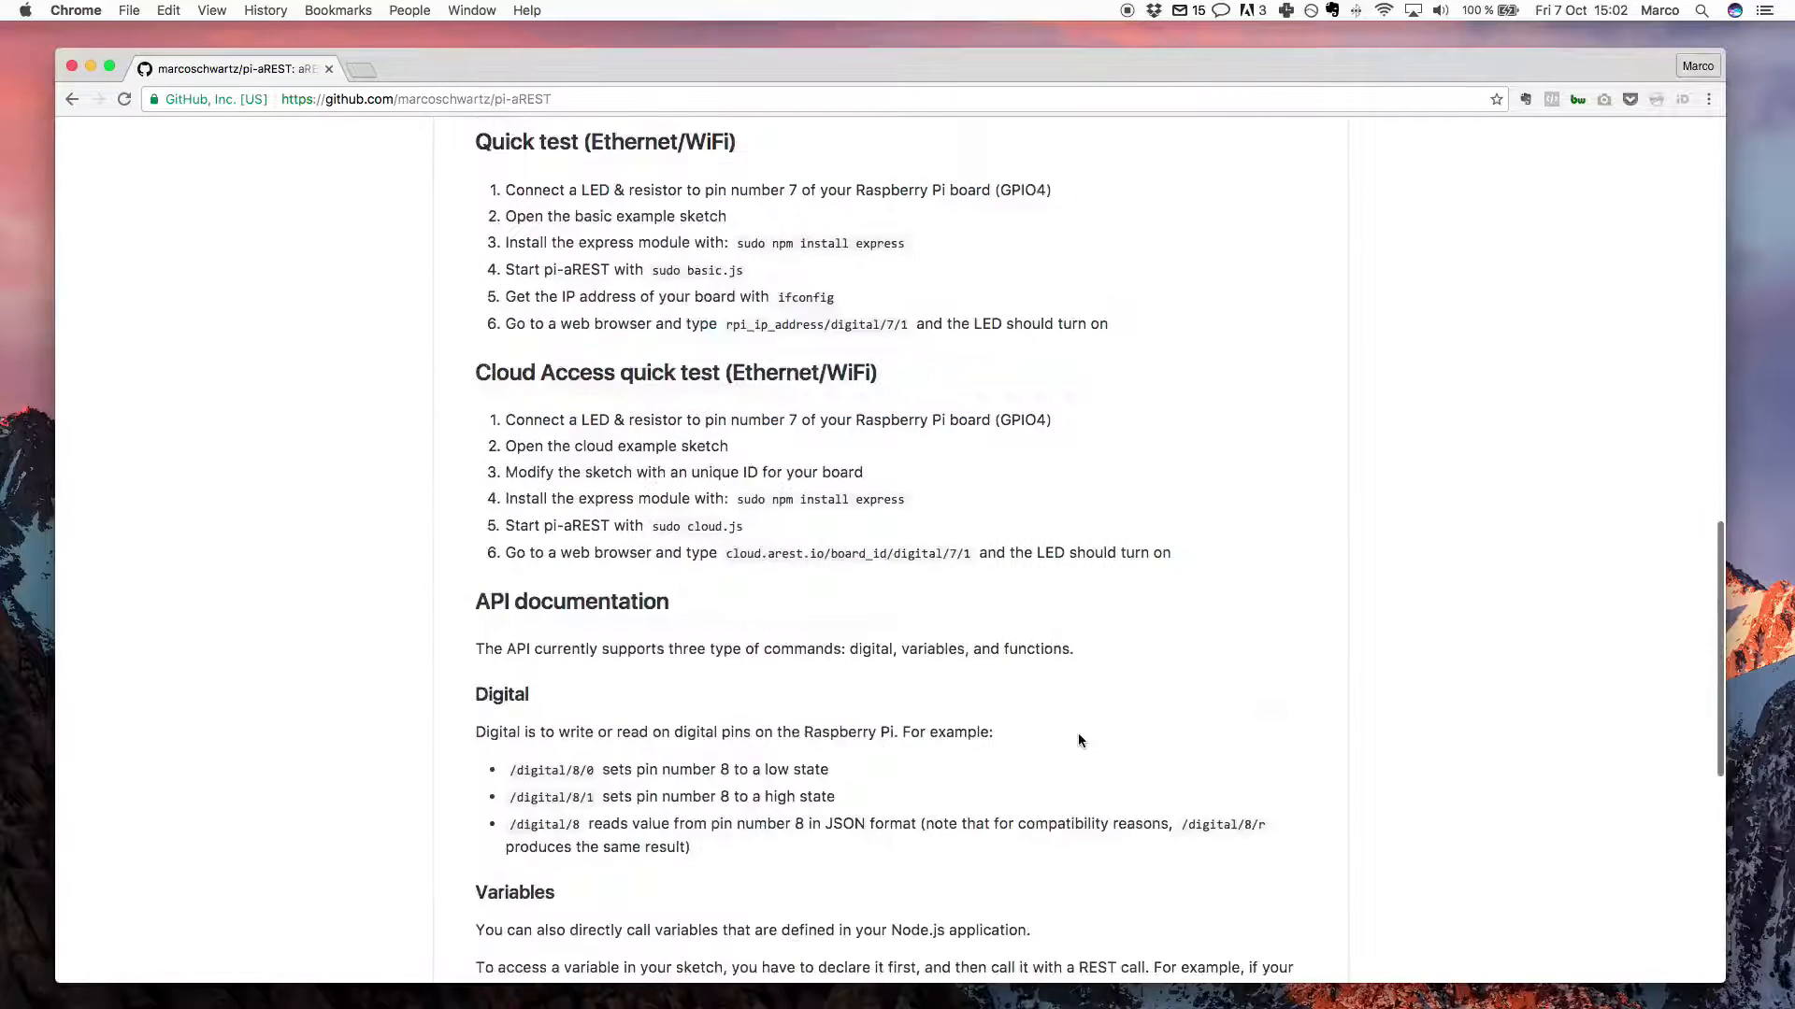
pyautogui.scroll(3)
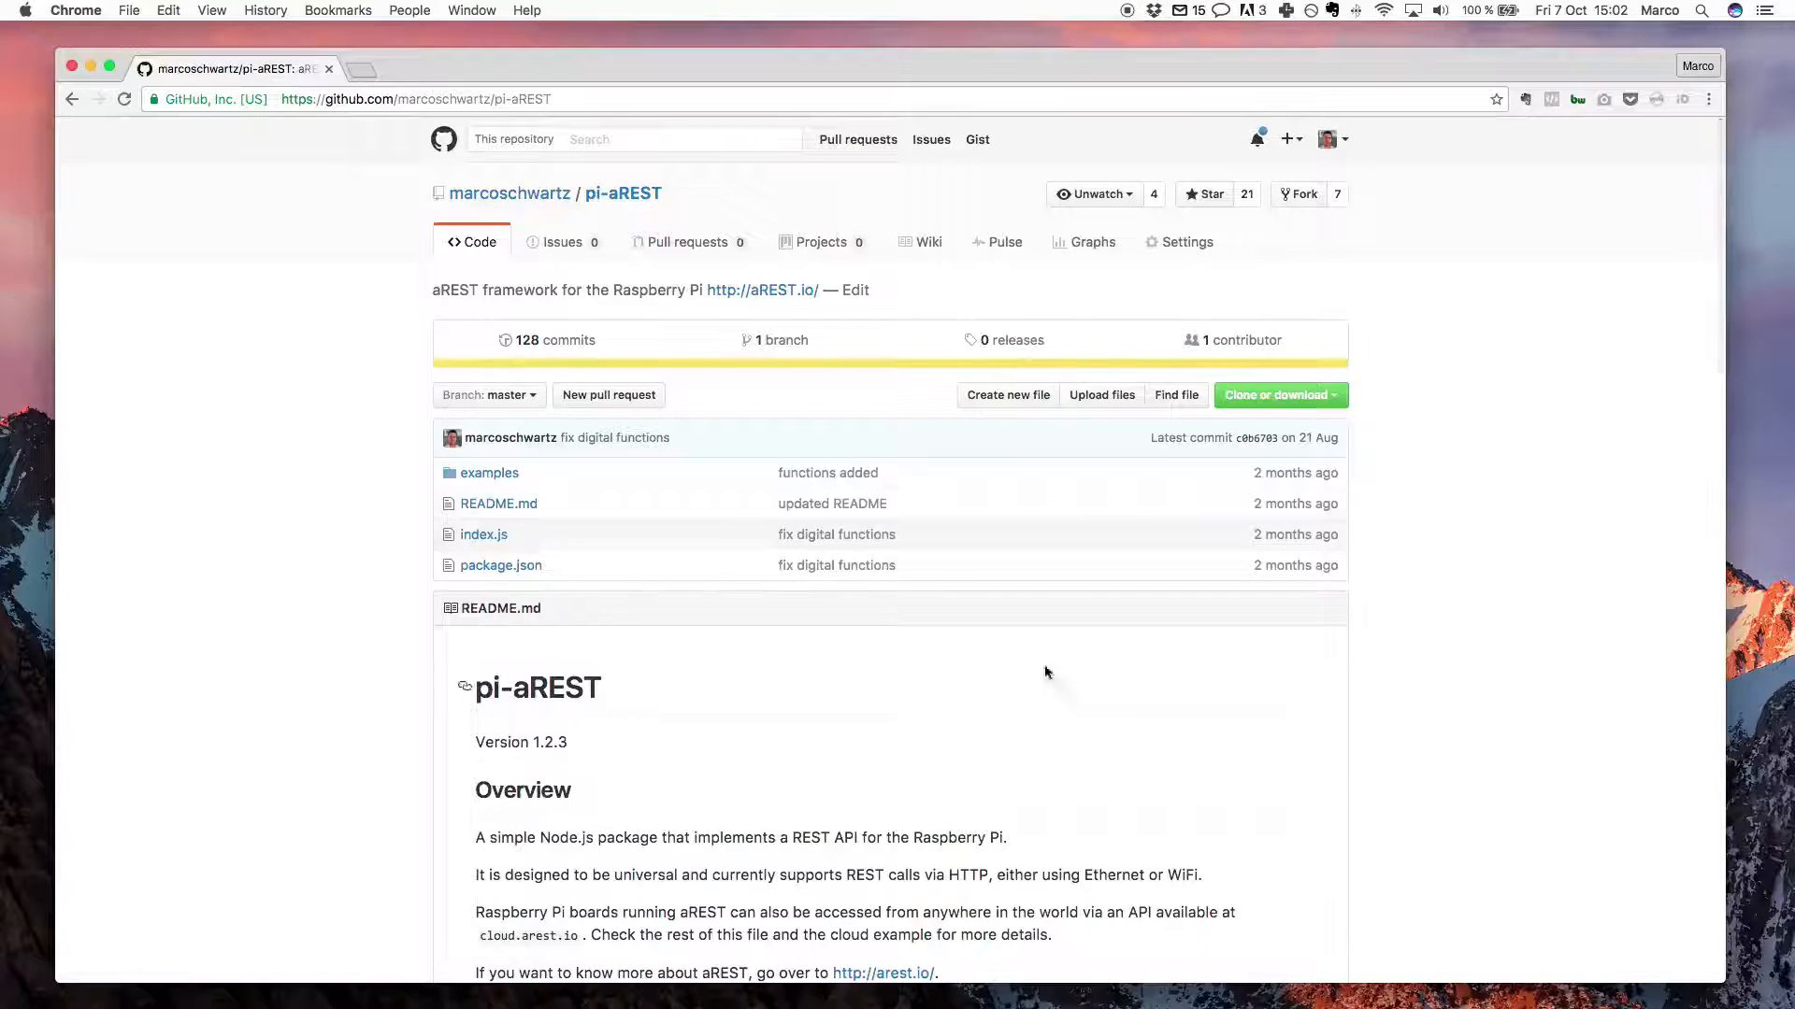
pyautogui.click(489, 473)
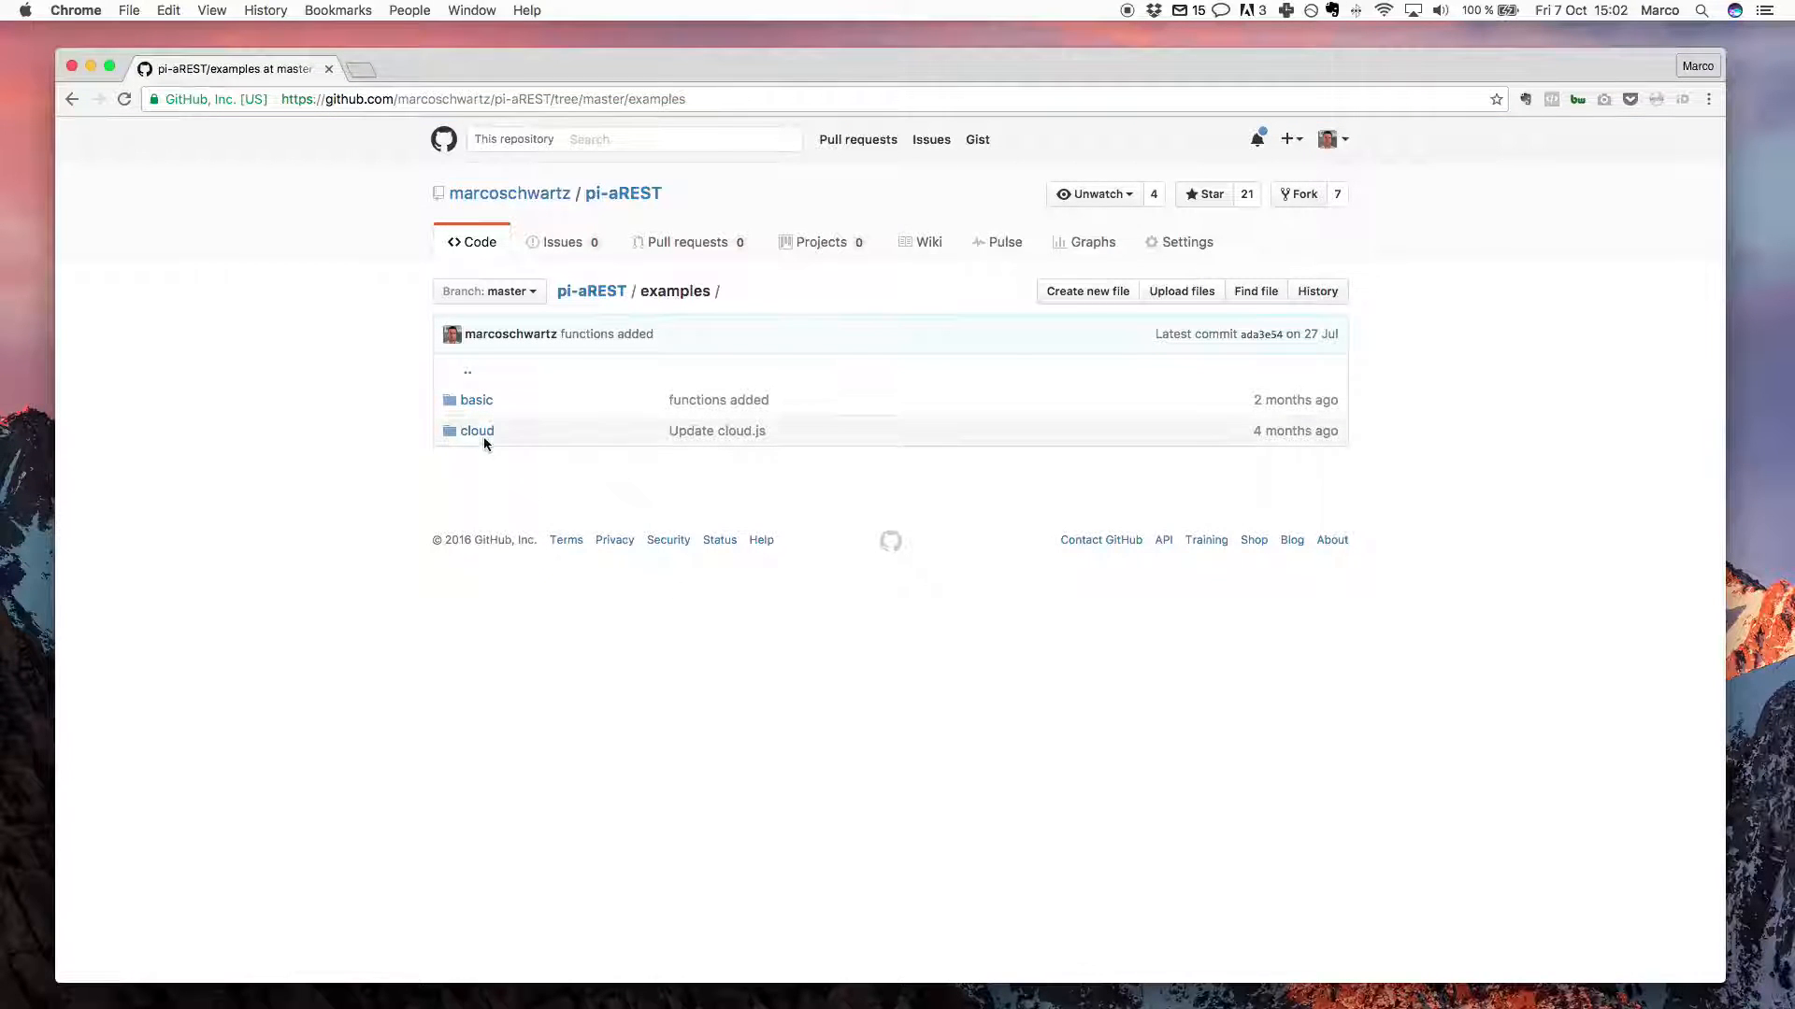
pyautogui.moveTo(484, 432)
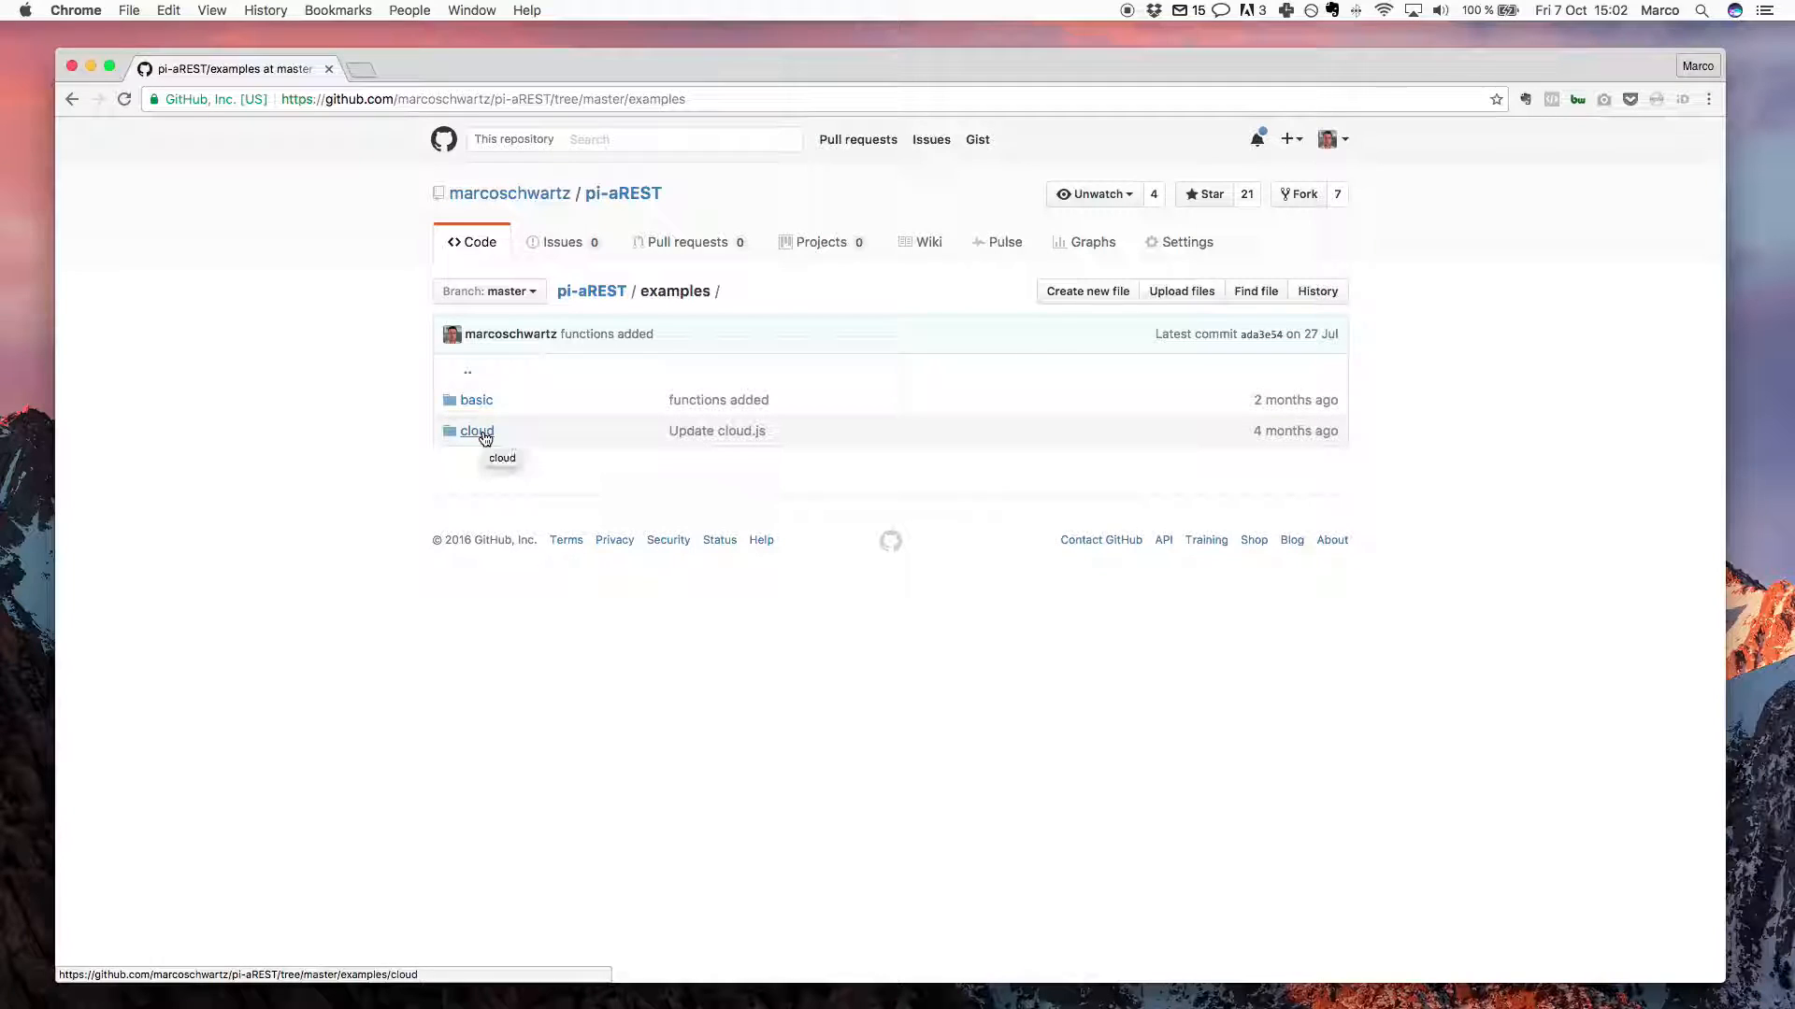
# Step: Open the cloud example folder and view cloud.js
pyautogui.click(475, 431)
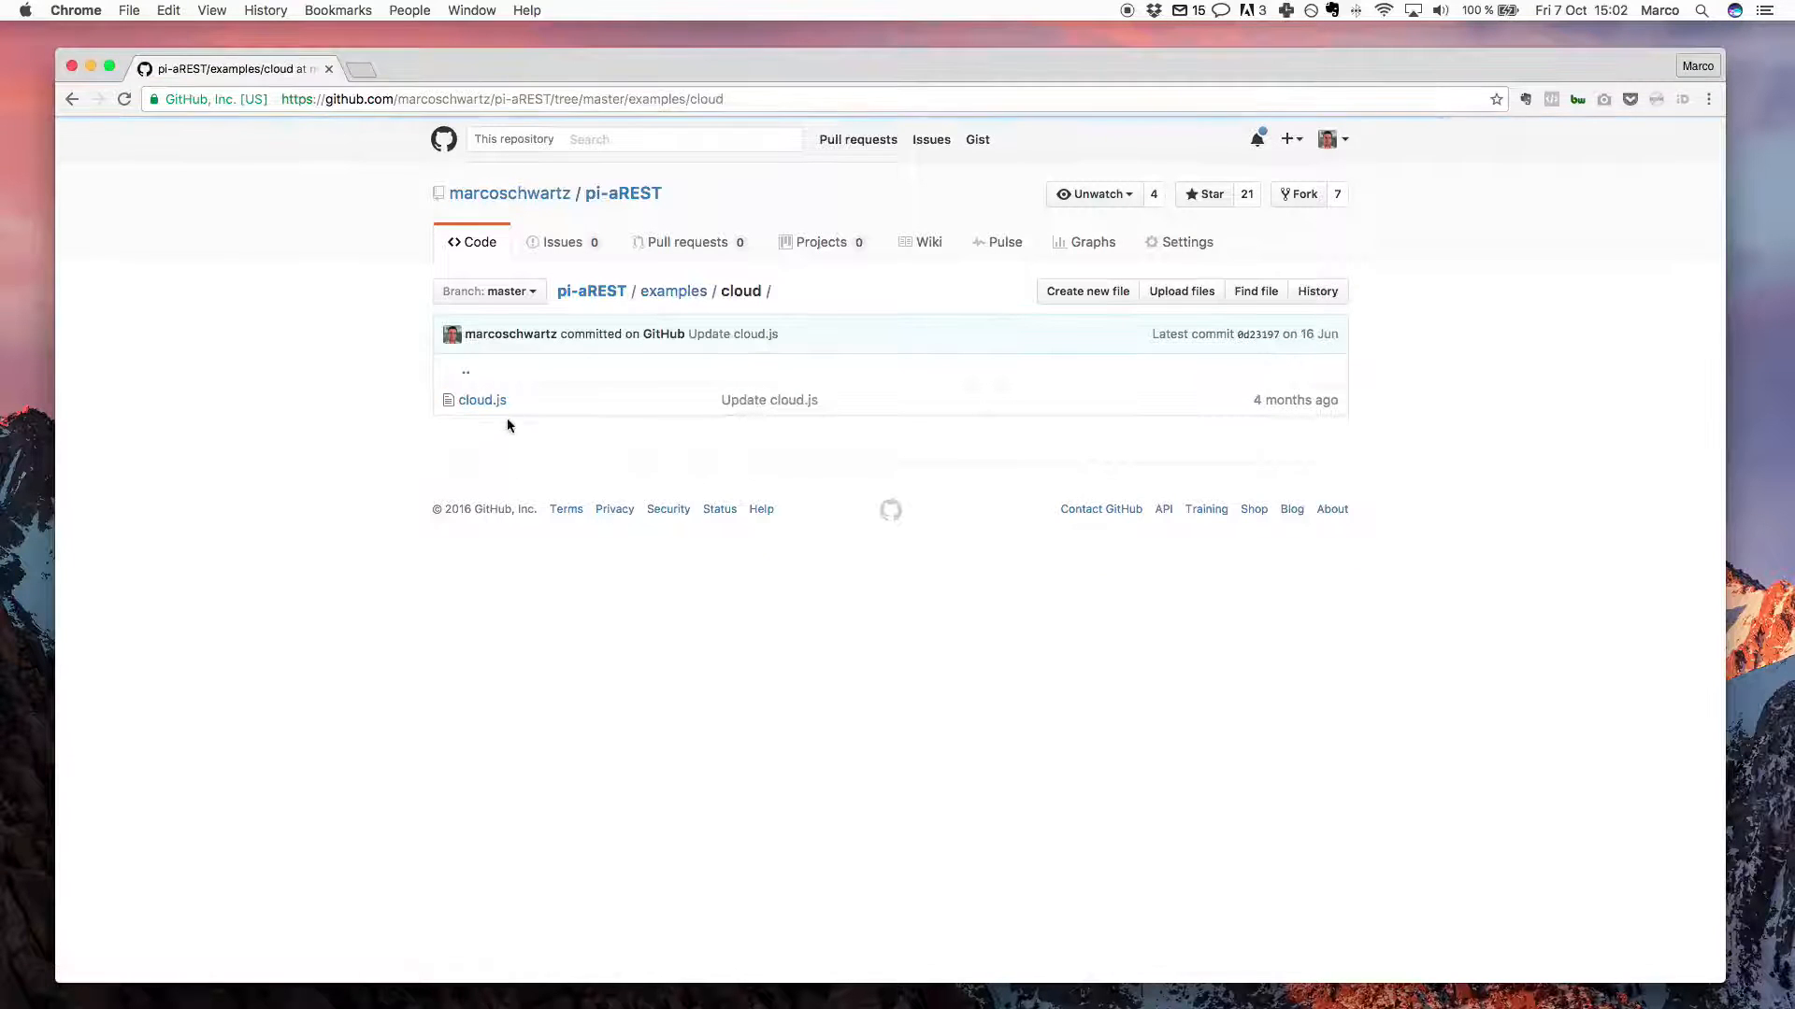
pyautogui.click(482, 400)
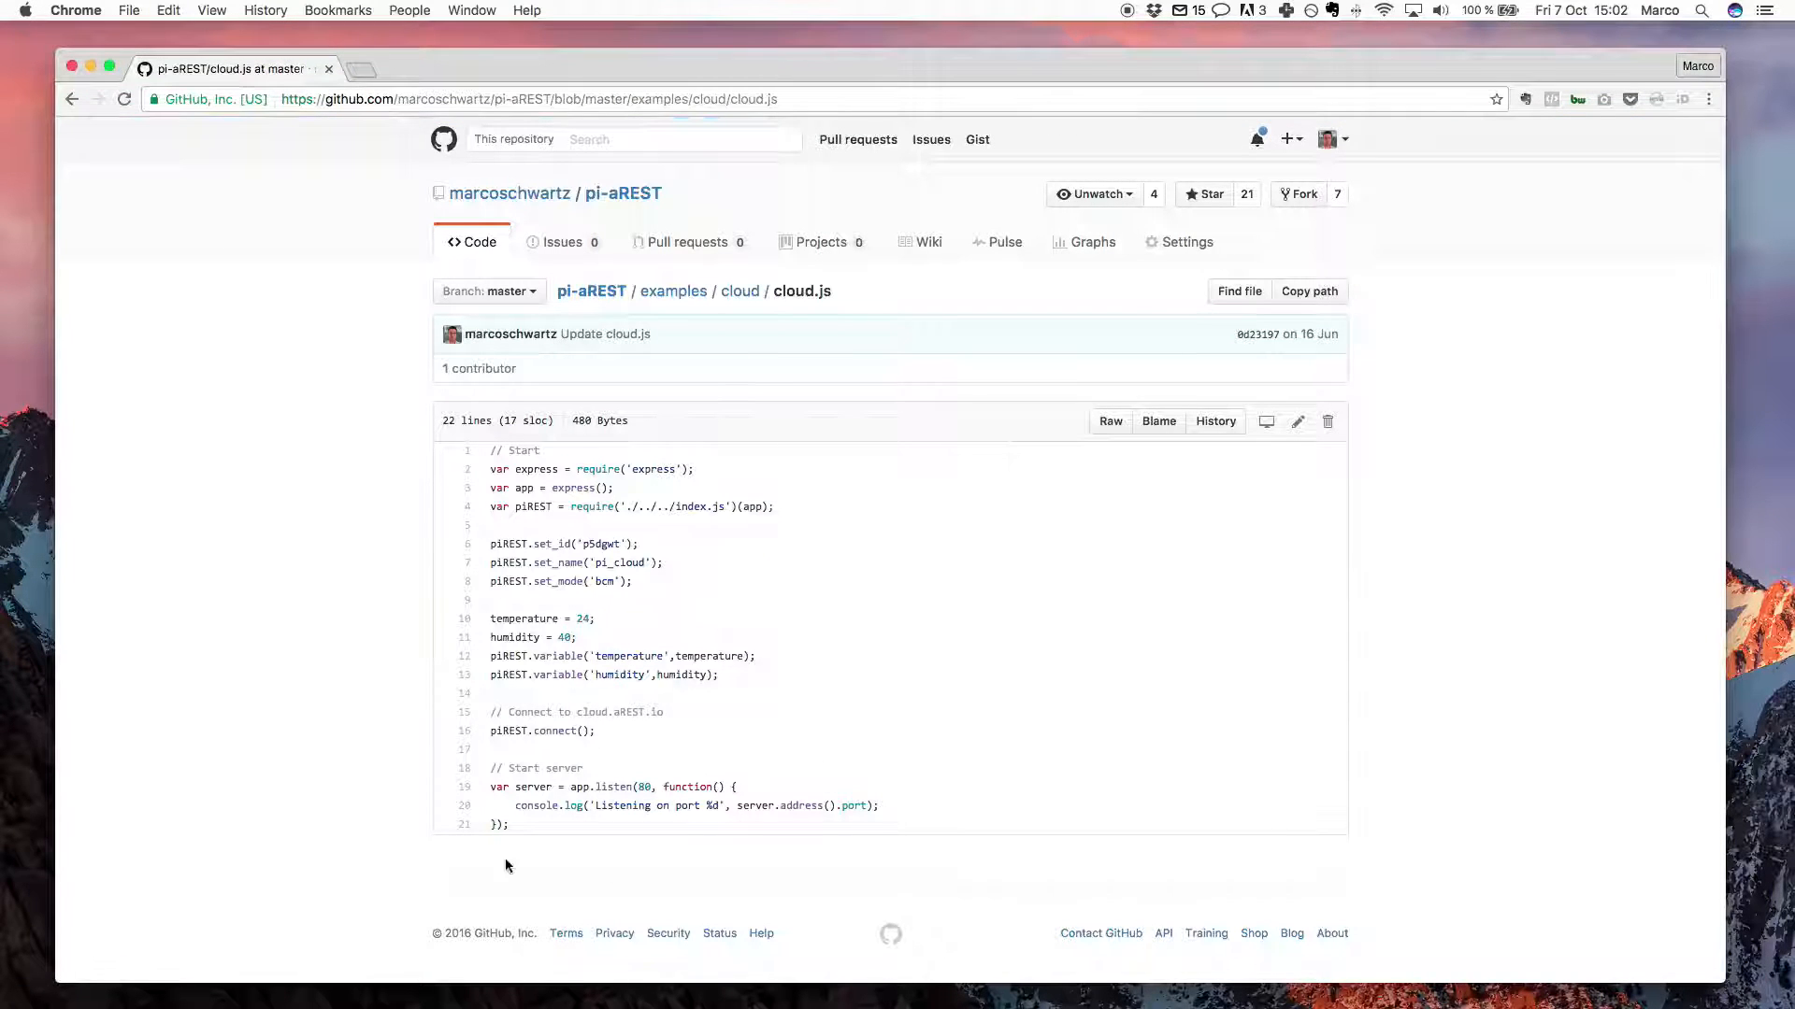
pyautogui.moveTo(723, 700)
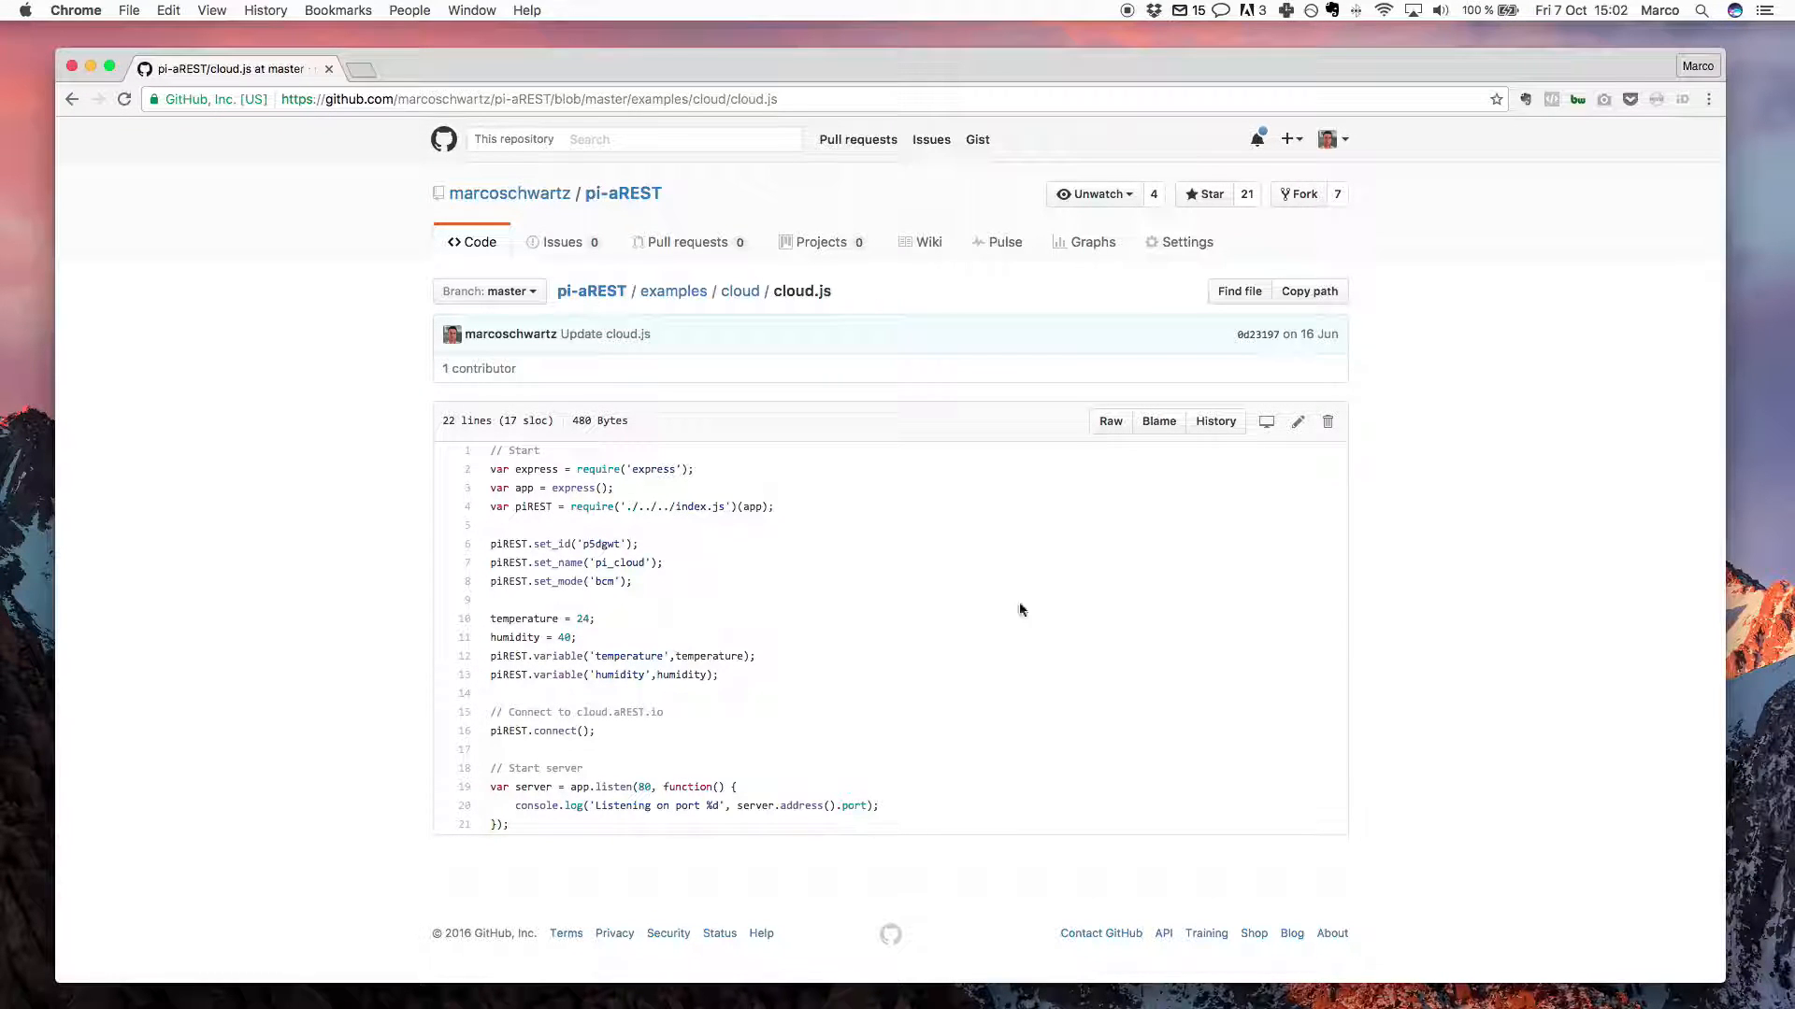
pyautogui.moveTo(908, 776)
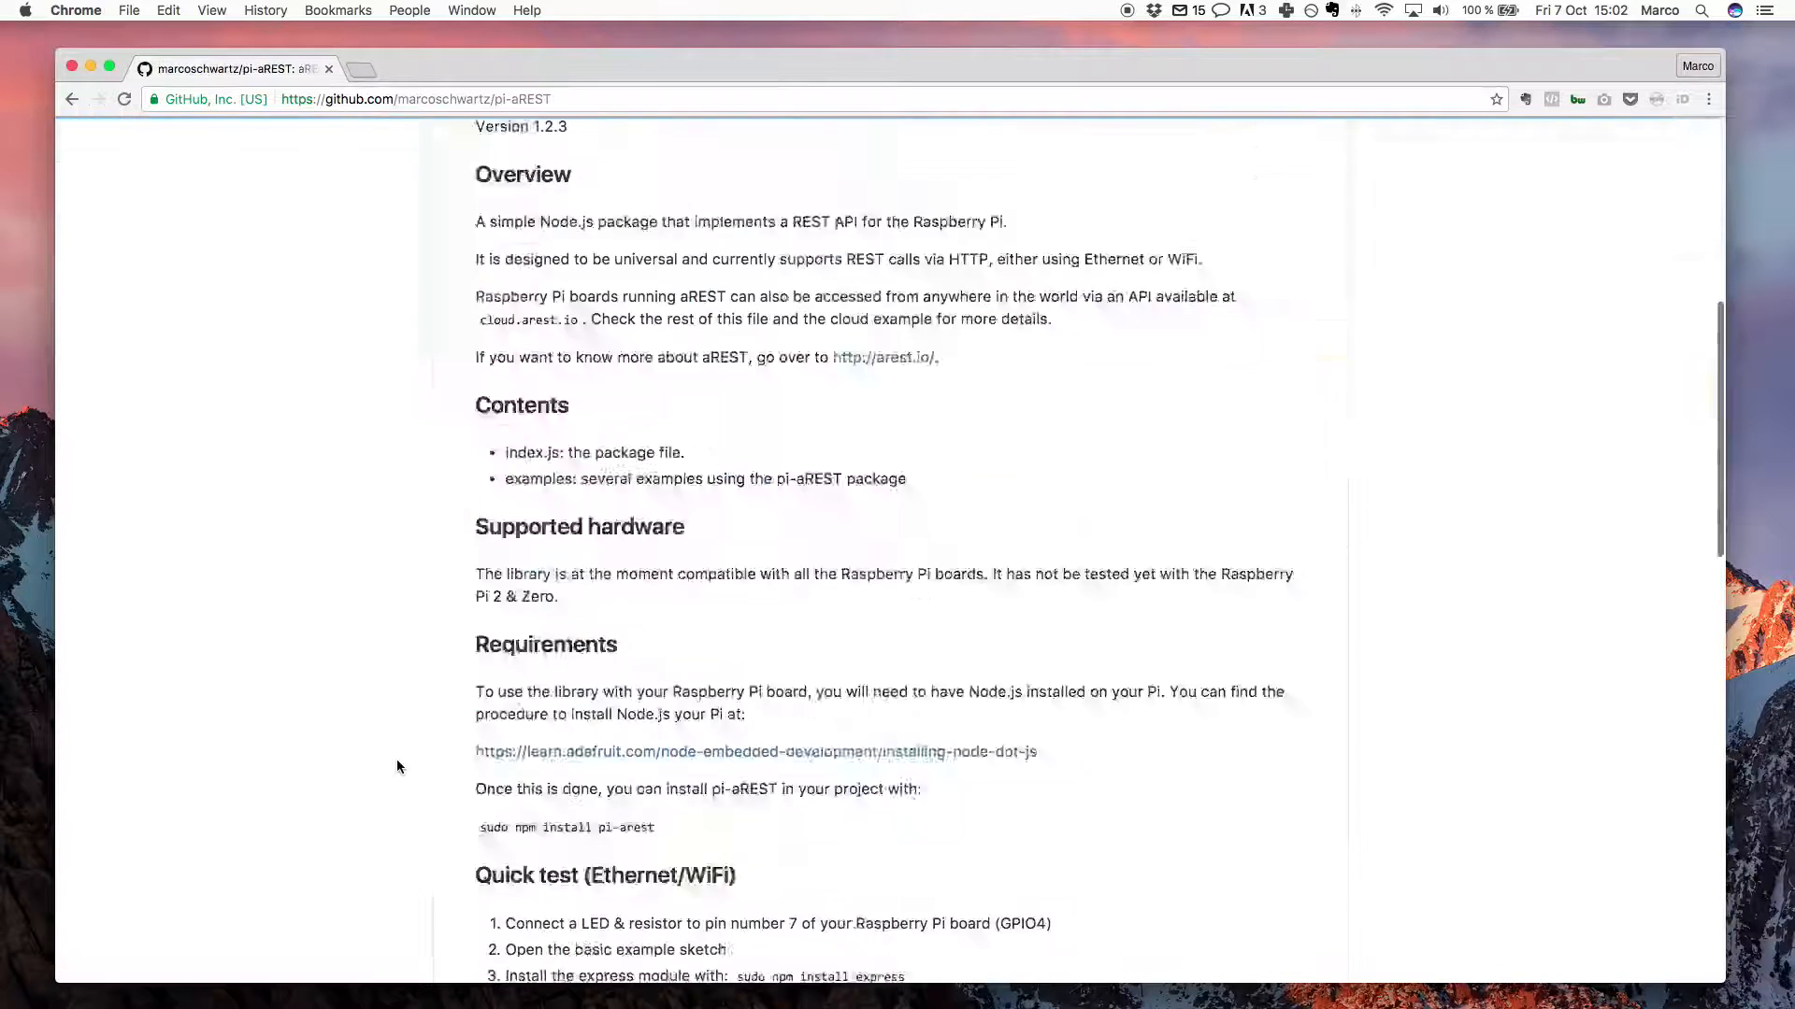
pyautogui.scroll(3)
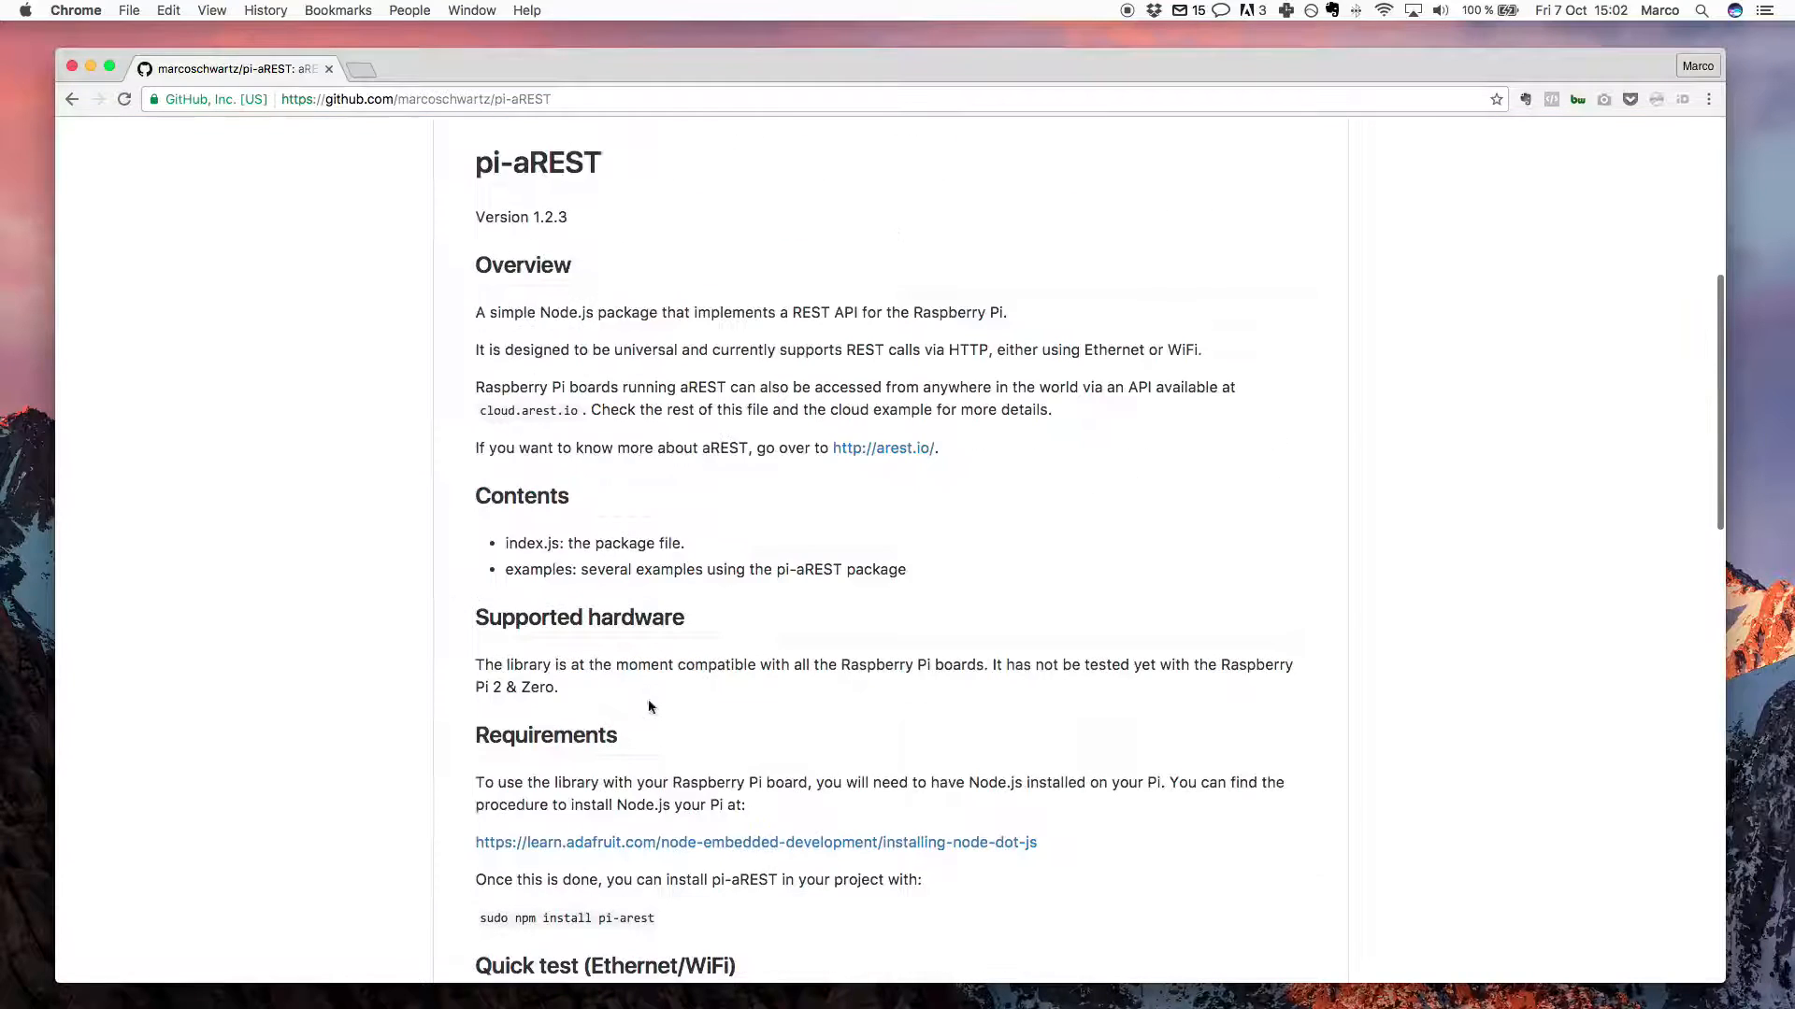
pyautogui.scroll(-3)
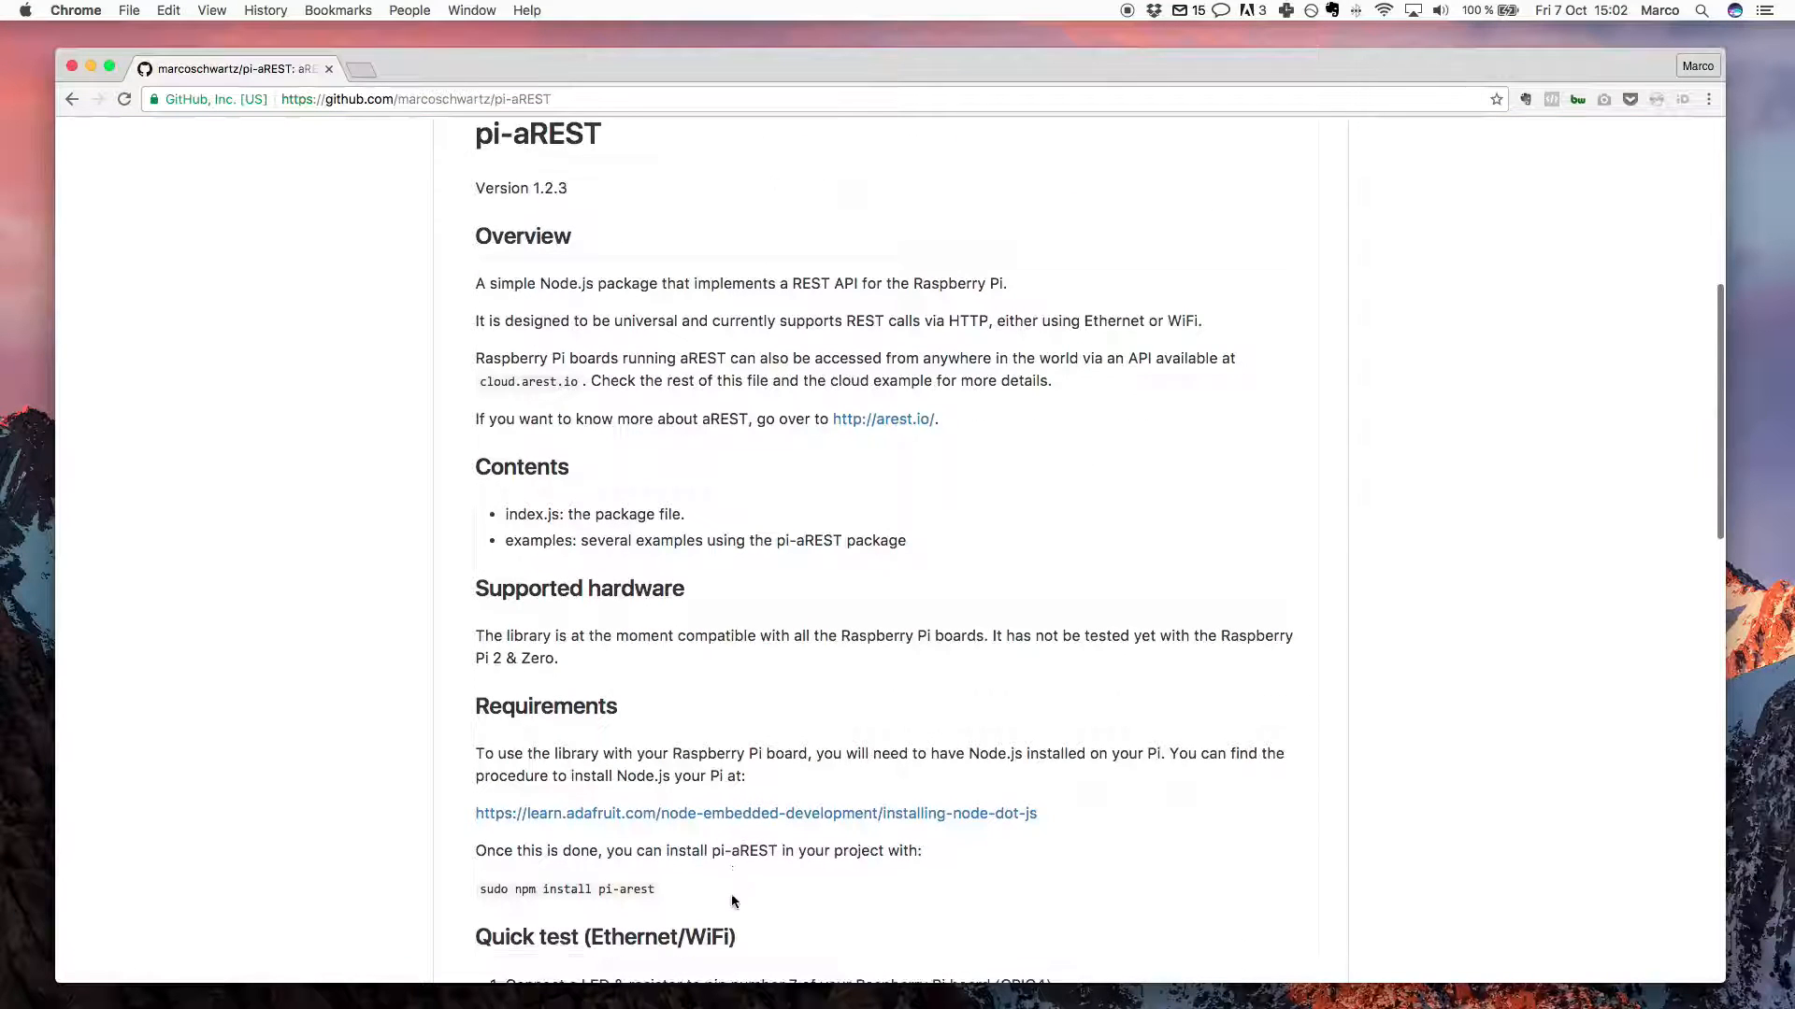
pyautogui.moveTo(1050, 847)
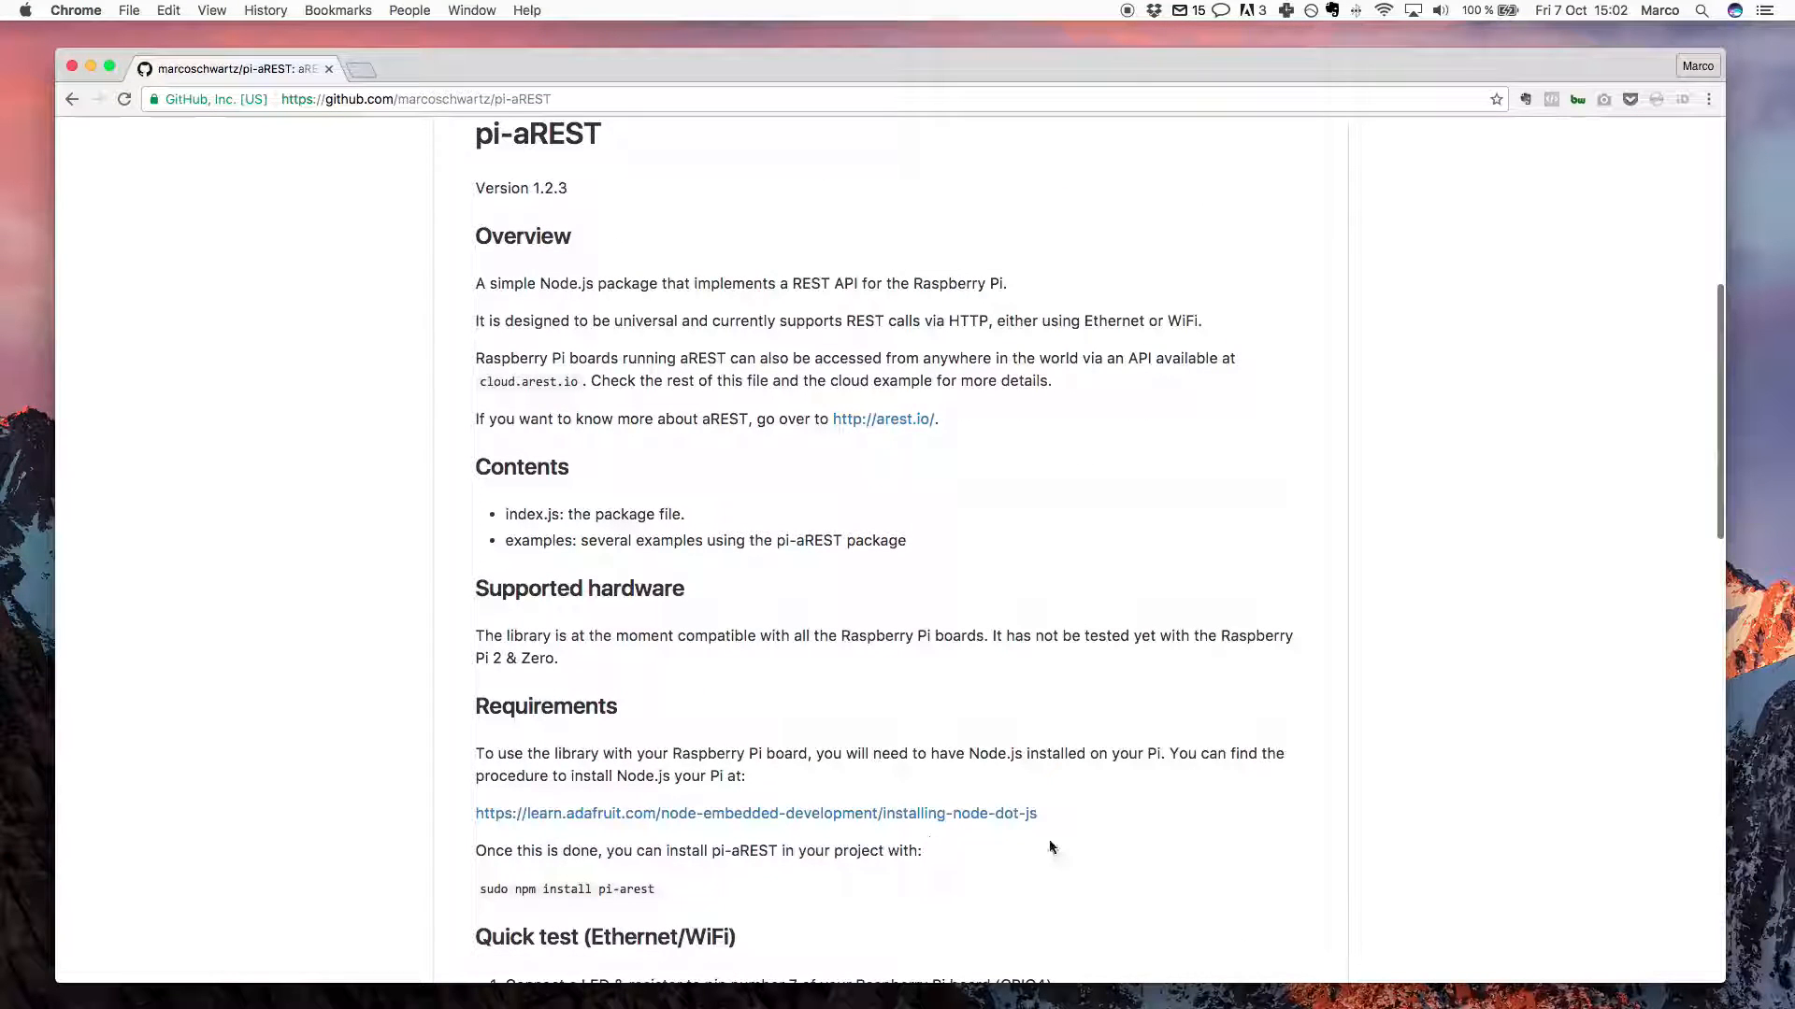
pyautogui.moveTo(1000, 815)
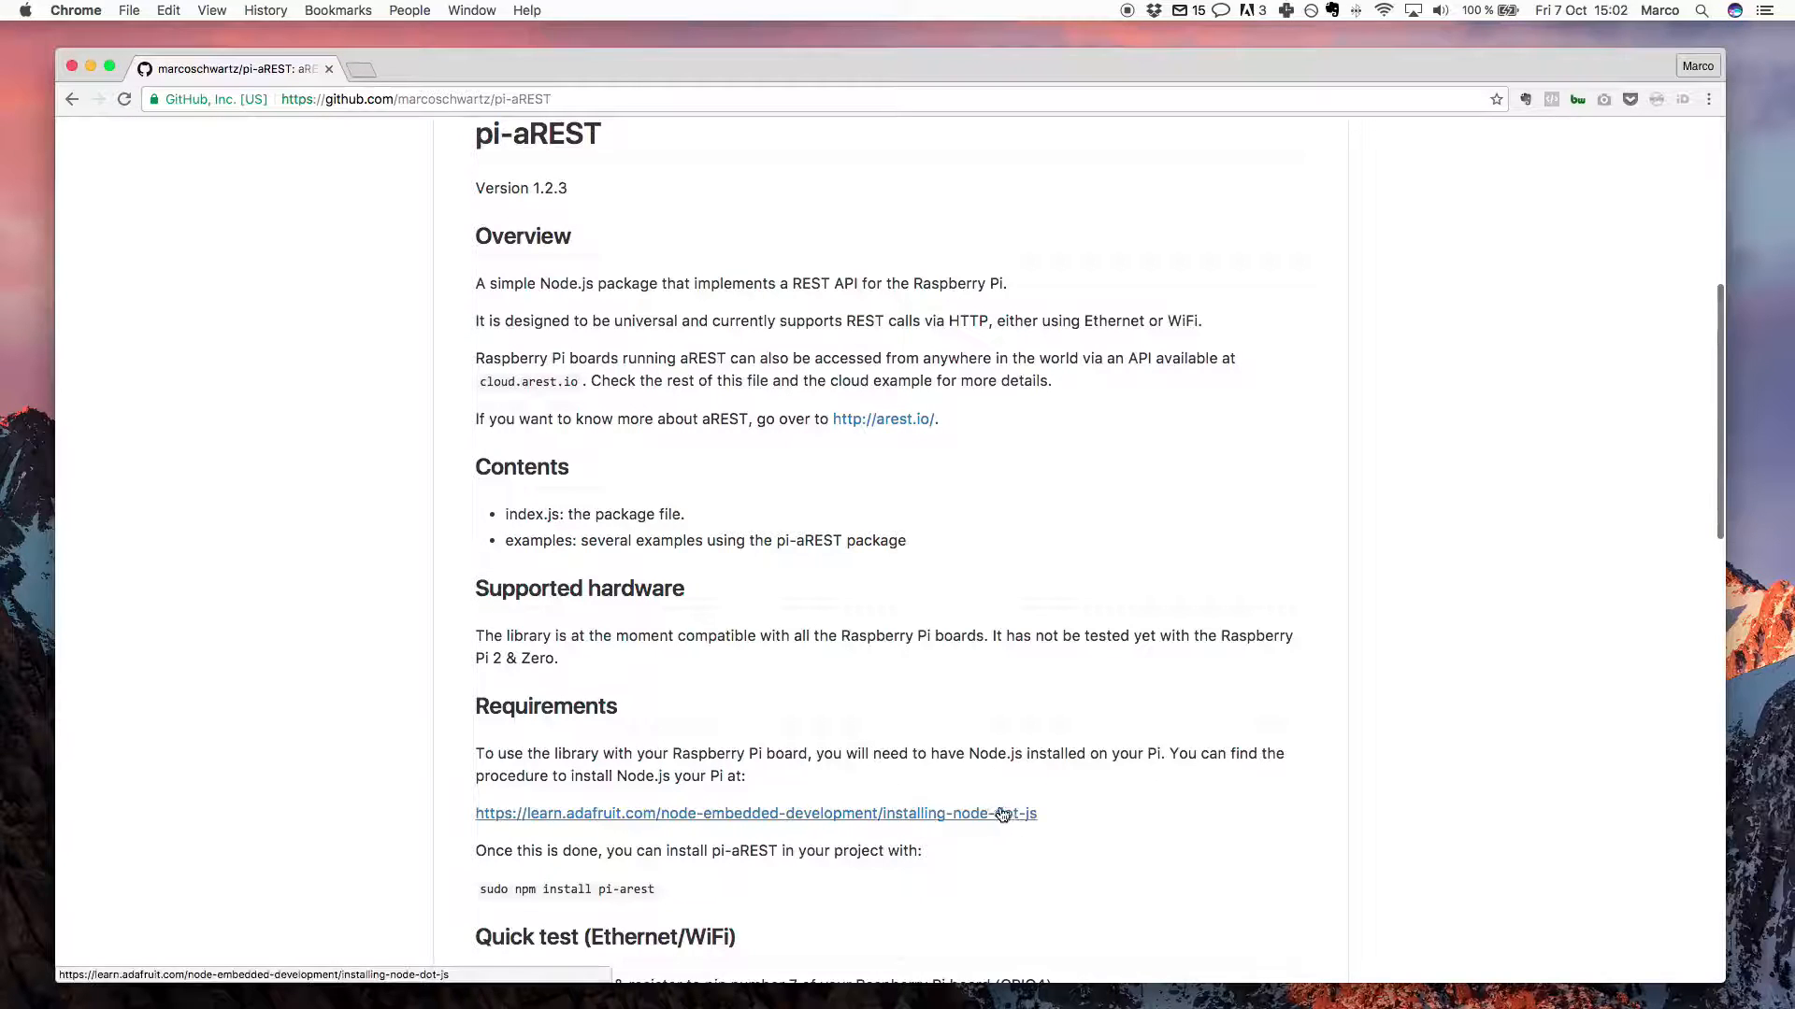
pyautogui.scroll(-3)
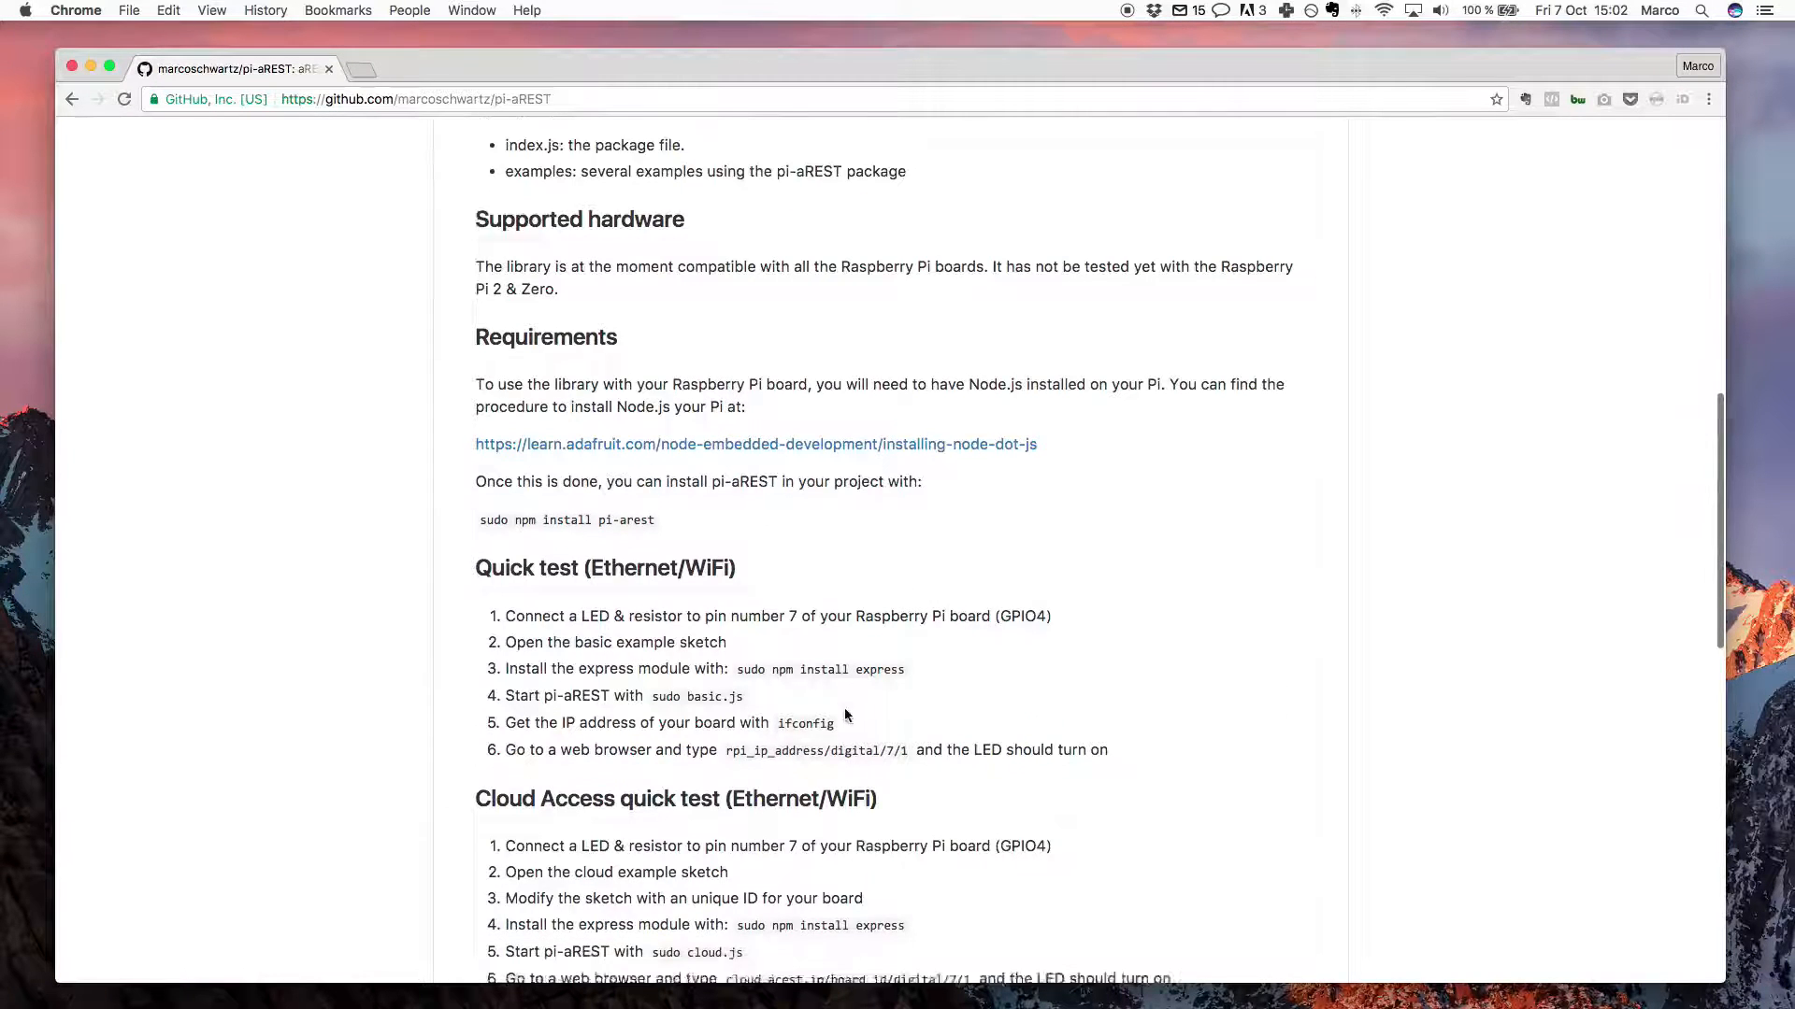
pyautogui.scroll(-3)
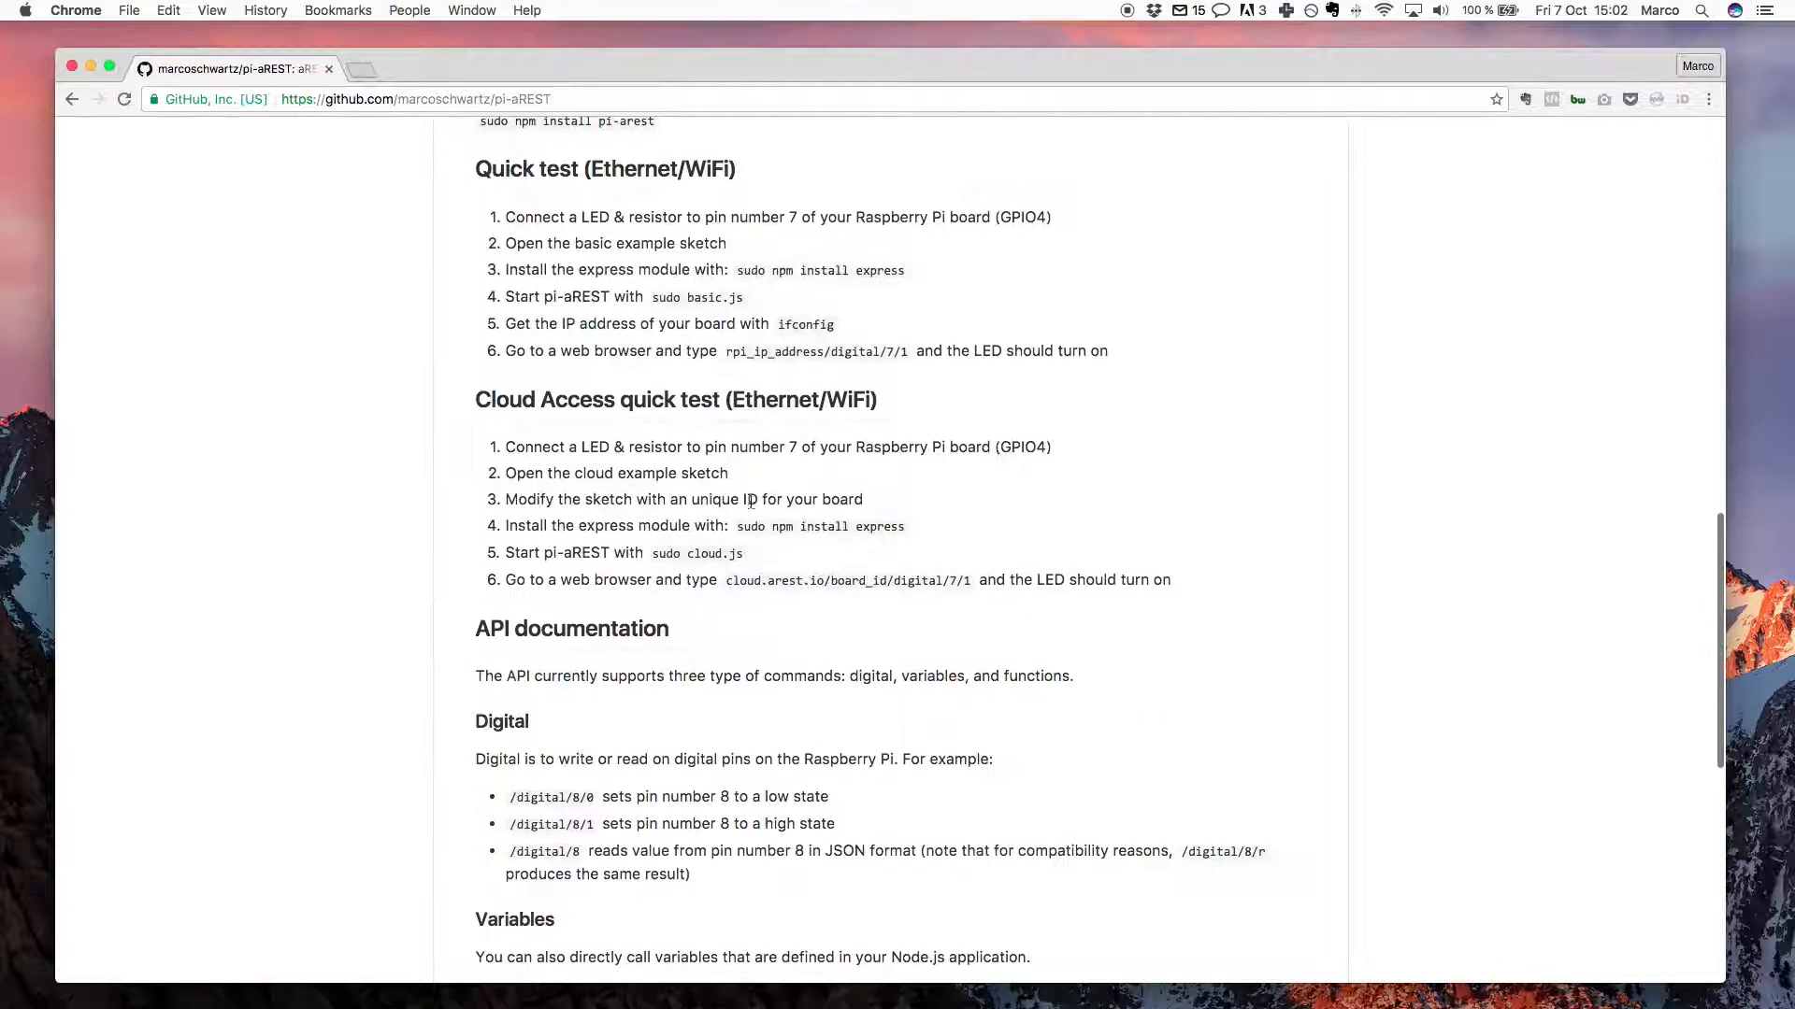
pyautogui.scroll(-3)
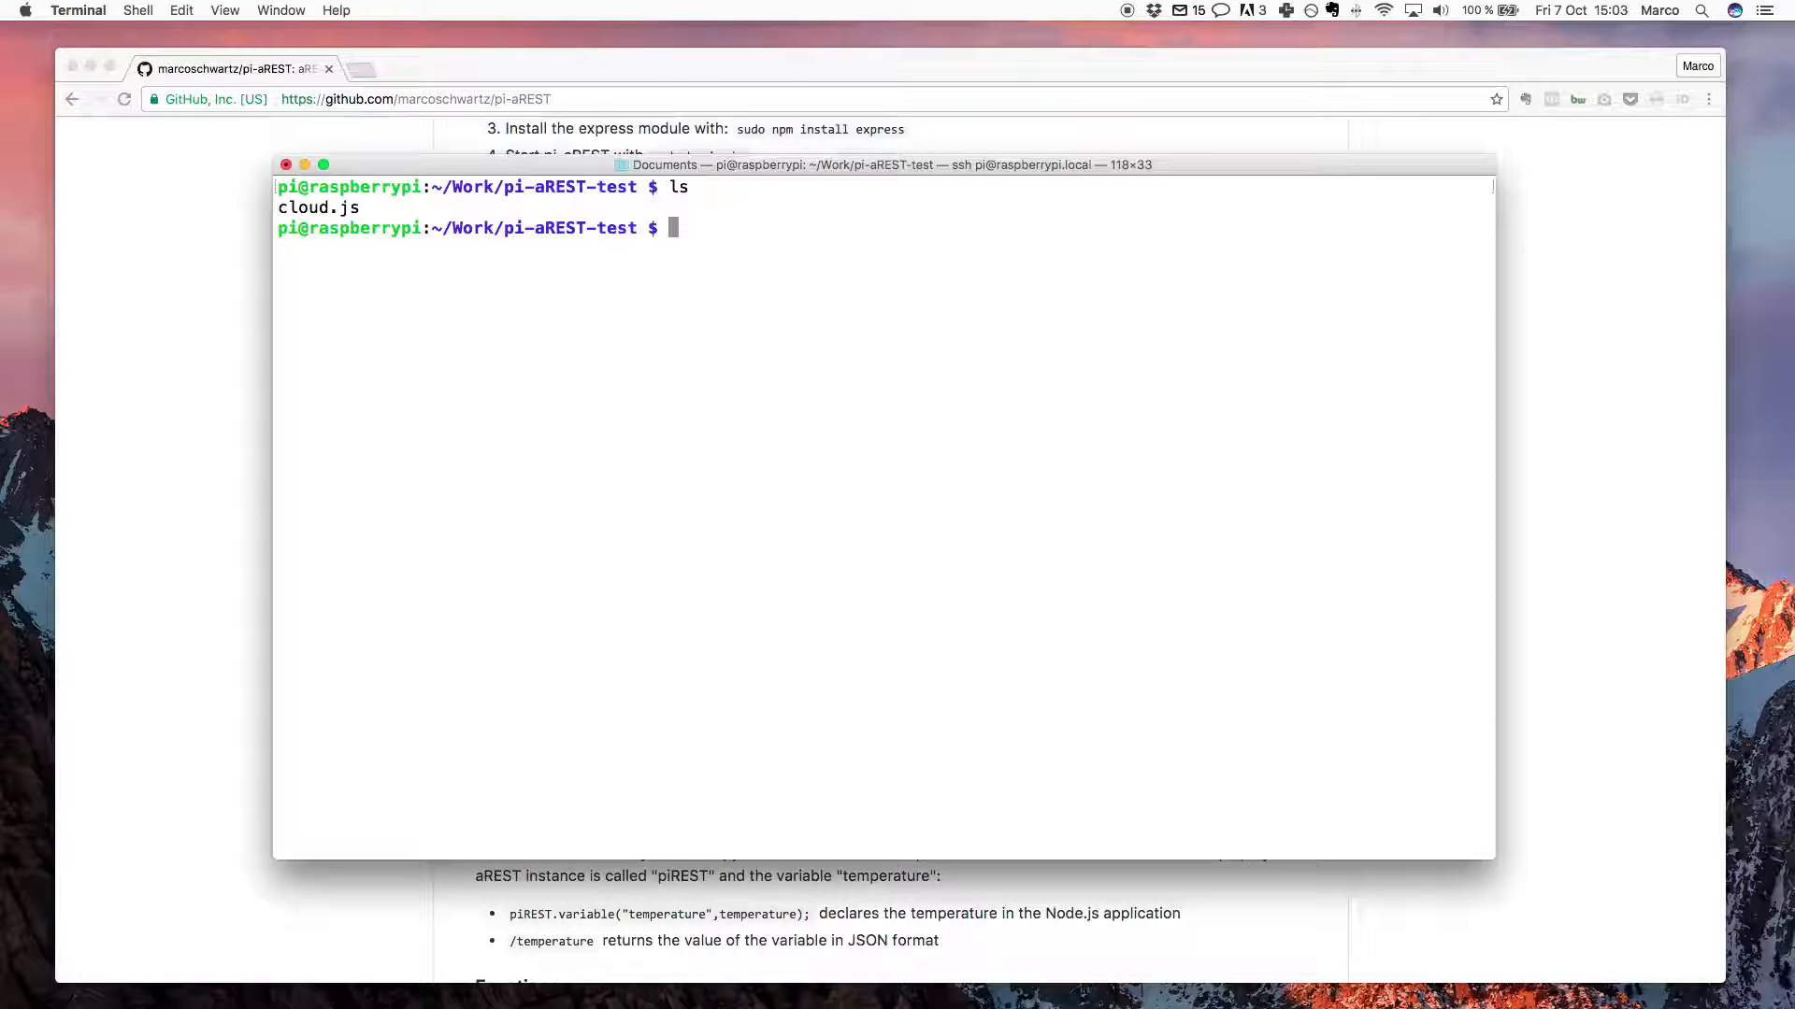
# Step: Print cloud.js and highlight the pi-arest module, id p57f5f, name pi_cloud and bcm mode
pyautogui.write('cat cloud.js')
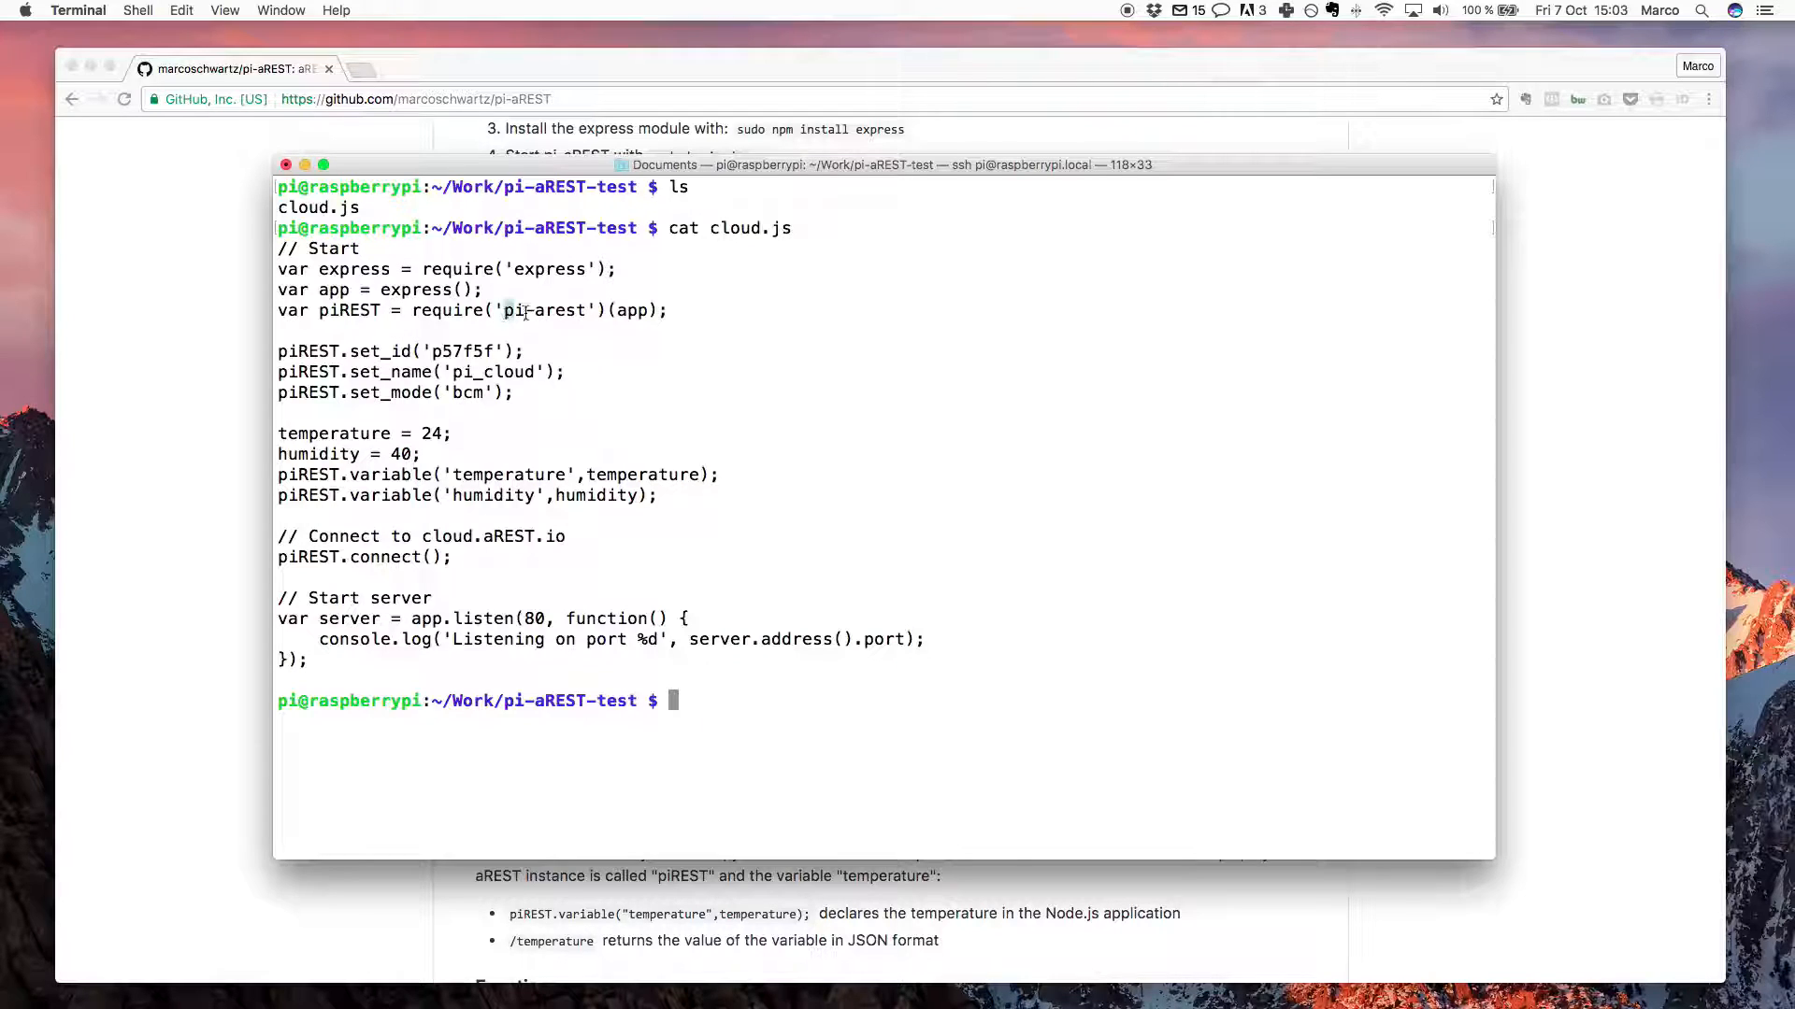
pyautogui.doubleClick(549, 269)
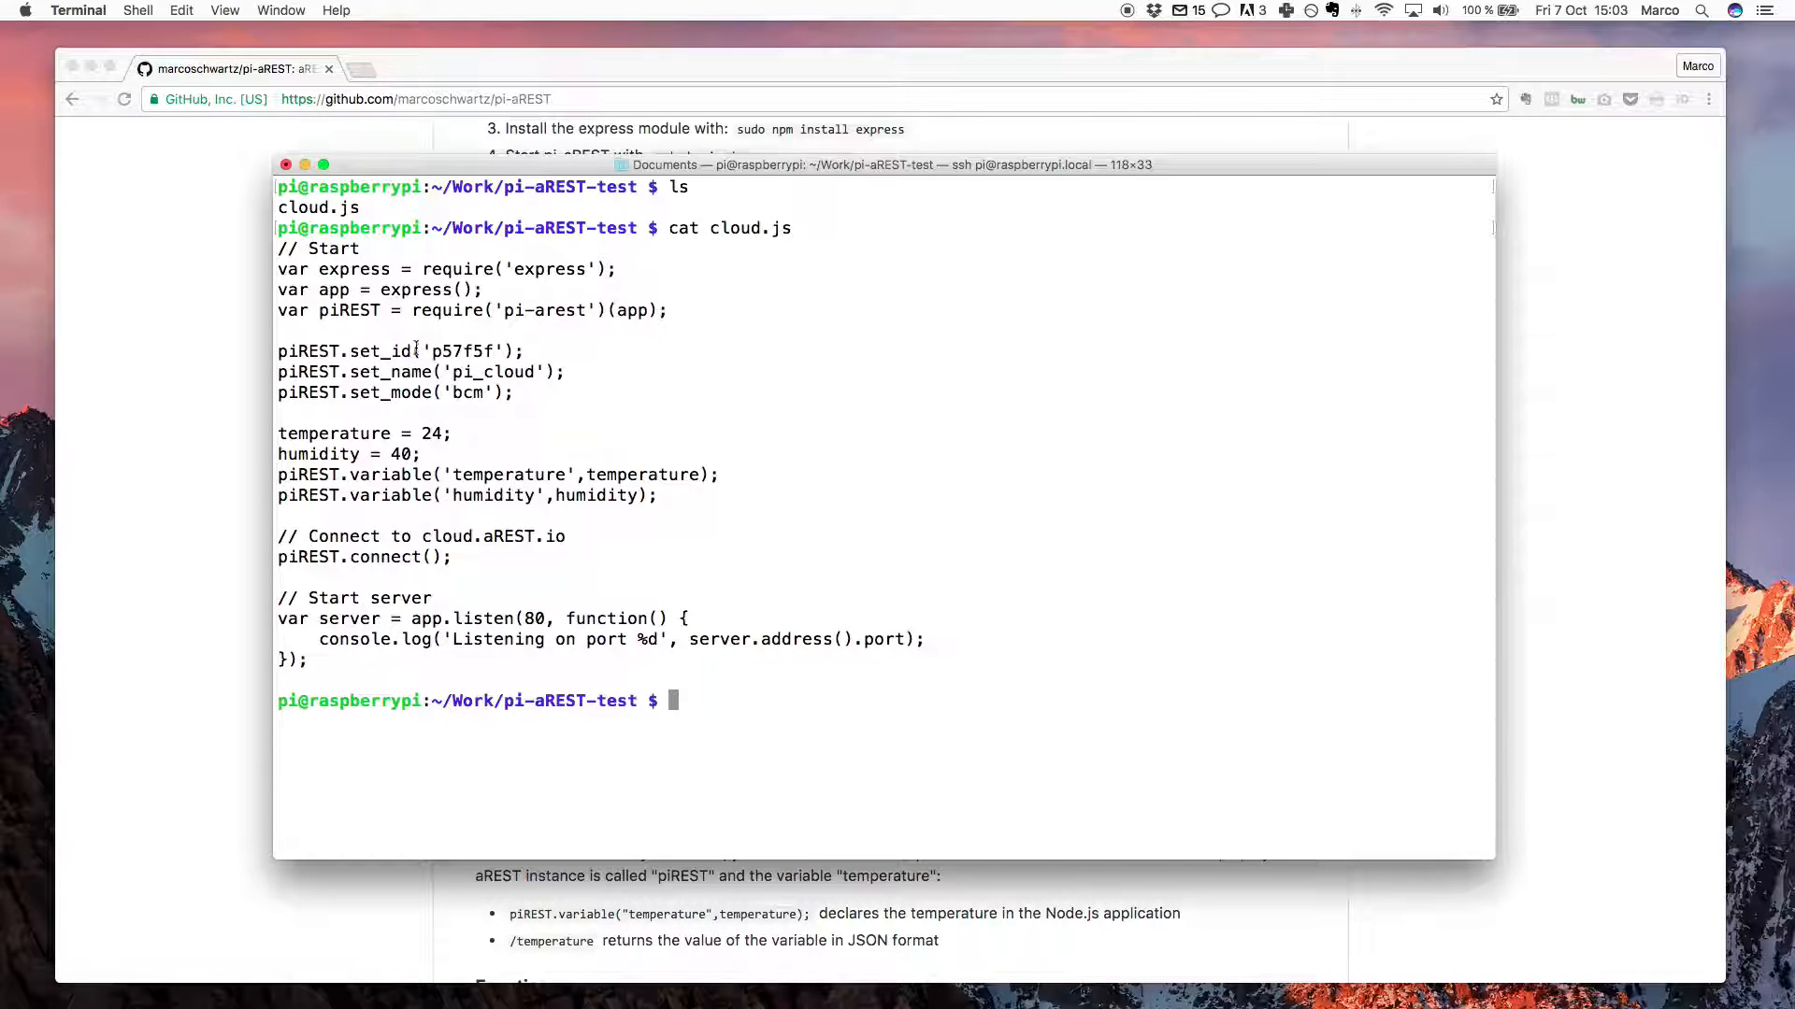
pyautogui.doubleClick(463, 351)
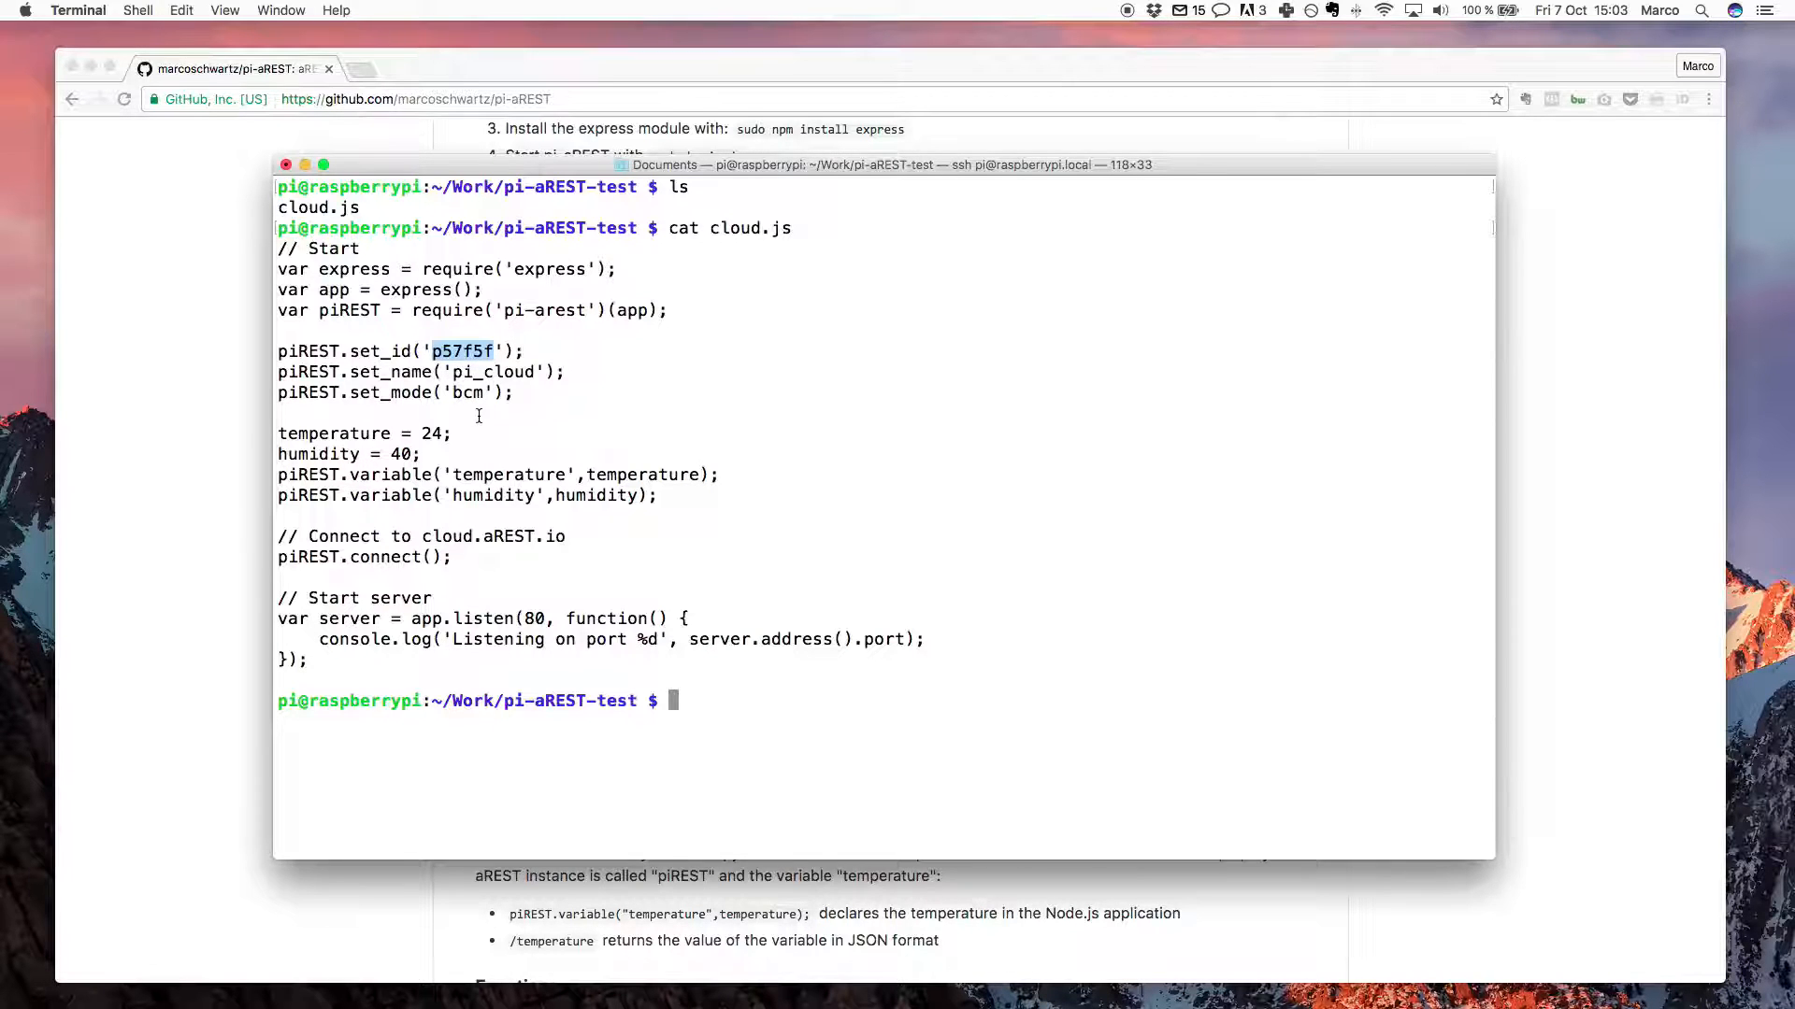
pyautogui.moveTo(474, 411)
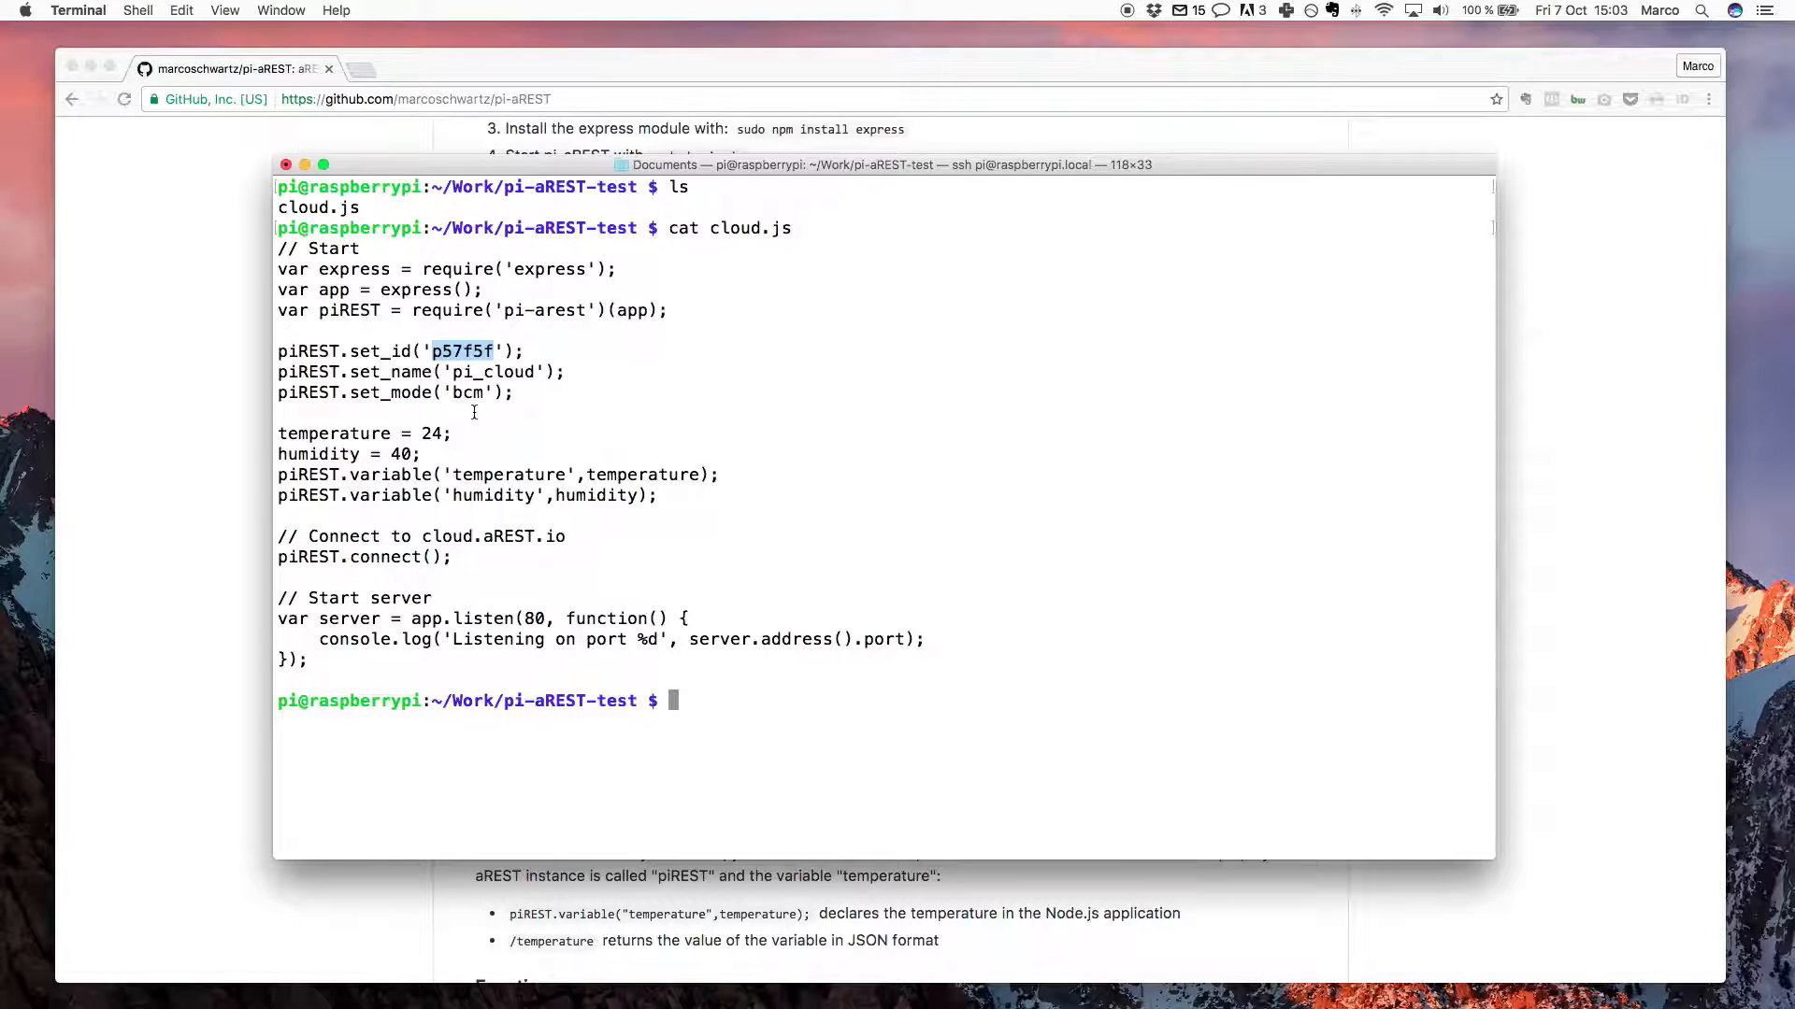
pyautogui.doubleClick(487, 372)
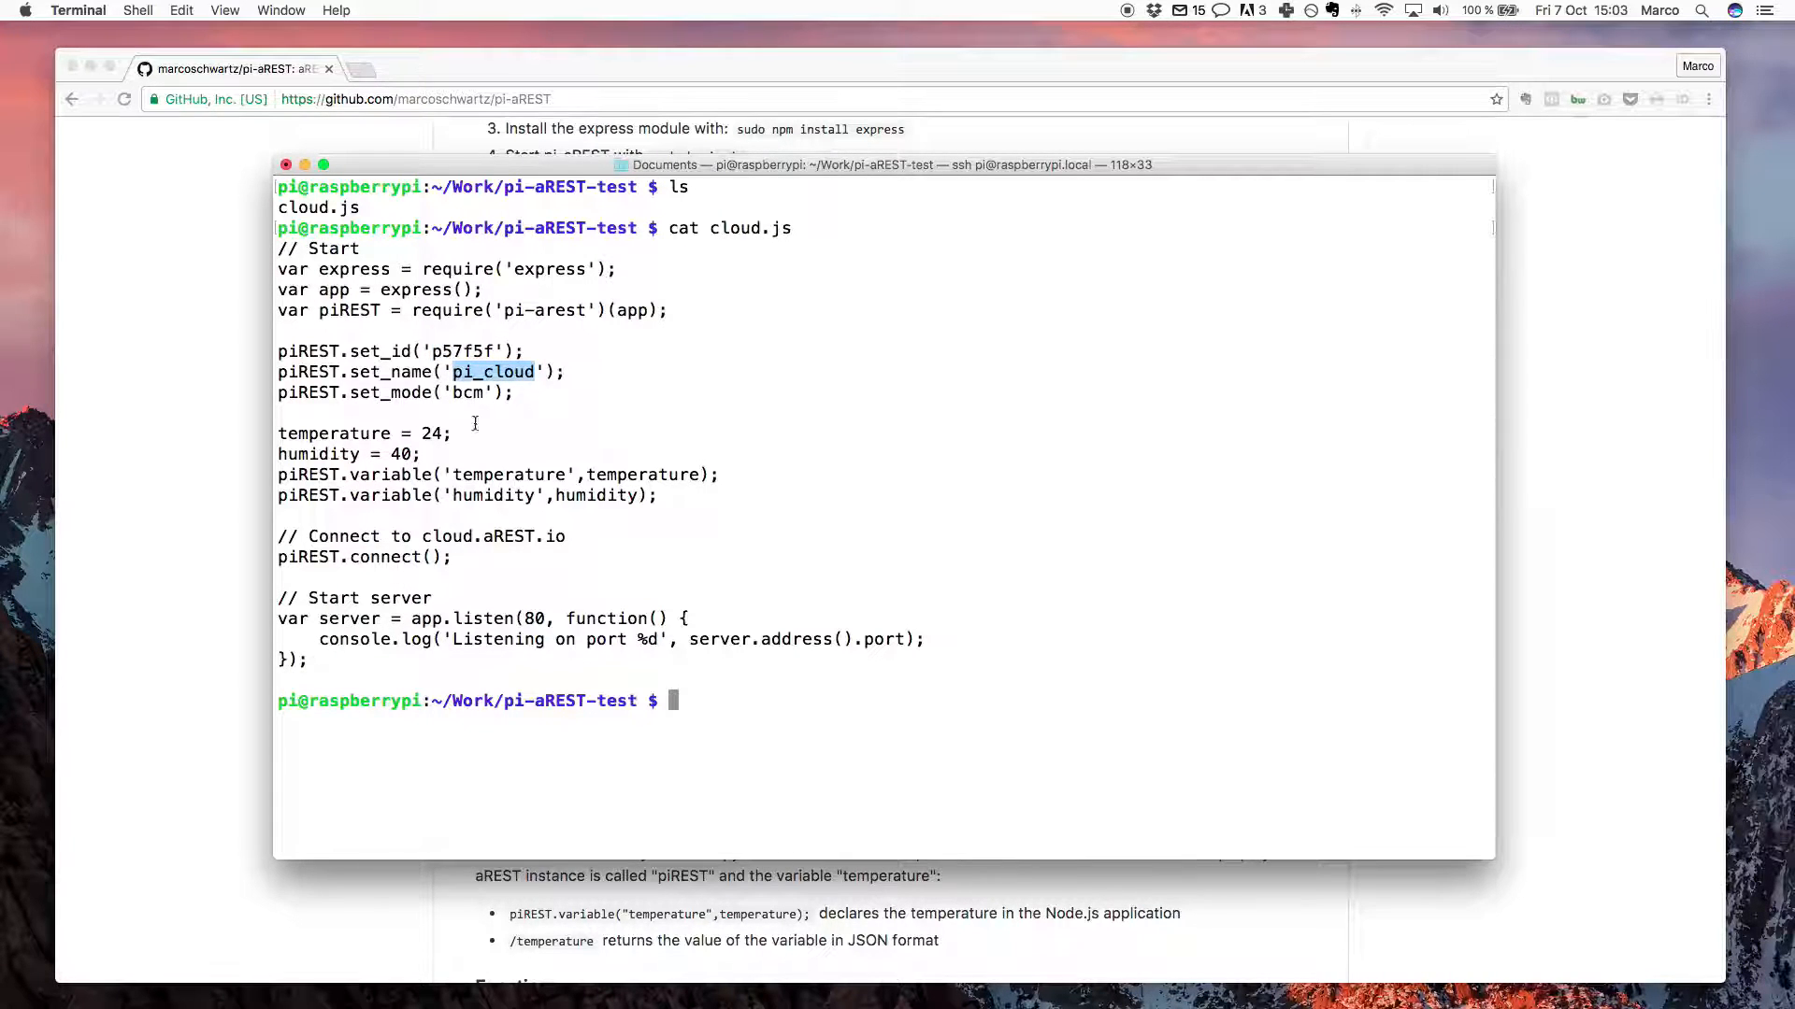
pyautogui.doubleClick(467, 393)
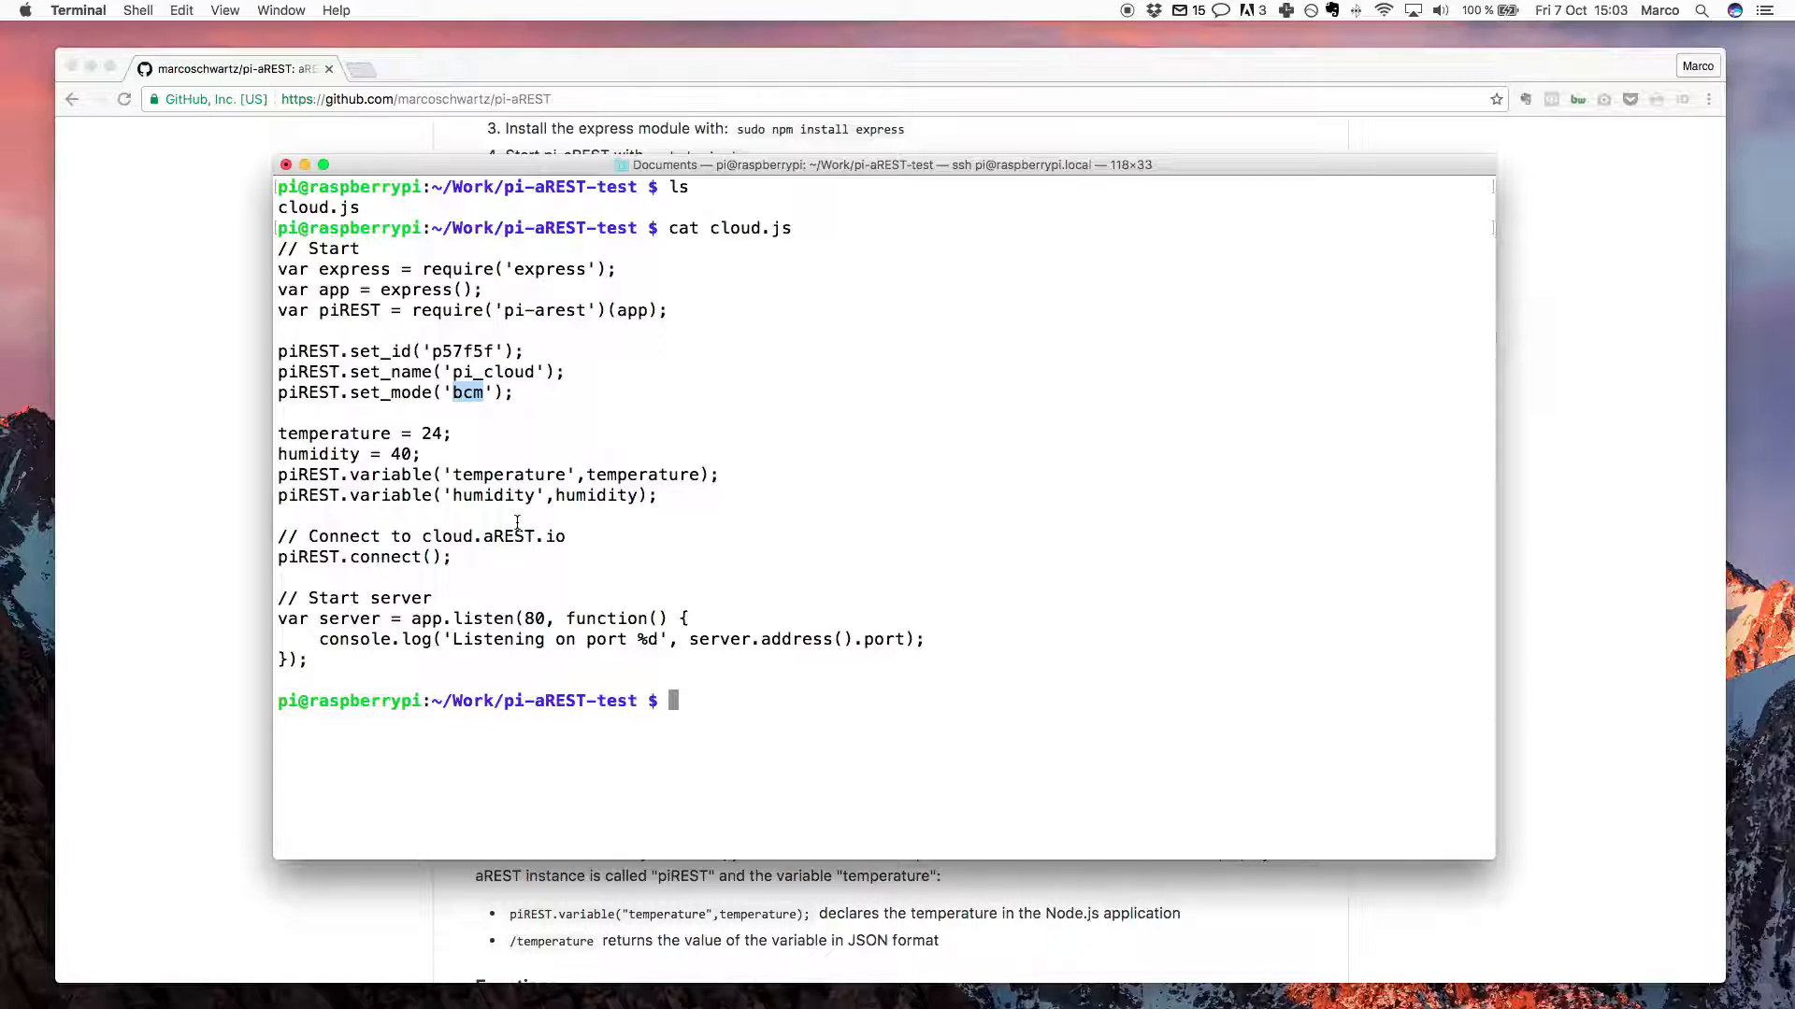
pyautogui.moveTo(511, 524)
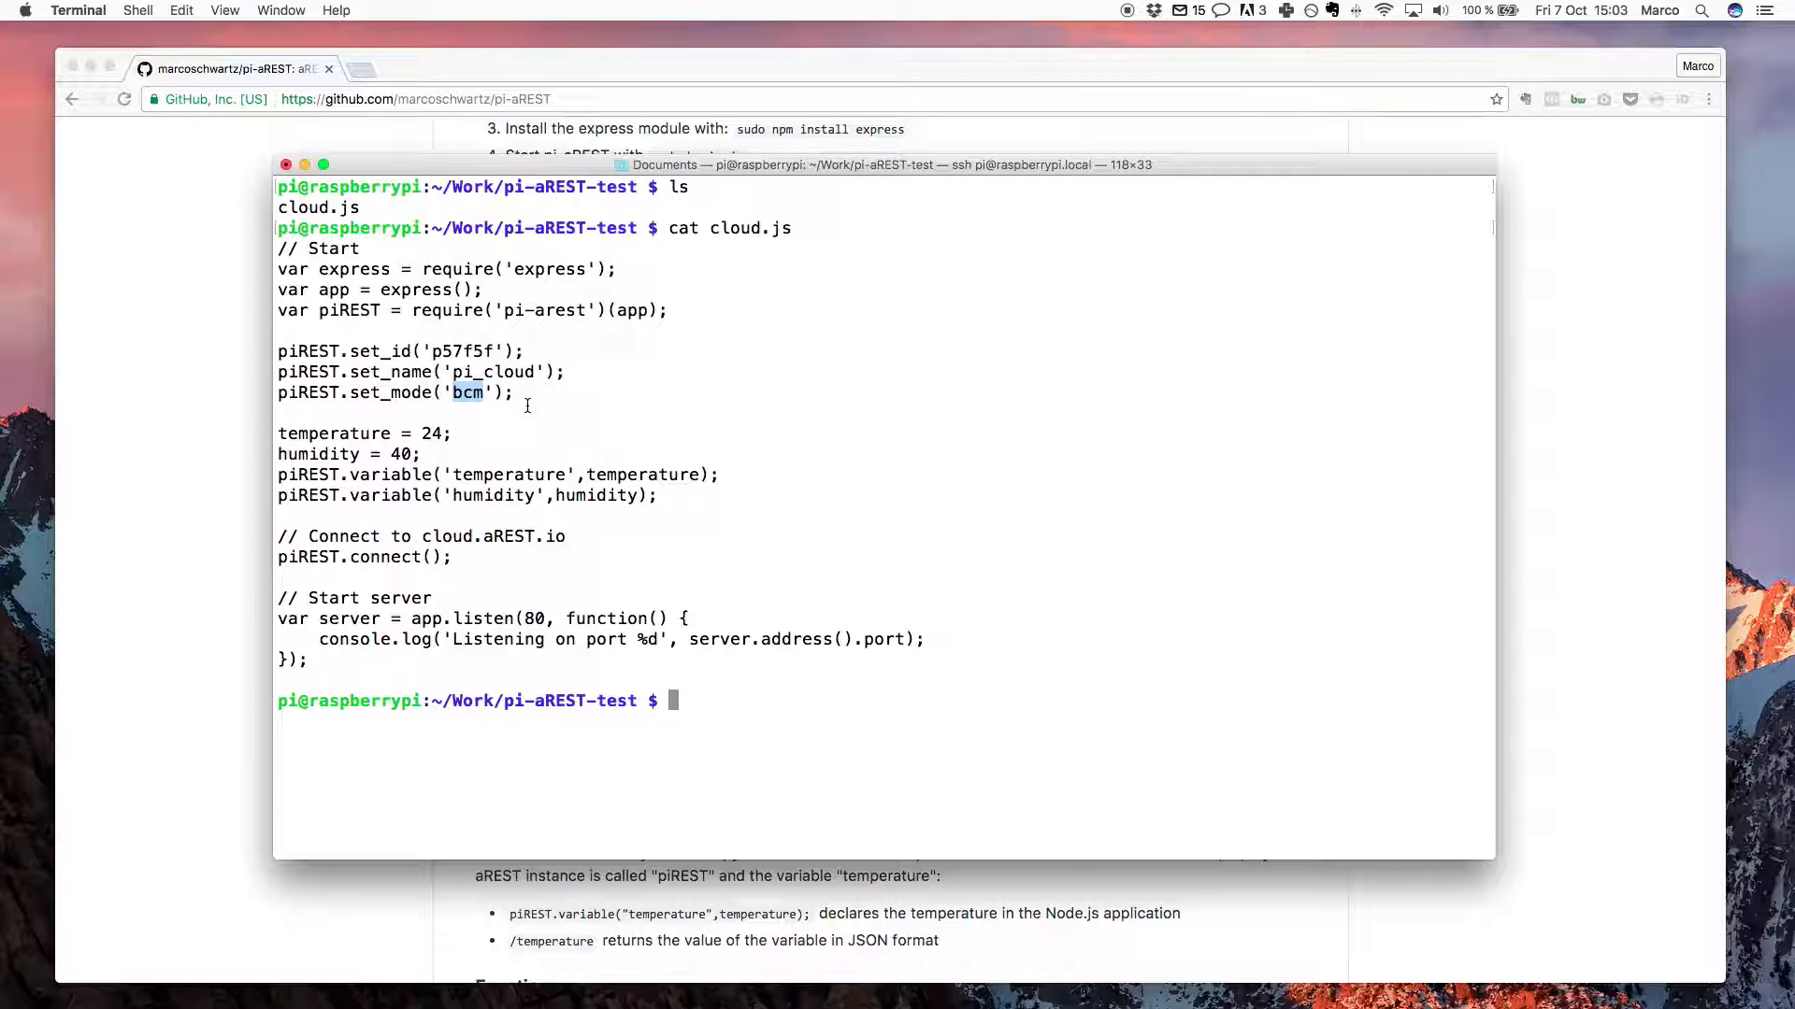
pyautogui.moveTo(502, 457)
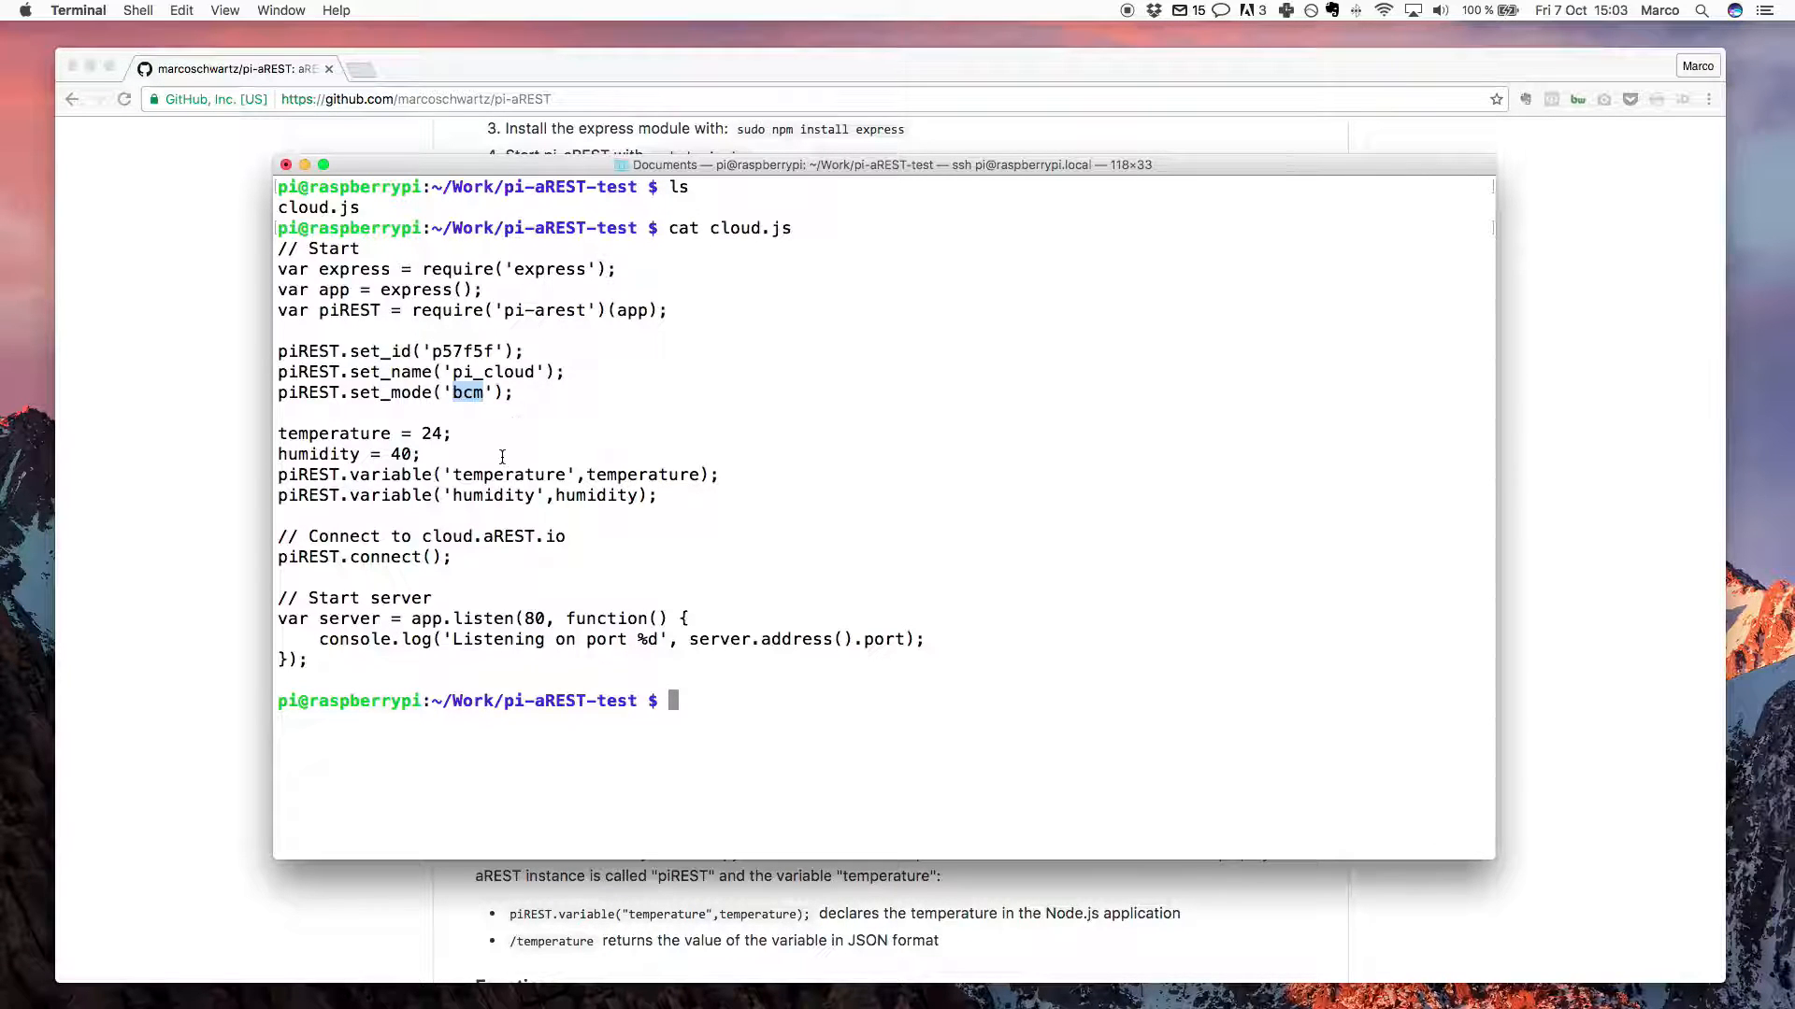
# Step: Highlight the line that logs the listening port, then clear the selection
pyautogui.moveTo(276, 433); pyautogui.dragTo(657, 495)
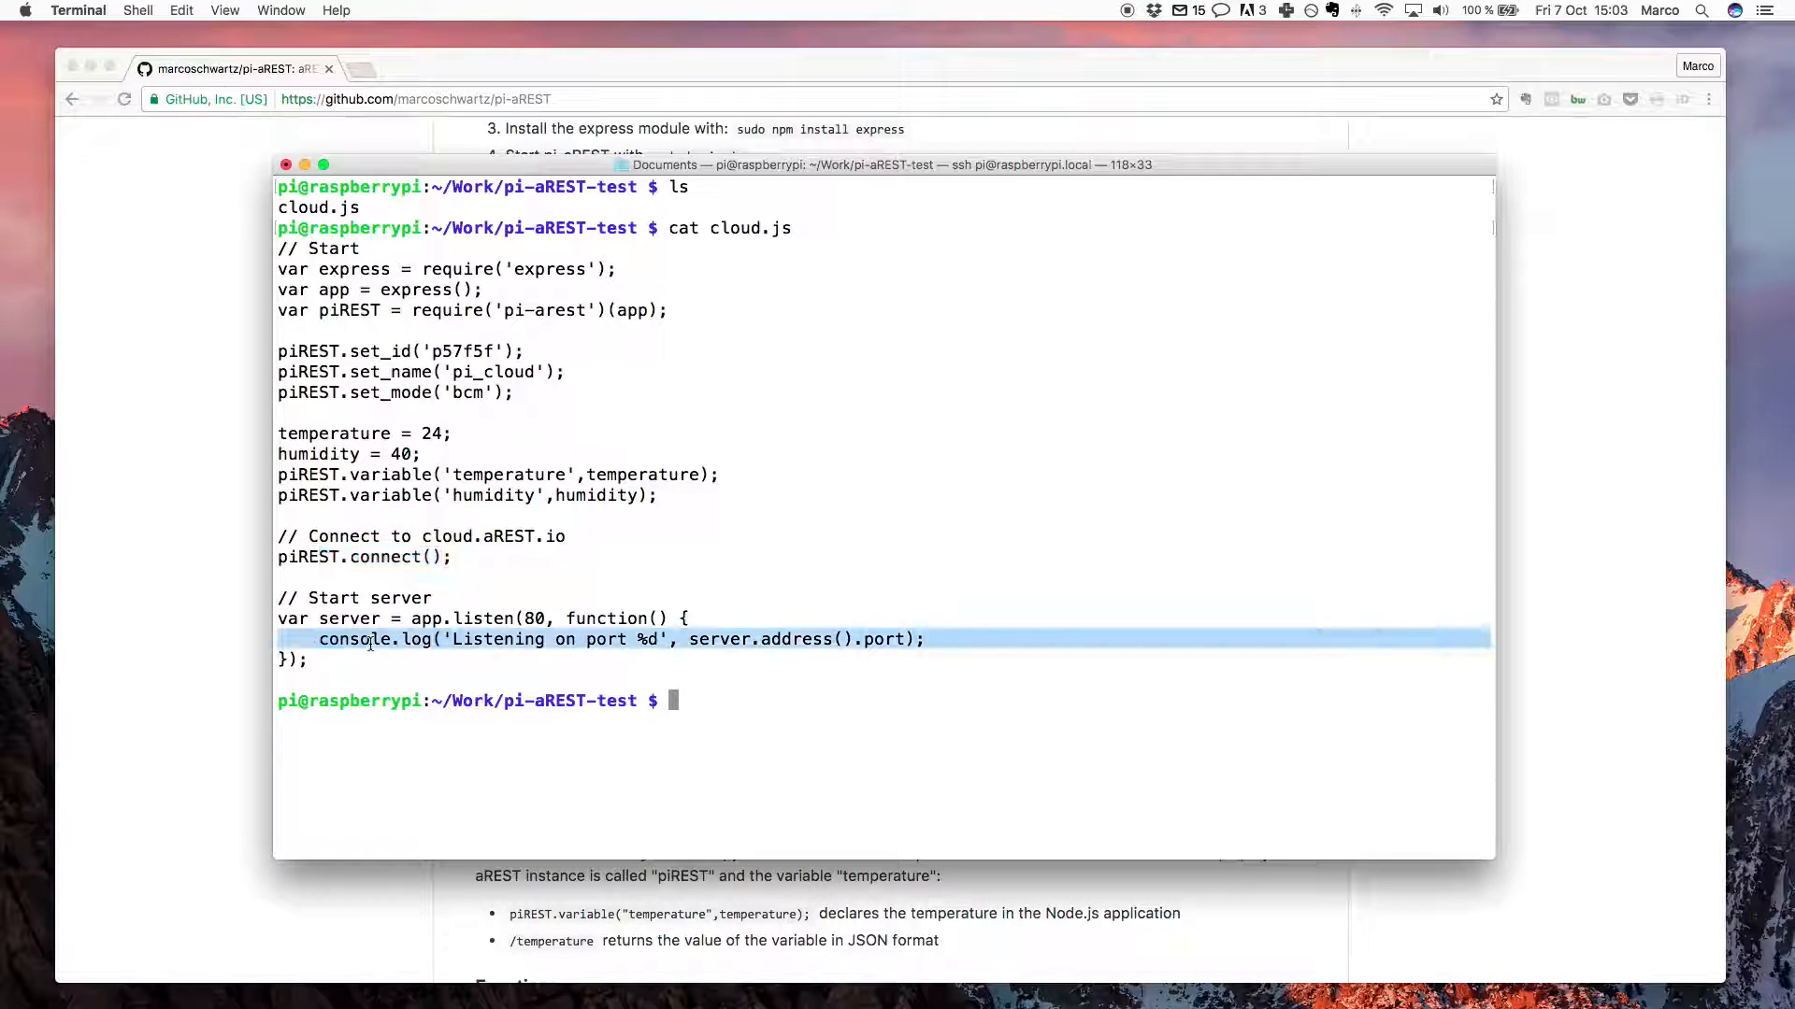
pyautogui.click(485, 701)
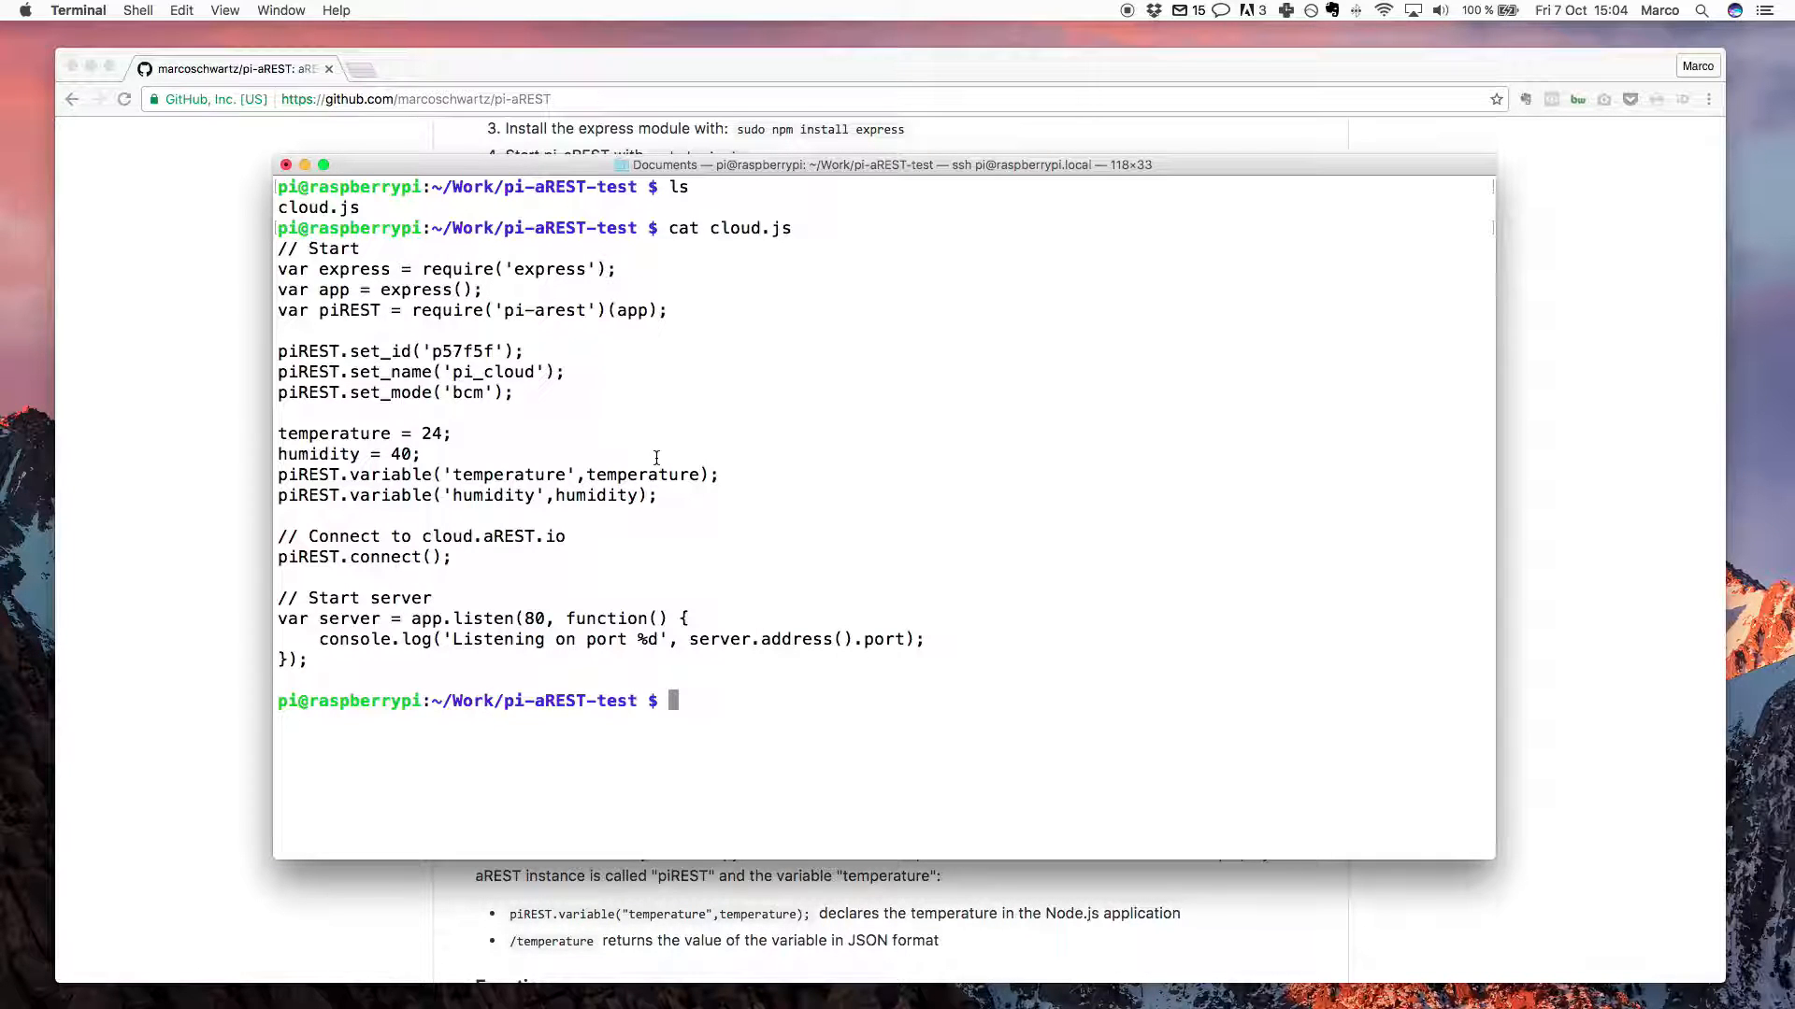
pyautogui.doubleClick(594, 496)
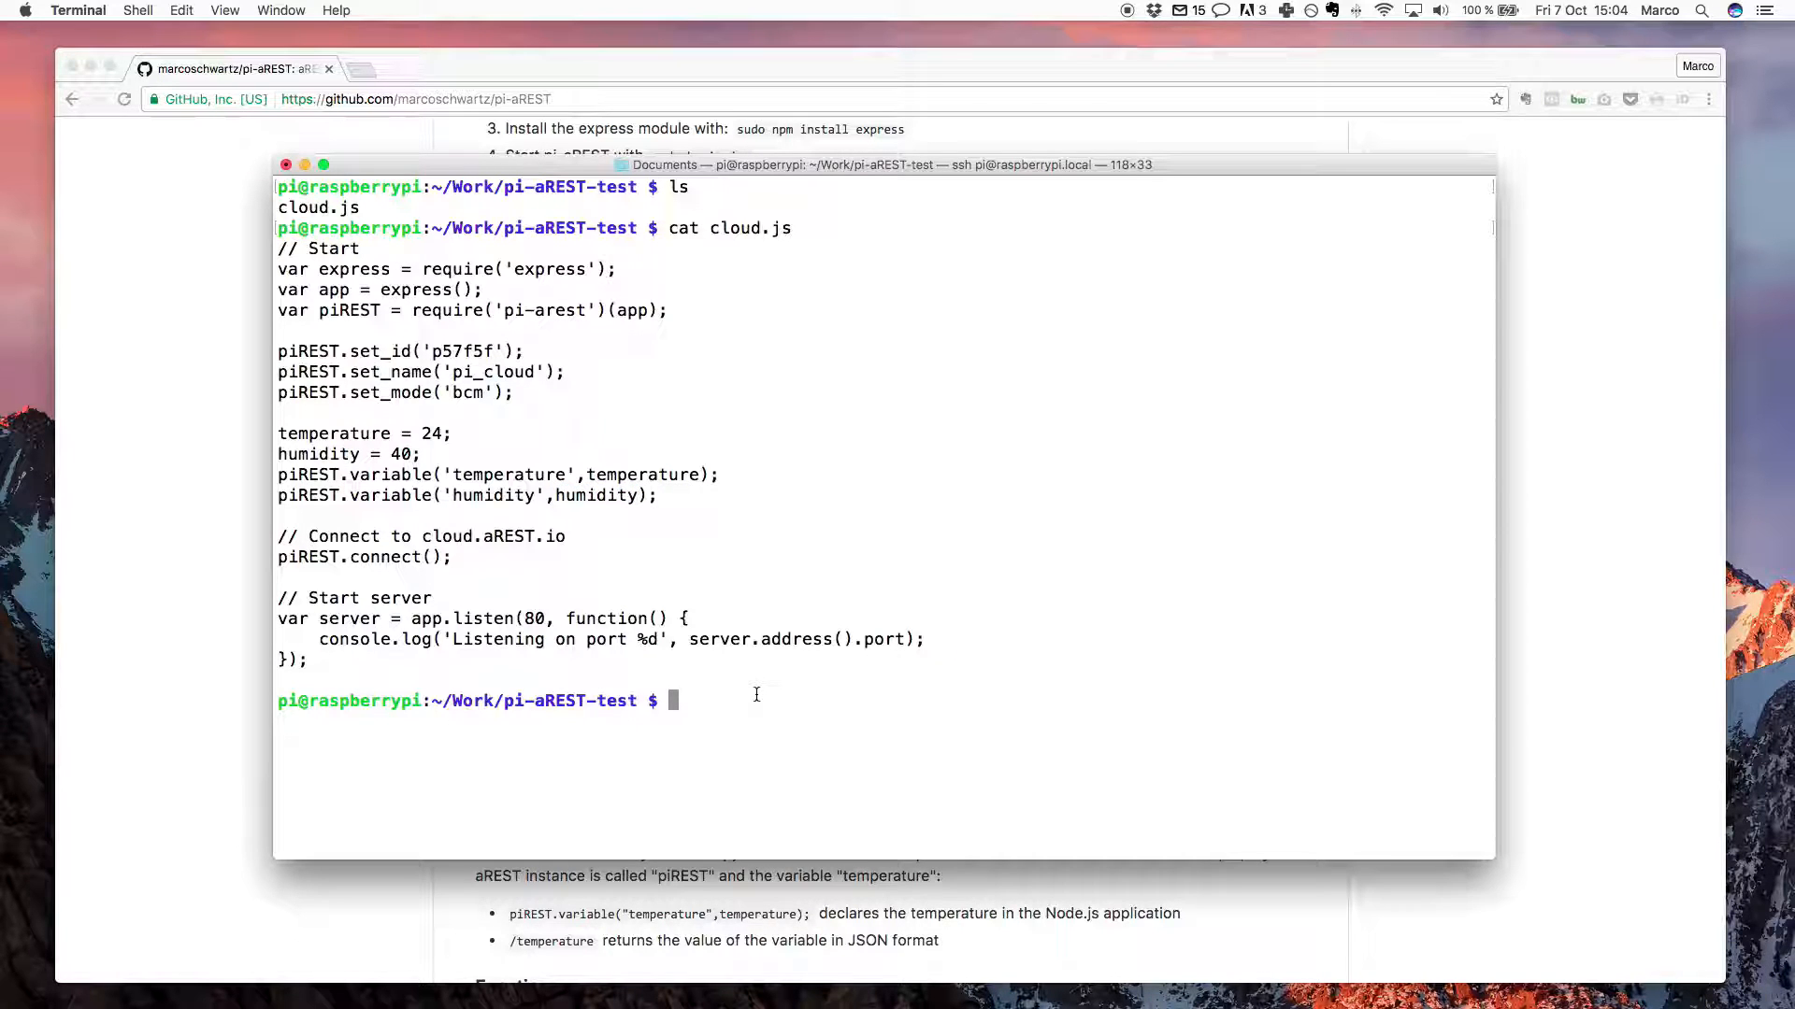
# Step: Install the express and pi-arest packages on the Pi with sudo npm install
pyautogui.write('sudo npm')
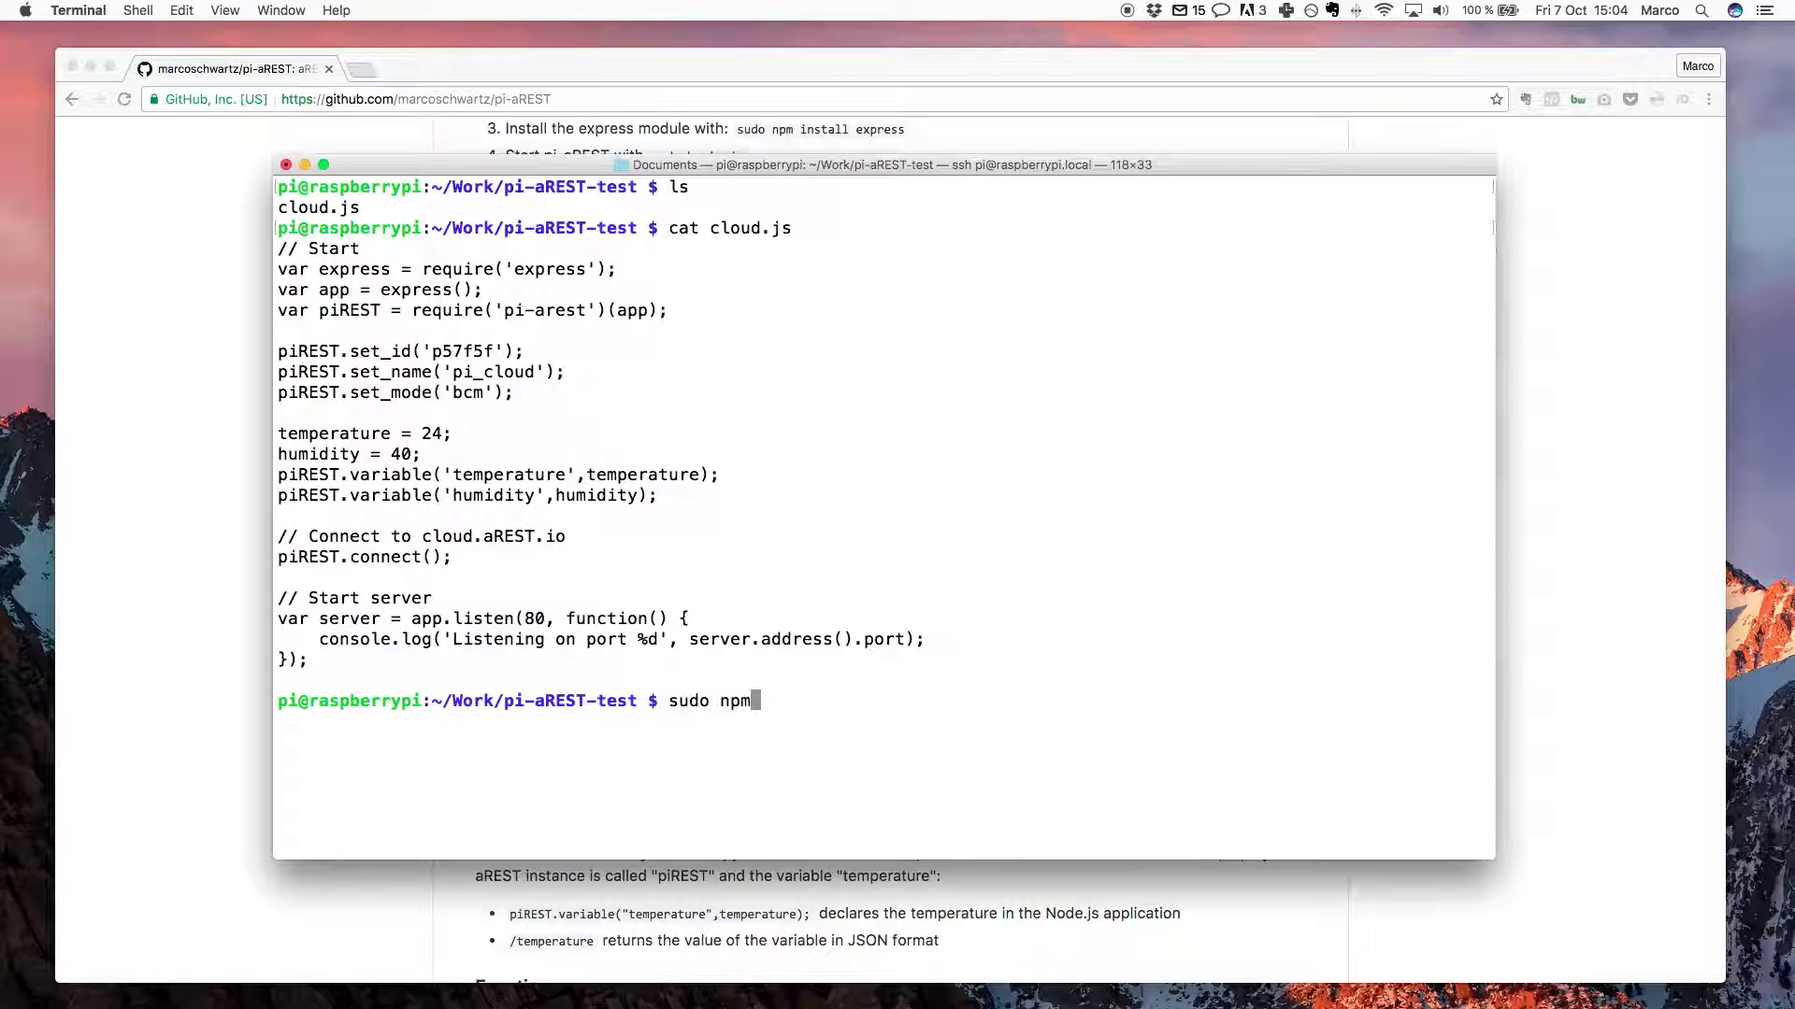
pyautogui.write('install')
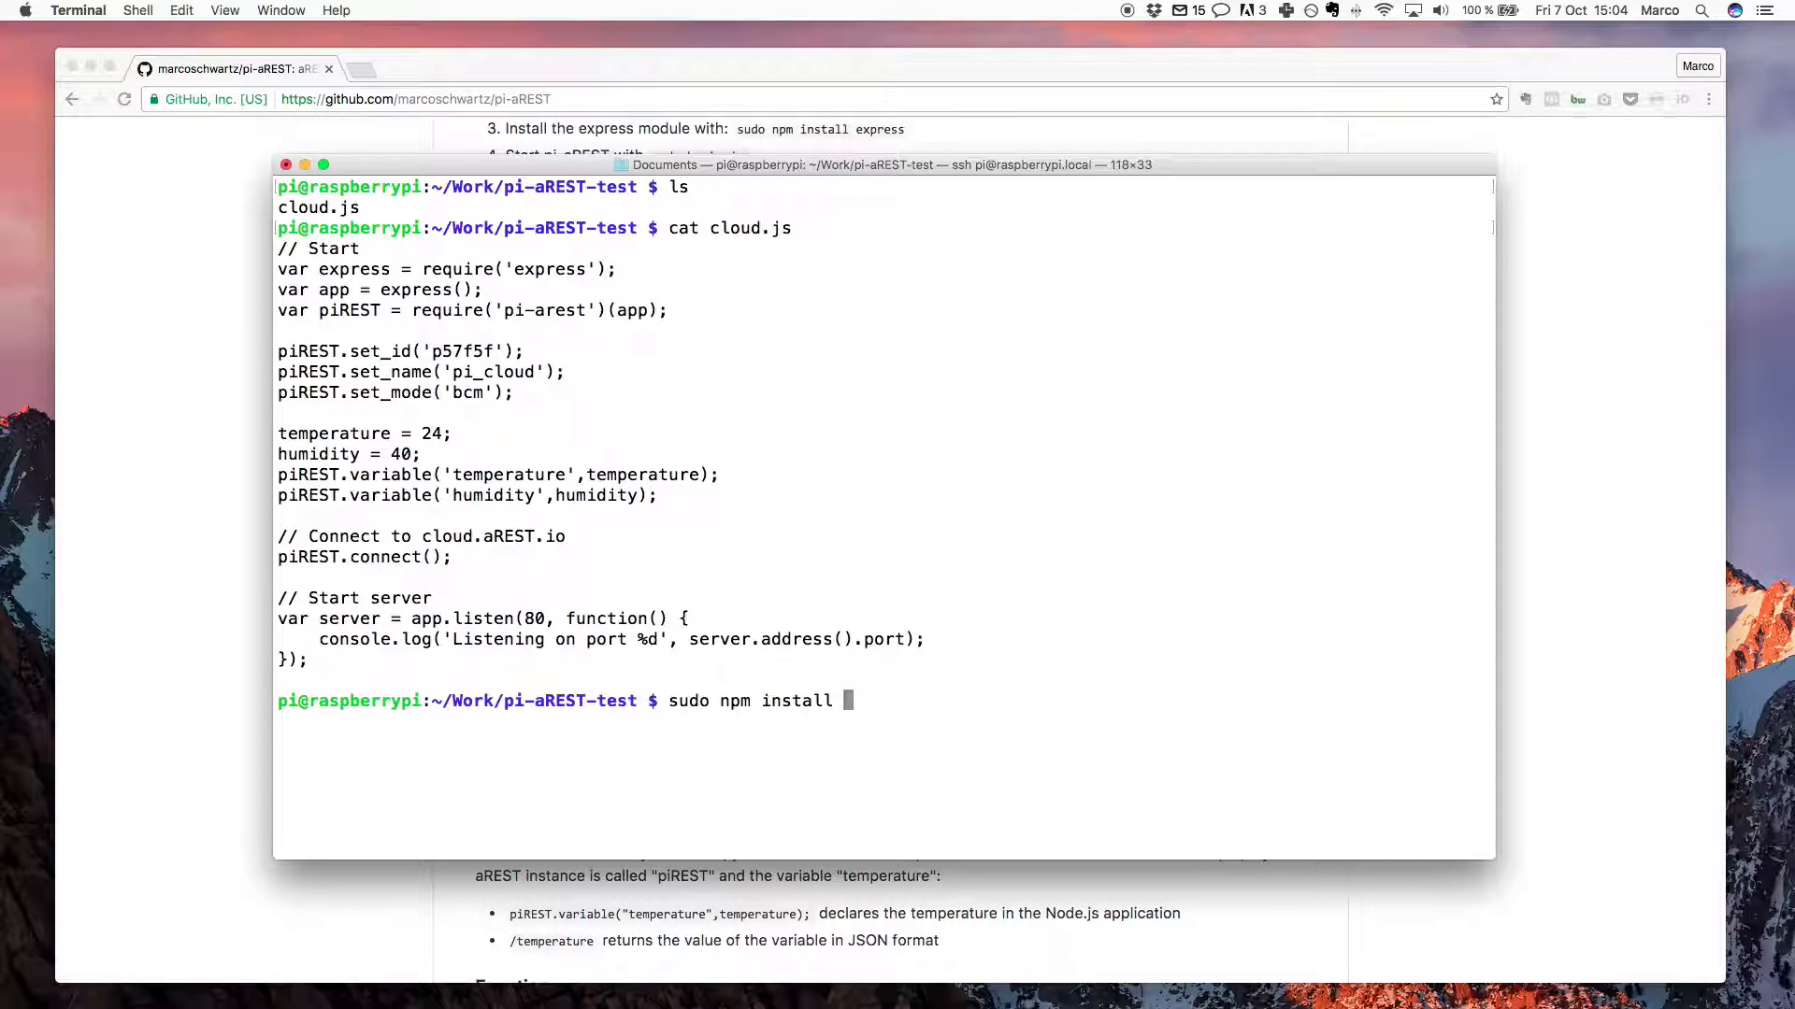
pyautogui.write('express pi-arest')
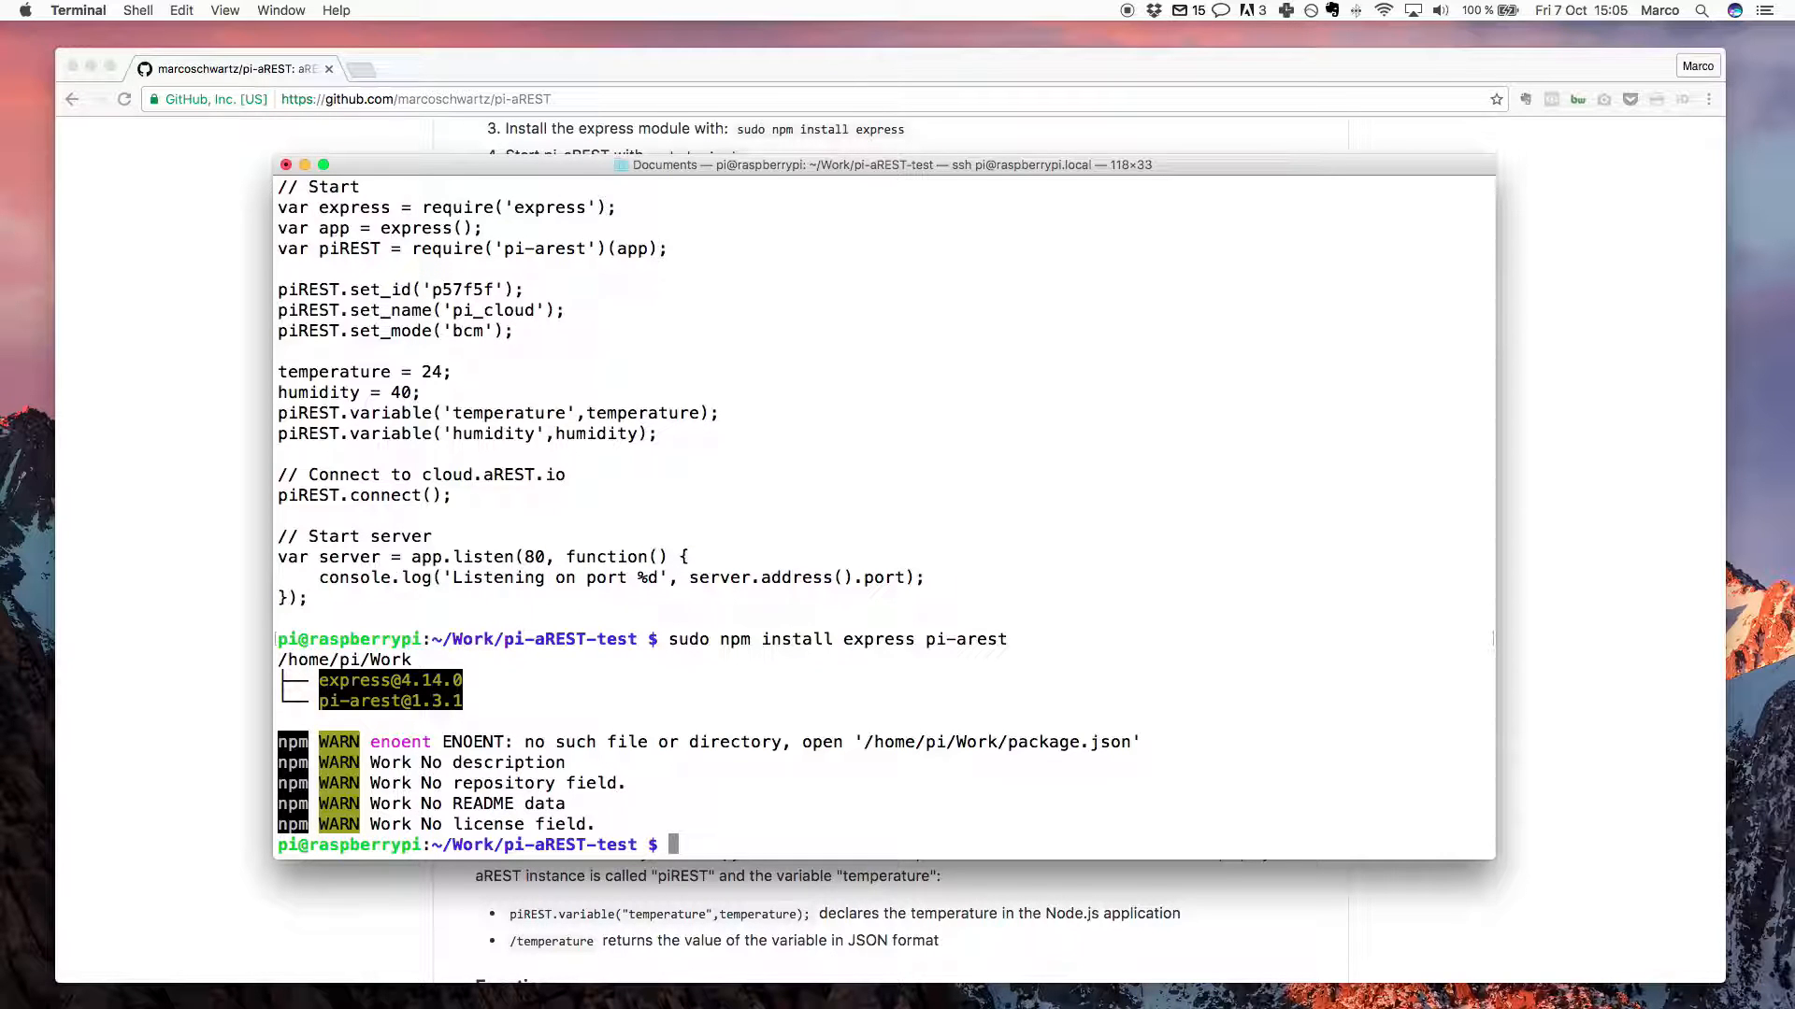
# Step: Run cloud.js with sudo node and select device id p57f5f in the output
pyautogui.write('sudo node')
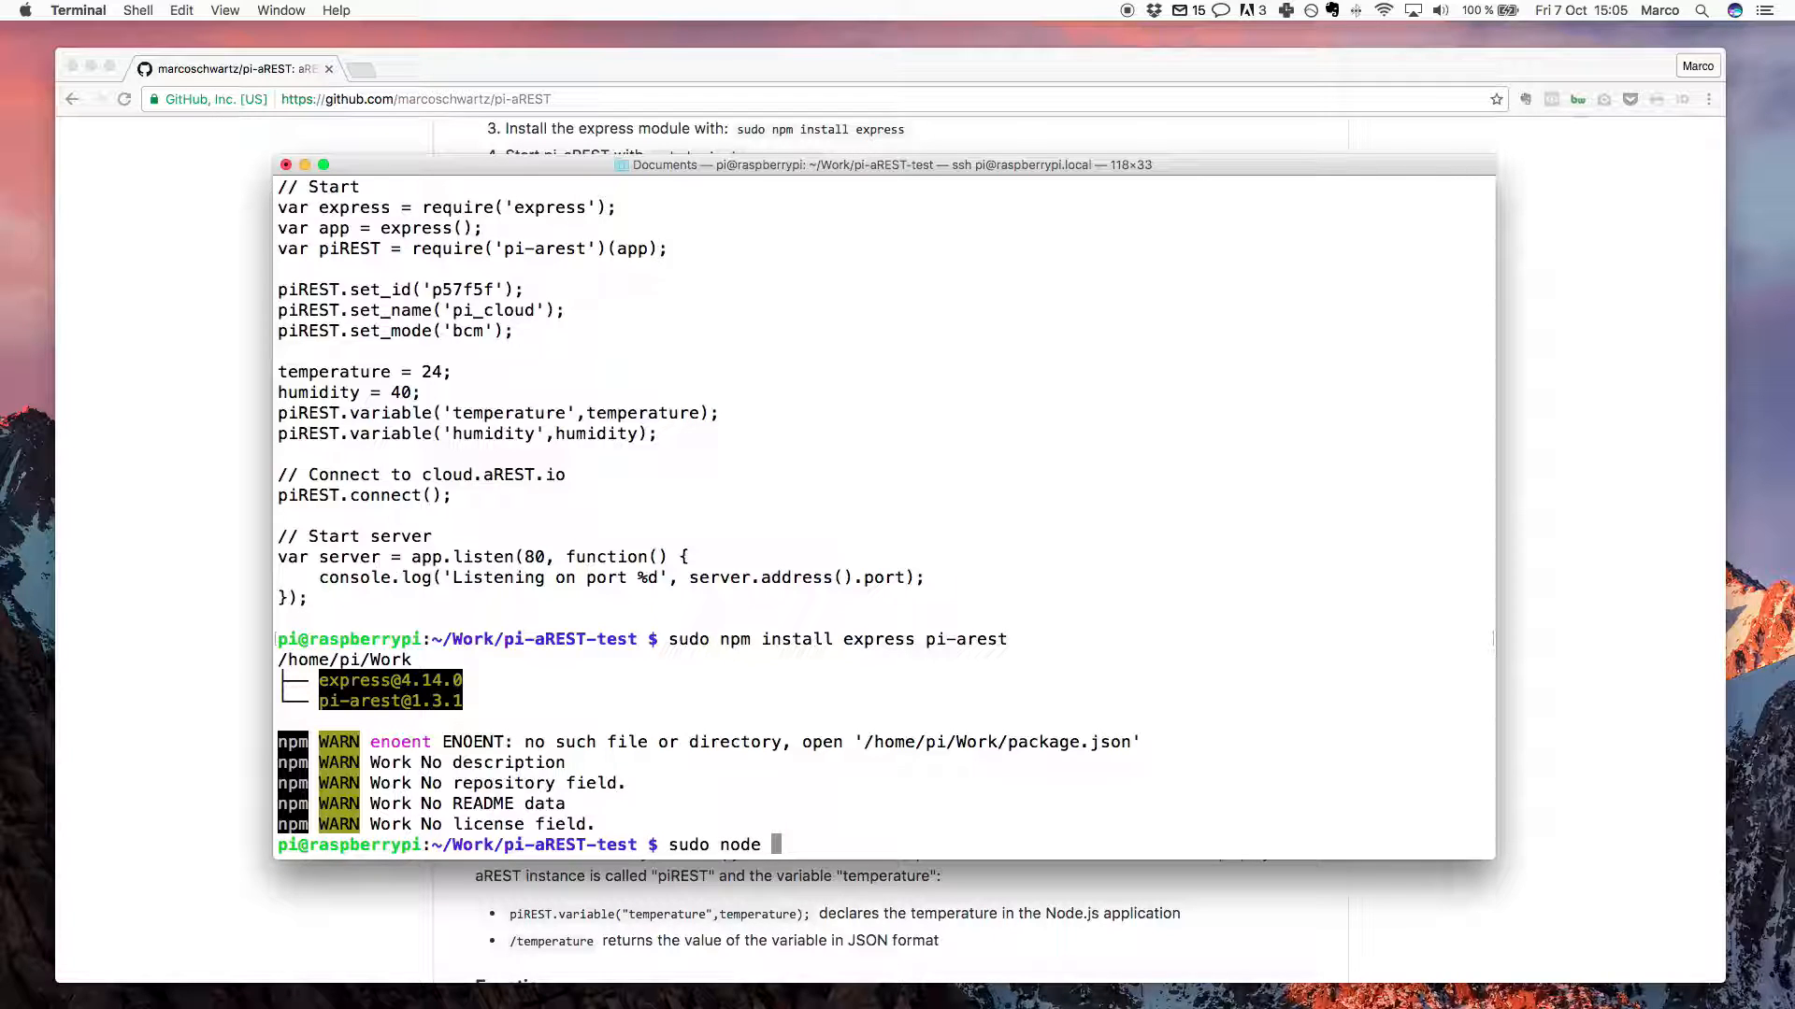
pyautogui.write('cloud.js')
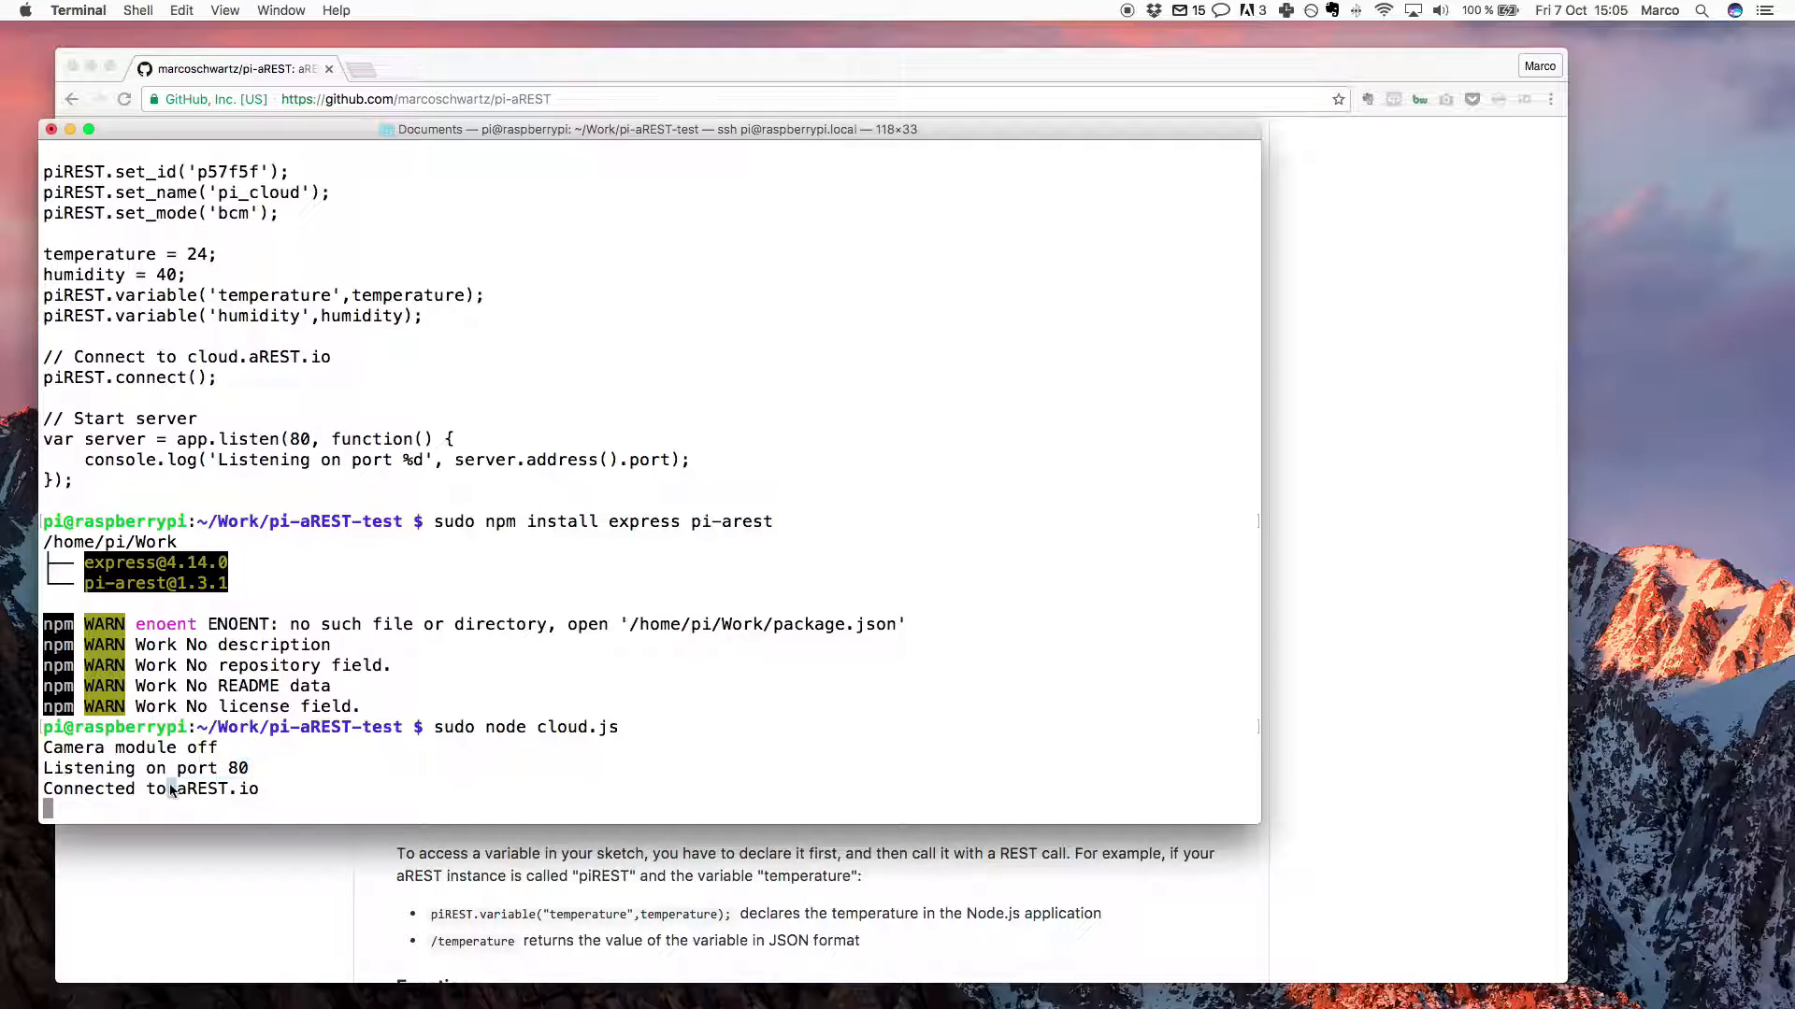
pyautogui.doubleClick(209, 789)
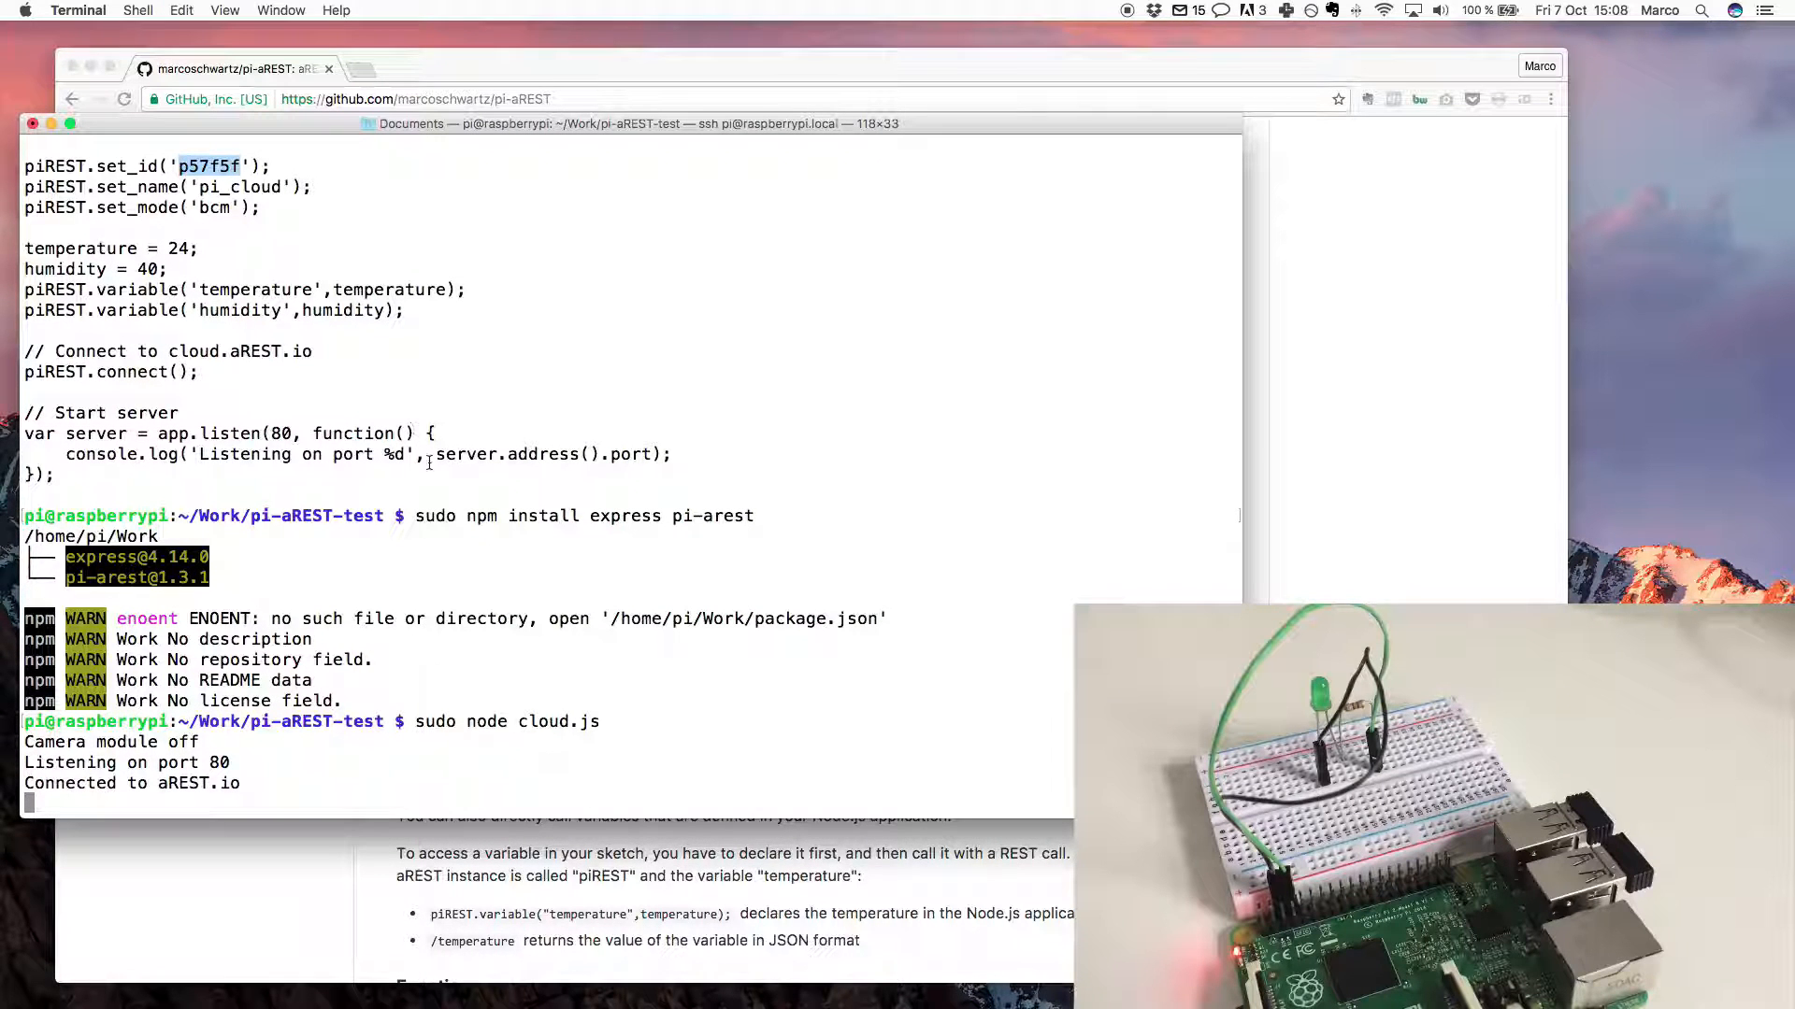
pyautogui.moveTo(157, 169)
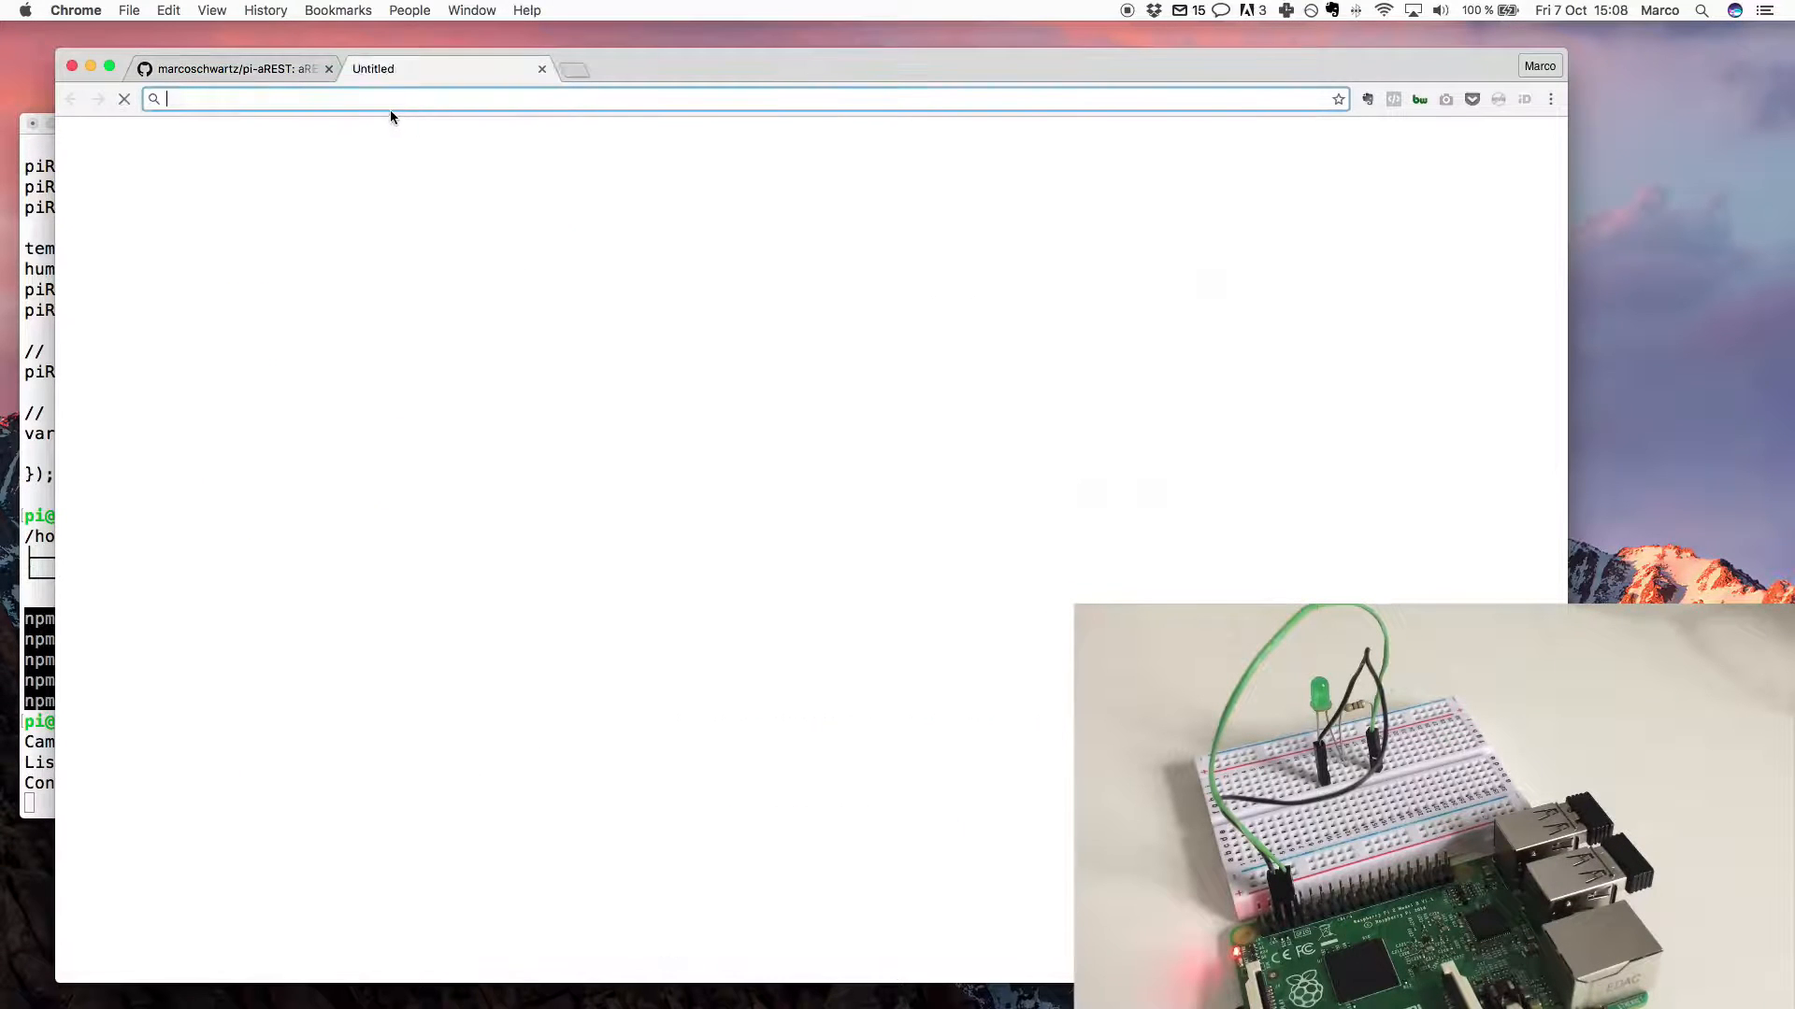
# Step: Load cloud.arest.io/p57f5f/id in a new tab and highlight the returned id
pyautogui.write('cloud.arest.io')
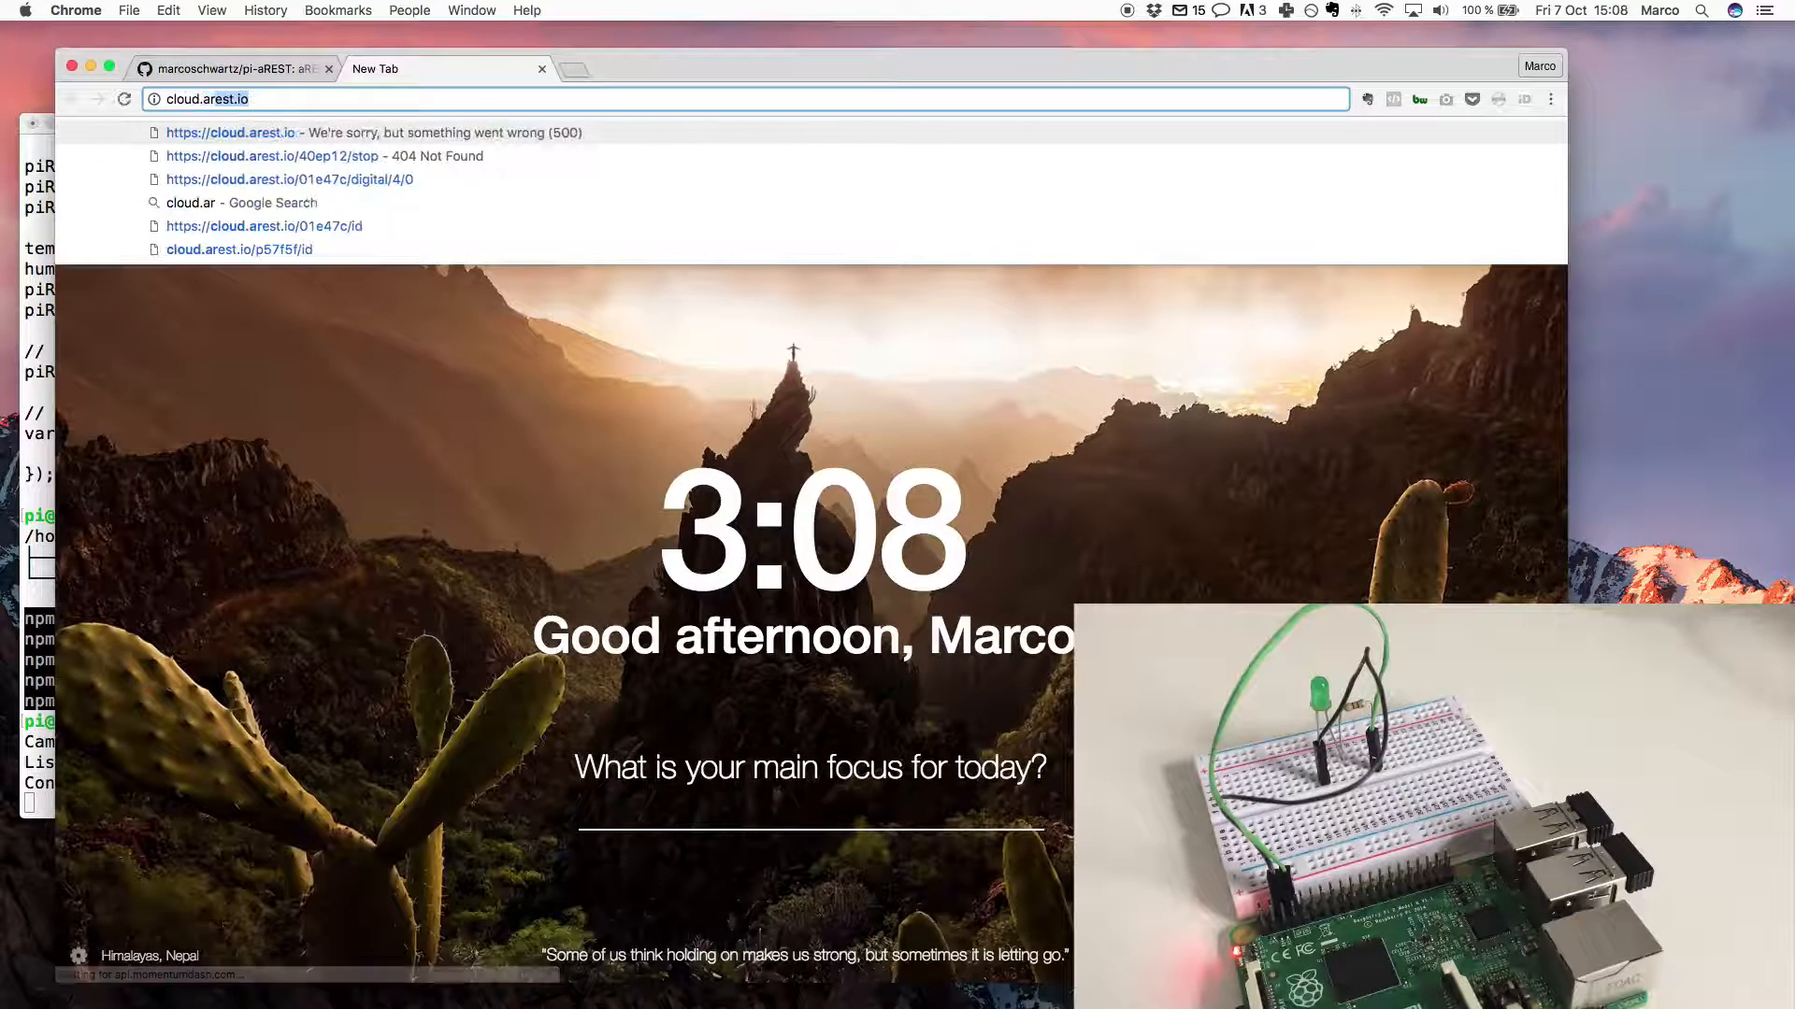
pyautogui.write('/p57f5f/')
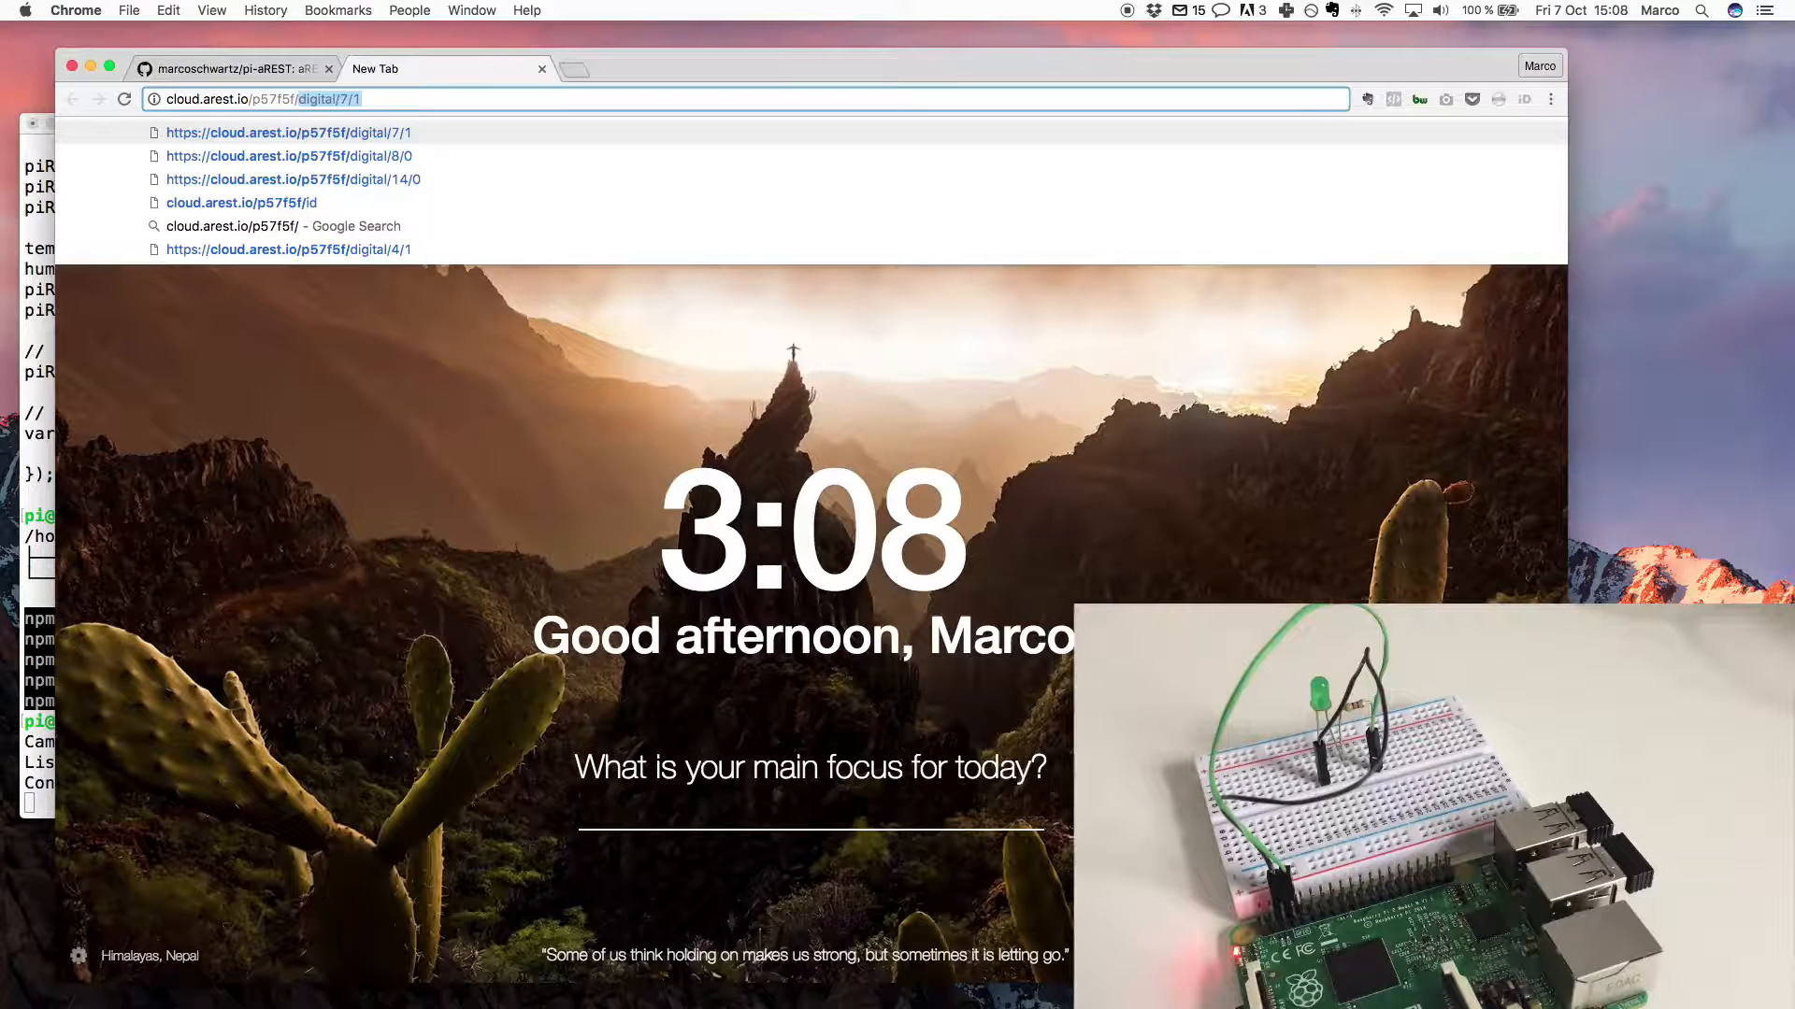
pyautogui.click(228, 203)
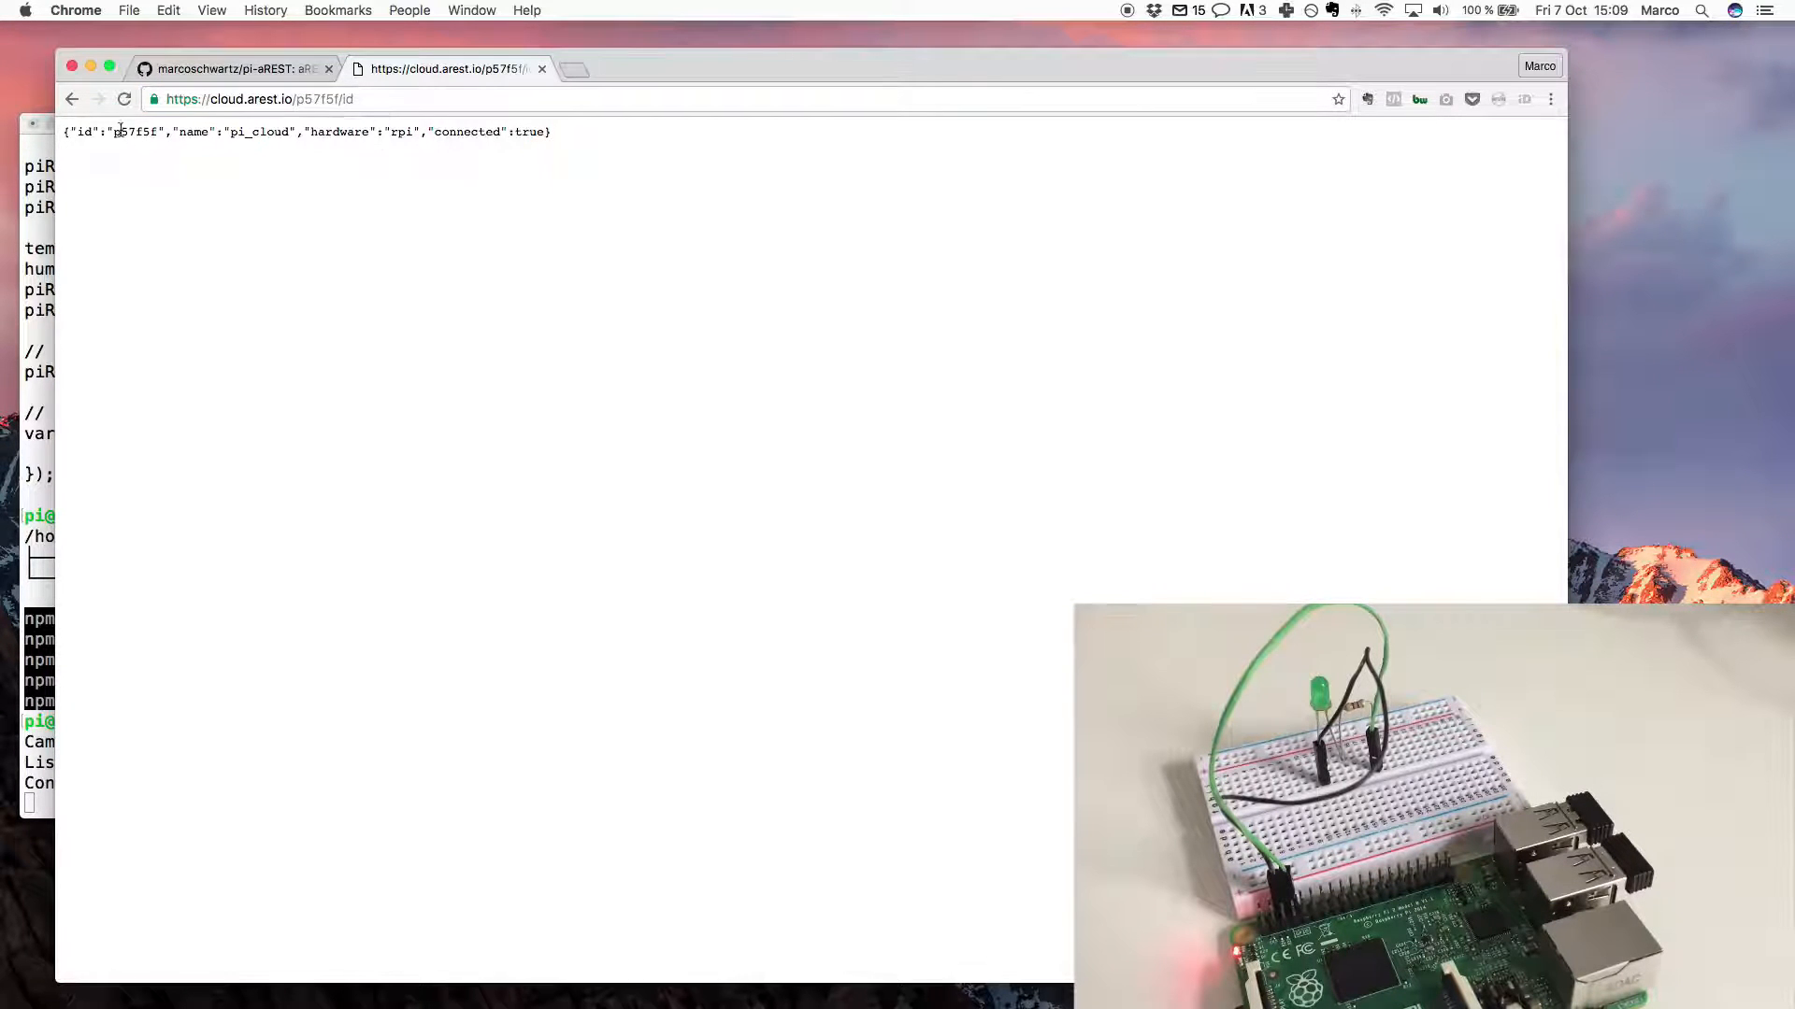
pyautogui.doubleClick(259, 132)
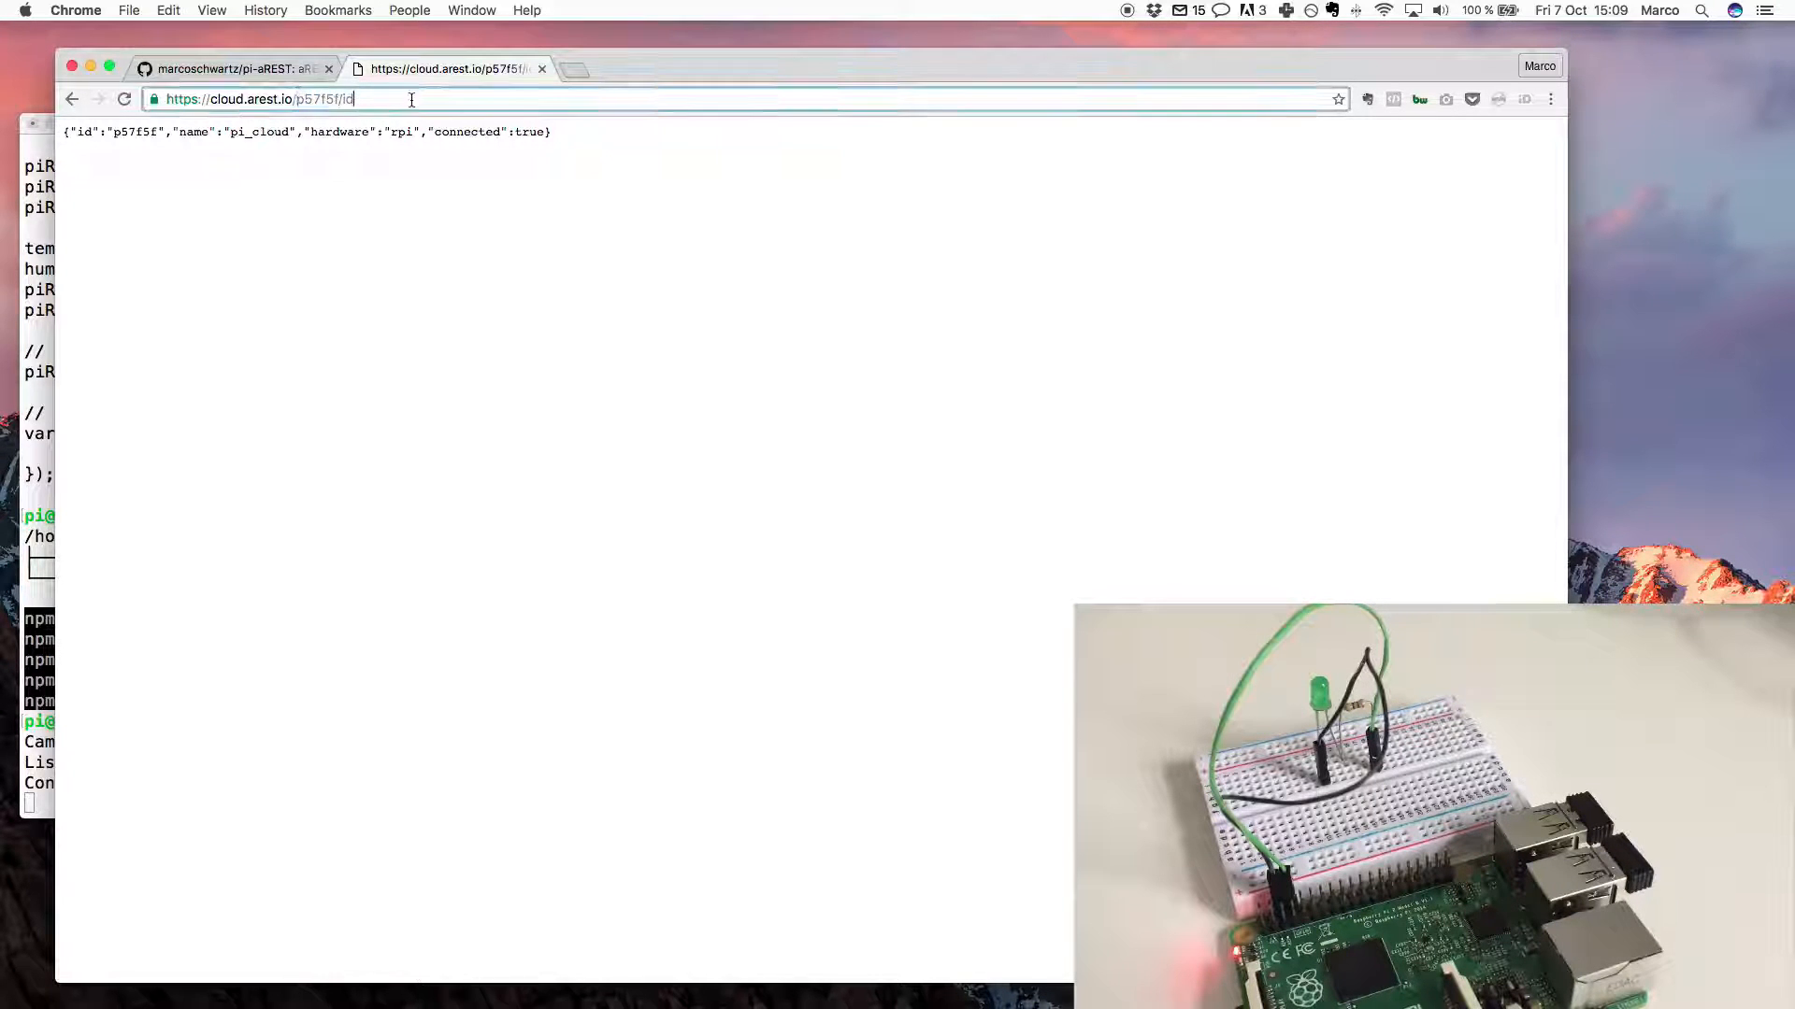
# Step: Send cloud digital requests setting pin 14 to 1, then edit the URL to set it to 0
pyautogui.write('digital/7/14/1')
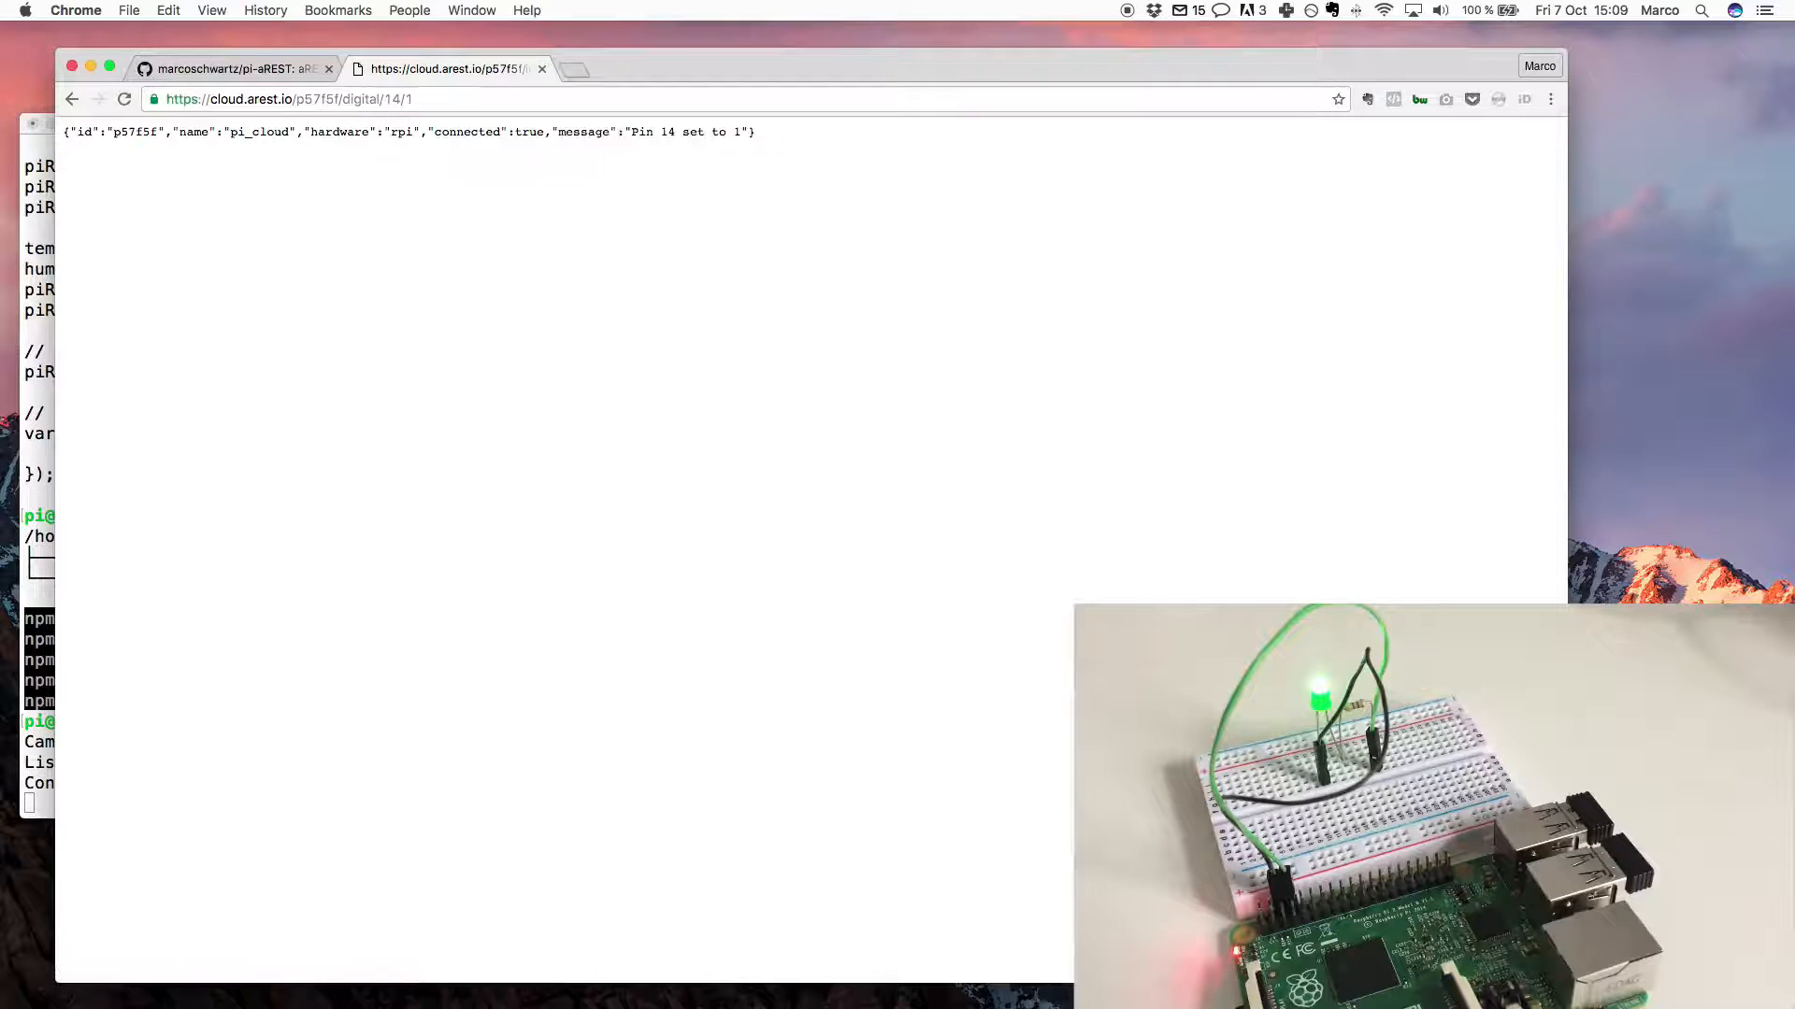
pyautogui.click(457, 99)
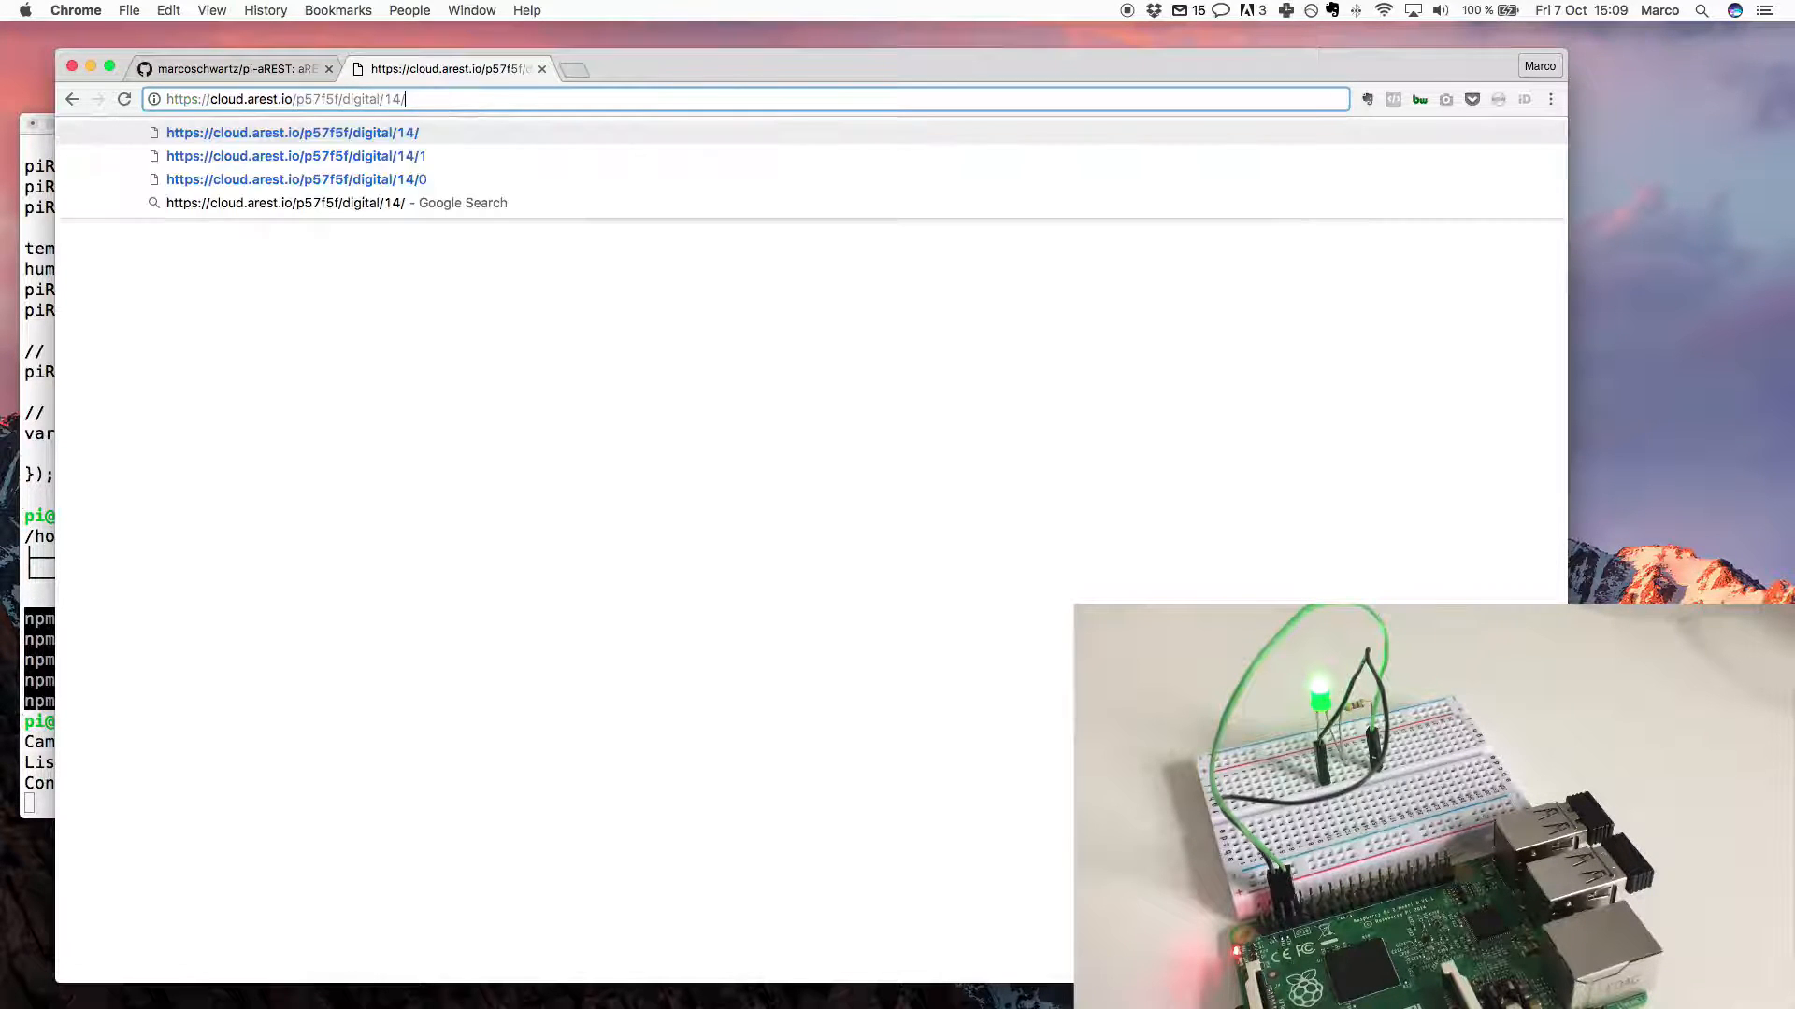
pyautogui.click(295, 178)
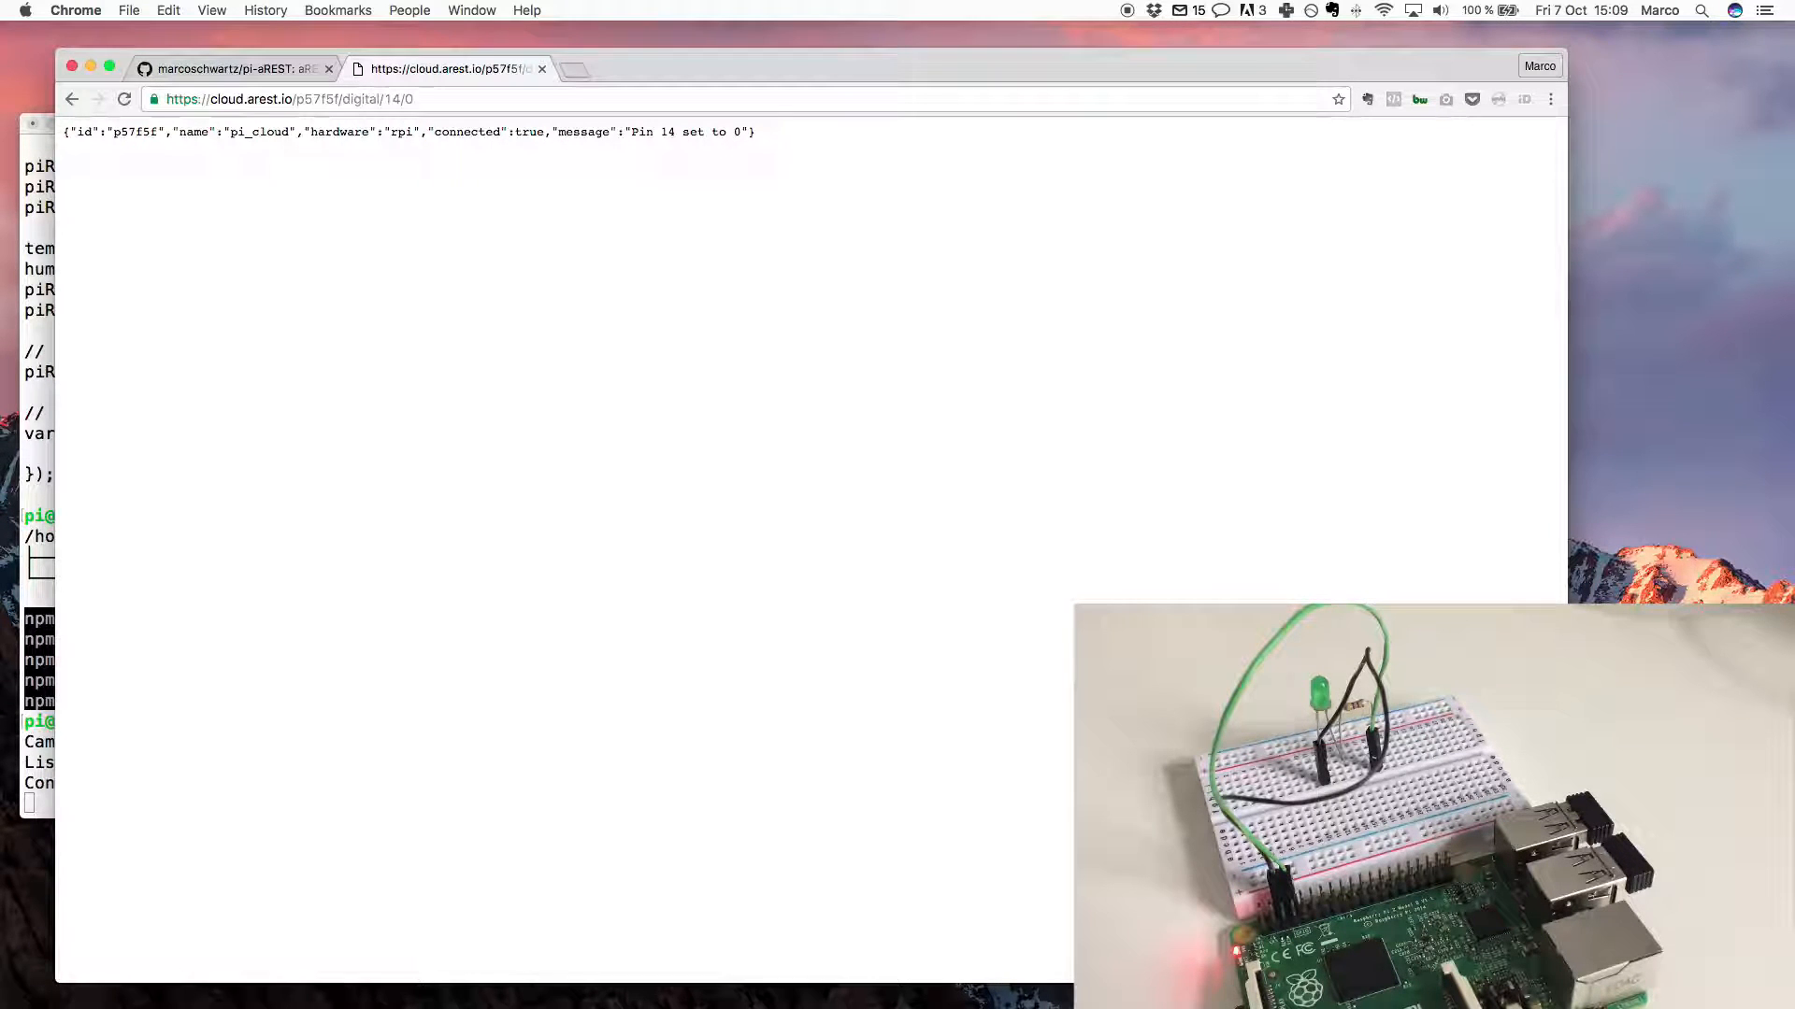
pyautogui.doubleClick(317, 99)
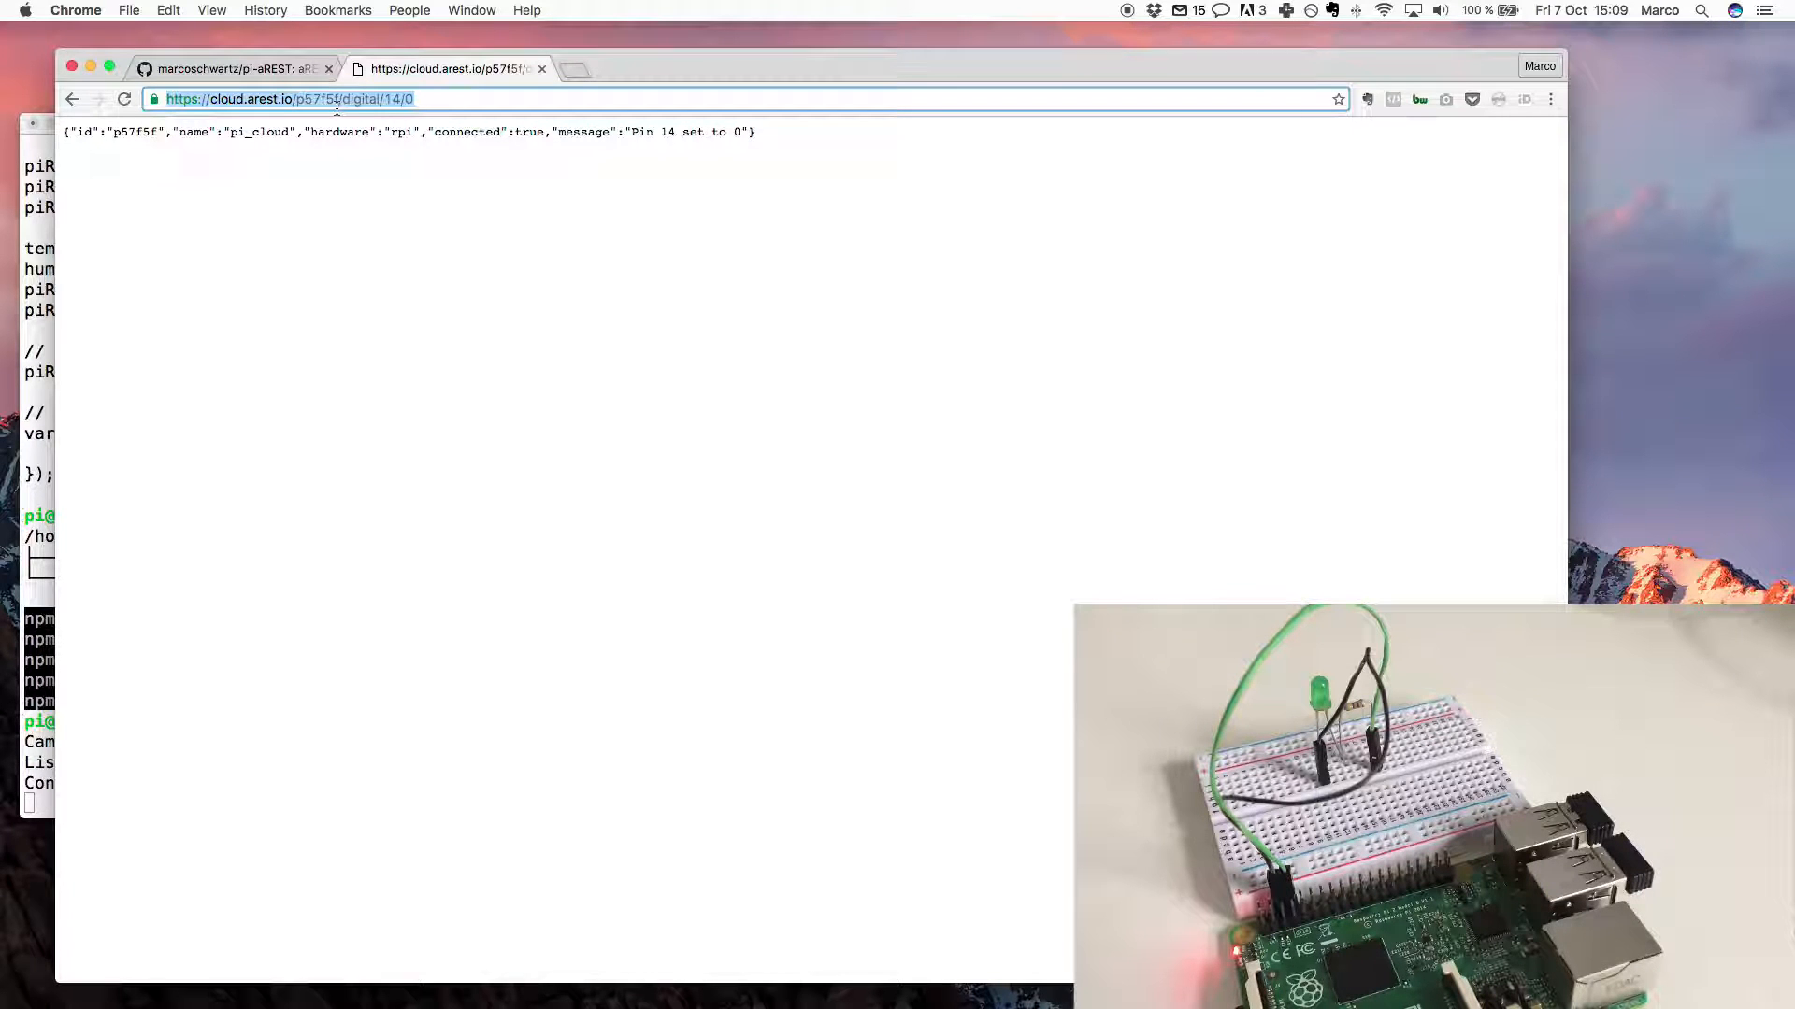
# Step: Load dashboard.arest.io/admin, sign out of the current account, and sign into the test account
pyautogui.write('dashboard.arest.io/admin')
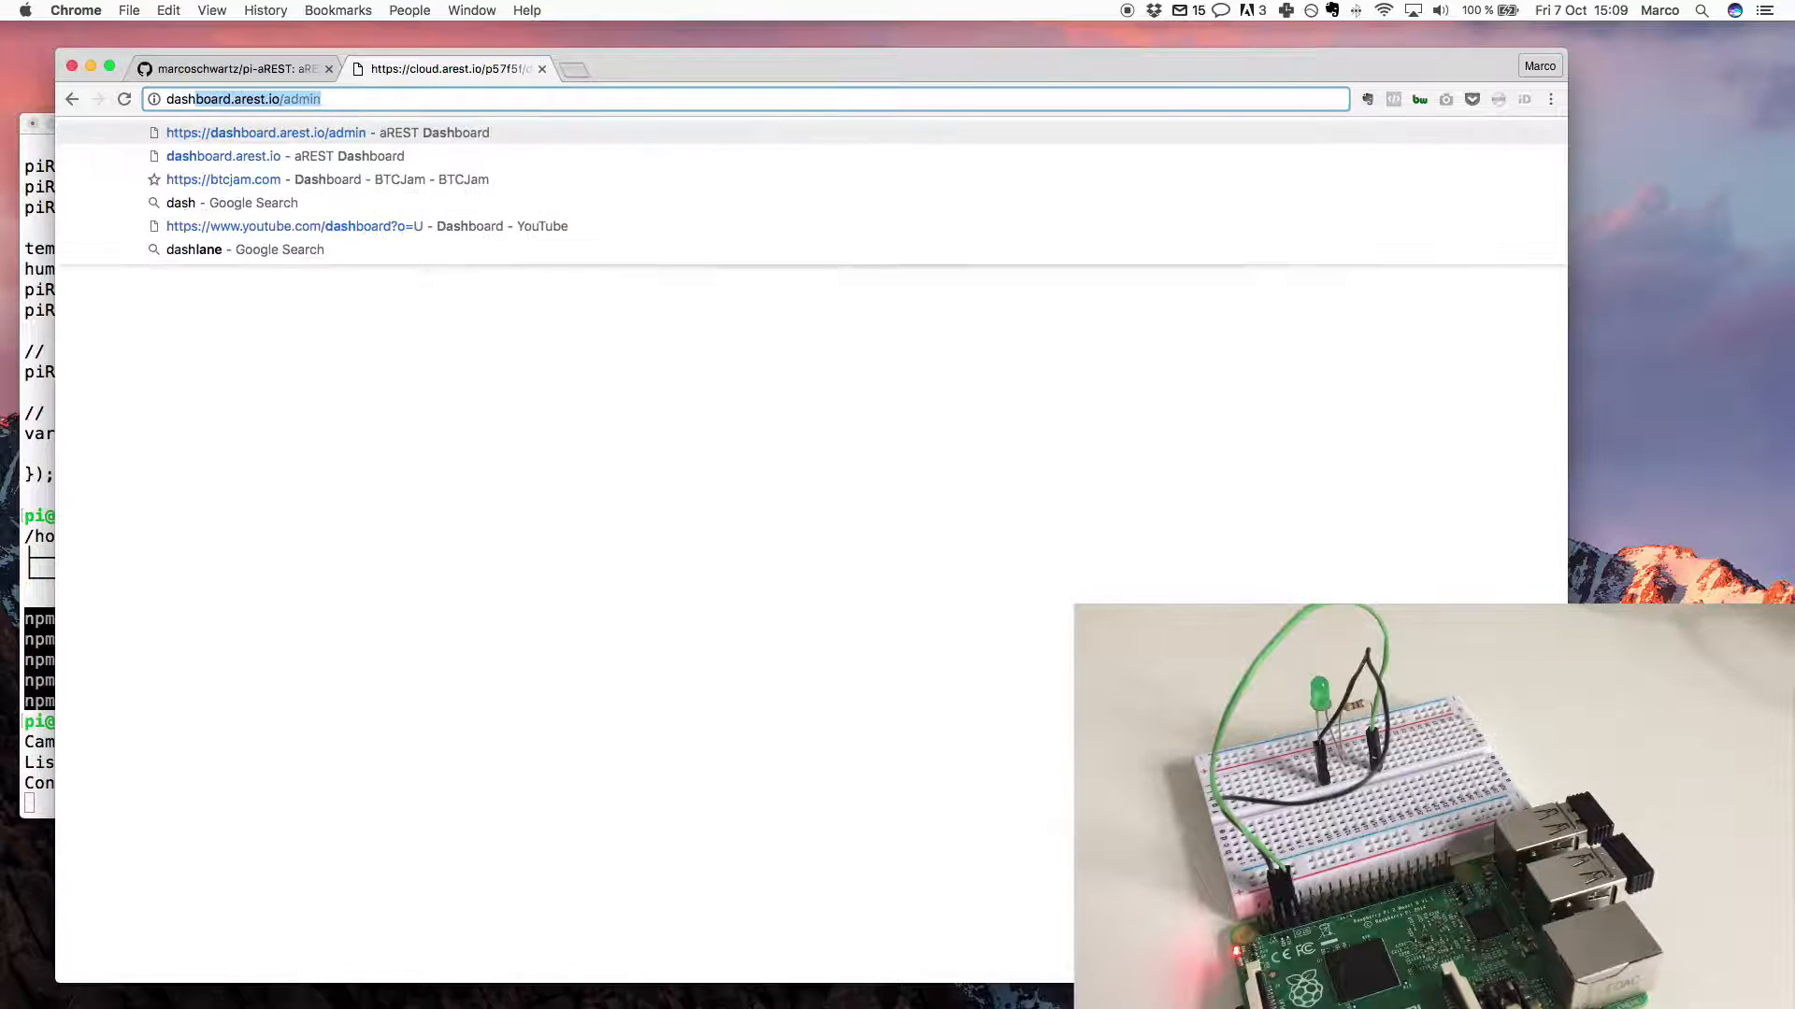
pyautogui.press('Backspace')
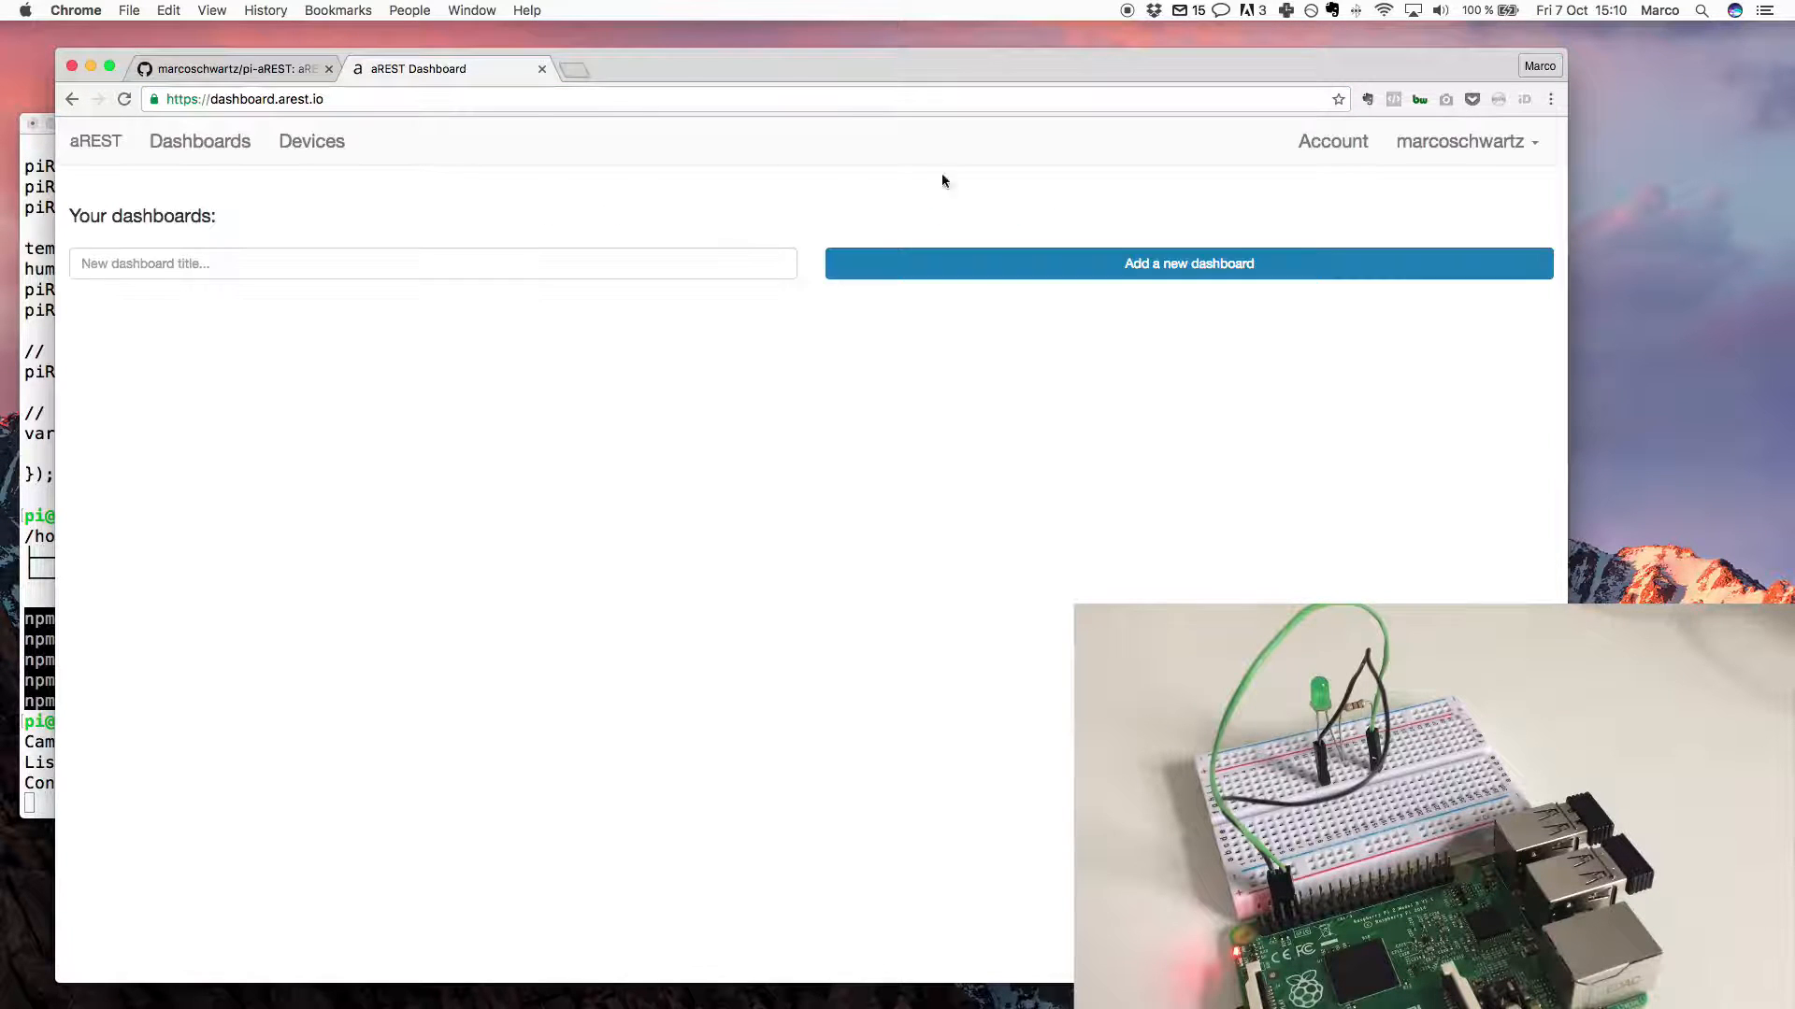
pyautogui.click(1461, 141)
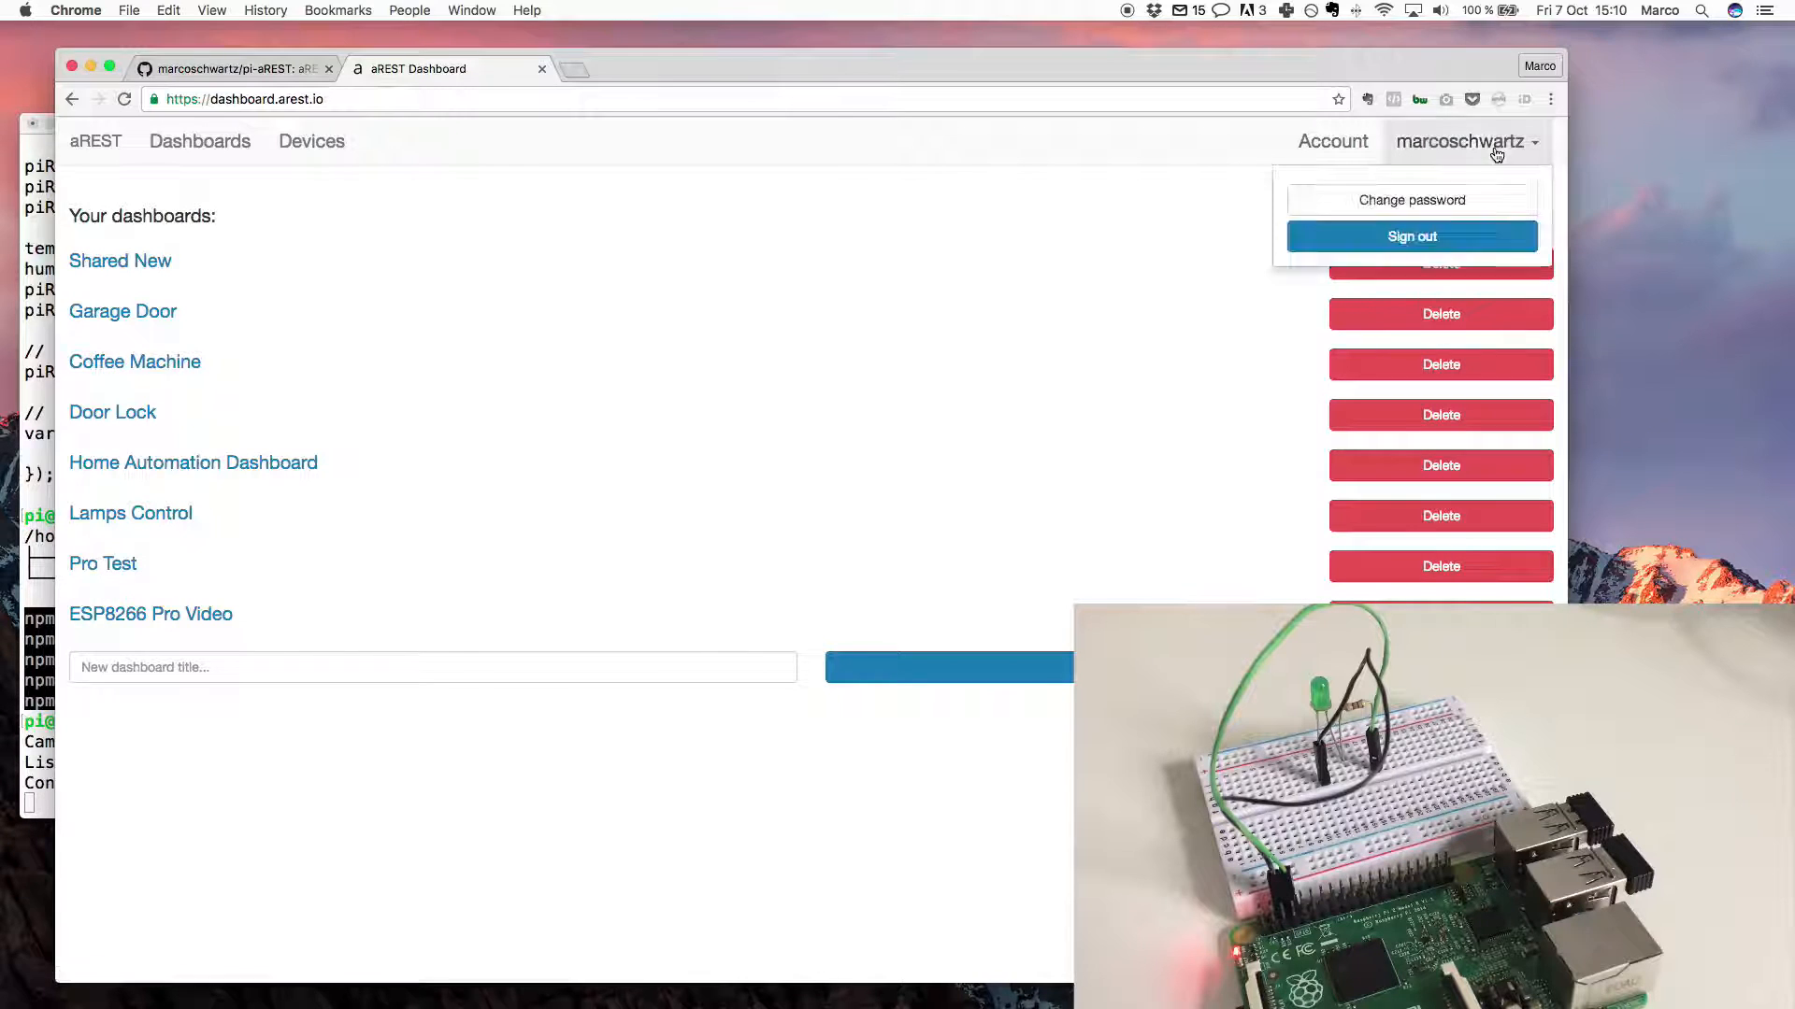
pyautogui.click(1411, 237)
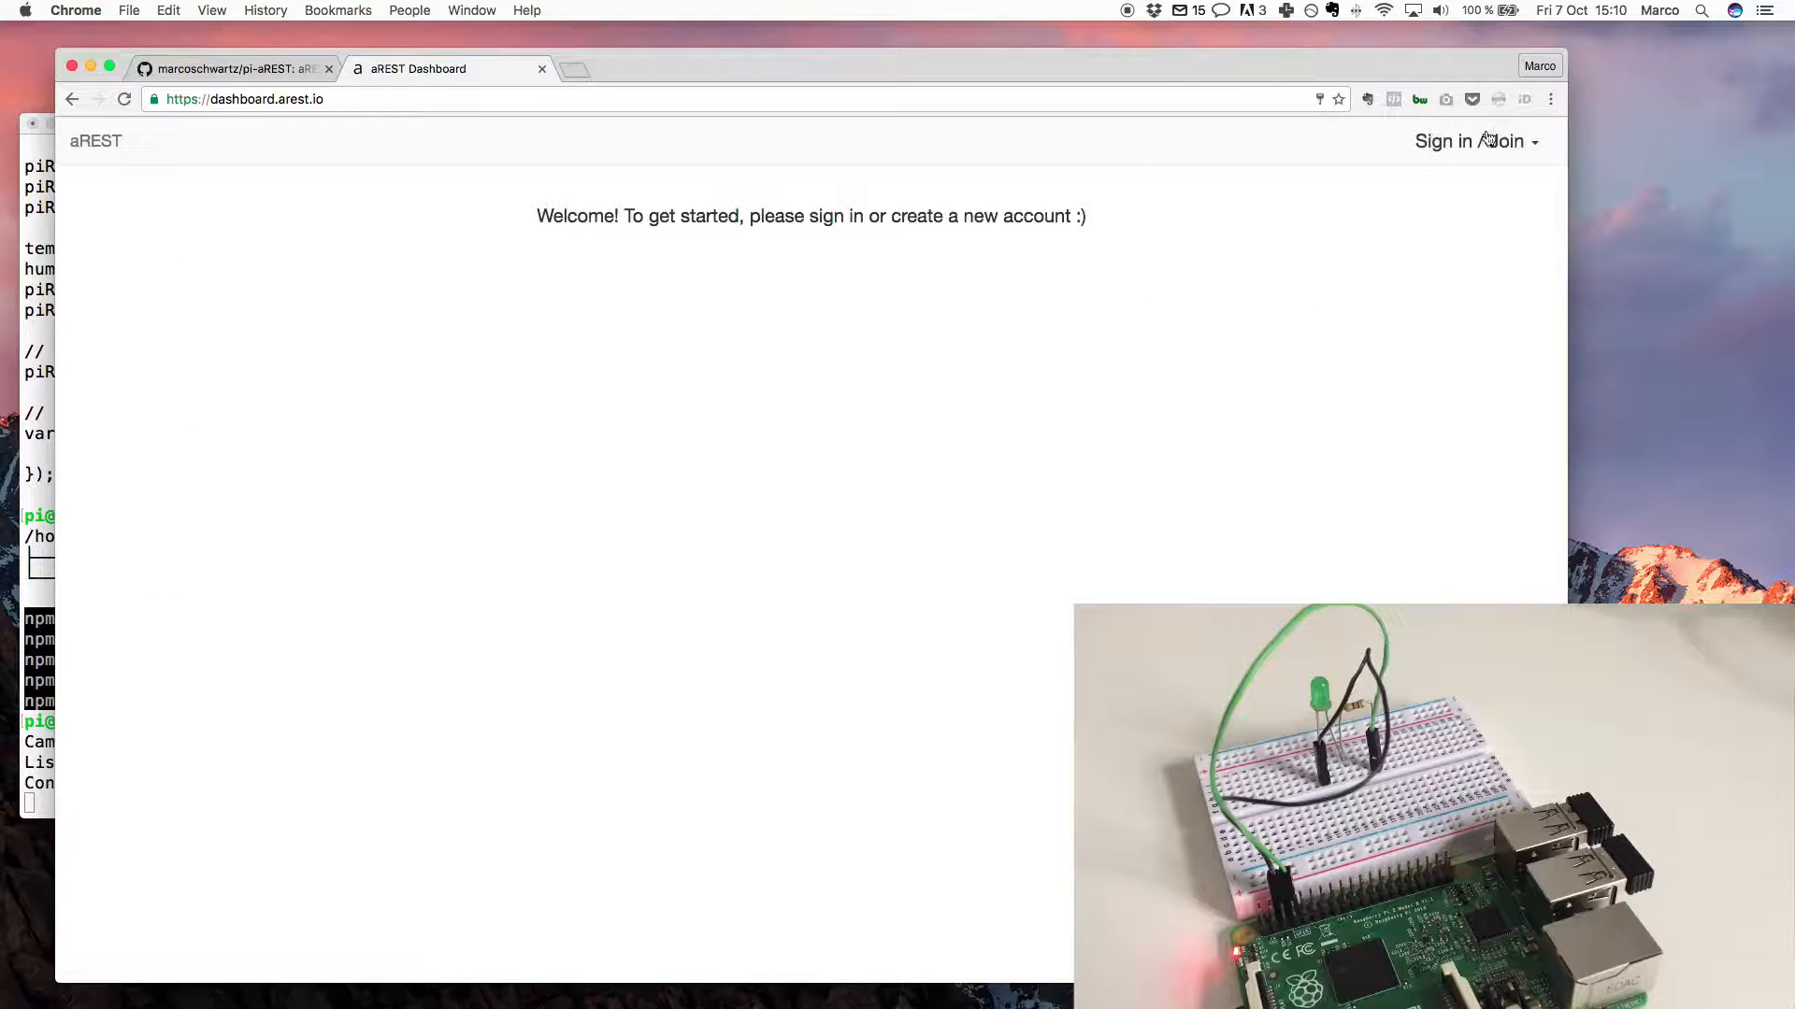
pyautogui.click(1471, 141)
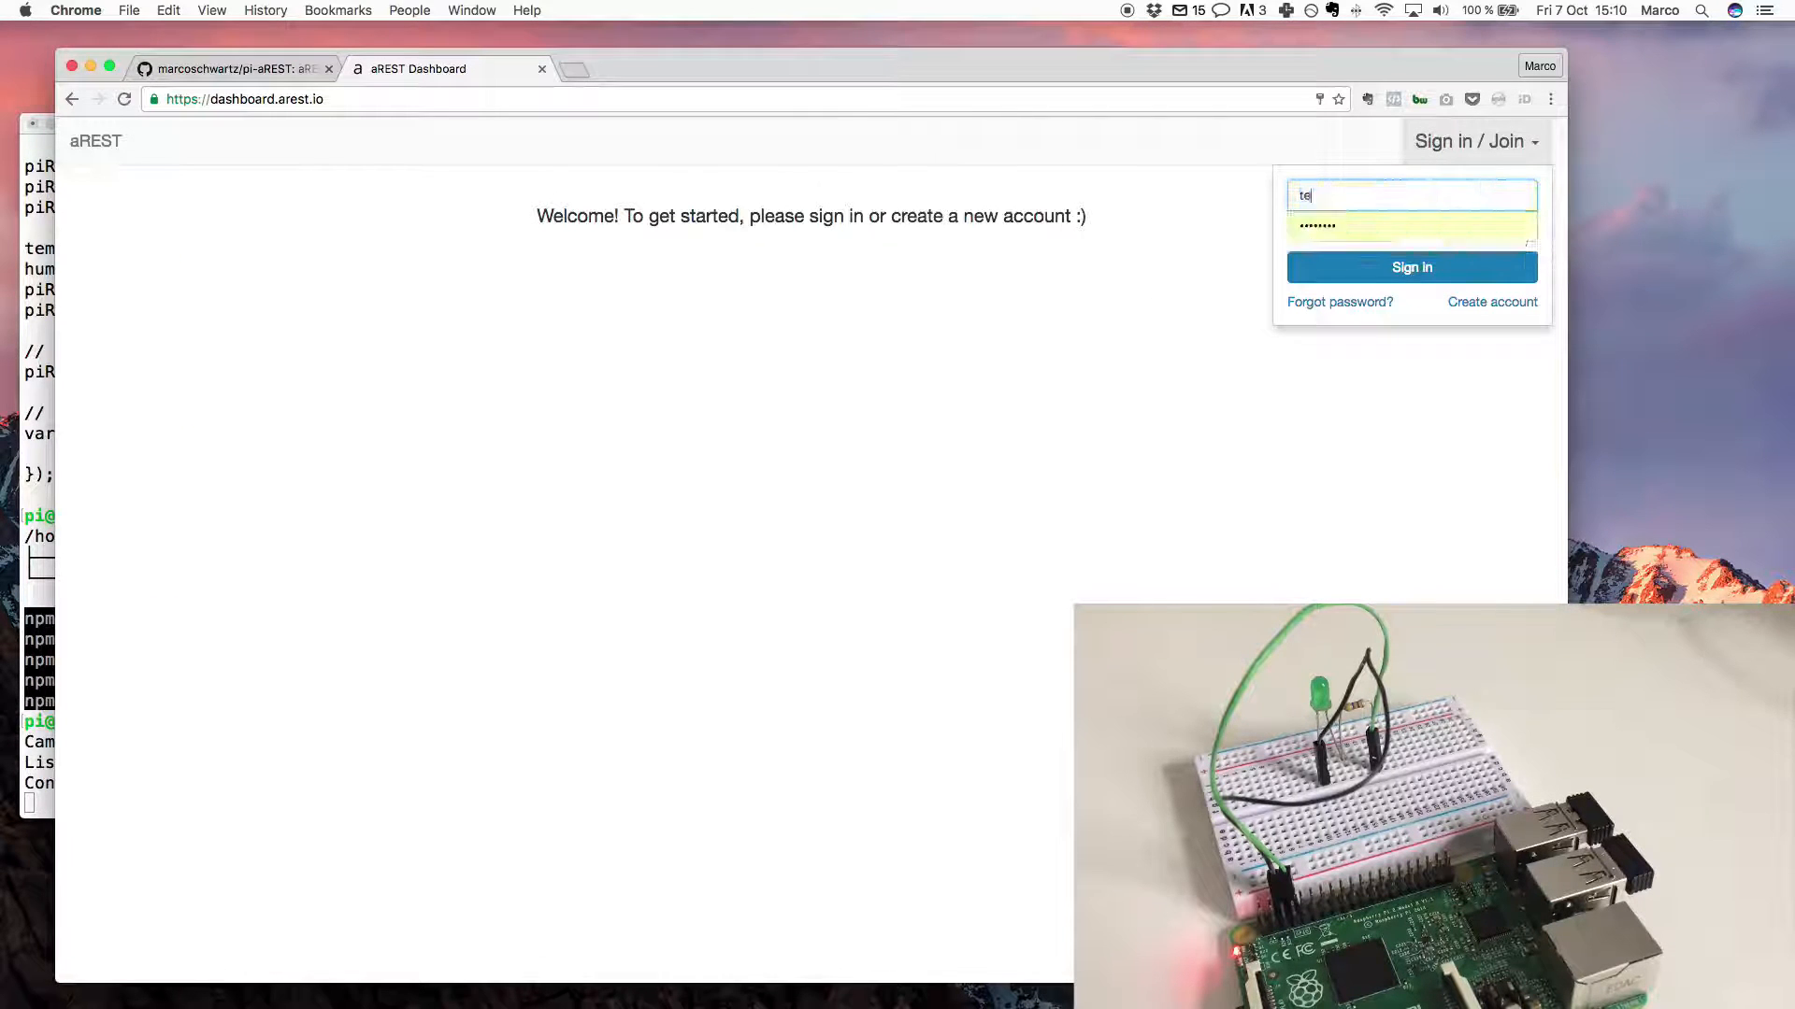
pyautogui.click(1412, 268)
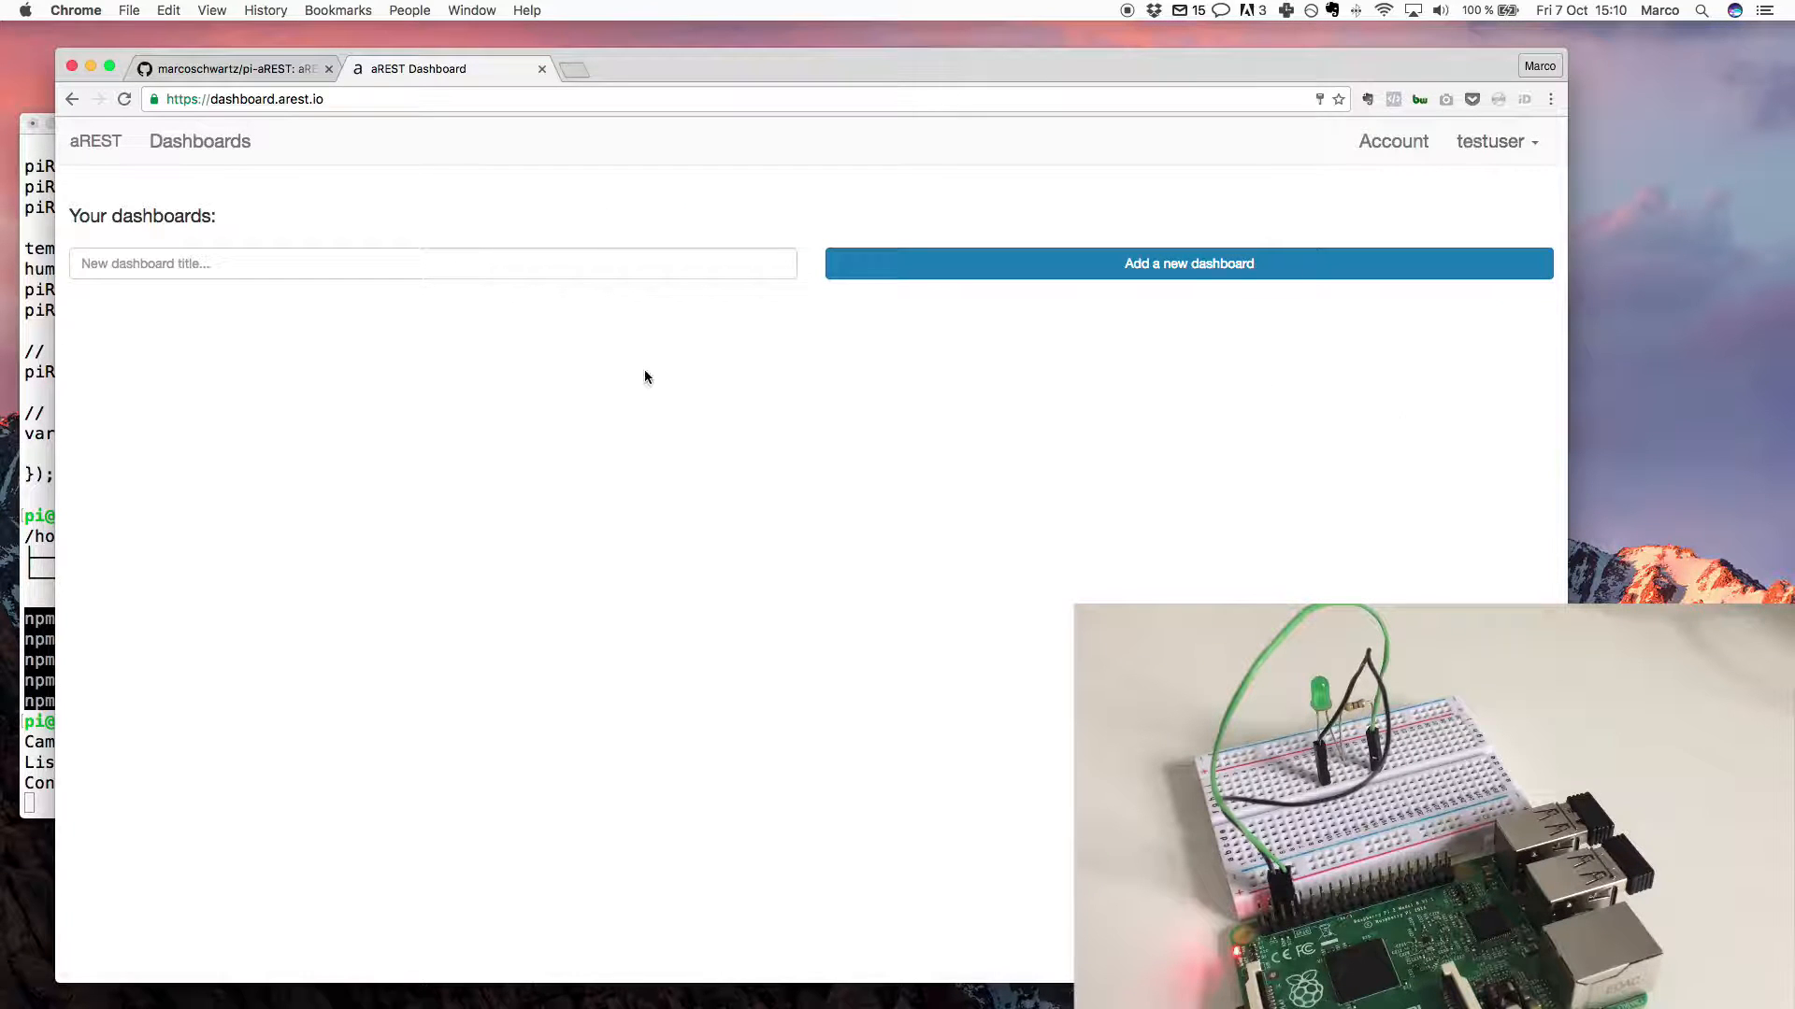
pyautogui.moveTo(659, 355)
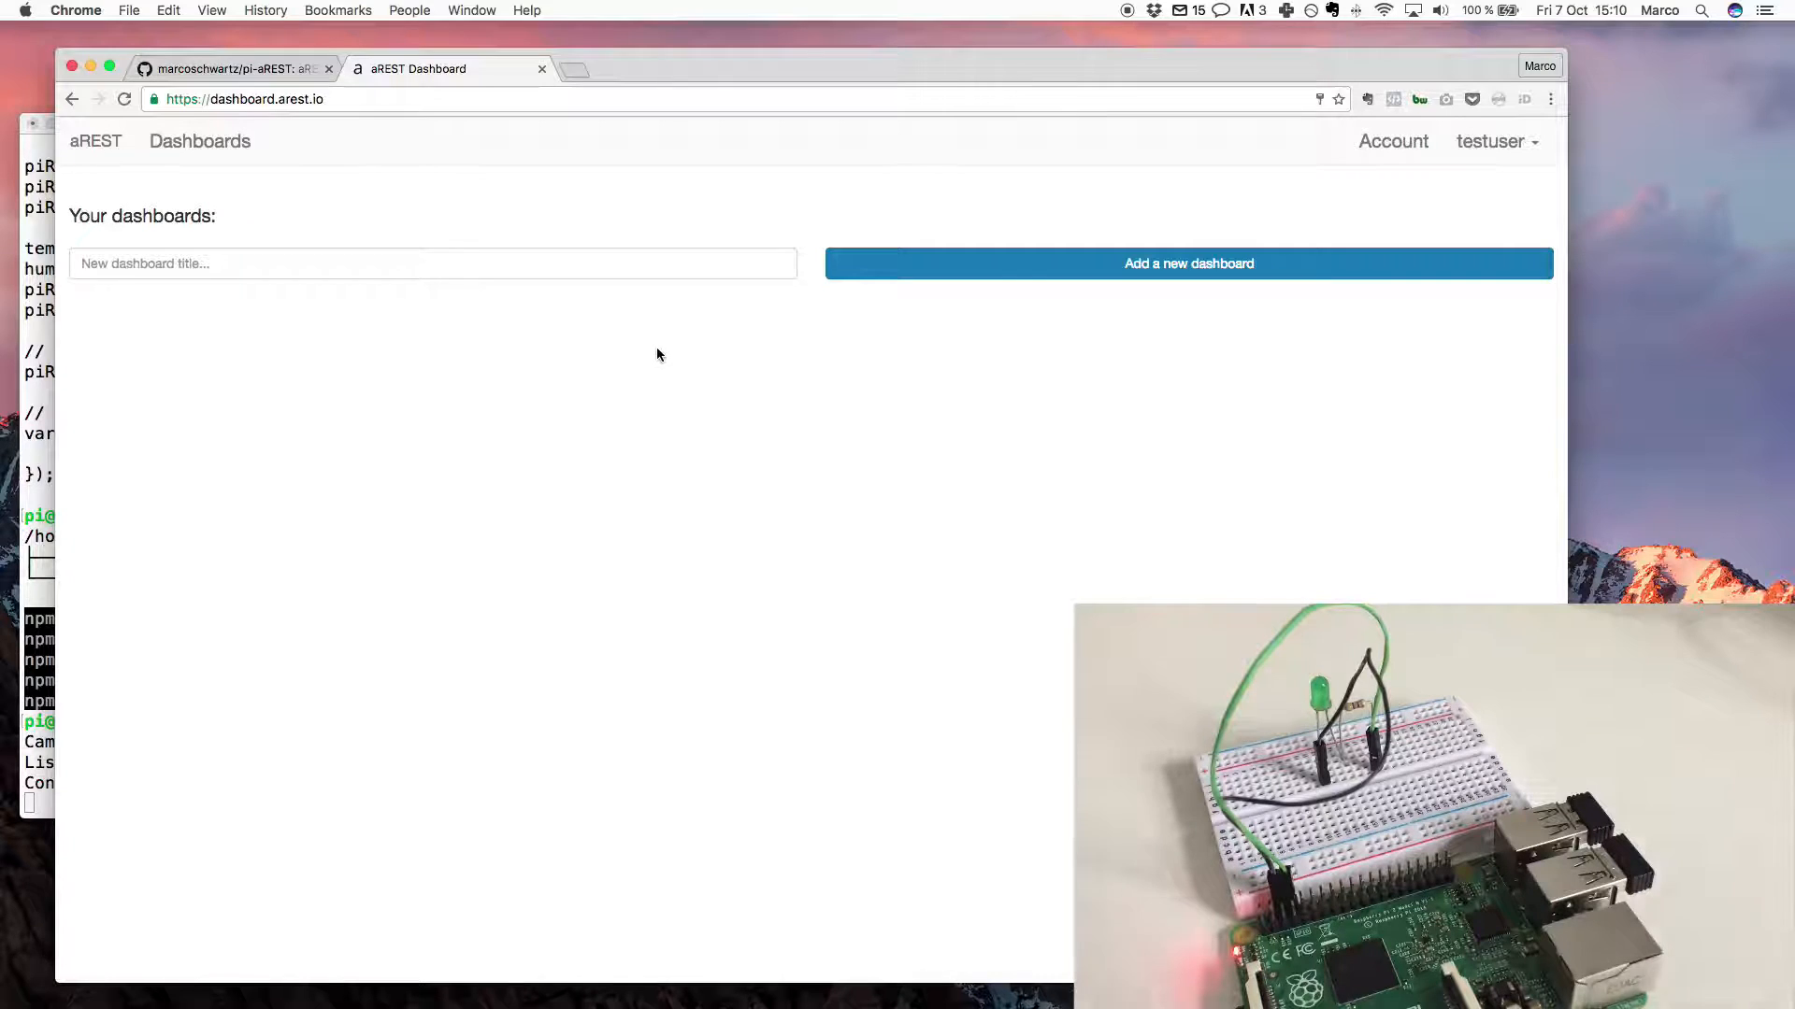
pyautogui.moveTo(506, 314)
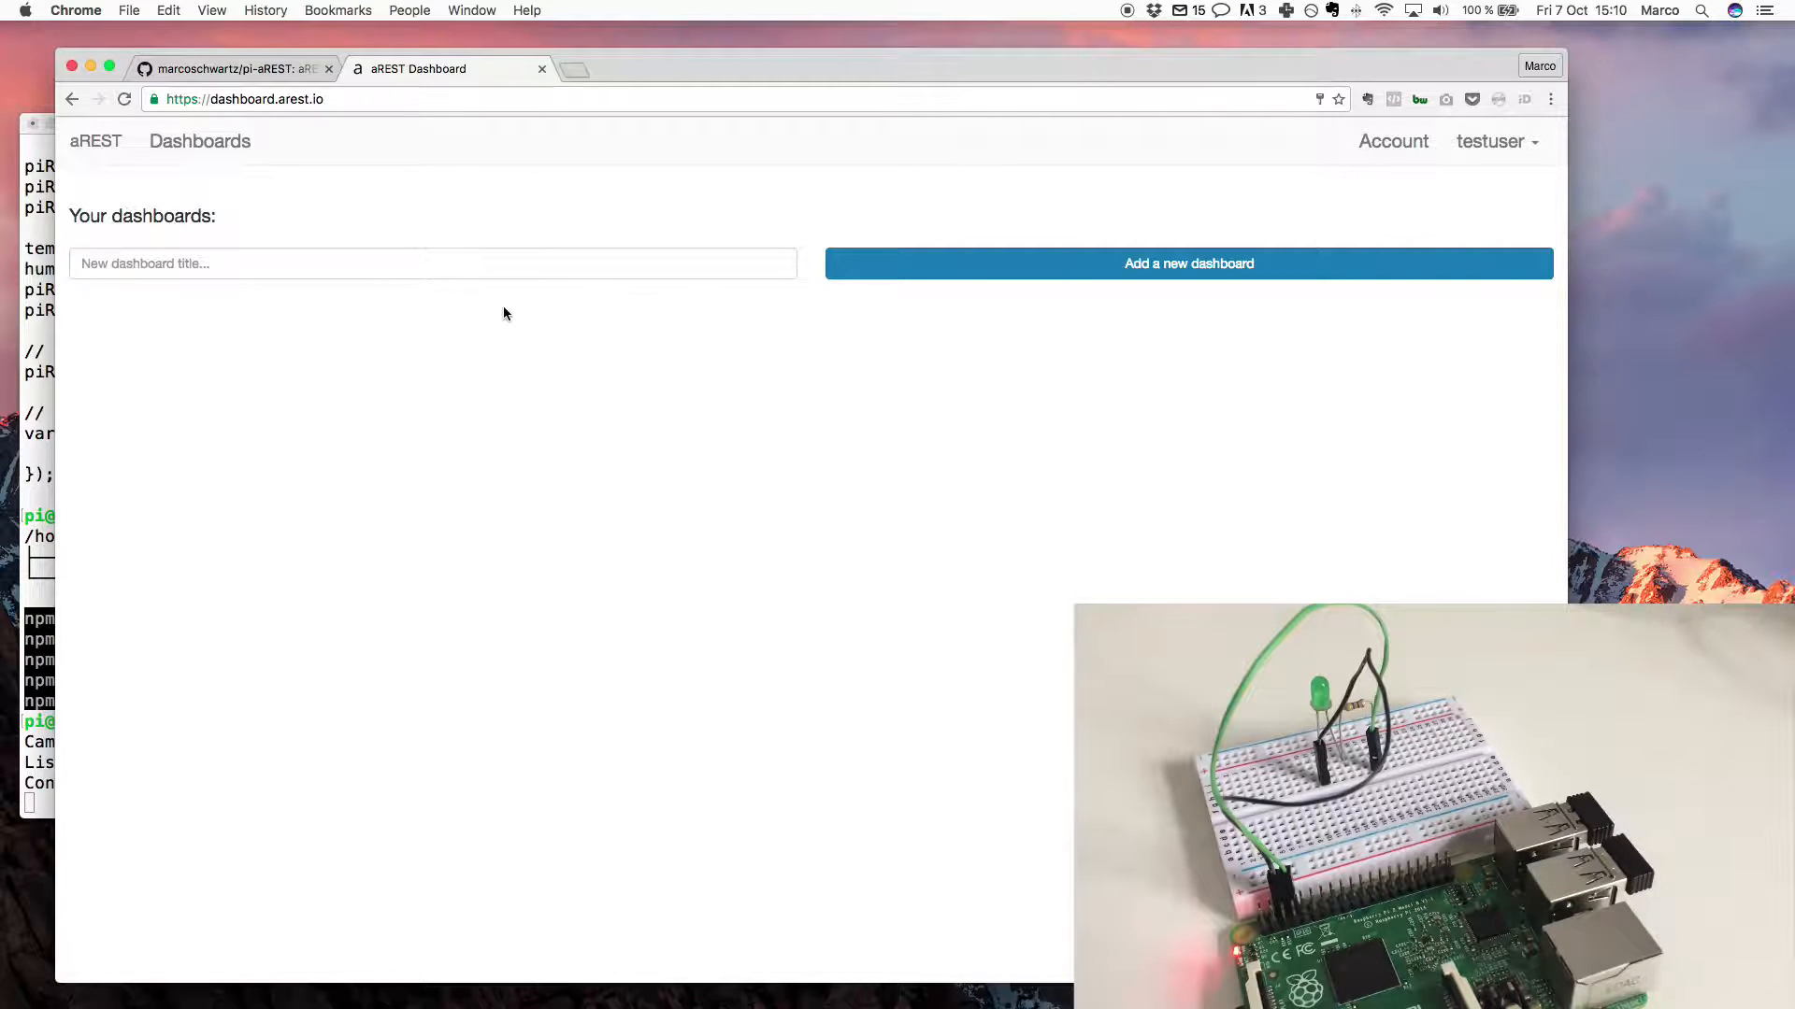
# Step: Add a dashboard titled 'Raspberry Pi' and open its empty page
pyautogui.click(486, 264)
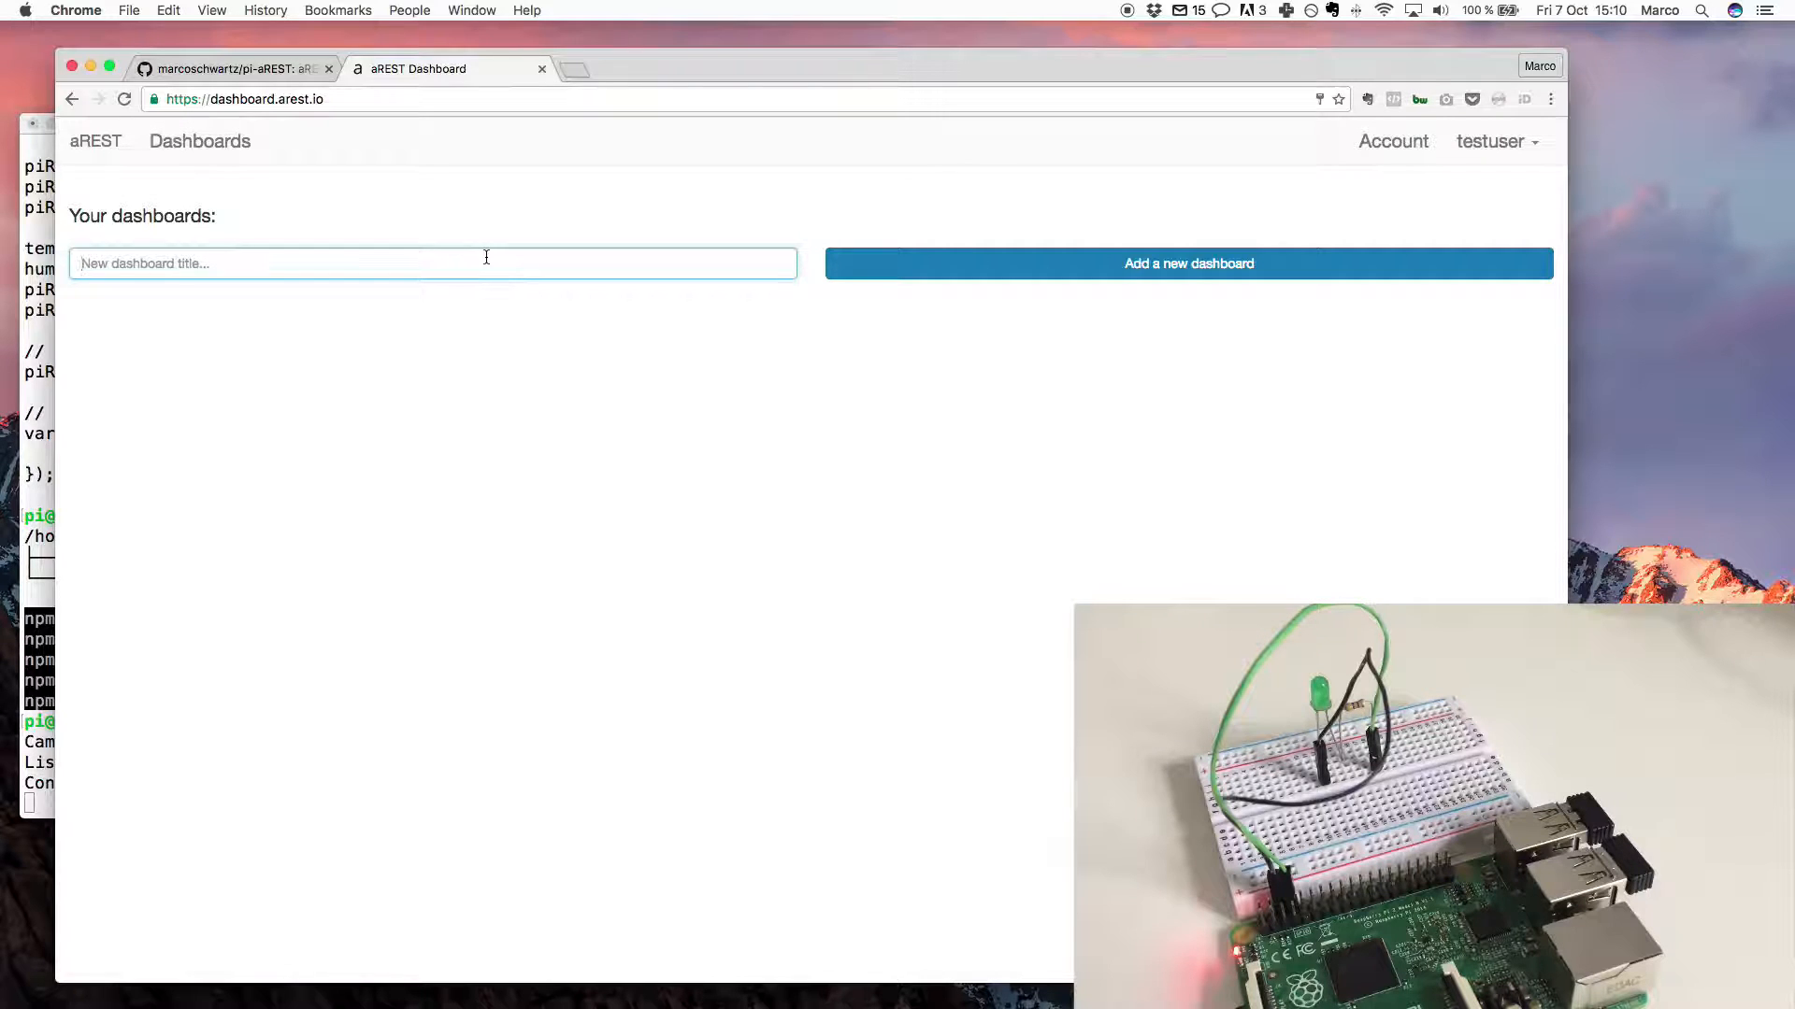
pyautogui.write('Raspberry Pi')
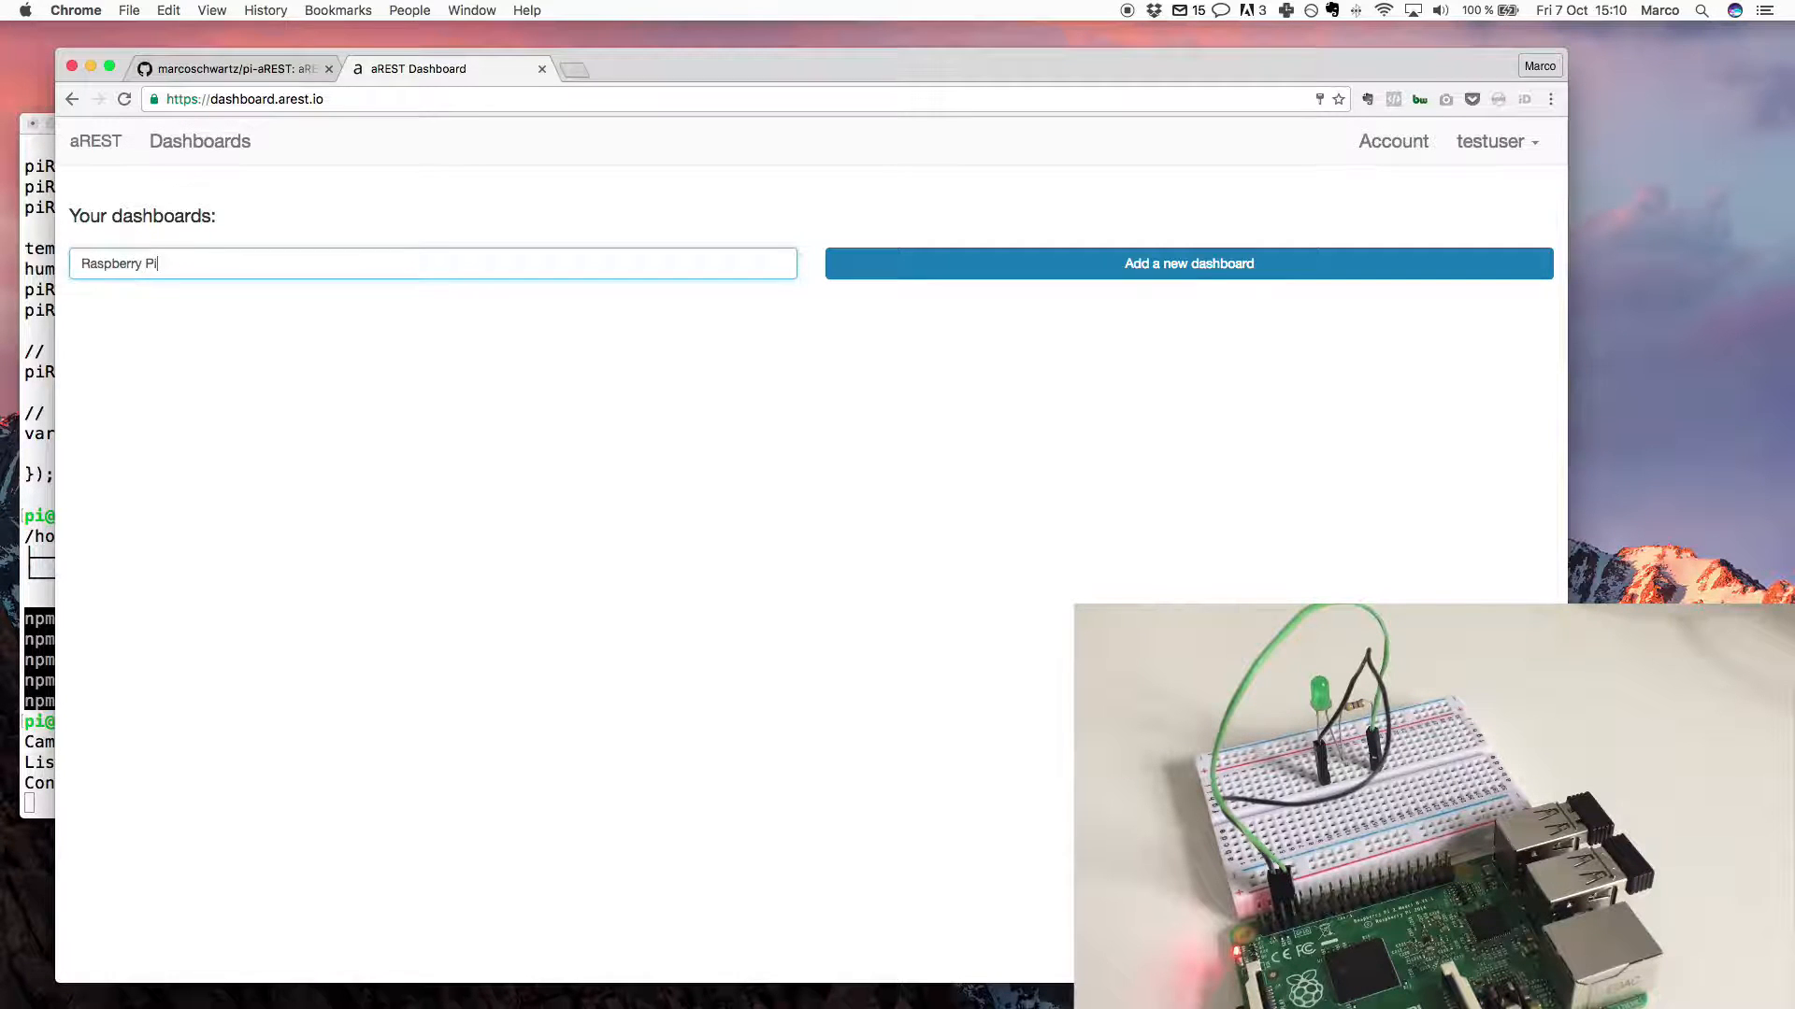
pyautogui.click(1188, 263)
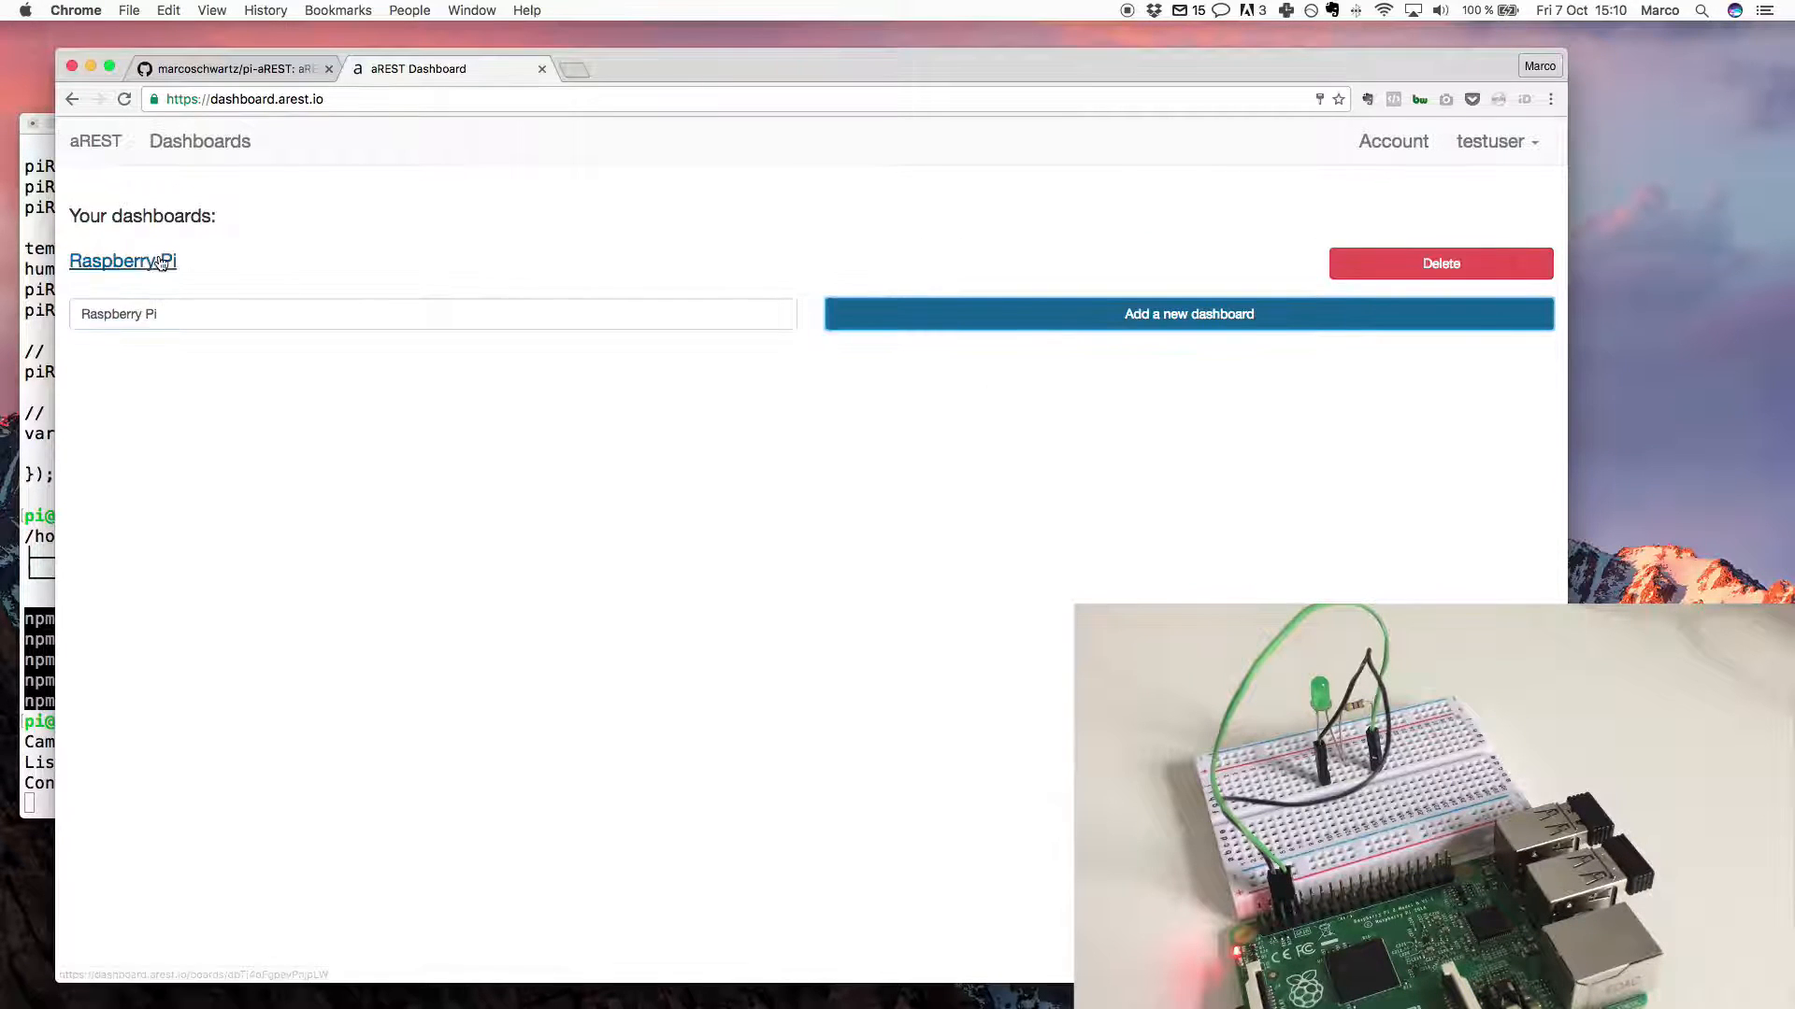
pyautogui.click(123, 262)
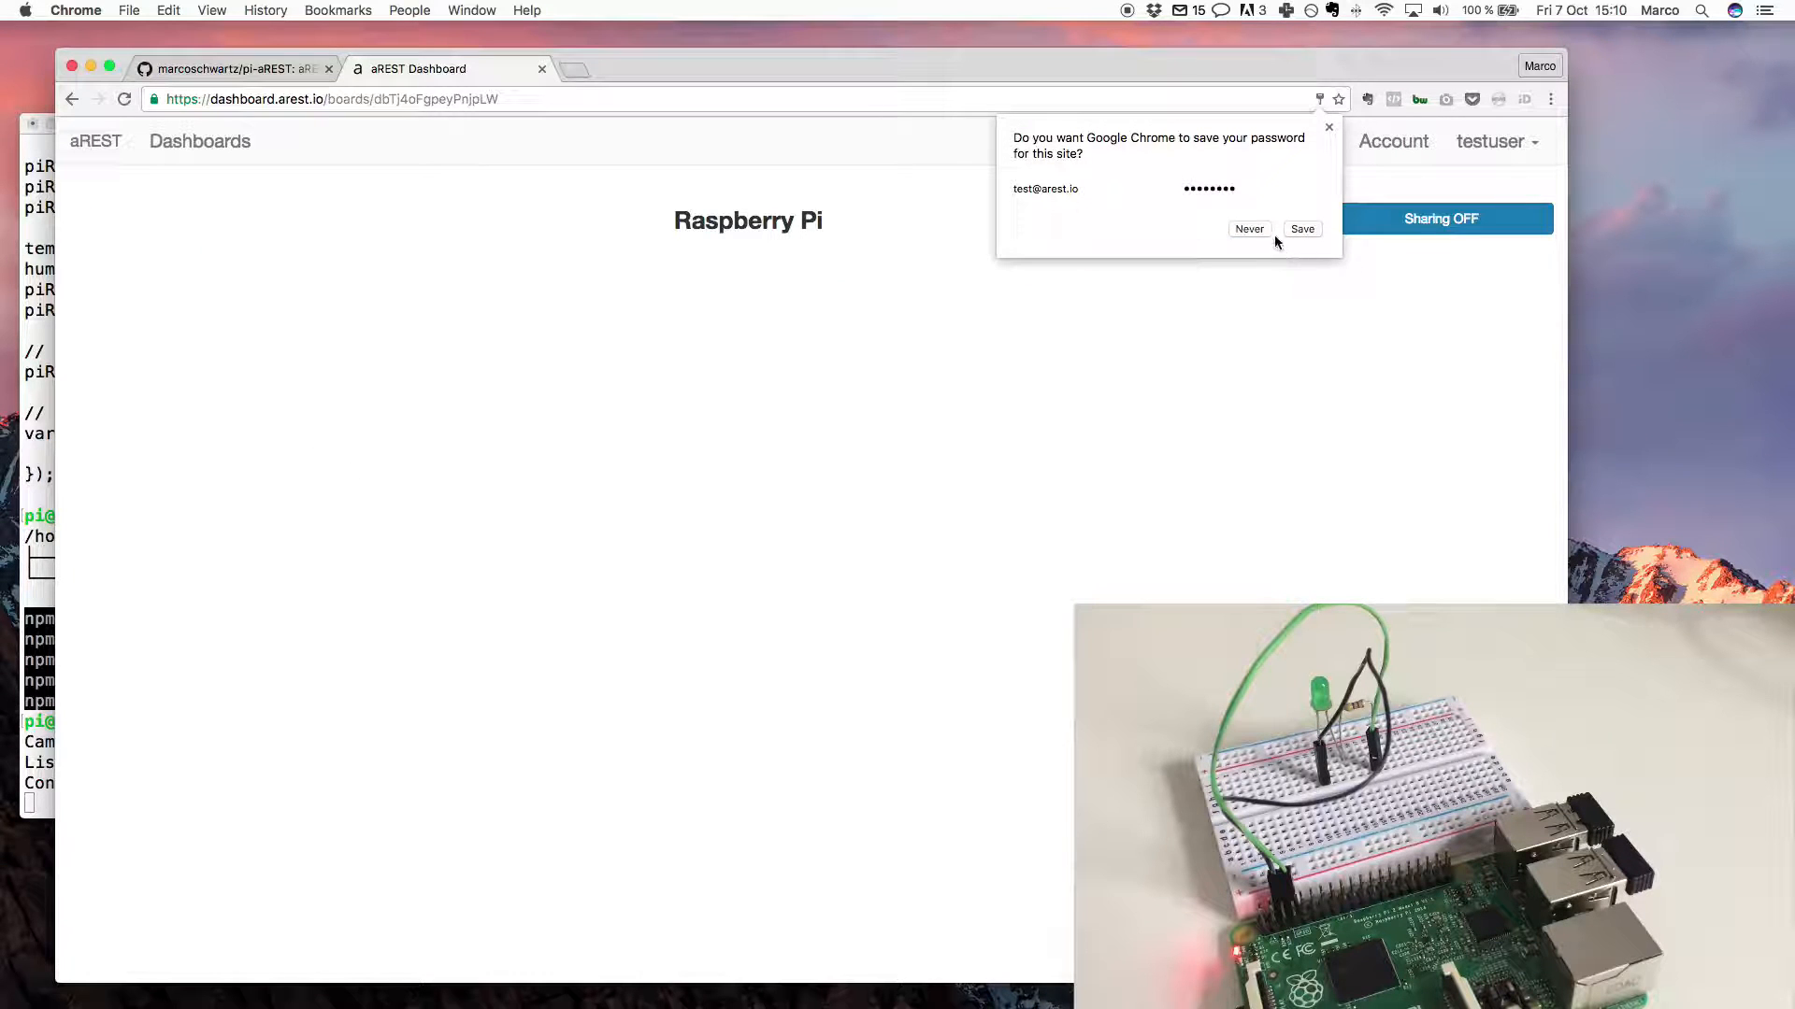
# Step: Dismiss the password prompt, enter edit mode, and name the element LED for device p57f5f
pyautogui.click(1249, 229)
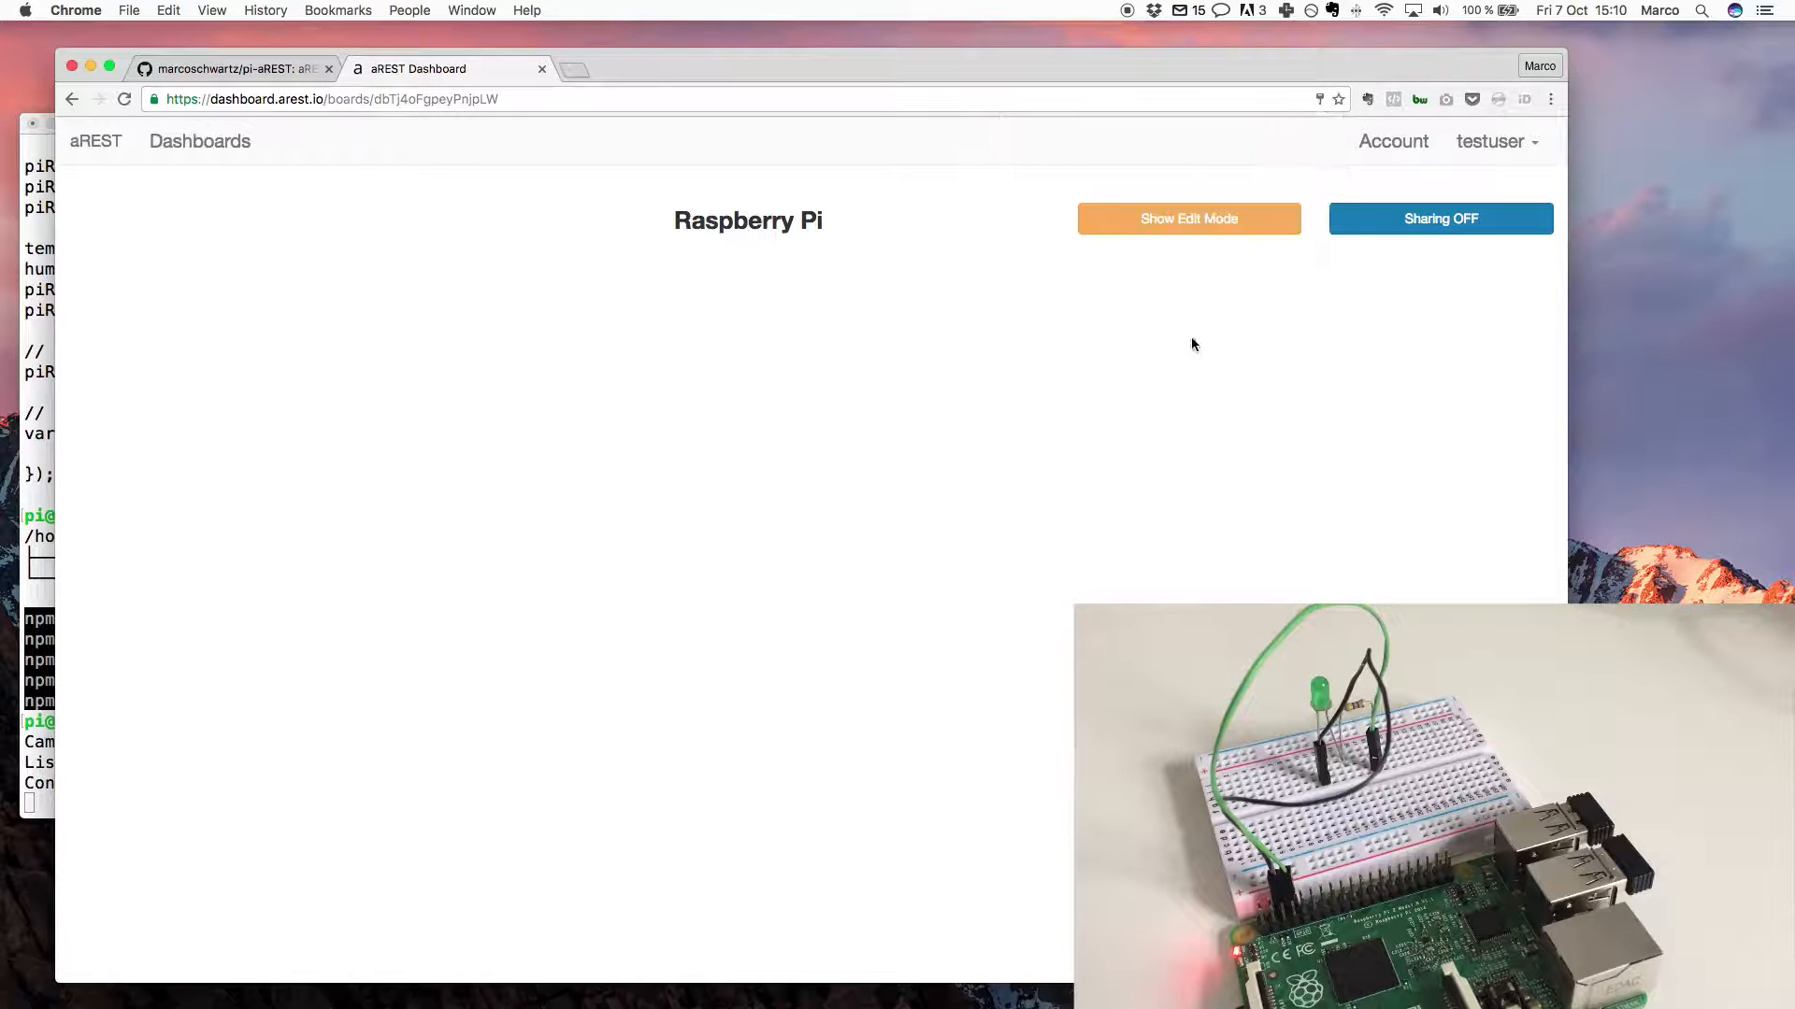
pyautogui.moveTo(1136, 317)
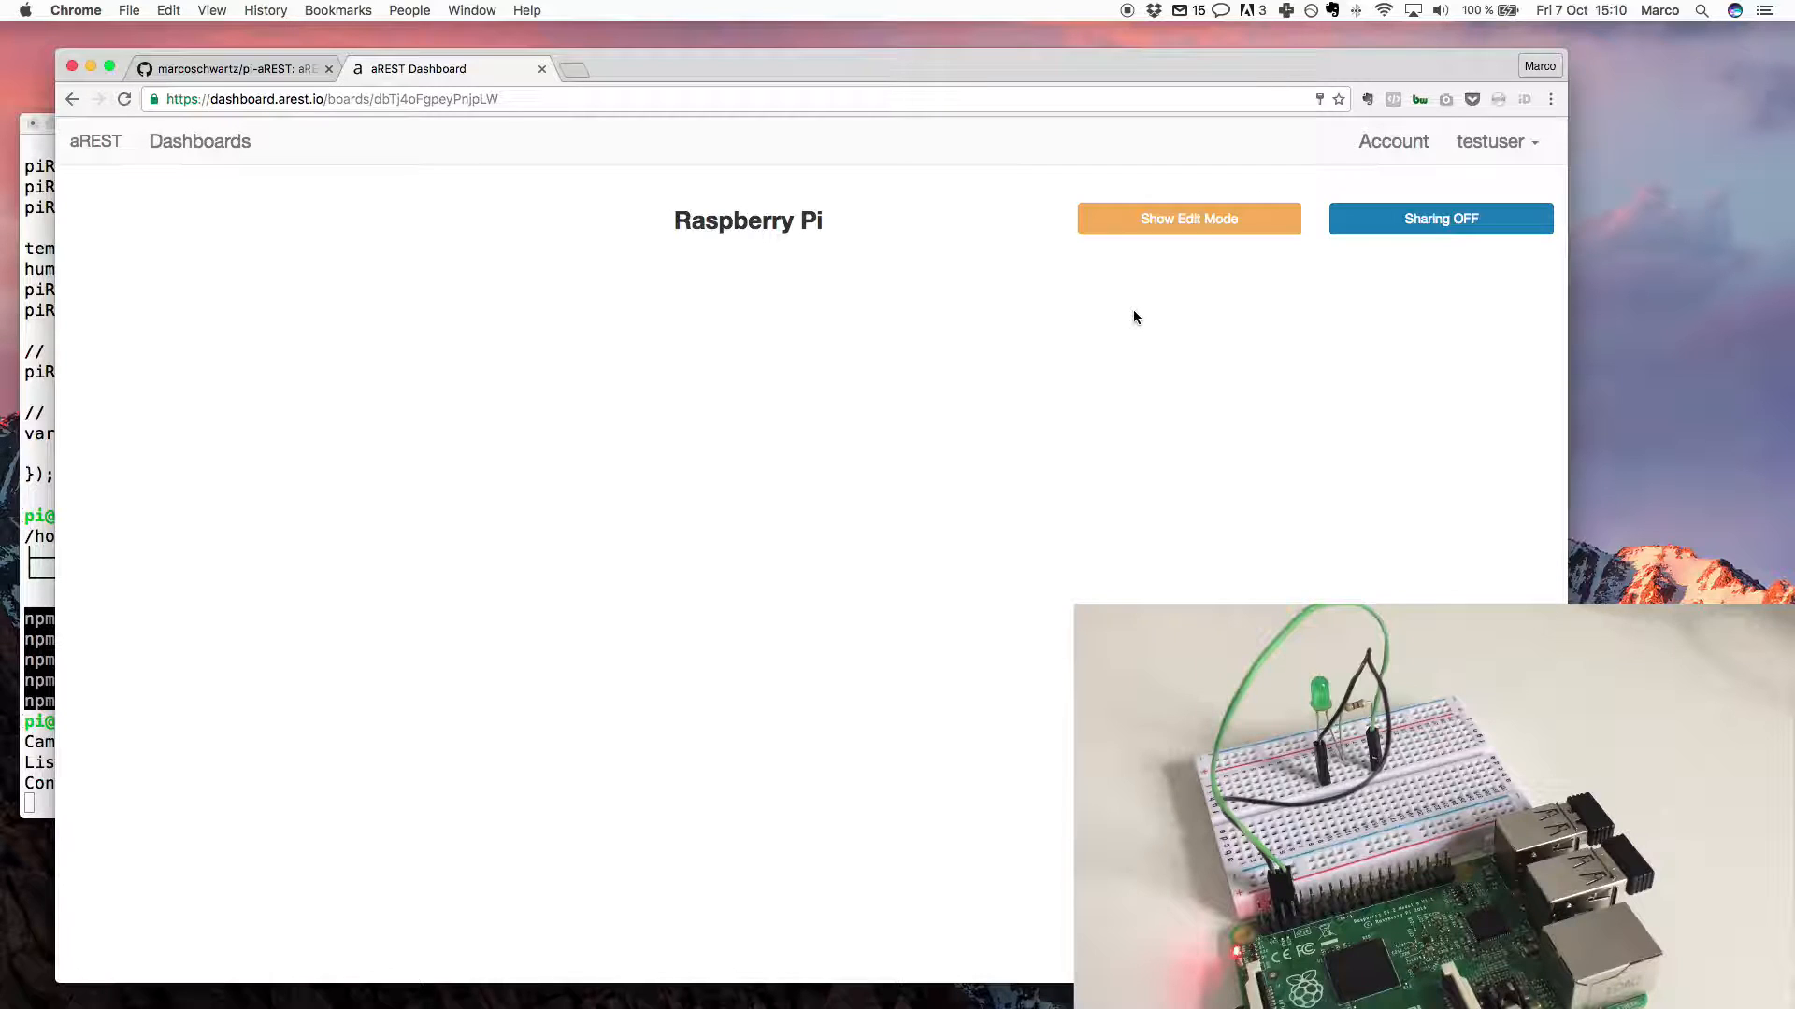
pyautogui.click(1188, 219)
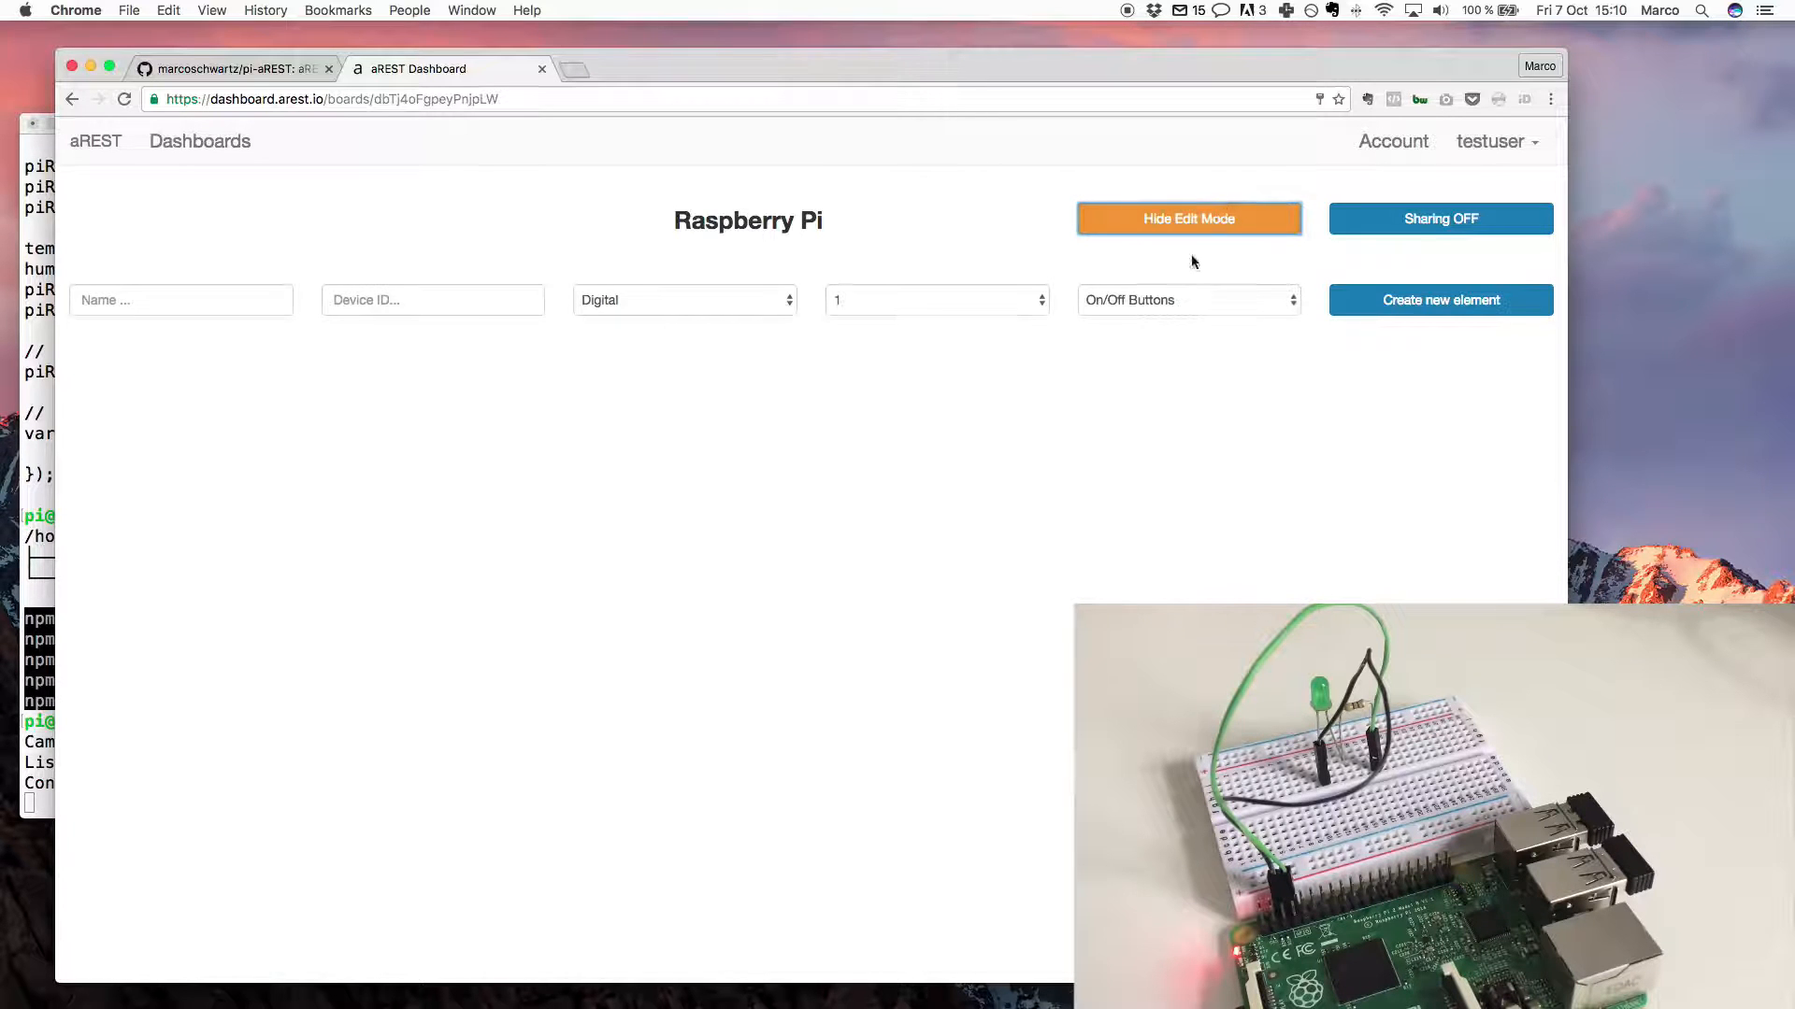
pyautogui.click(180, 300)
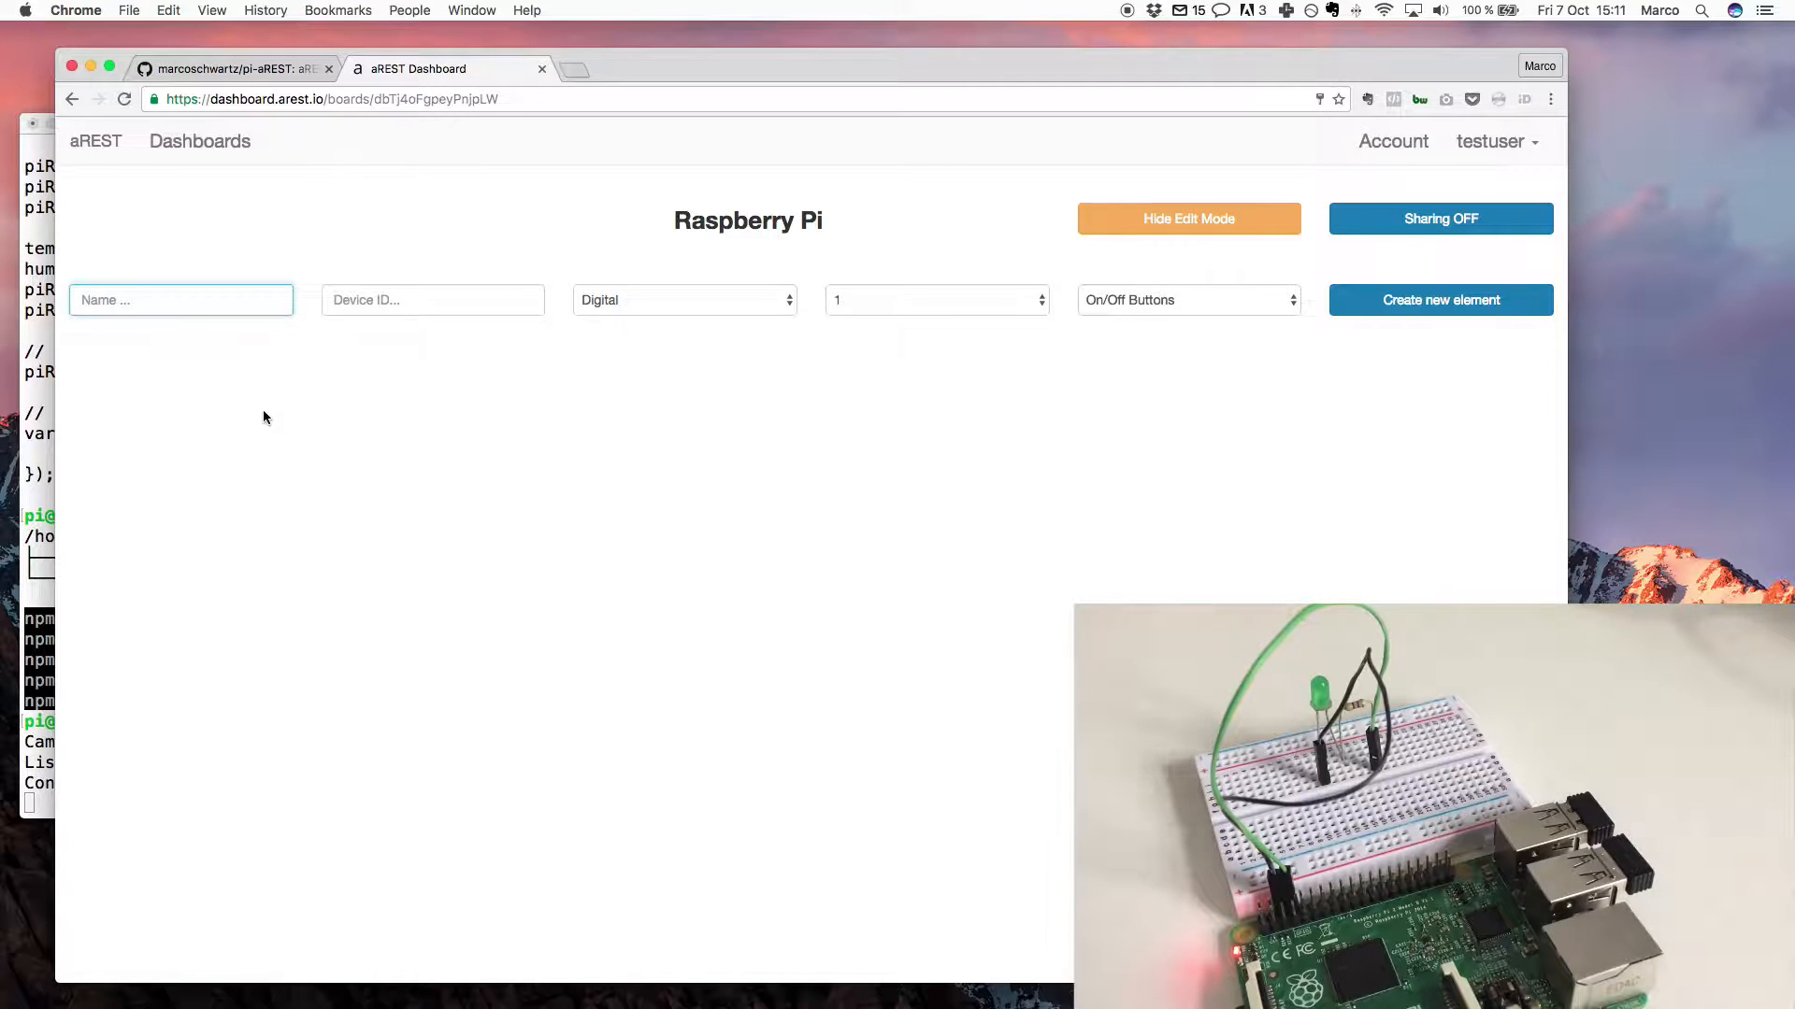
pyautogui.write('LE')
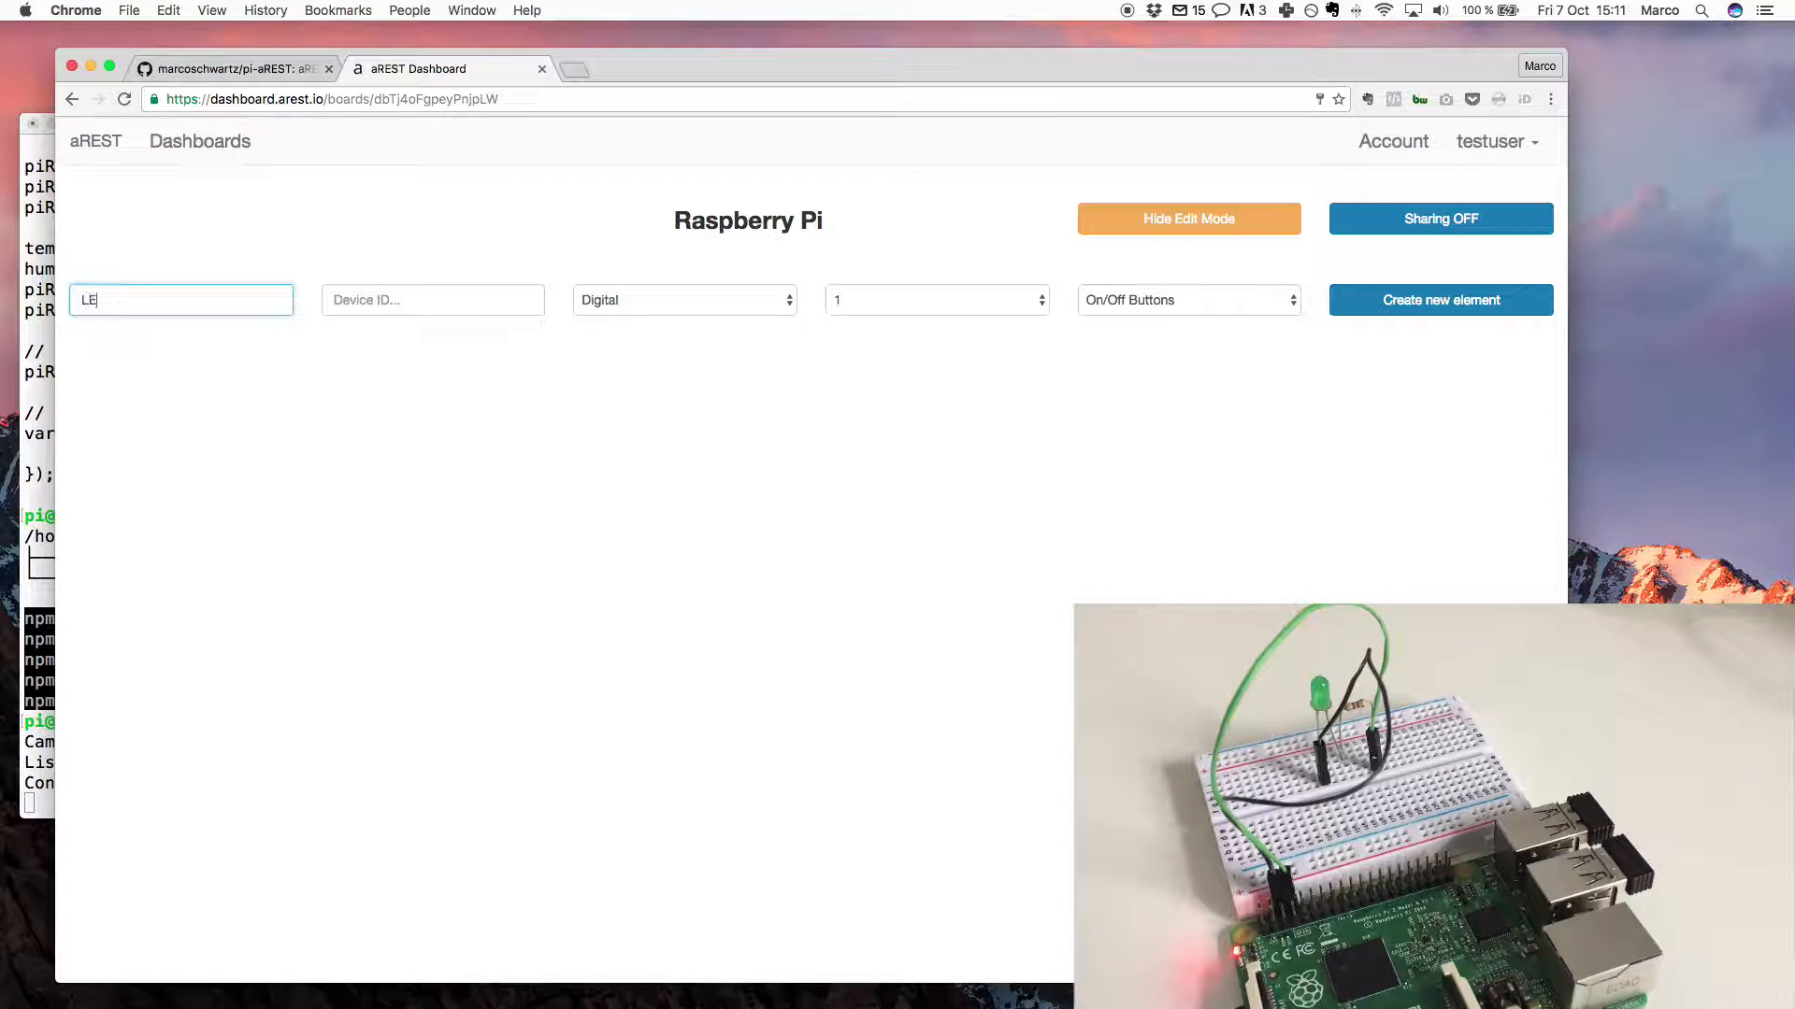
pyautogui.click(432, 300)
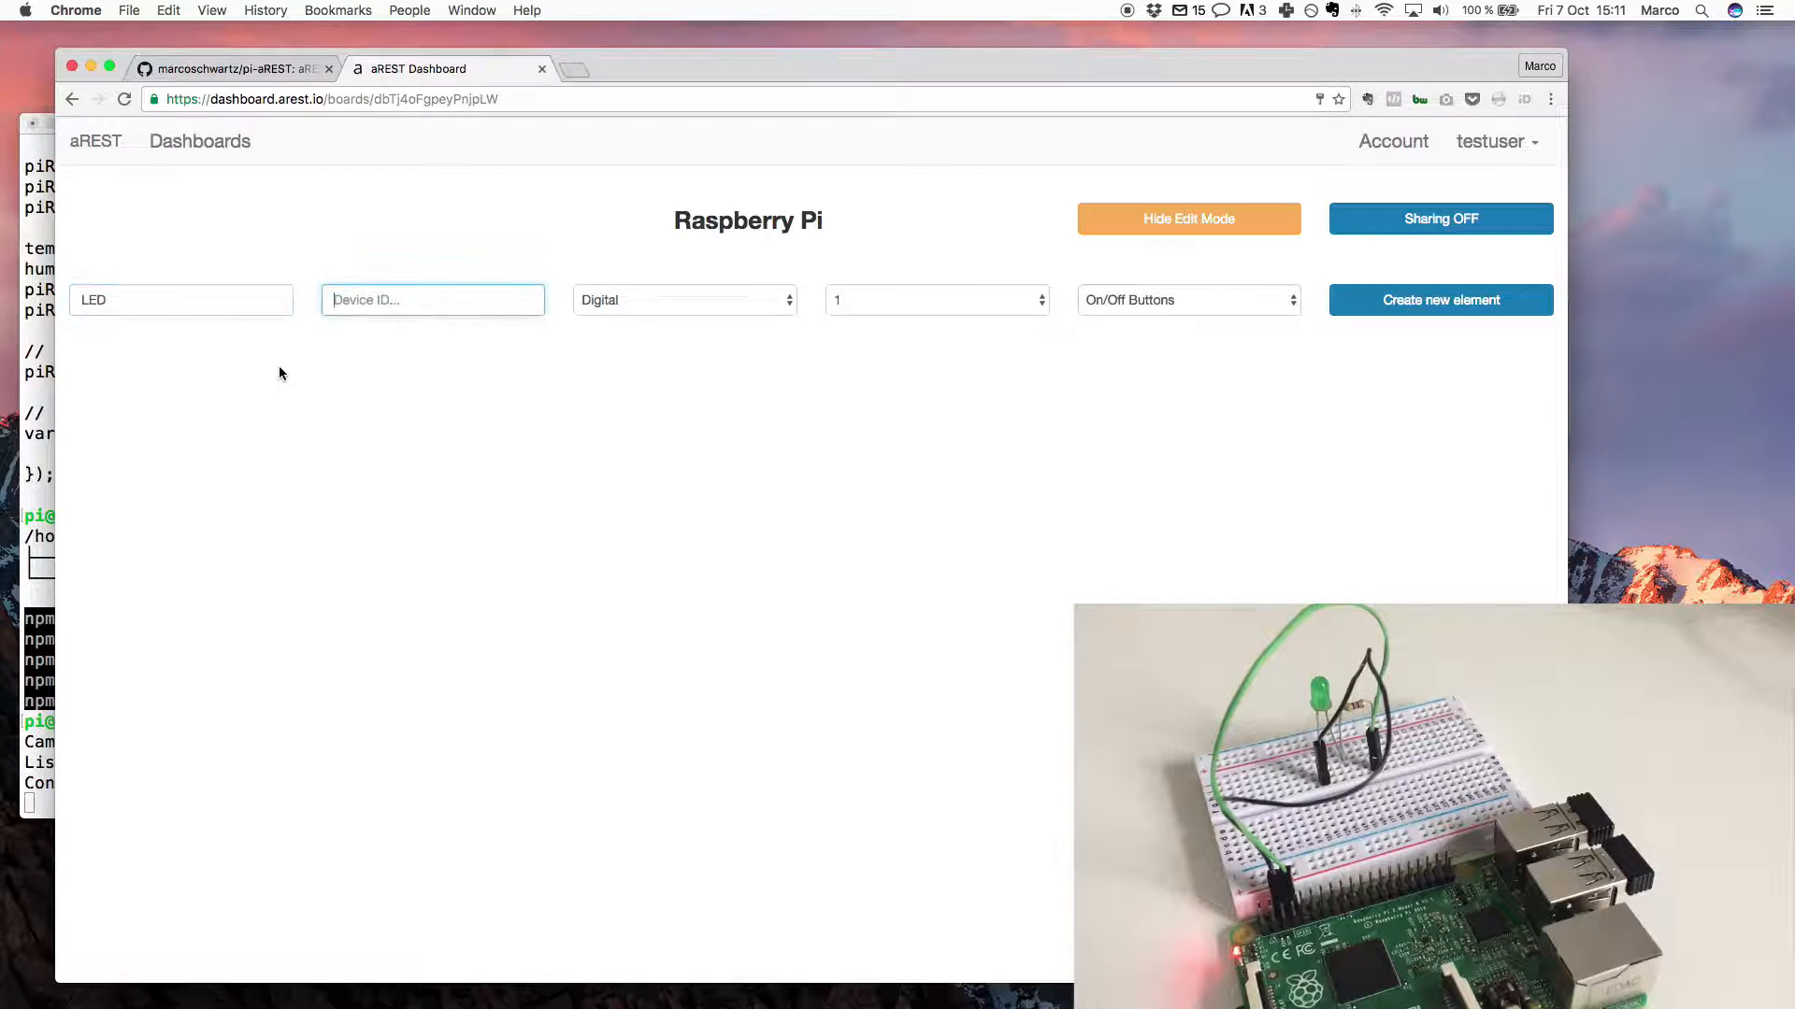
pyautogui.write('p57f5f')
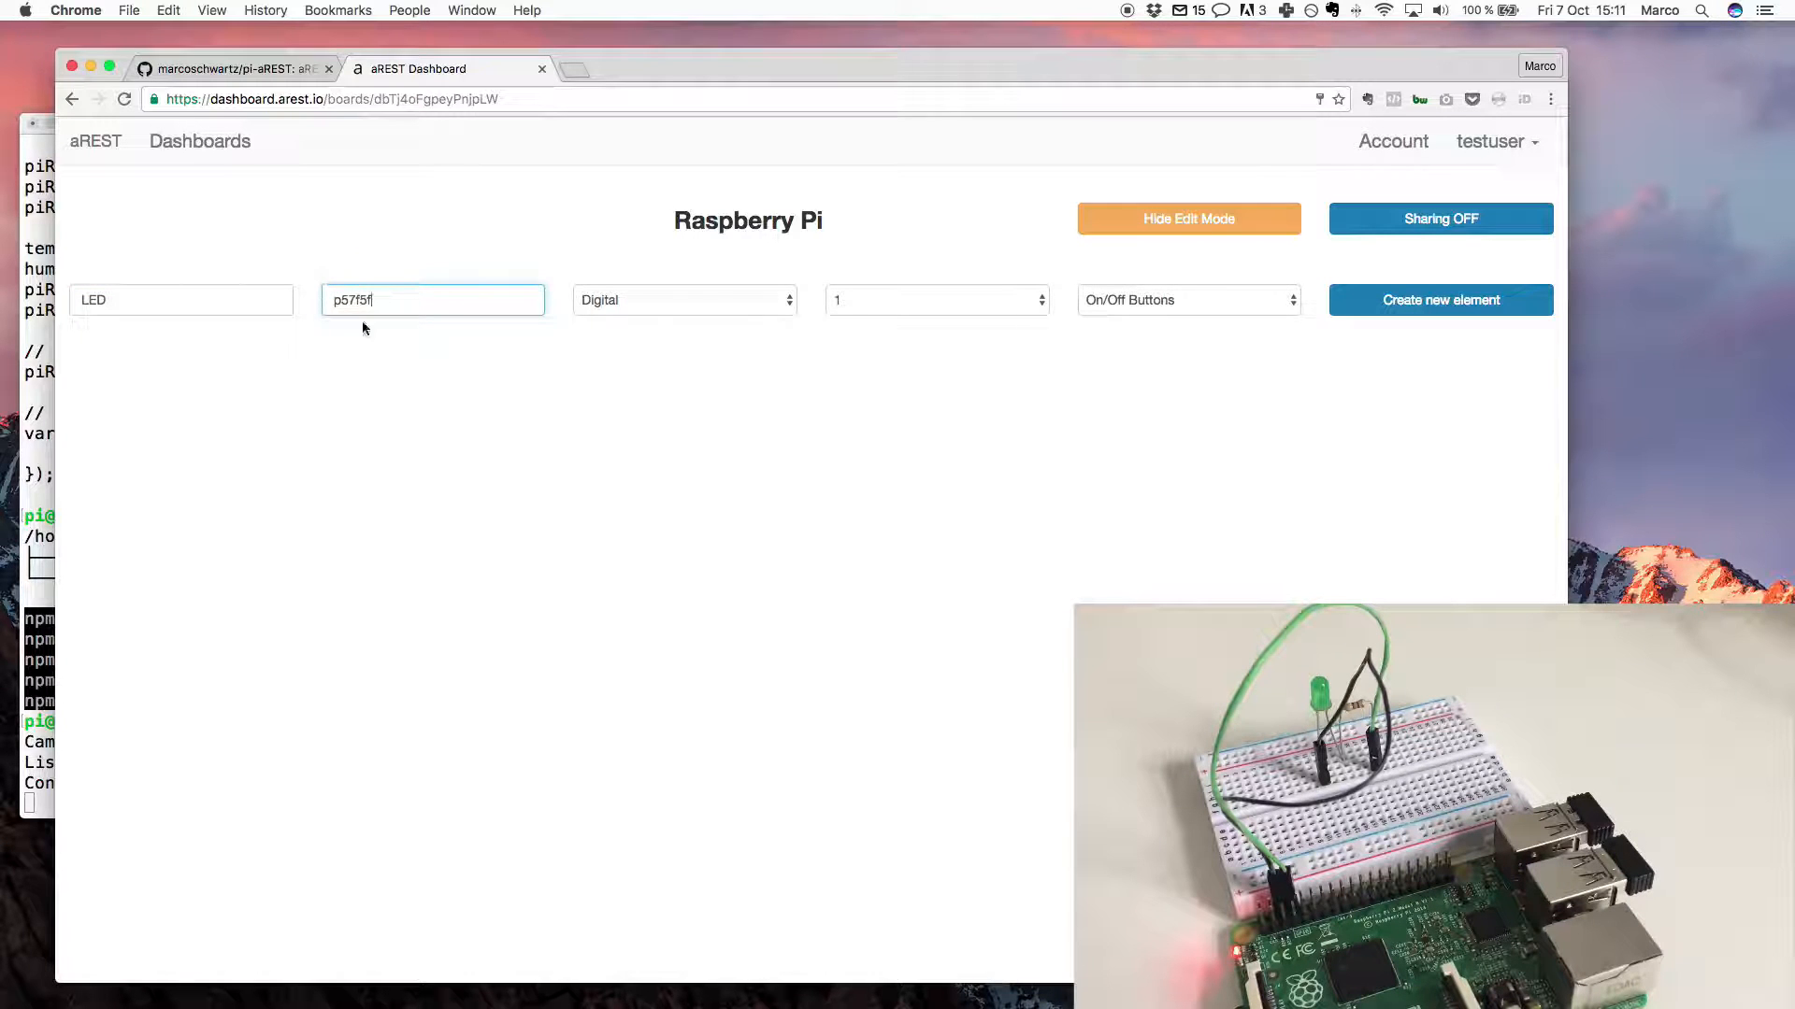
# Step: Set the element to Digital pin 14 with On/Off Buttons
pyautogui.click(683, 300)
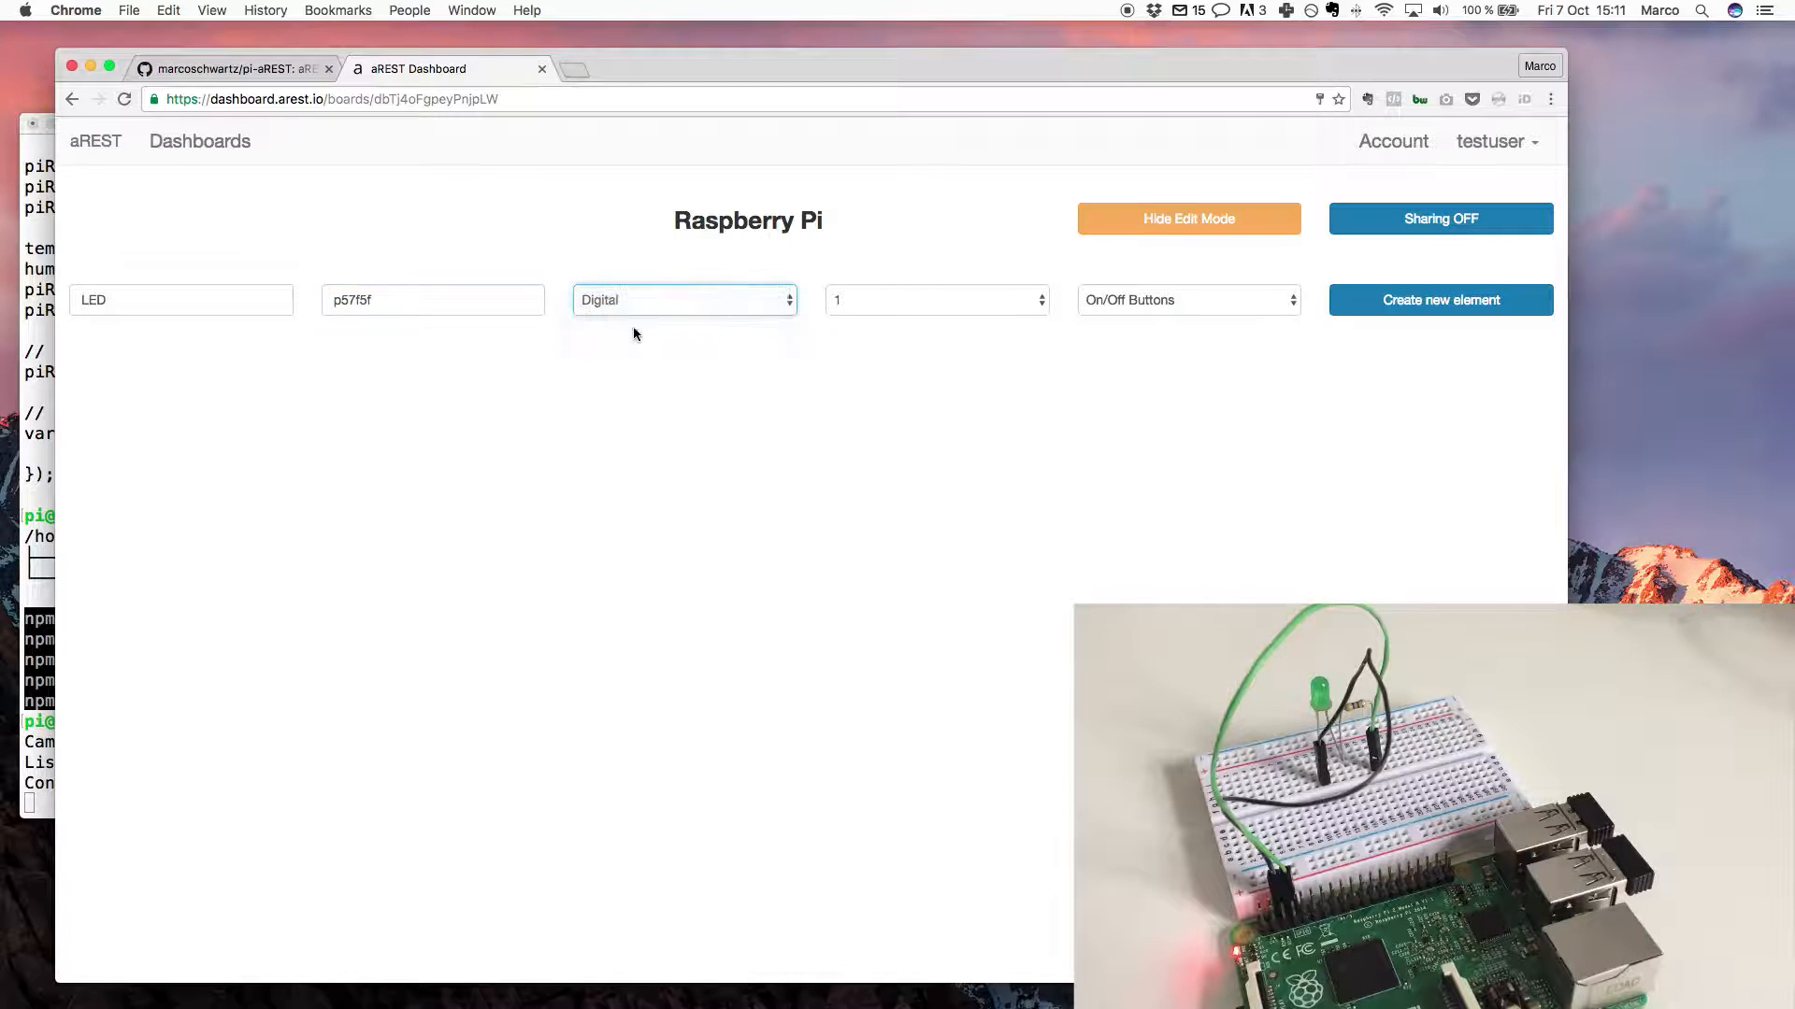
pyautogui.click(937, 300)
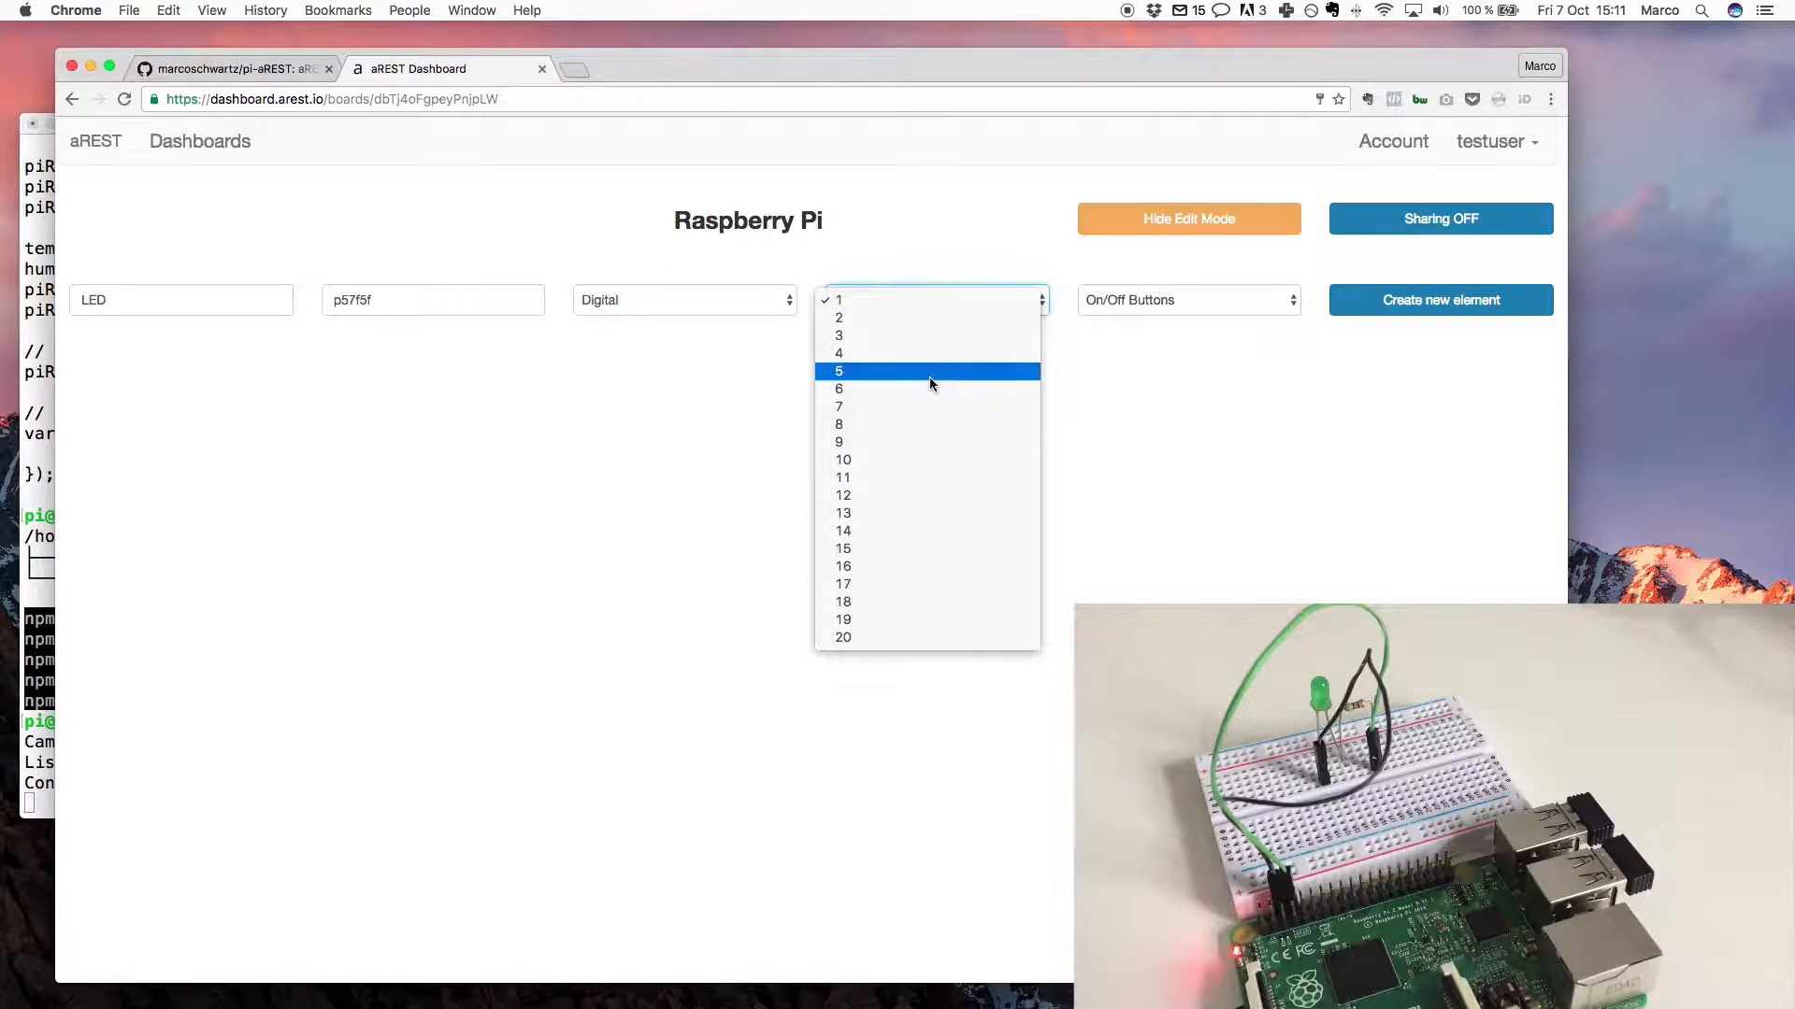
pyautogui.click(932, 371)
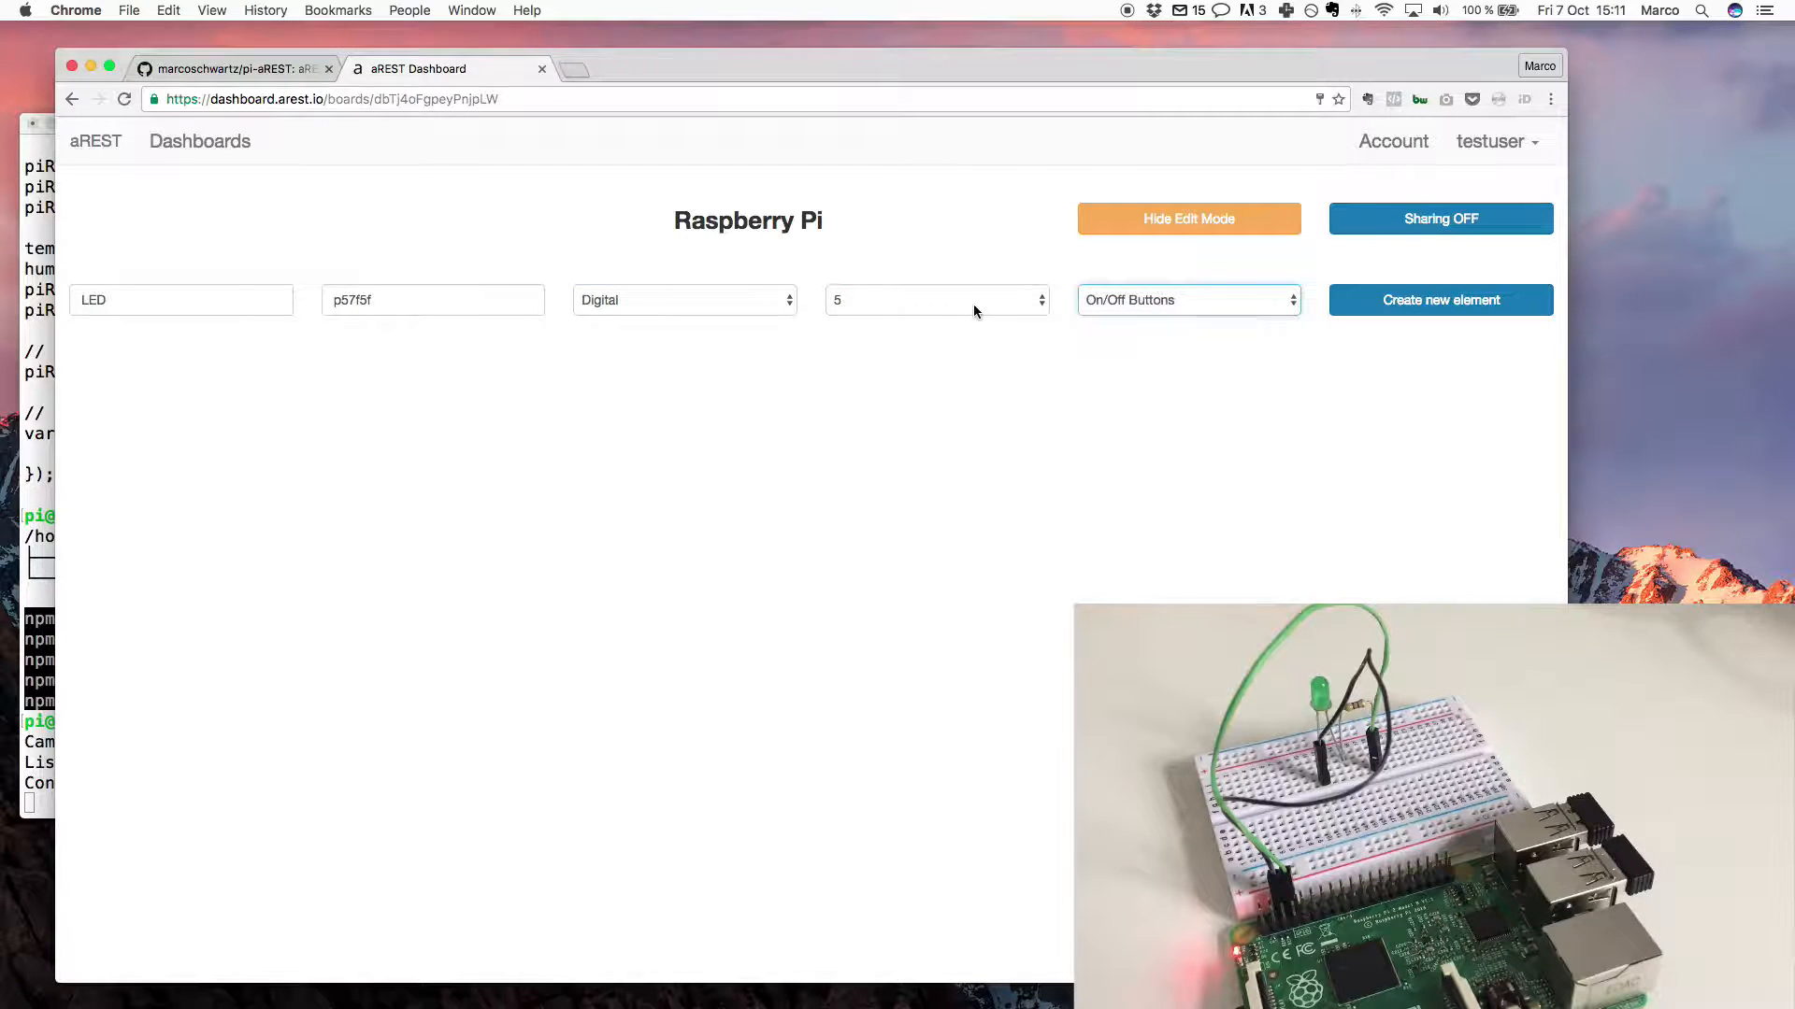
pyautogui.write('14')
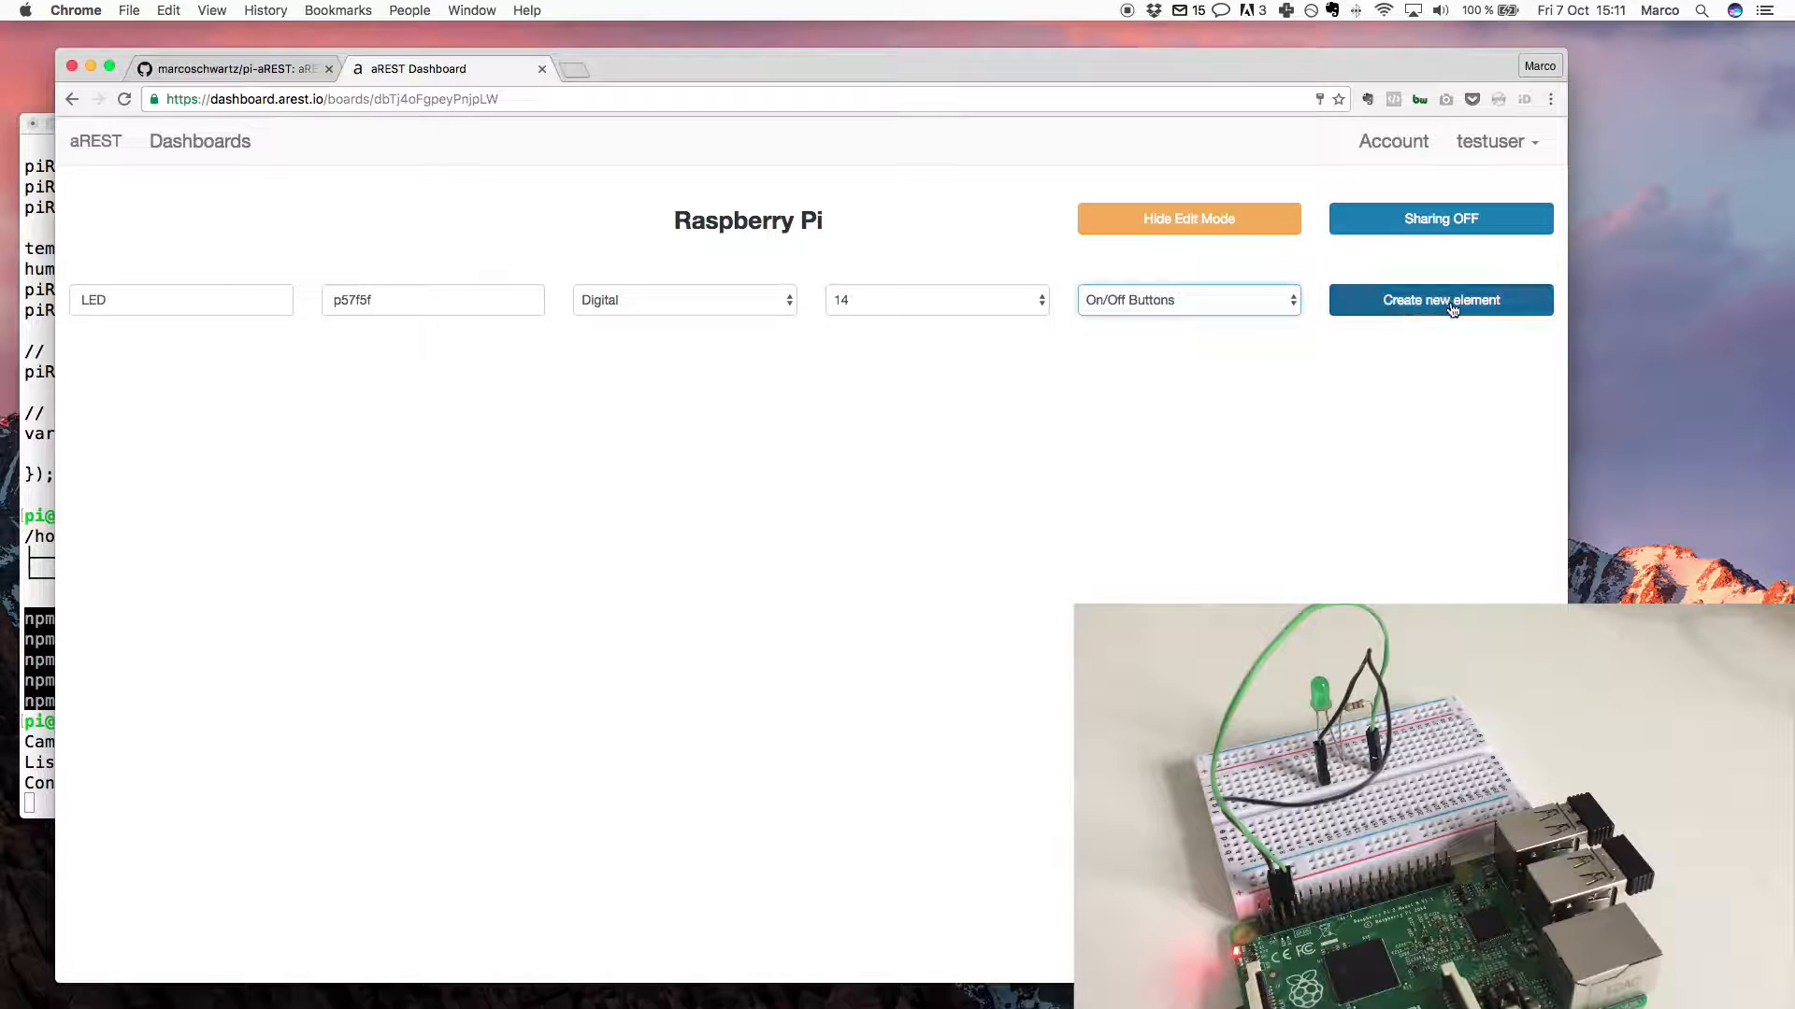
# Step: Create the LED element and switch edit mode off
pyautogui.click(1441, 300)
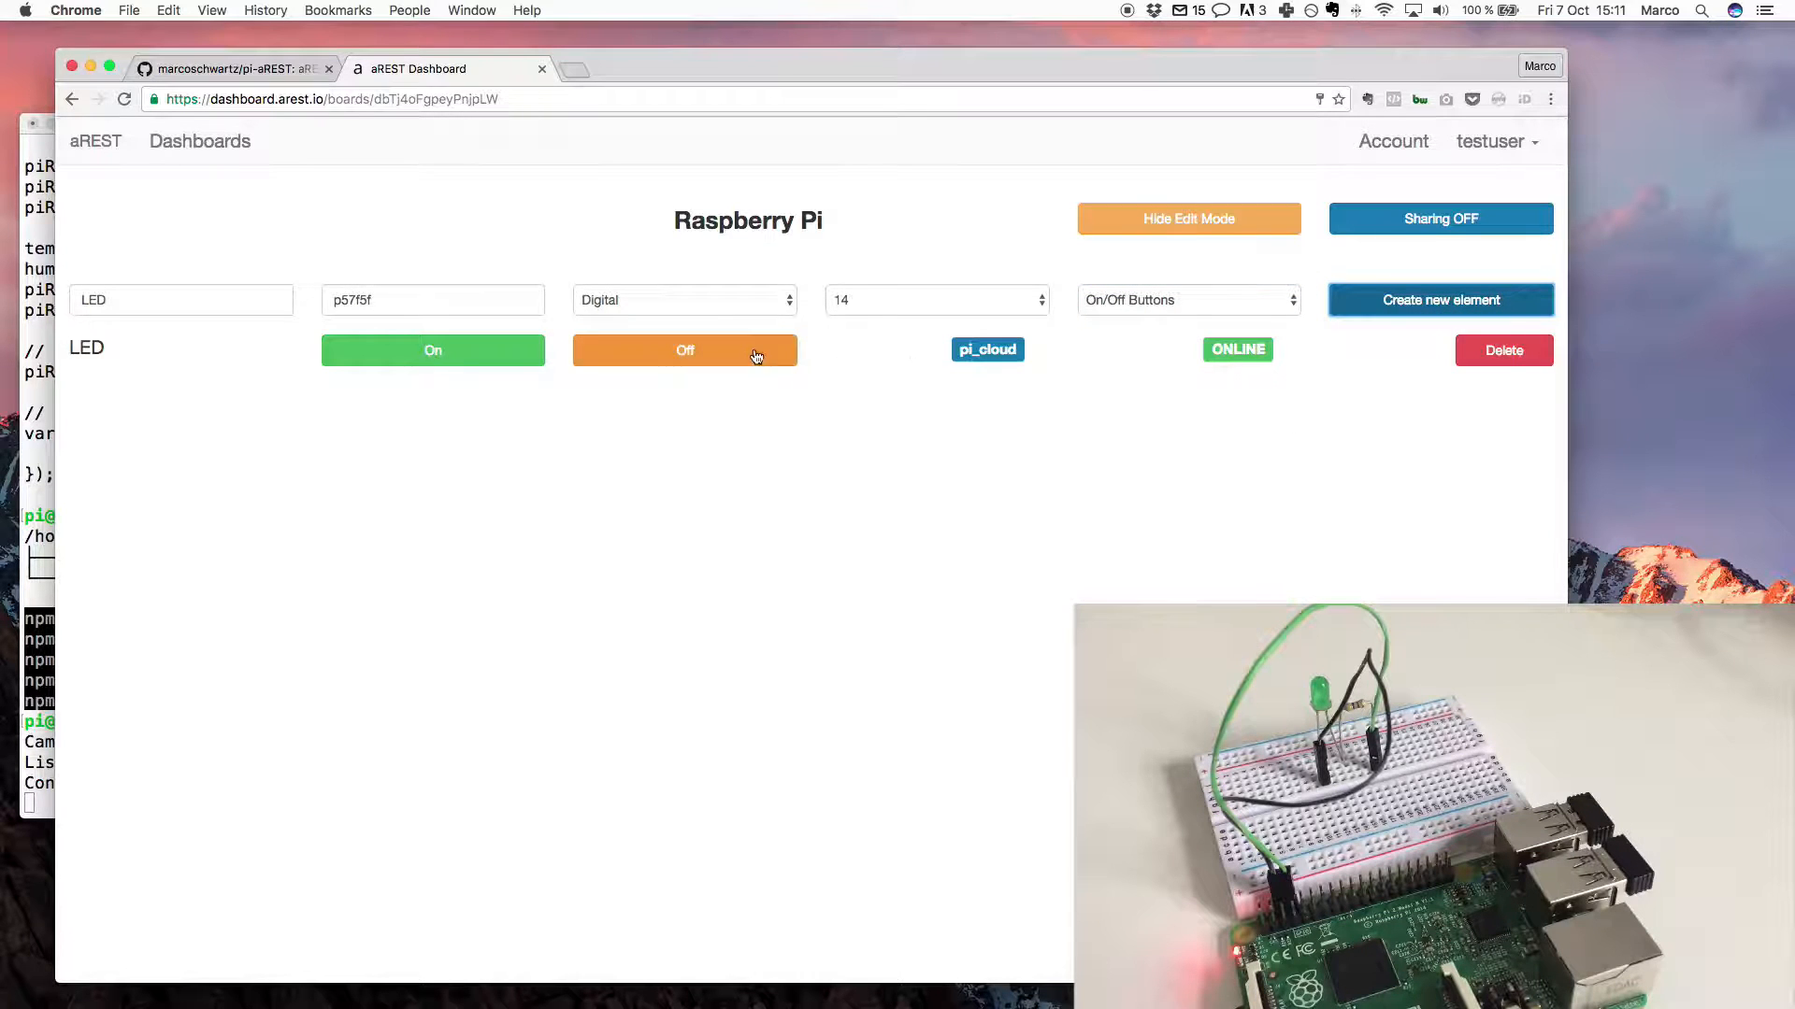
pyautogui.click(1188, 219)
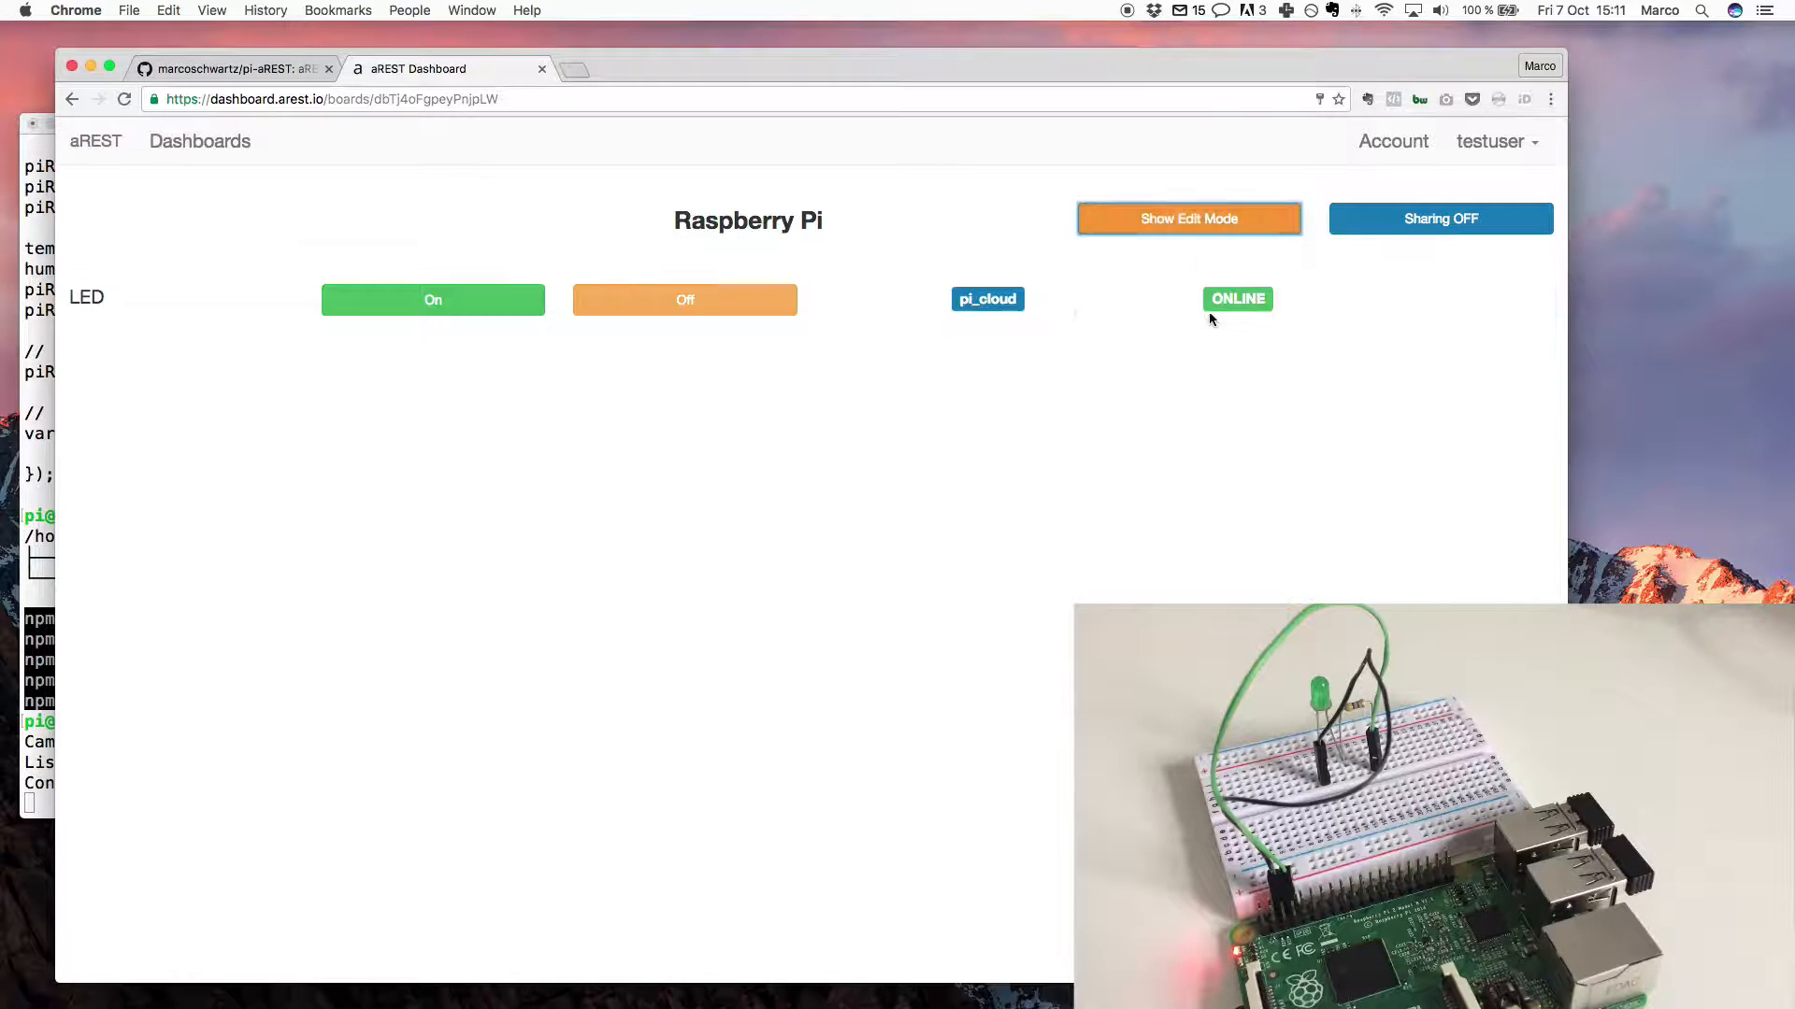
pyautogui.moveTo(1226, 382)
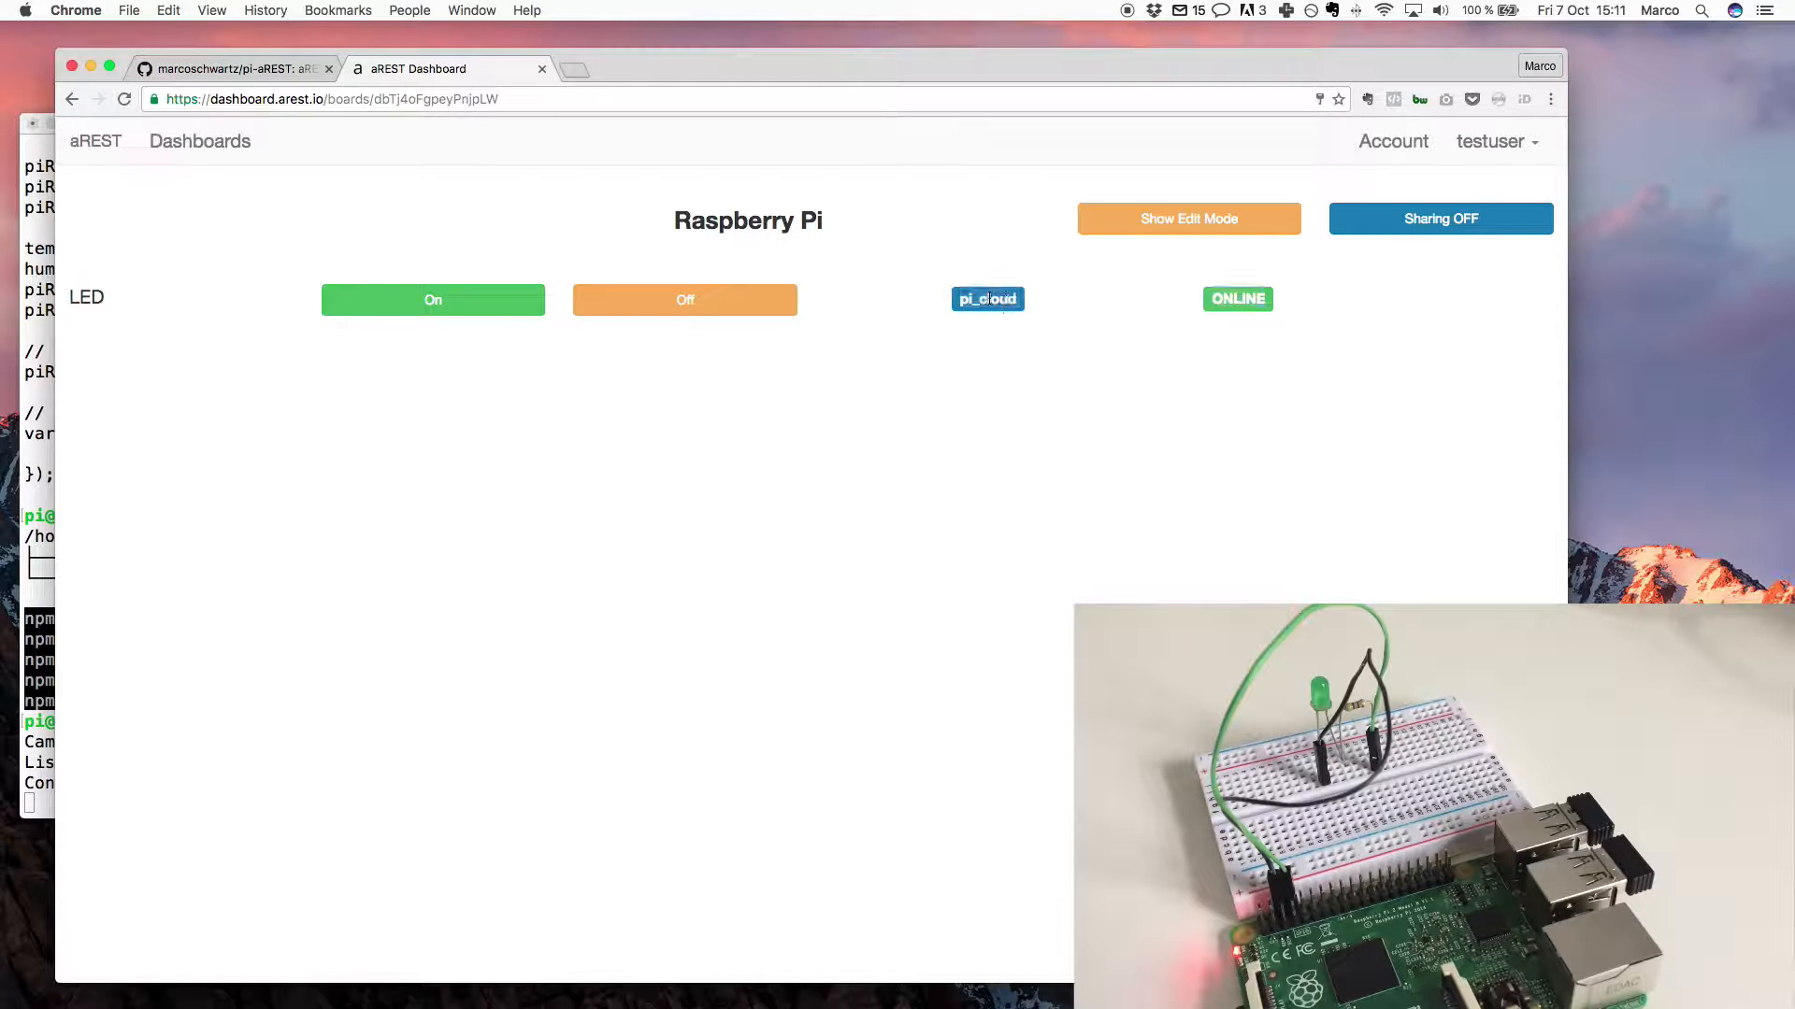
pyautogui.click(458, 306)
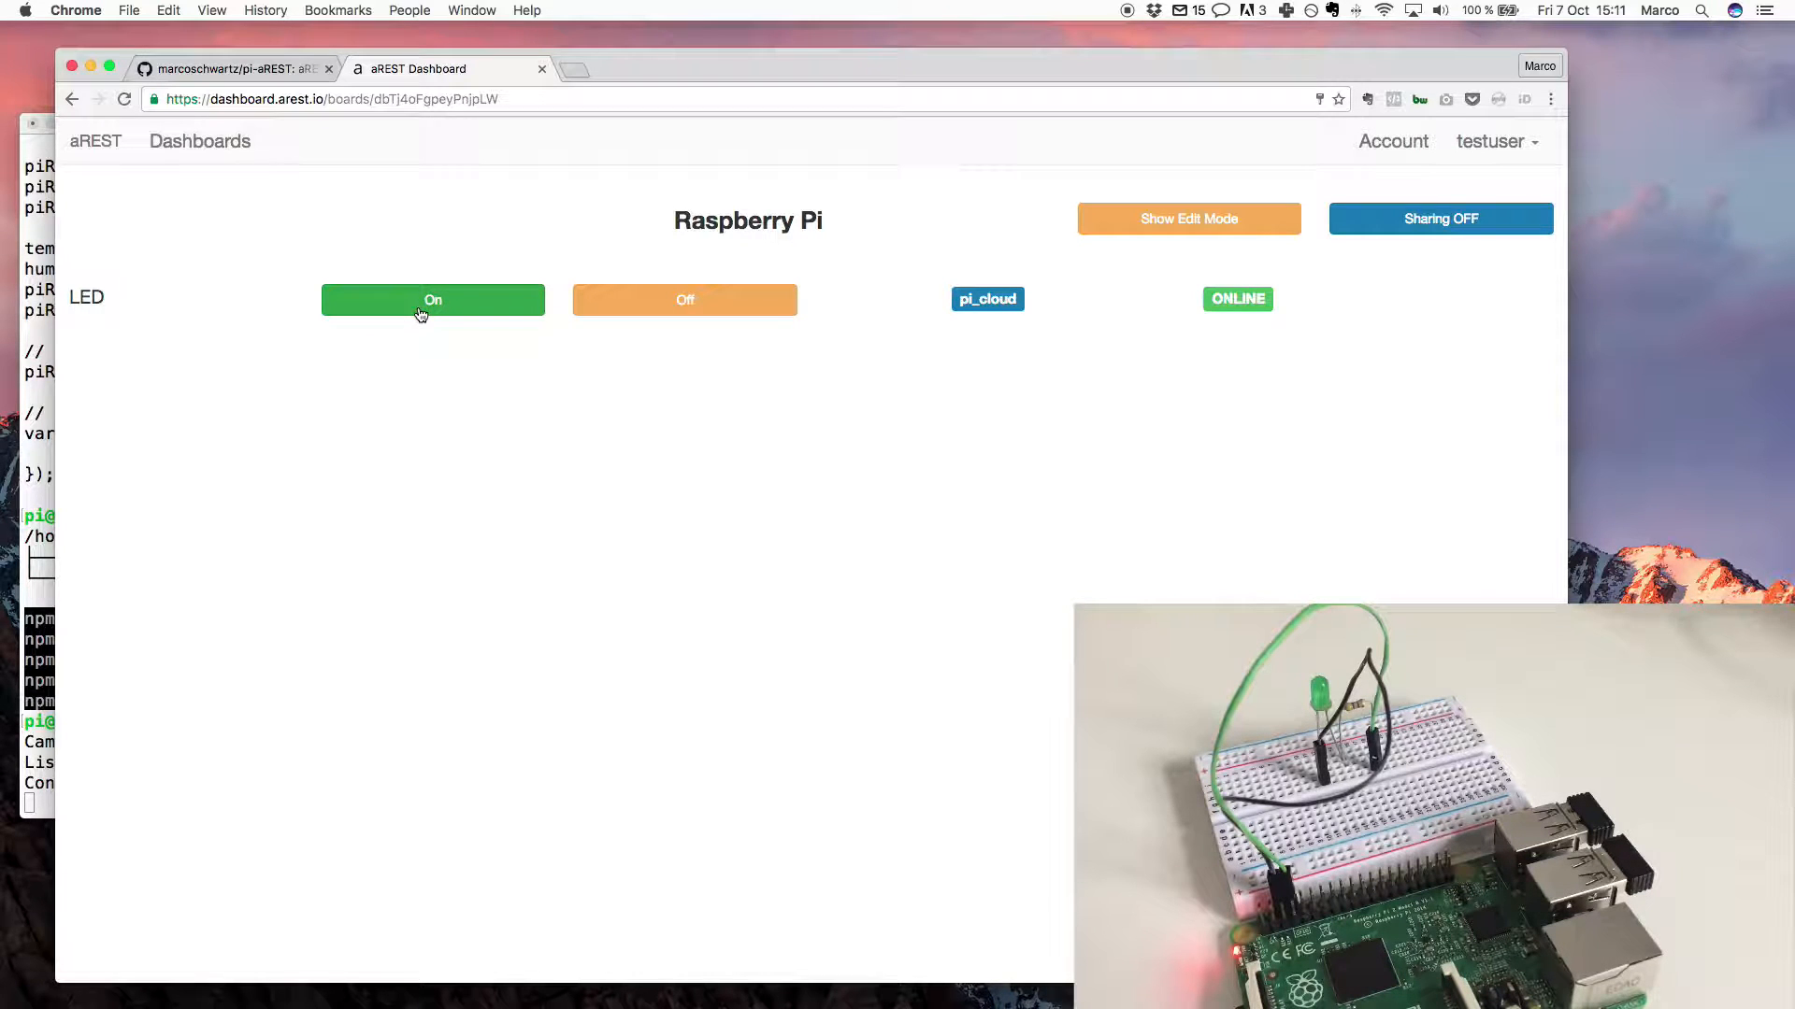
# Step: Toggle the LED on and off twice, leaving pin 14 LOW
pyautogui.click(432, 300)
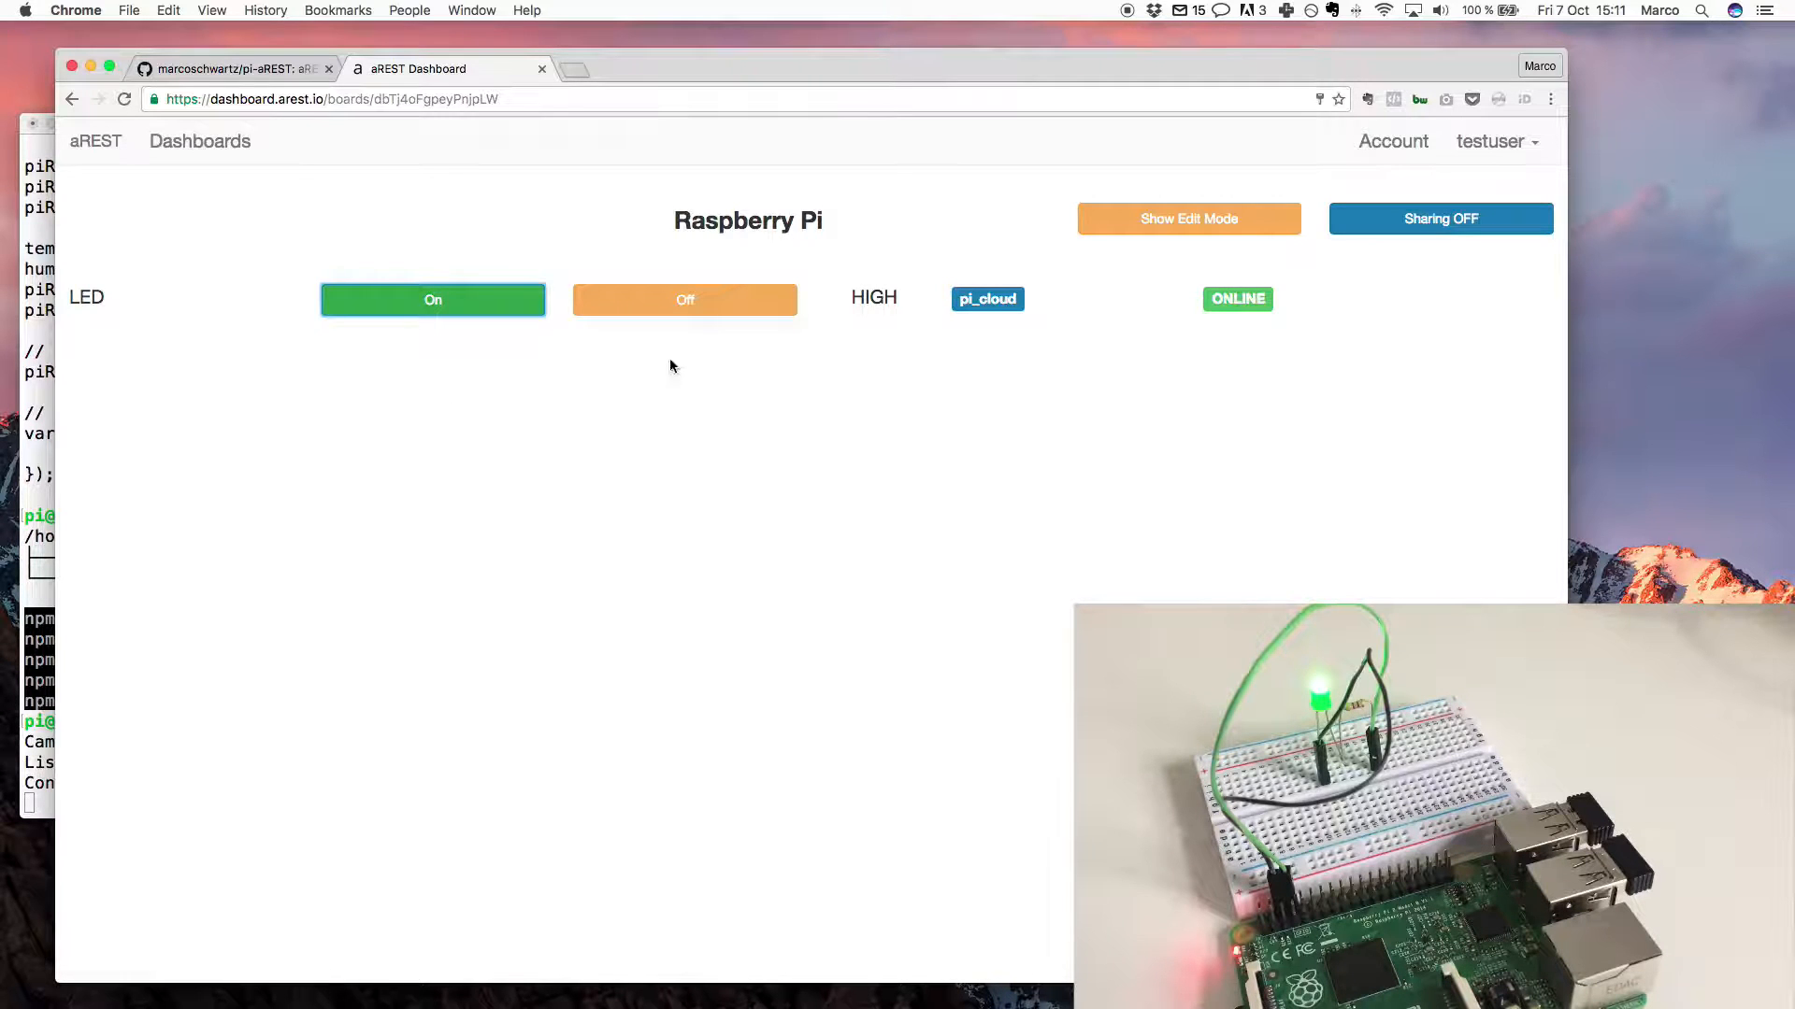
pyautogui.click(684, 299)
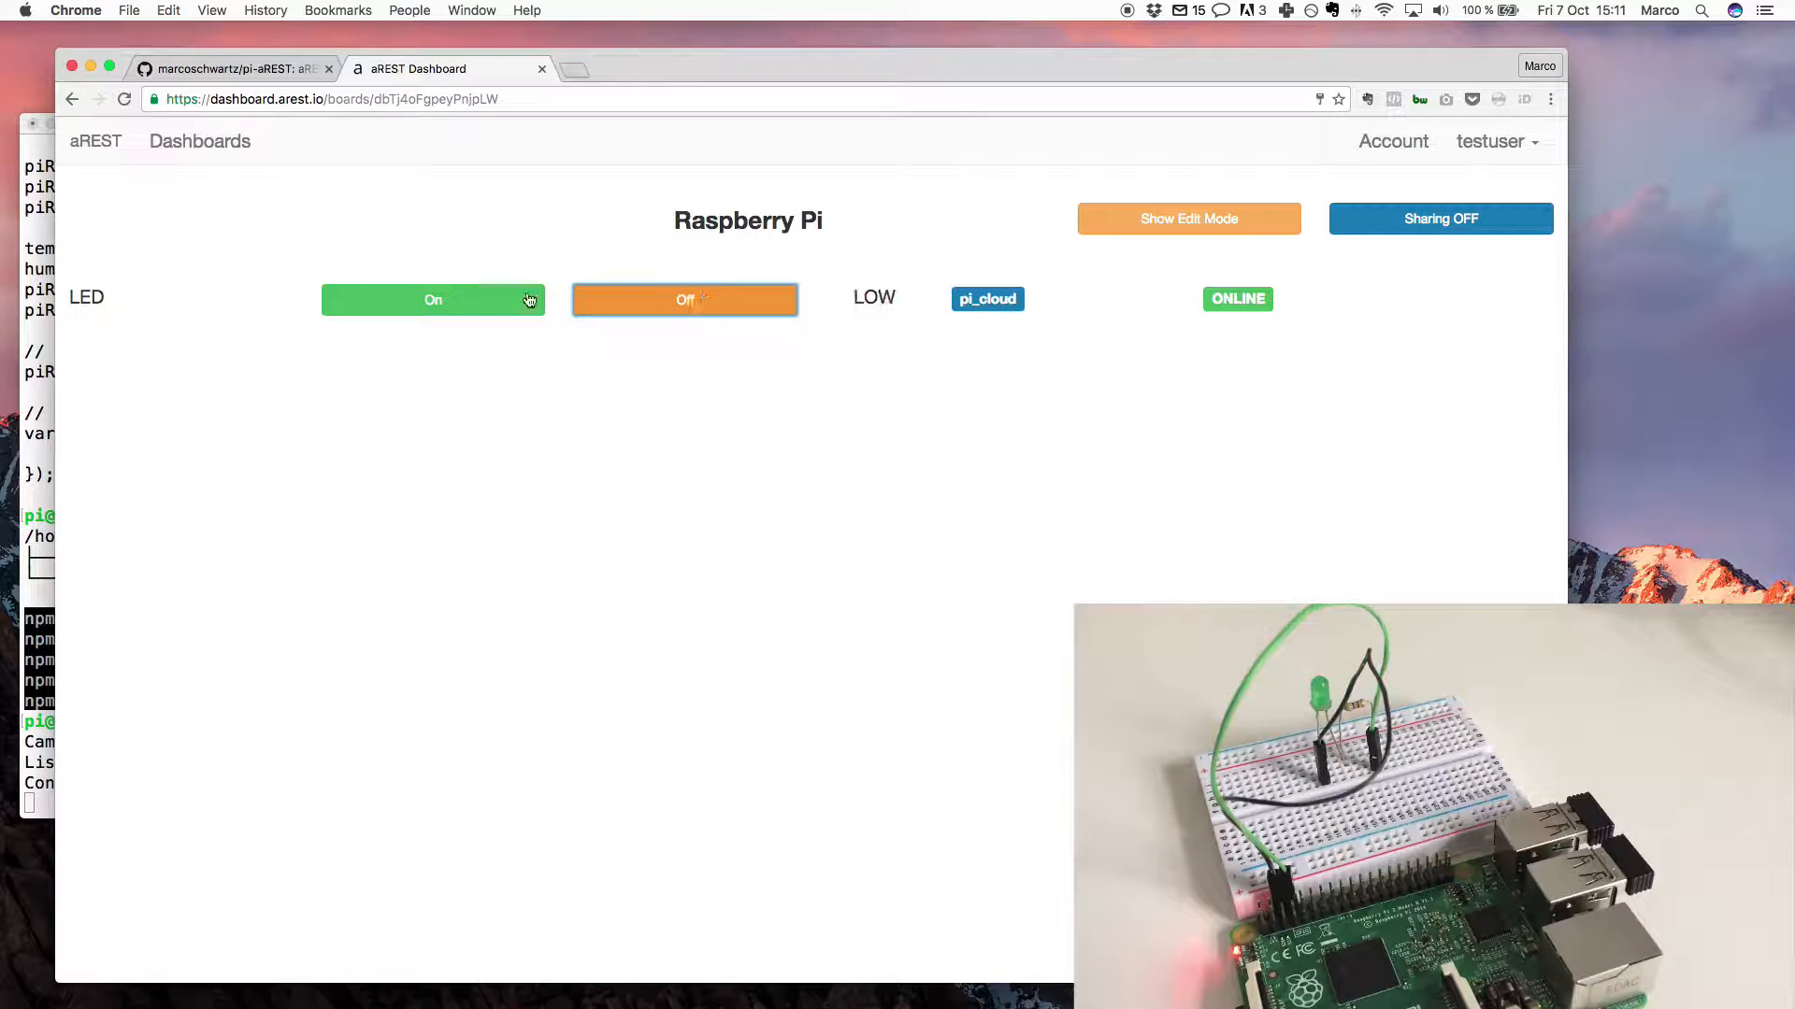
pyautogui.click(433, 299)
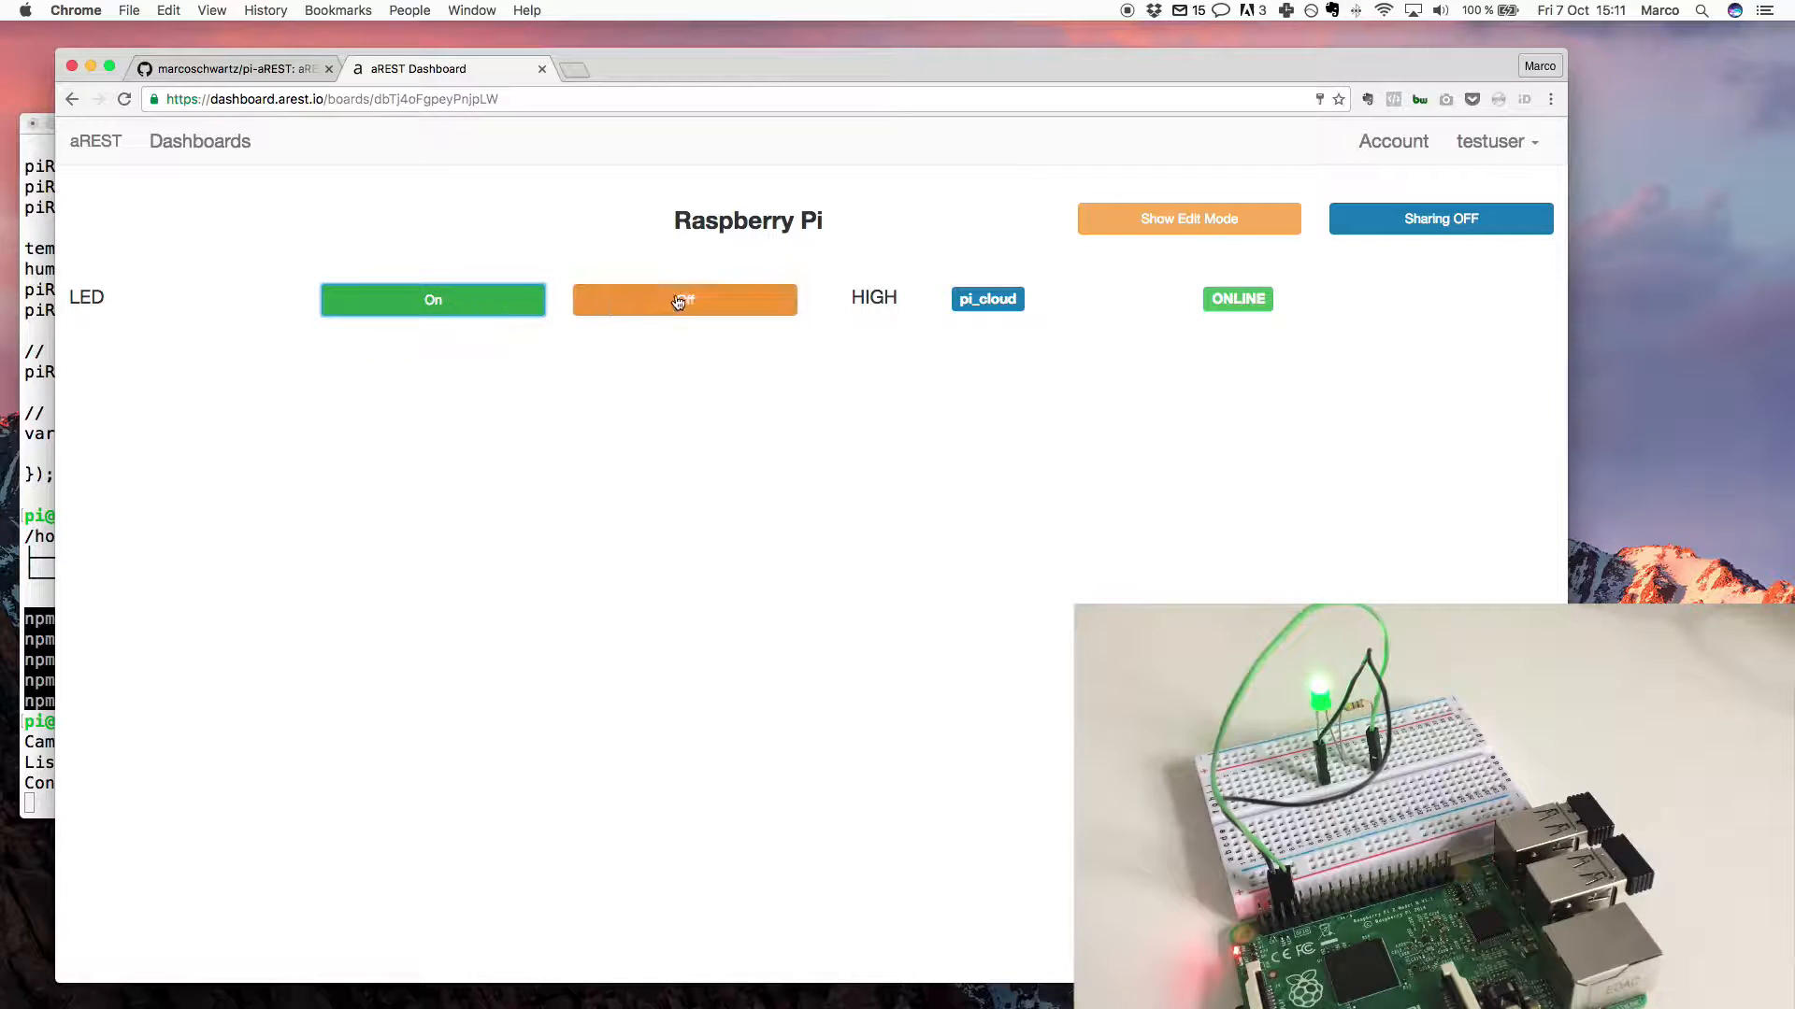
pyautogui.click(684, 300)
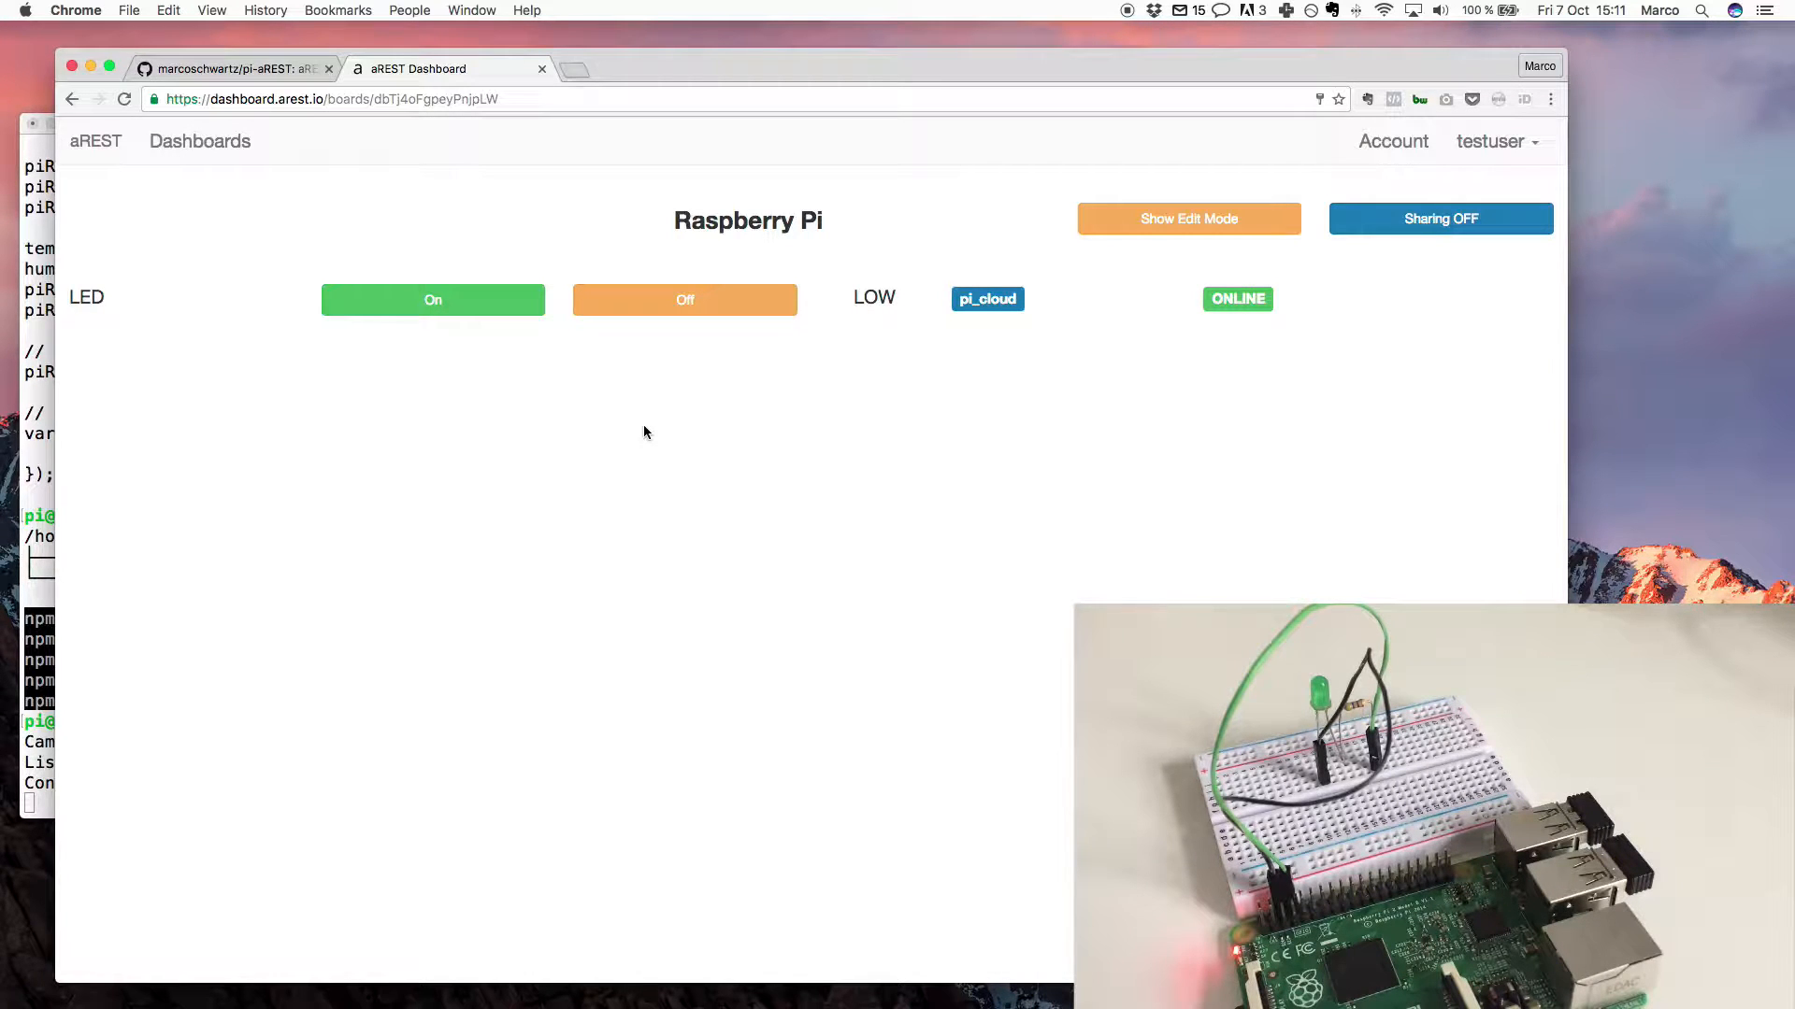
pyautogui.moveTo(1229, 186)
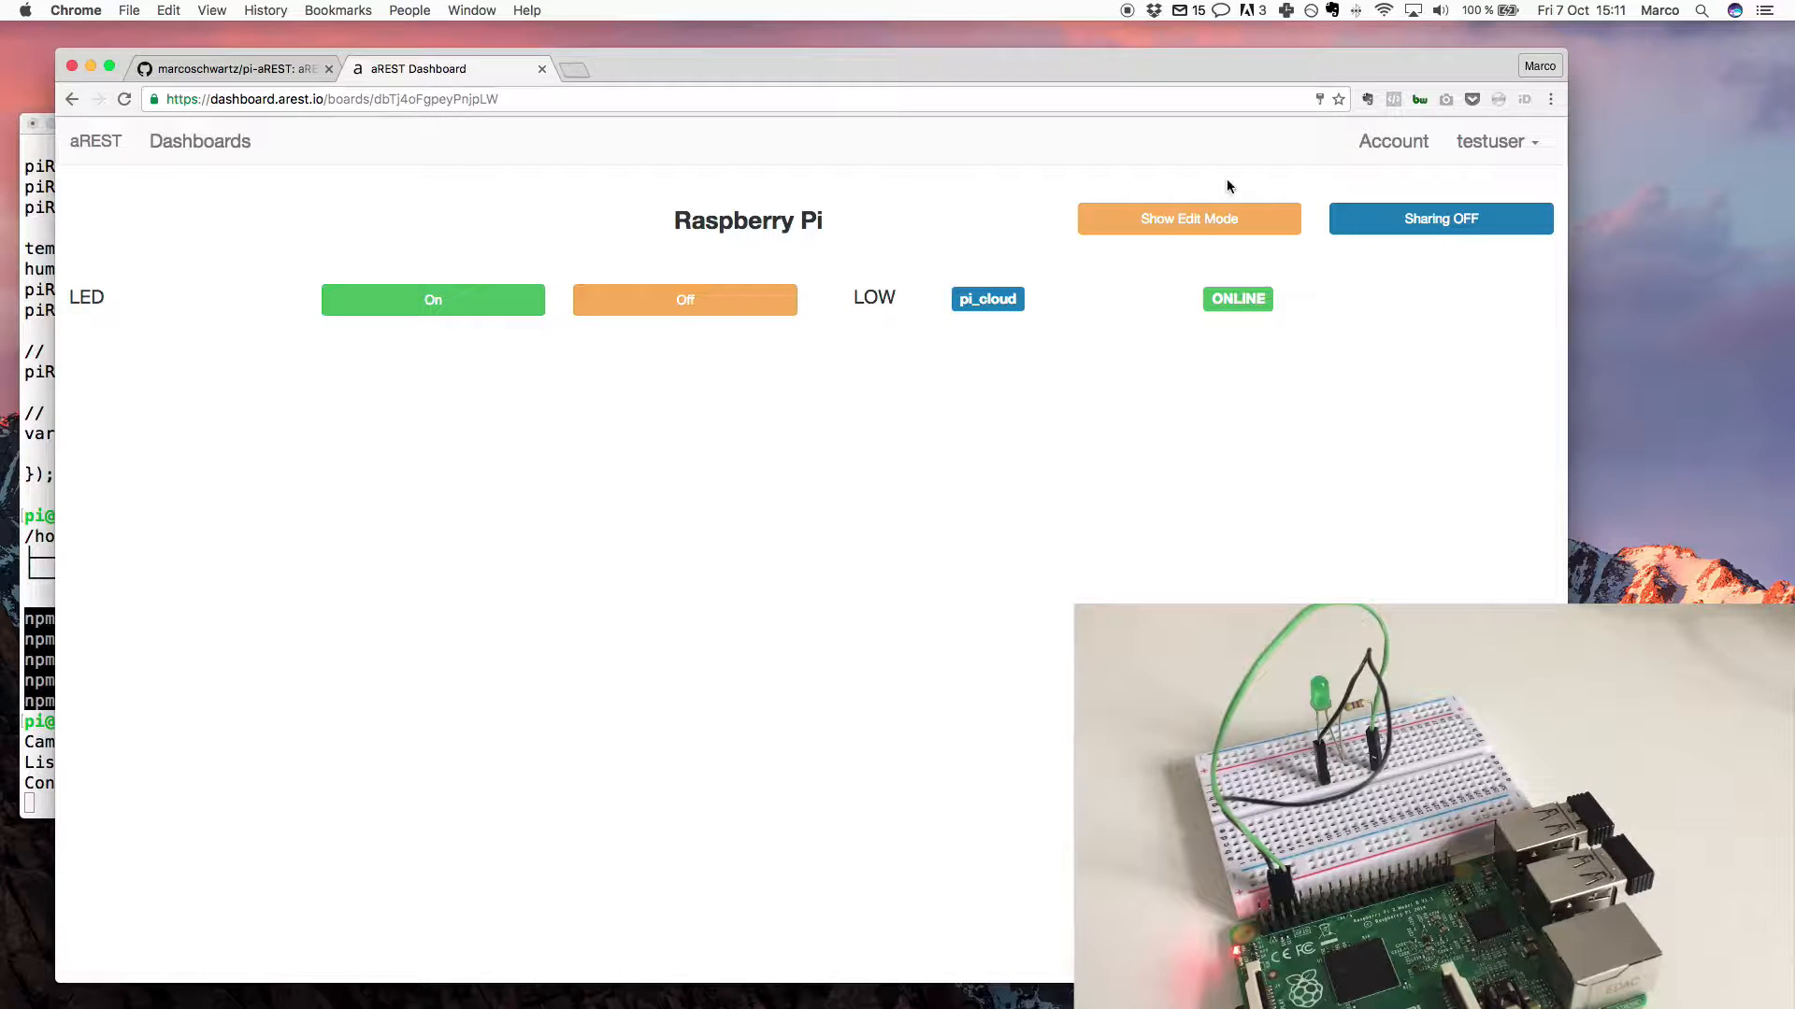
# Step: Reopen edit mode and enter a Temperature element for device p57f5f
pyautogui.click(1188, 219)
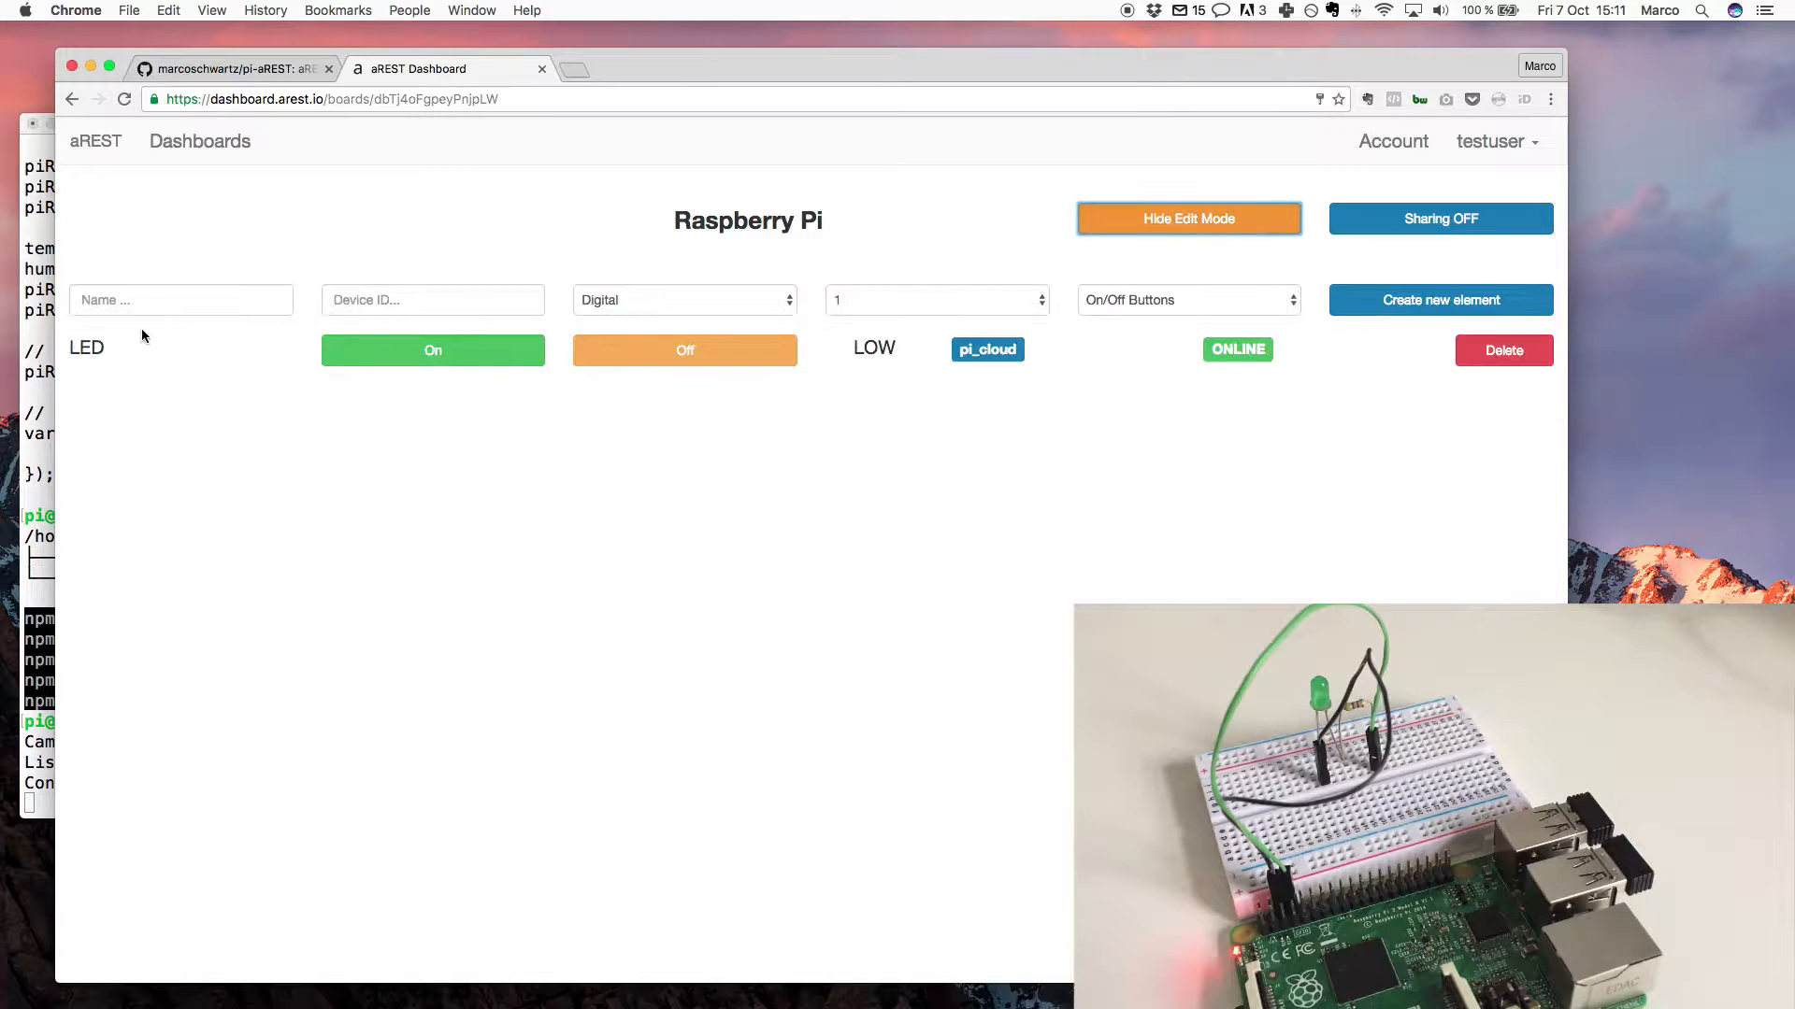
pyautogui.write('Tem')
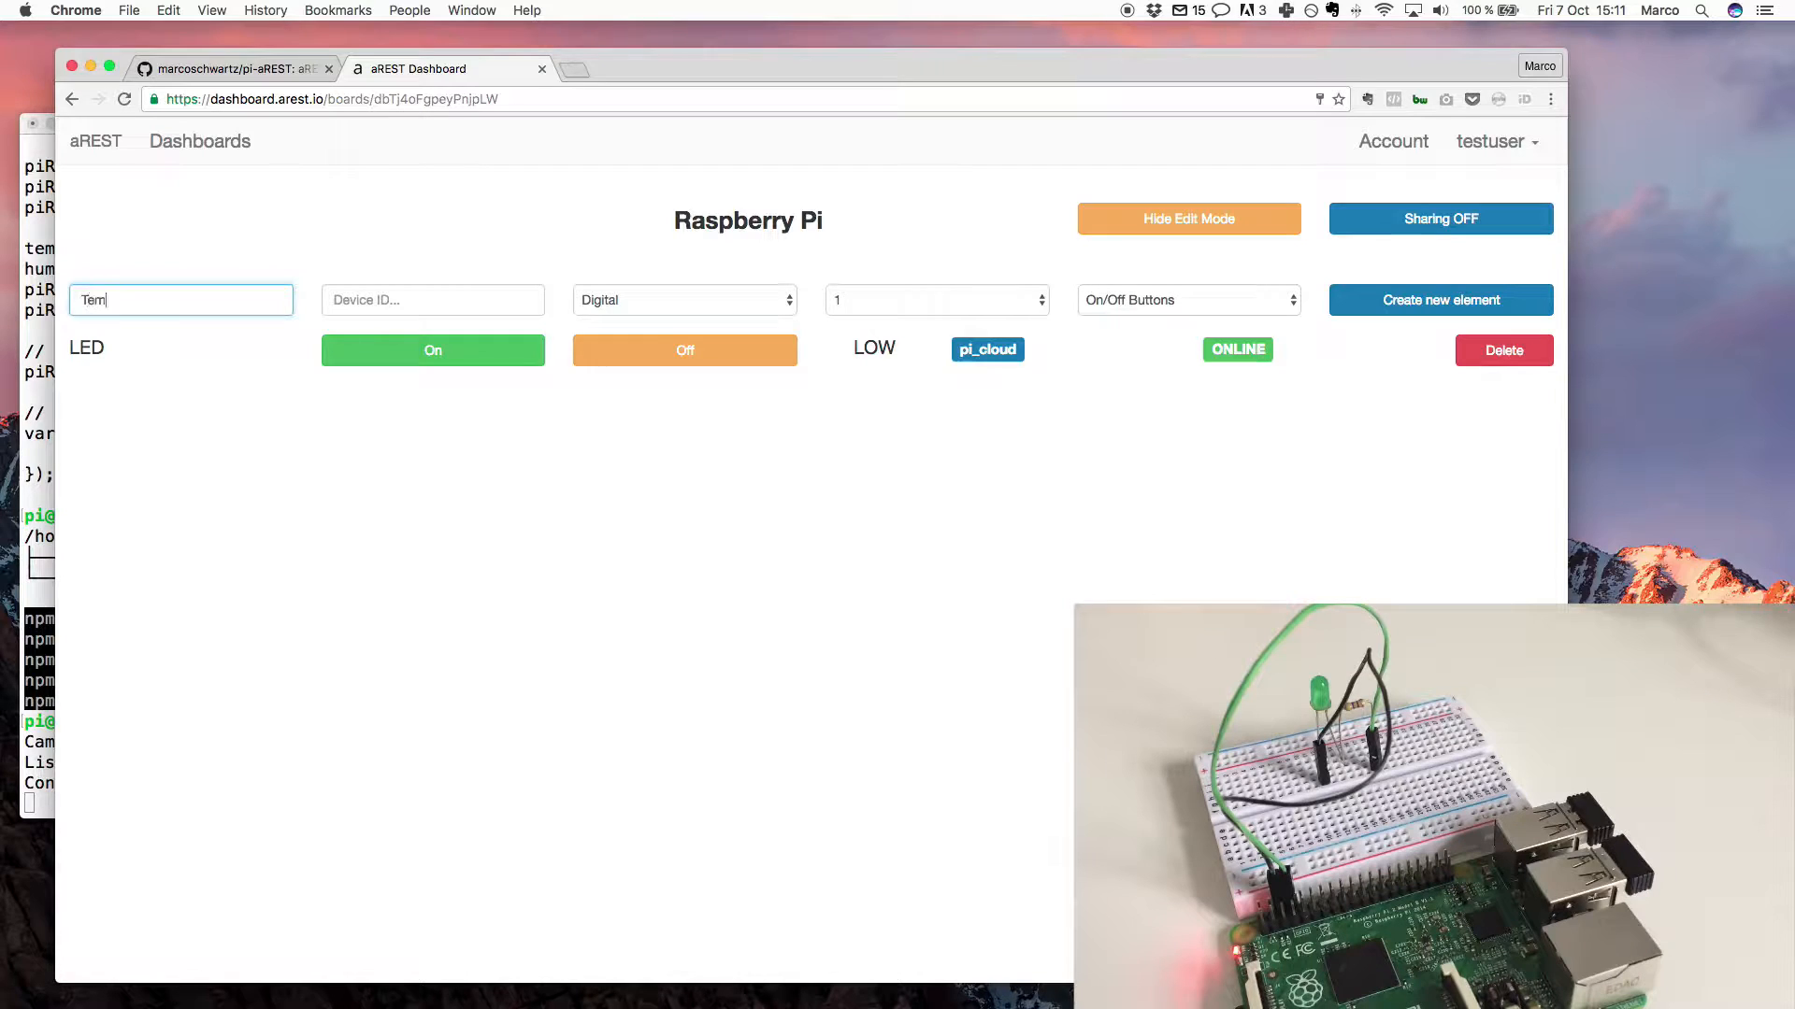
pyautogui.click(432, 300)
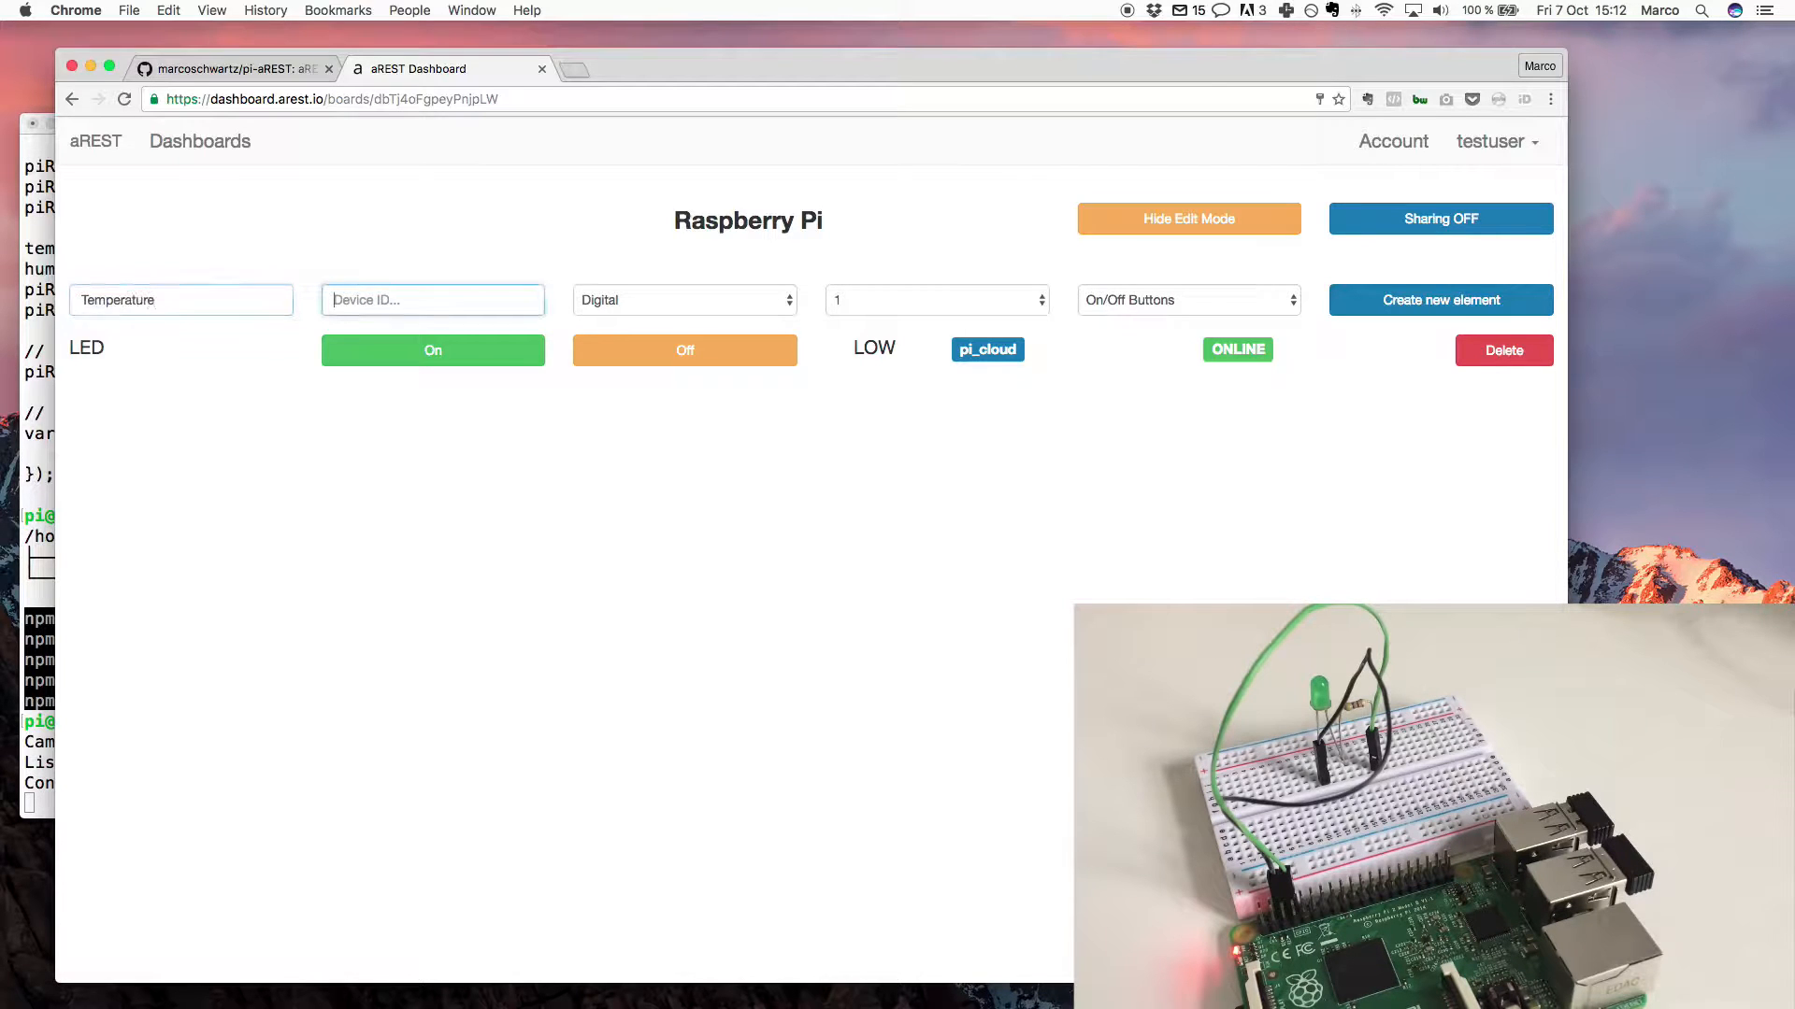
pyautogui.write('p57f5f')
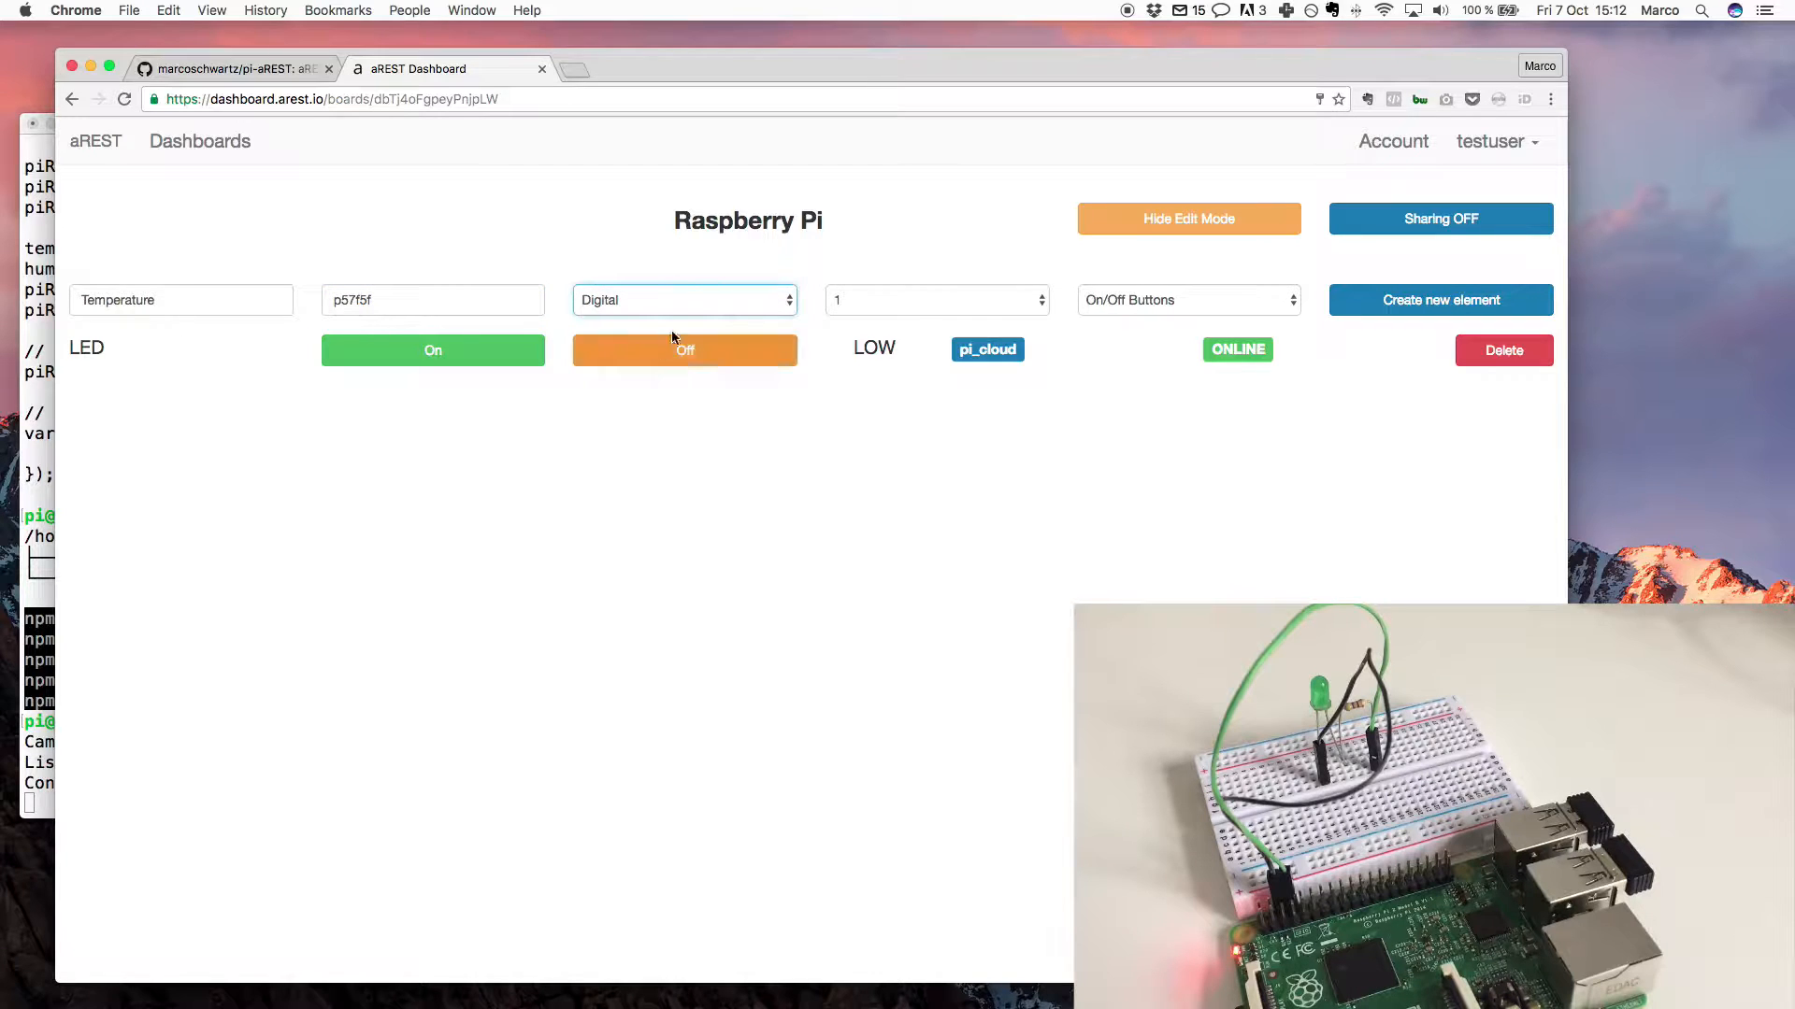
# Step: Make it a Variable indicator reading 'temperature' and create the element
pyautogui.click(684, 300)
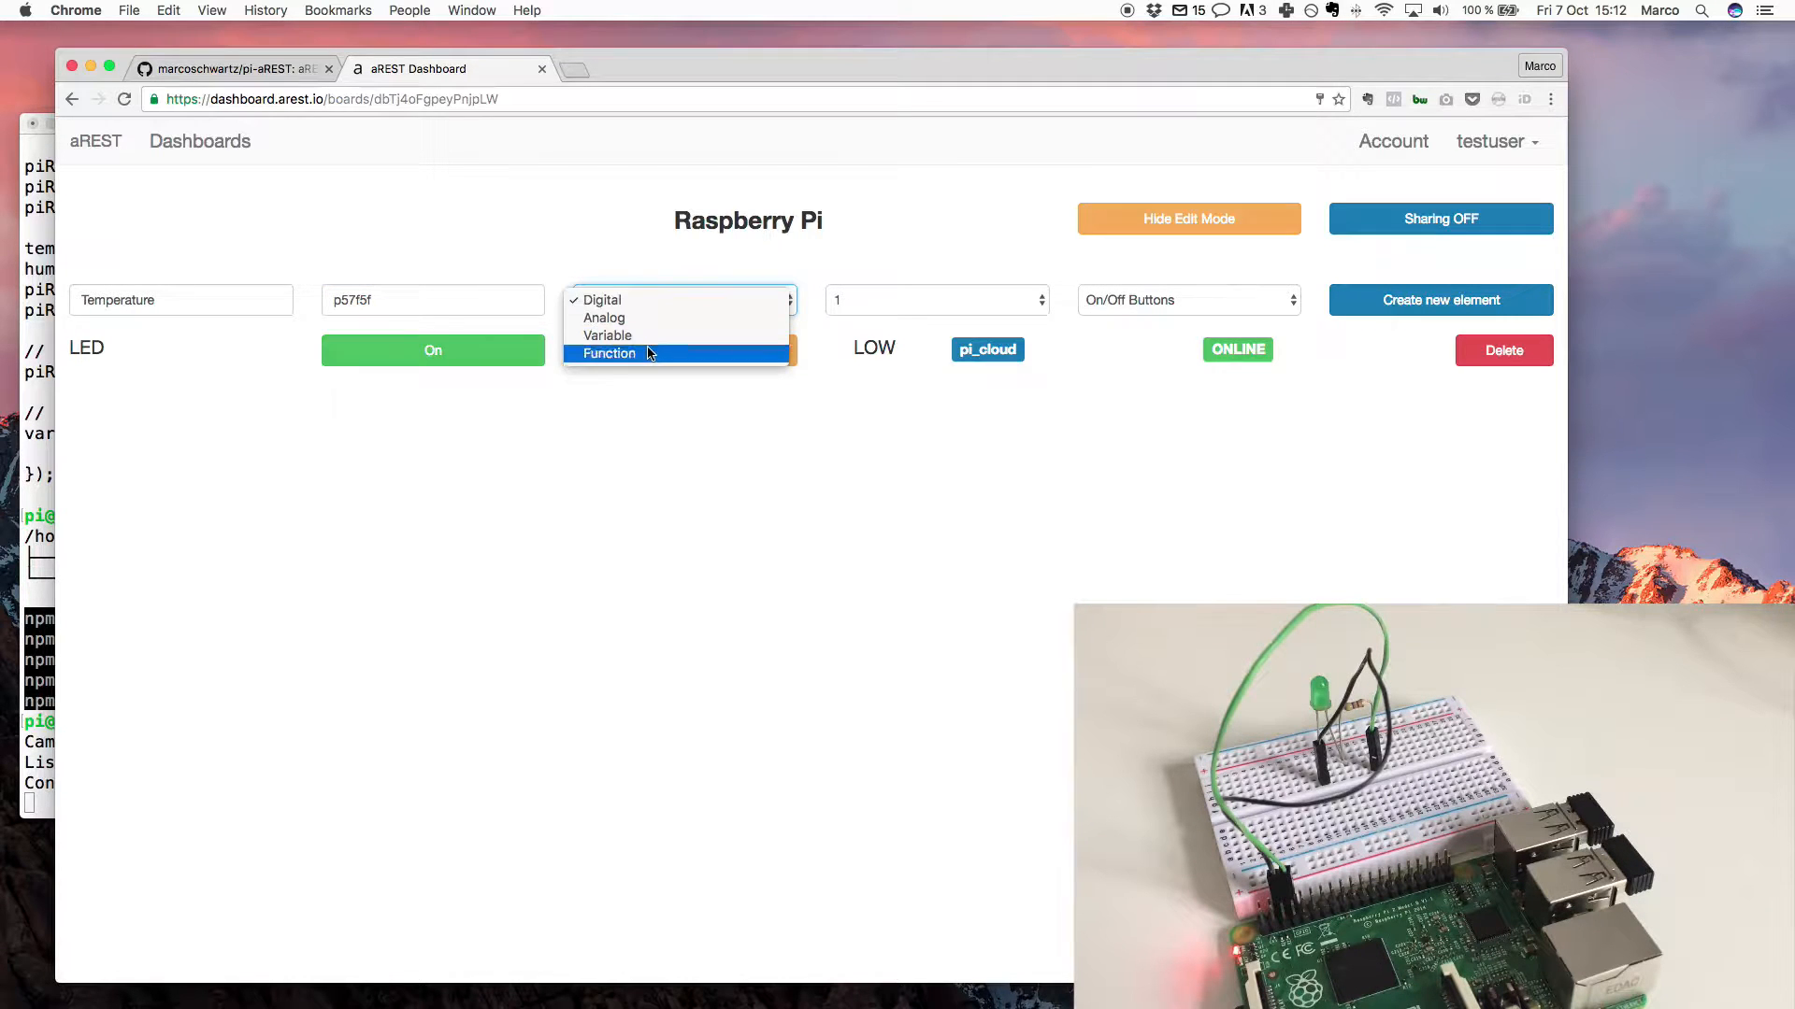
pyautogui.click(607, 336)
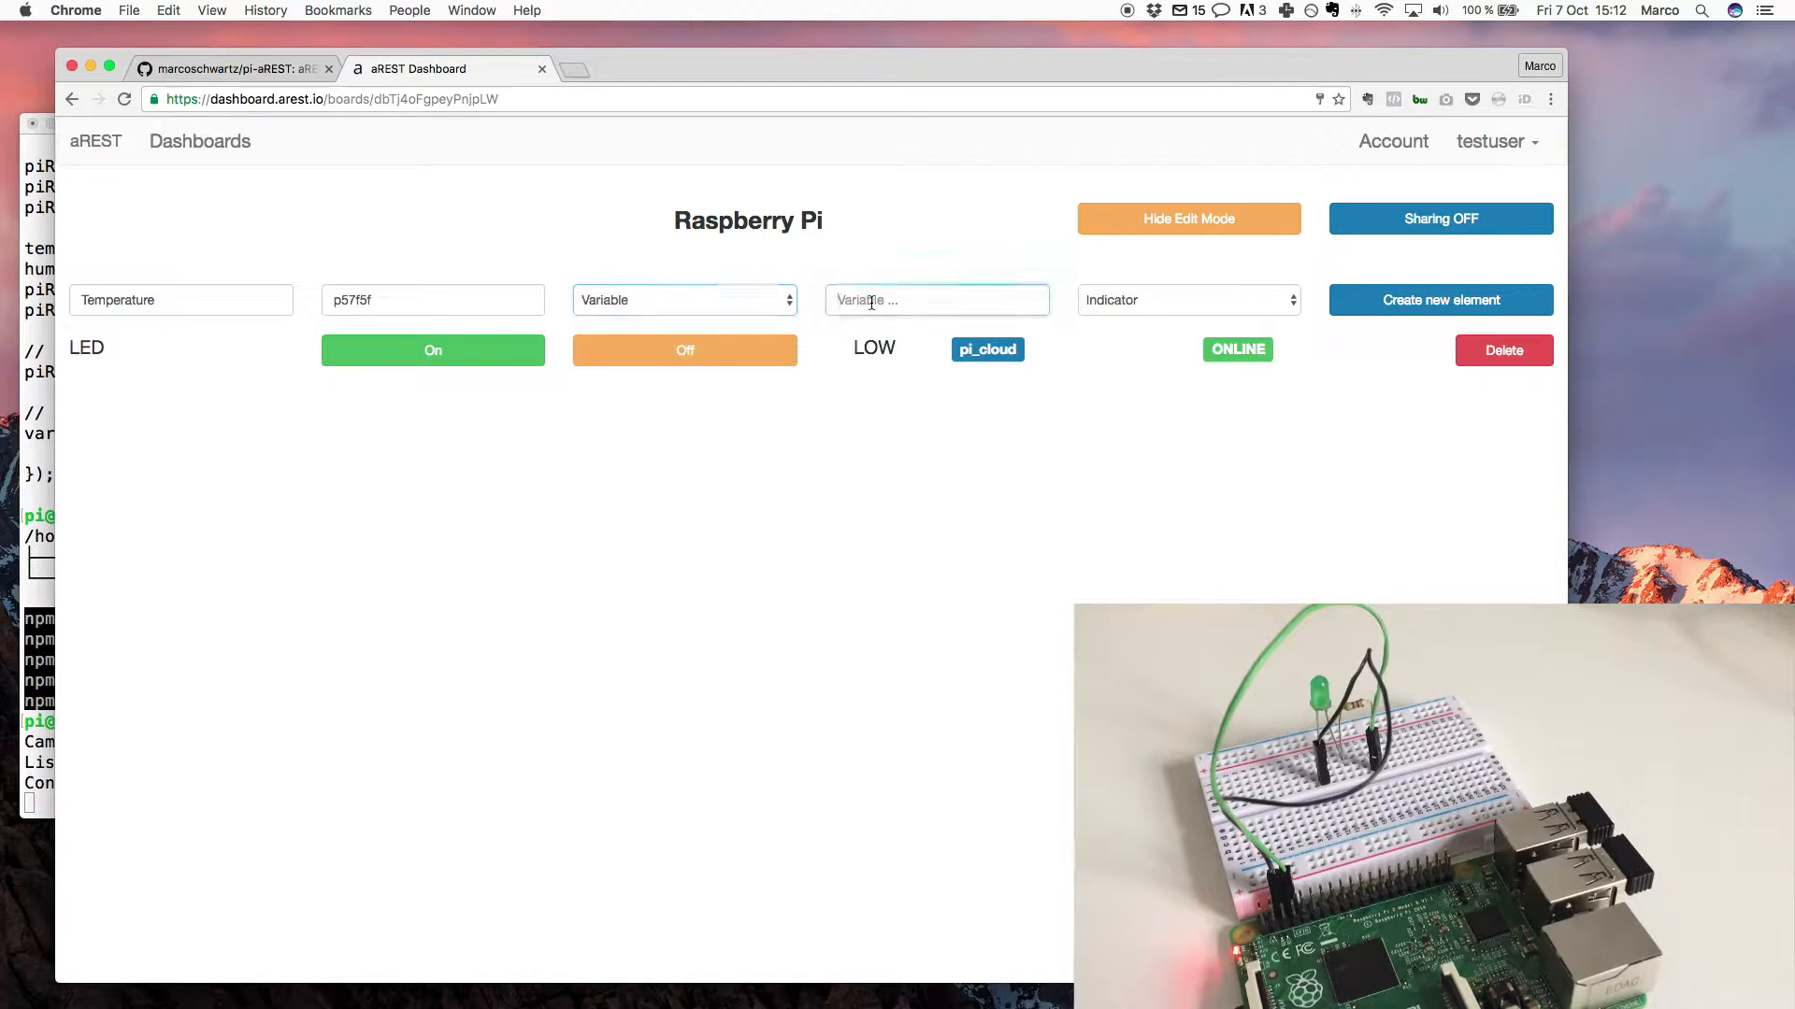
pyautogui.write('temper')
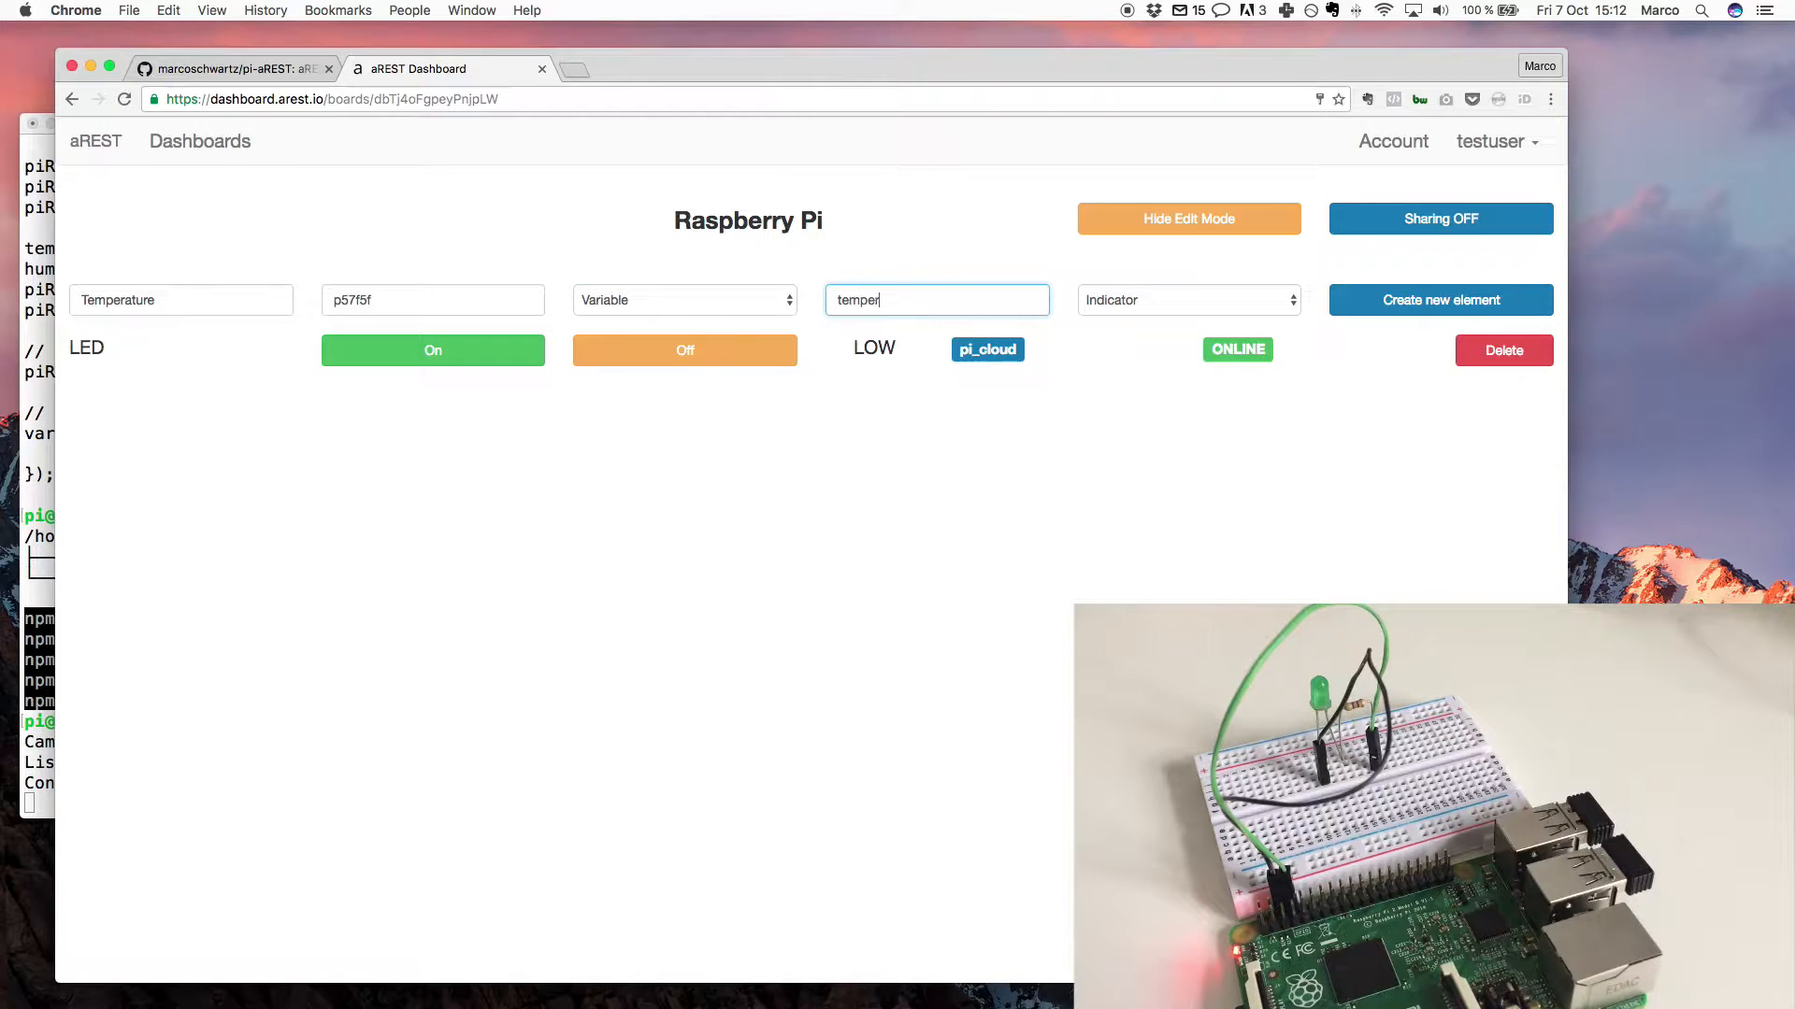
pyautogui.write('ature')
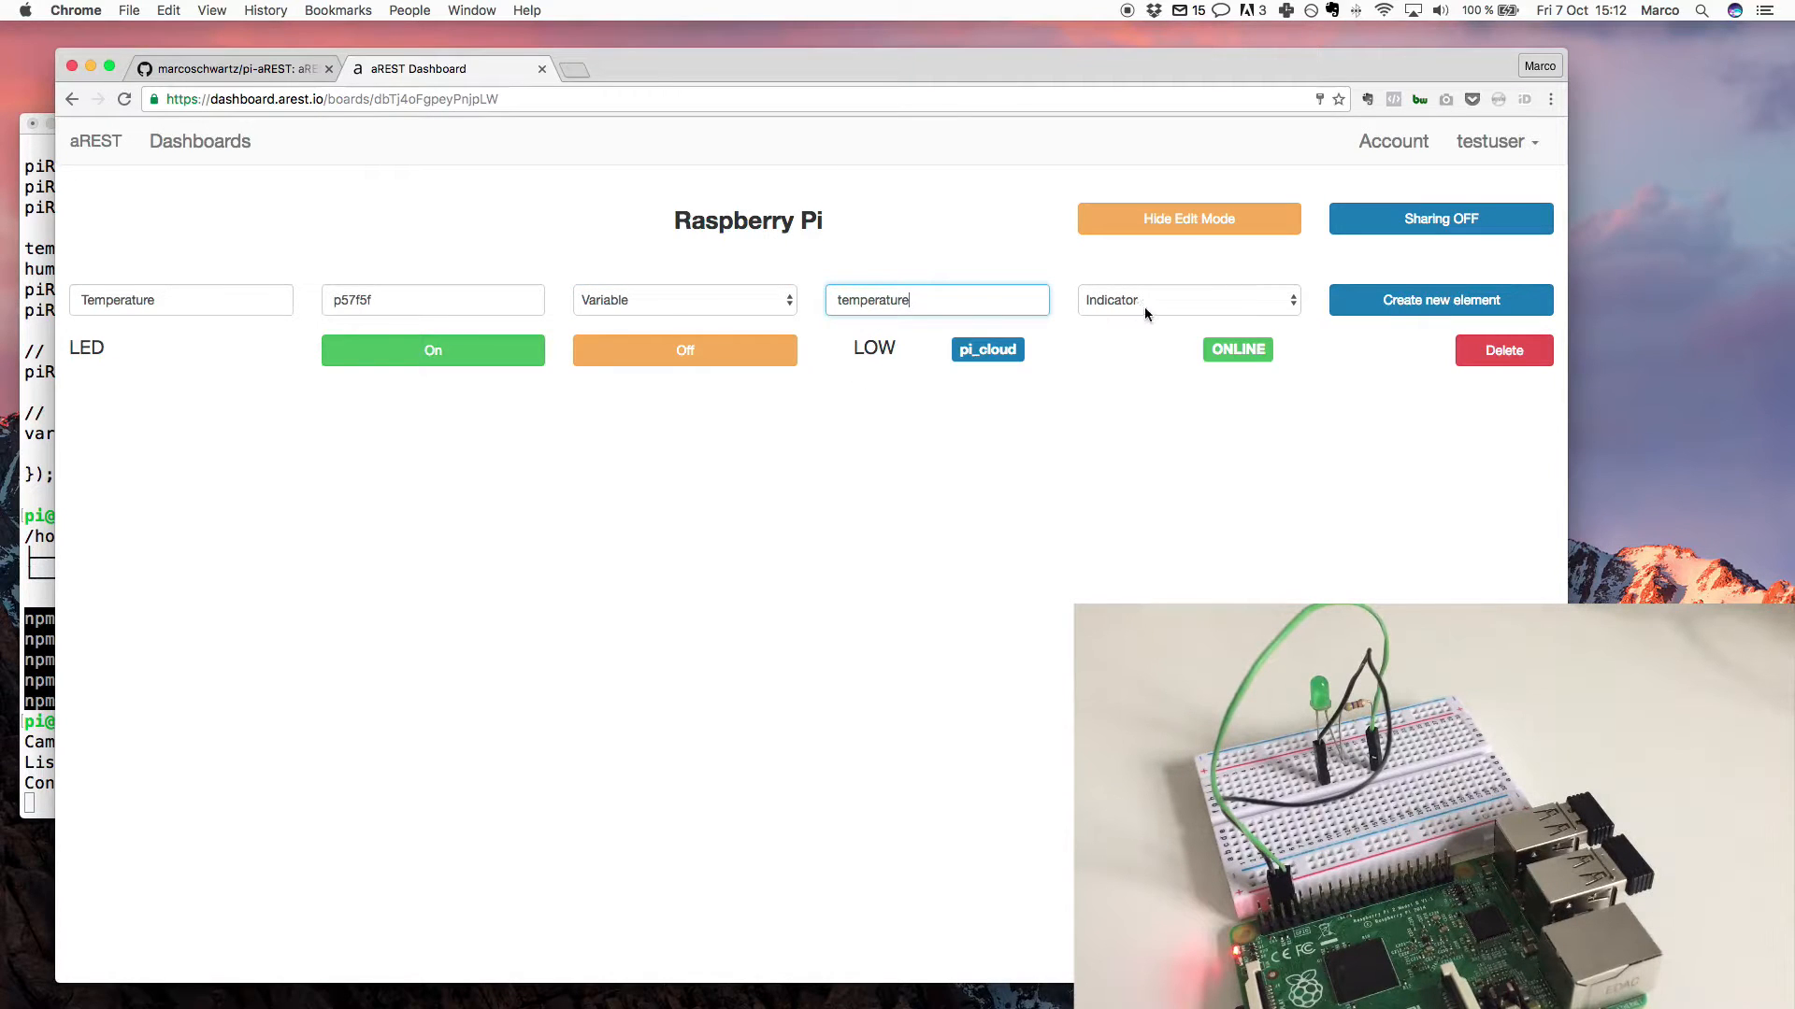
pyautogui.click(1137, 486)
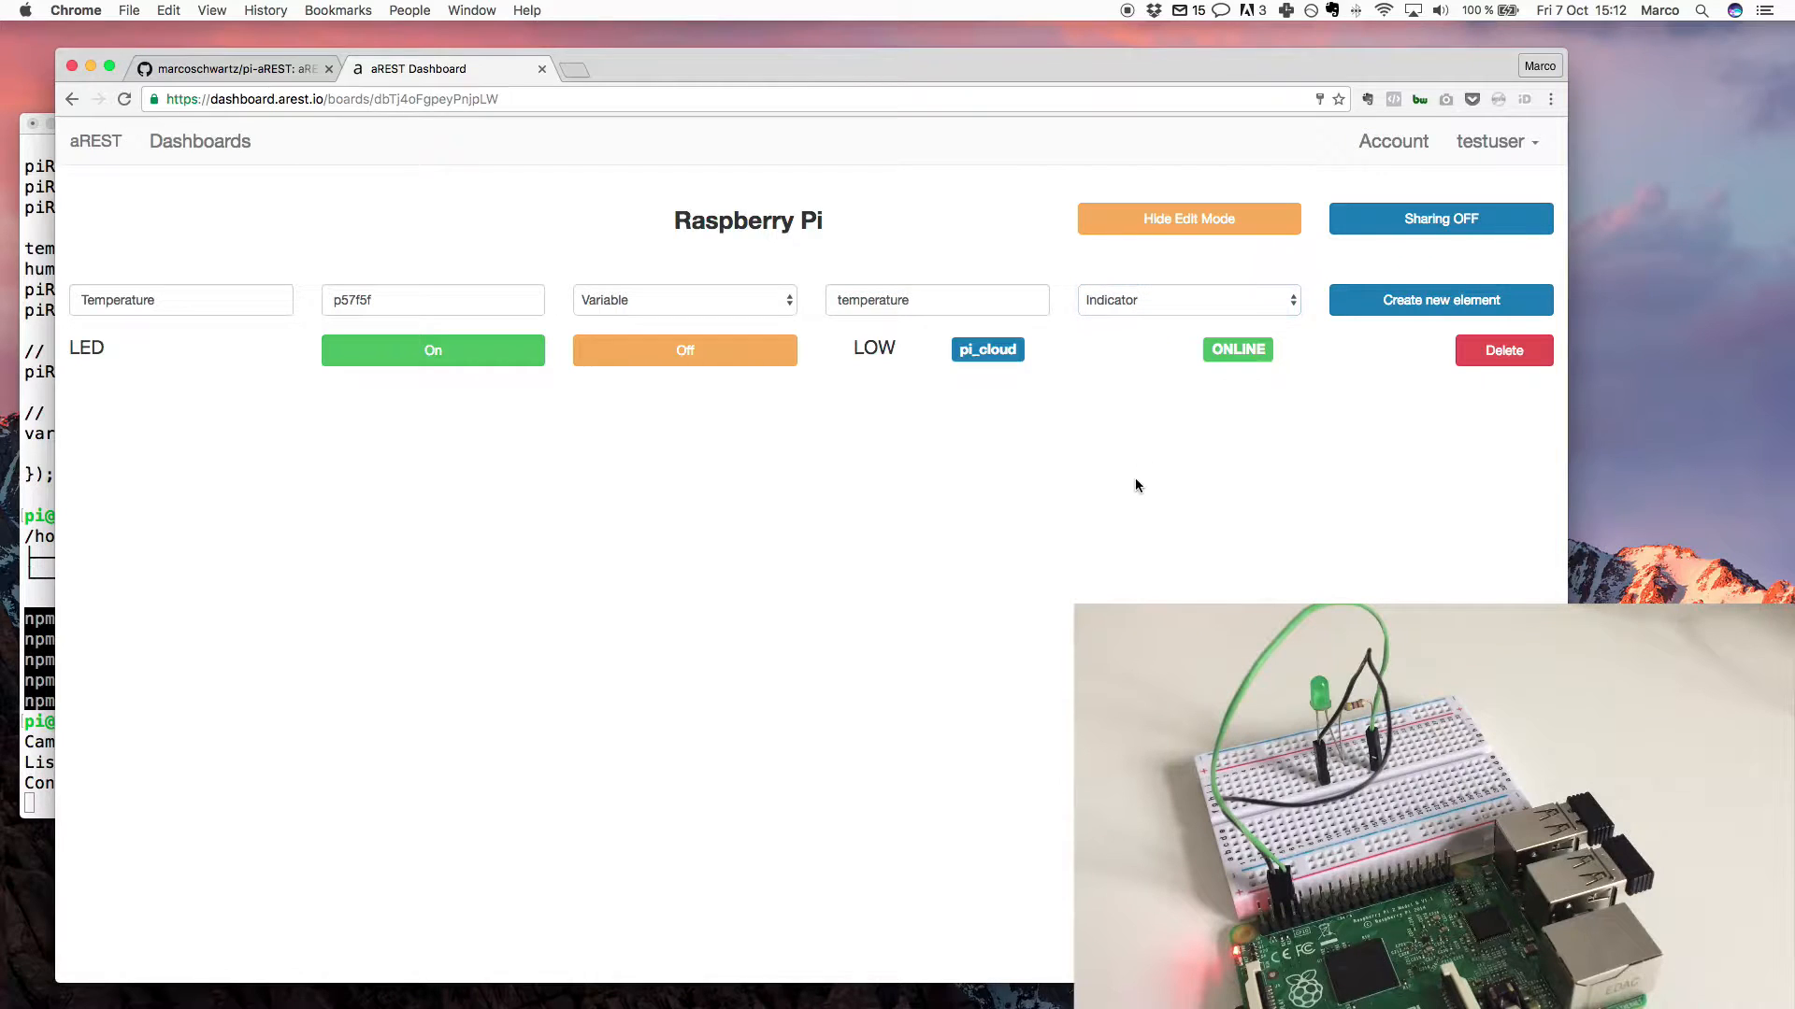
pyautogui.click(1440, 300)
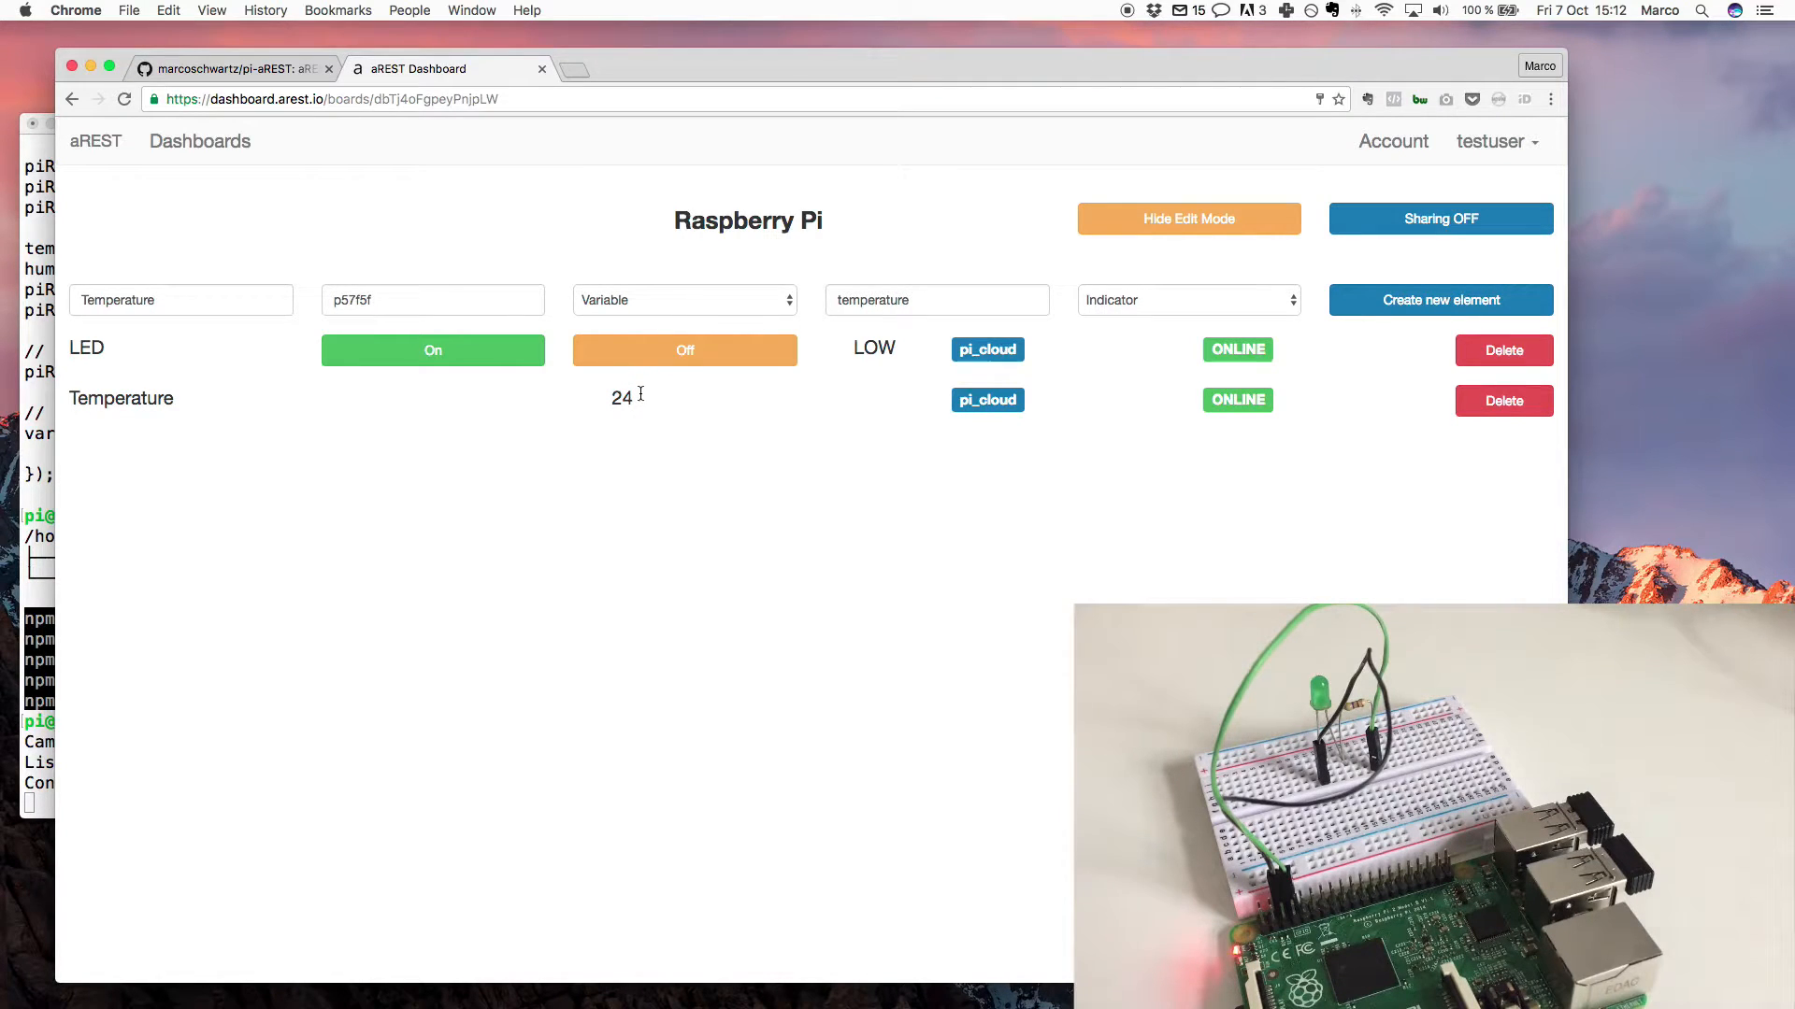
# Step: Hide edit mode so only the LED buttons and Temperature reading 24 remain
pyautogui.click(1189, 218)
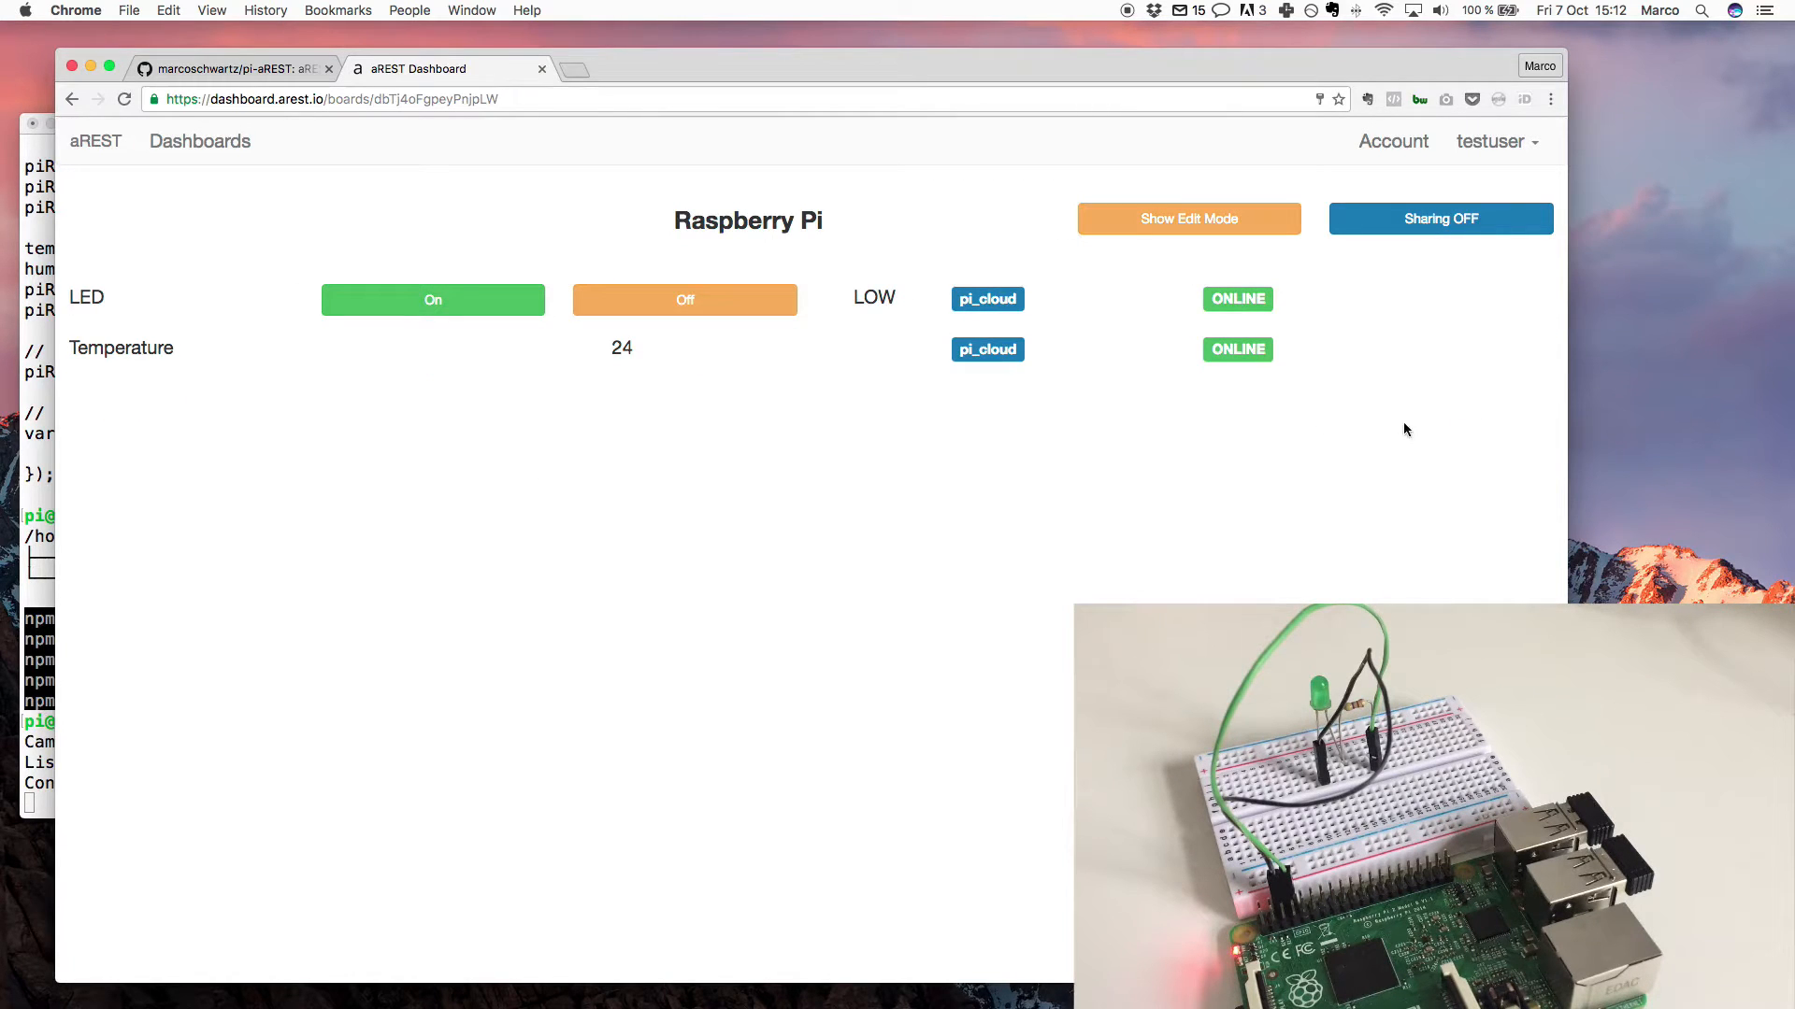
pyautogui.moveTo(1199, 422)
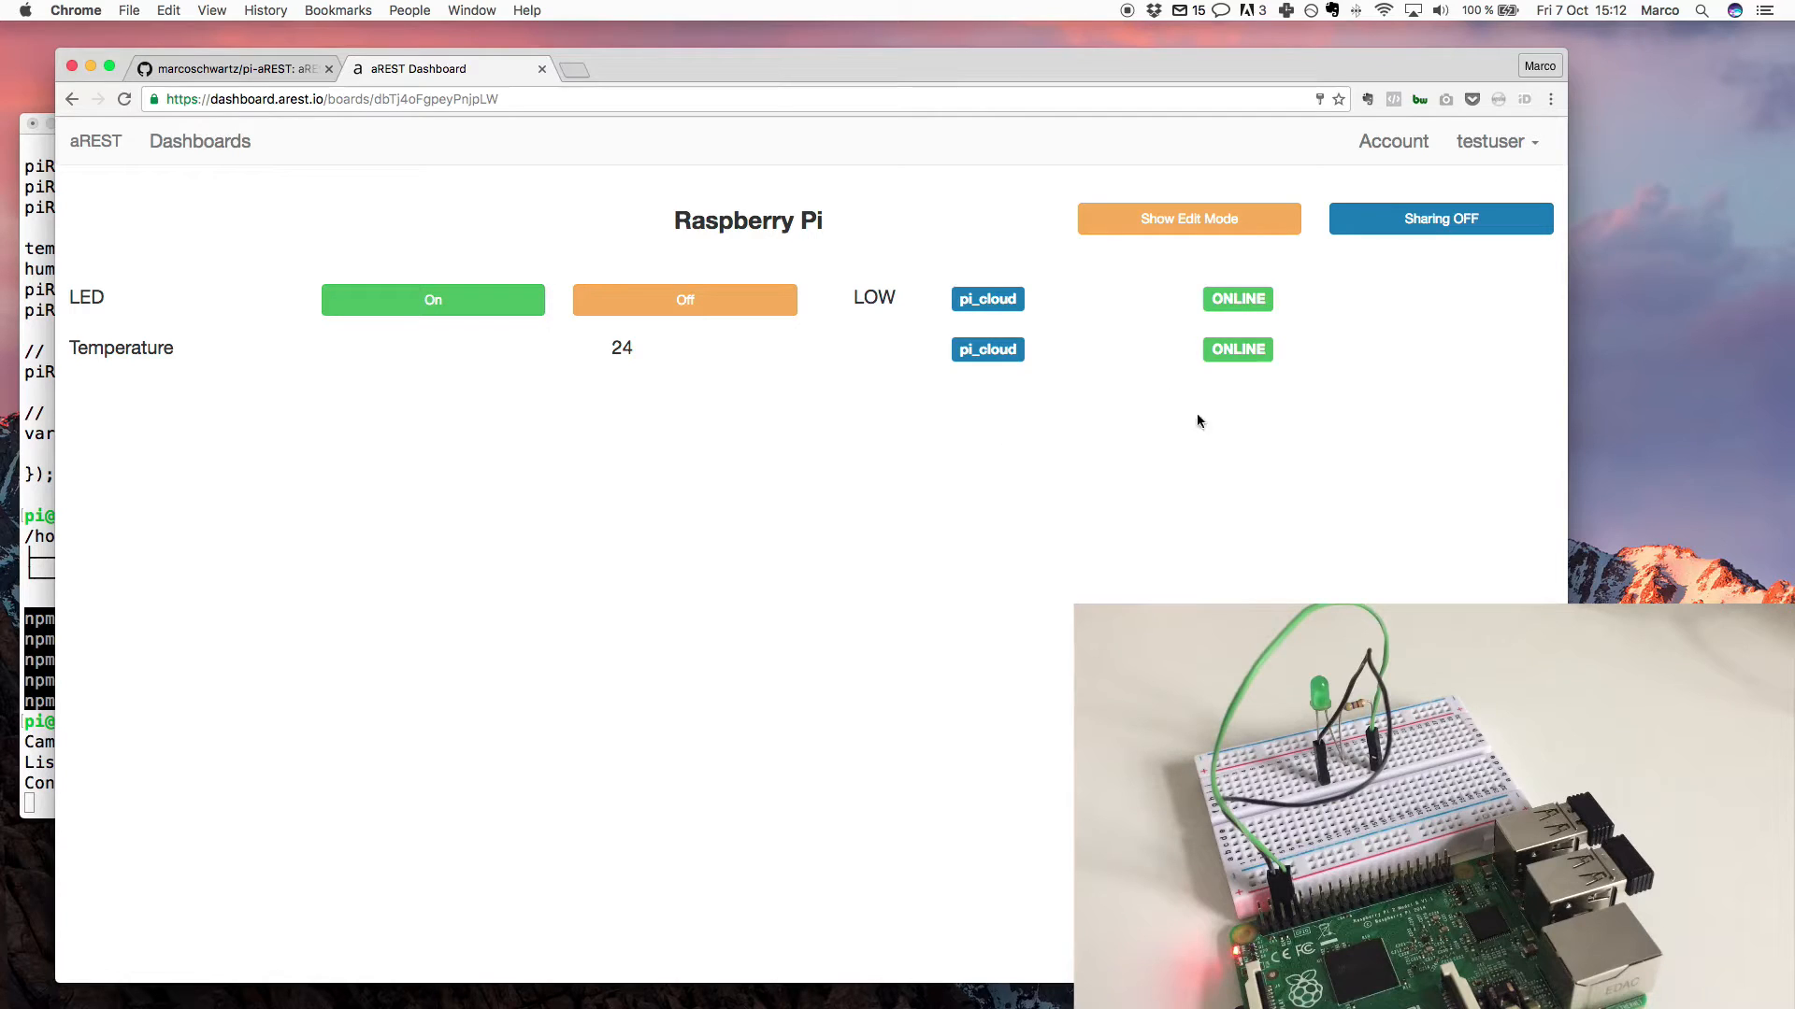
pyautogui.moveTo(1239, 494)
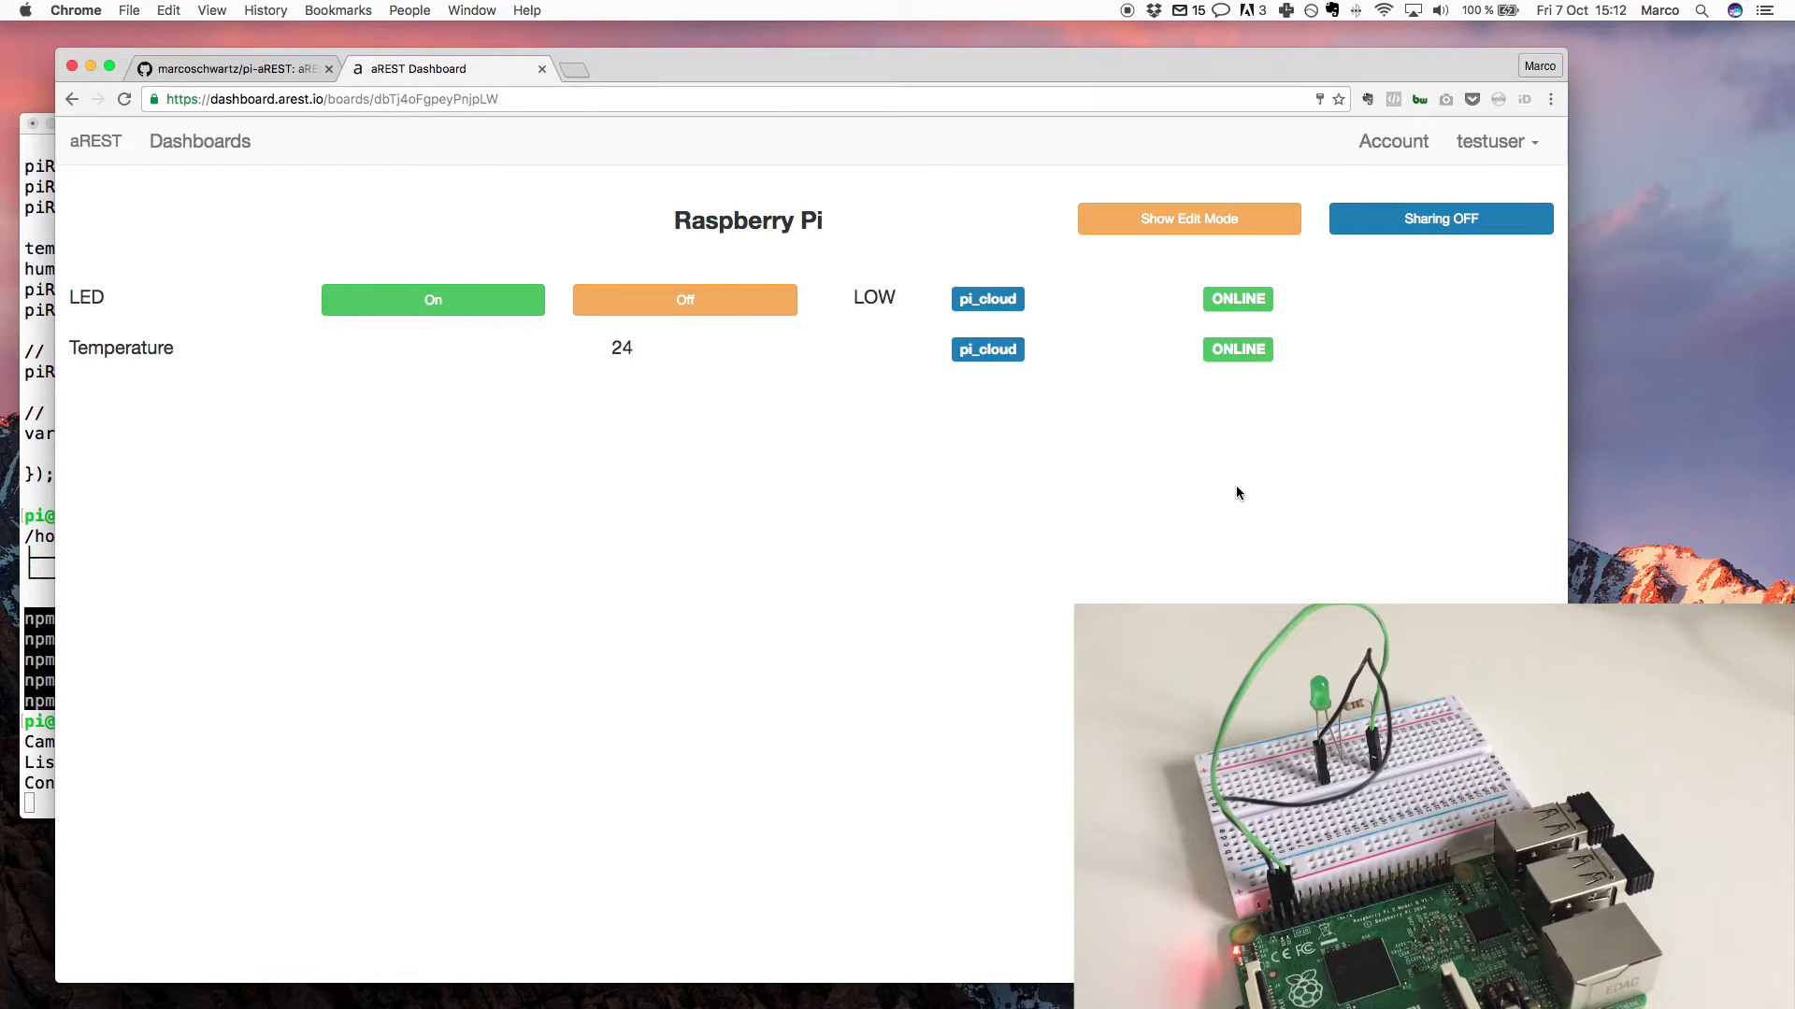